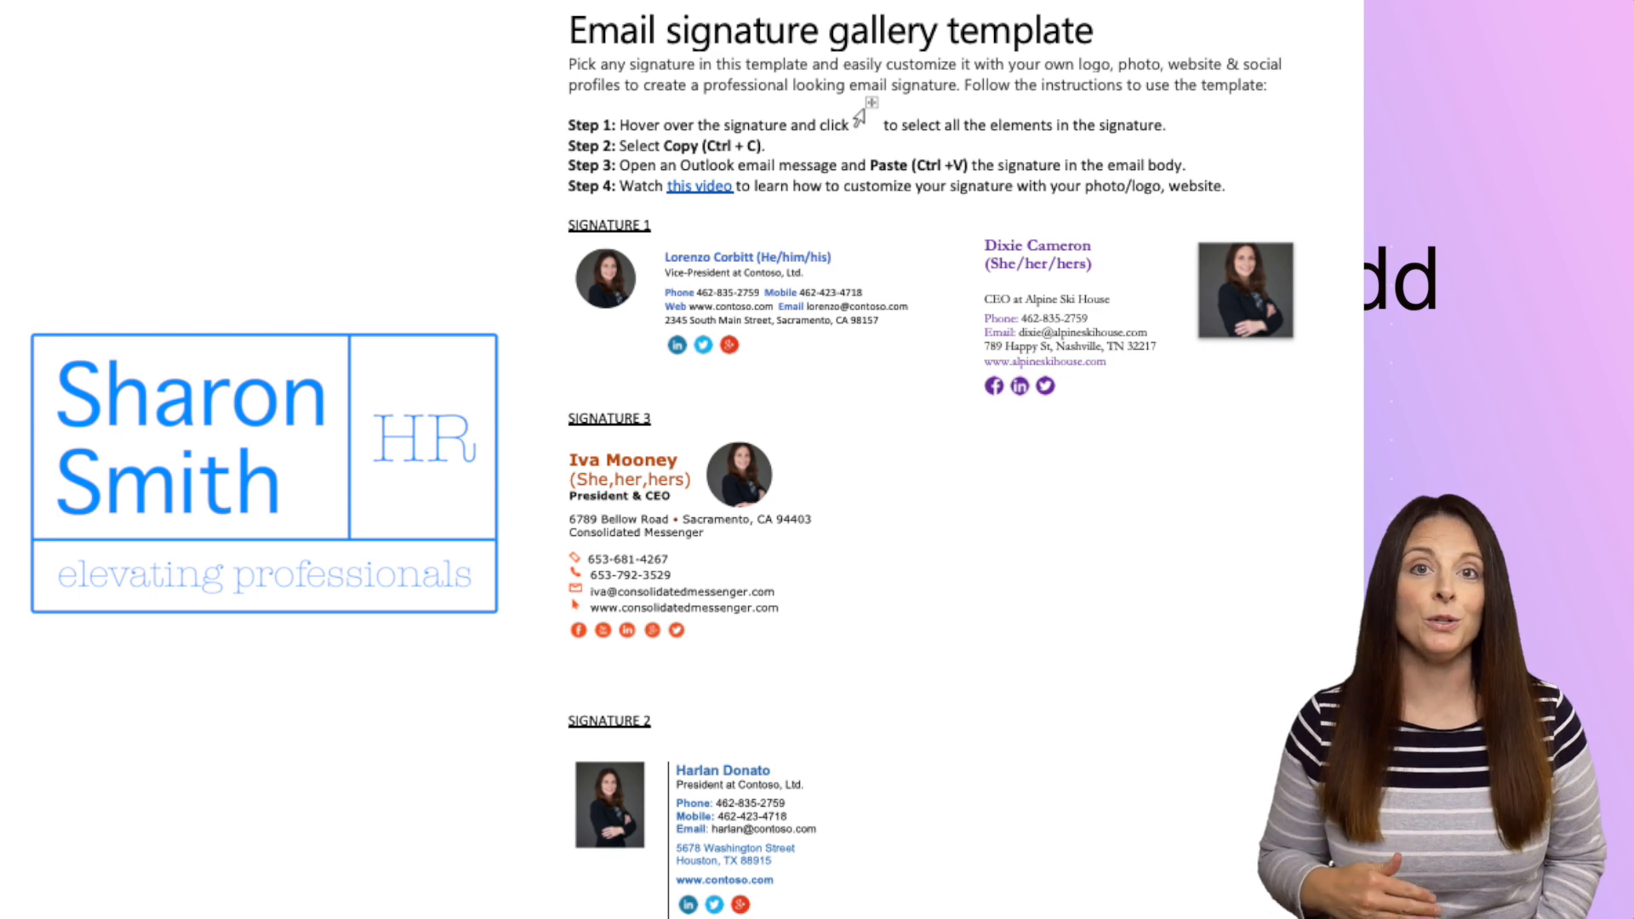
- Scroll the Office templates page and download the Email signature gallery template
scroll("down", 3)
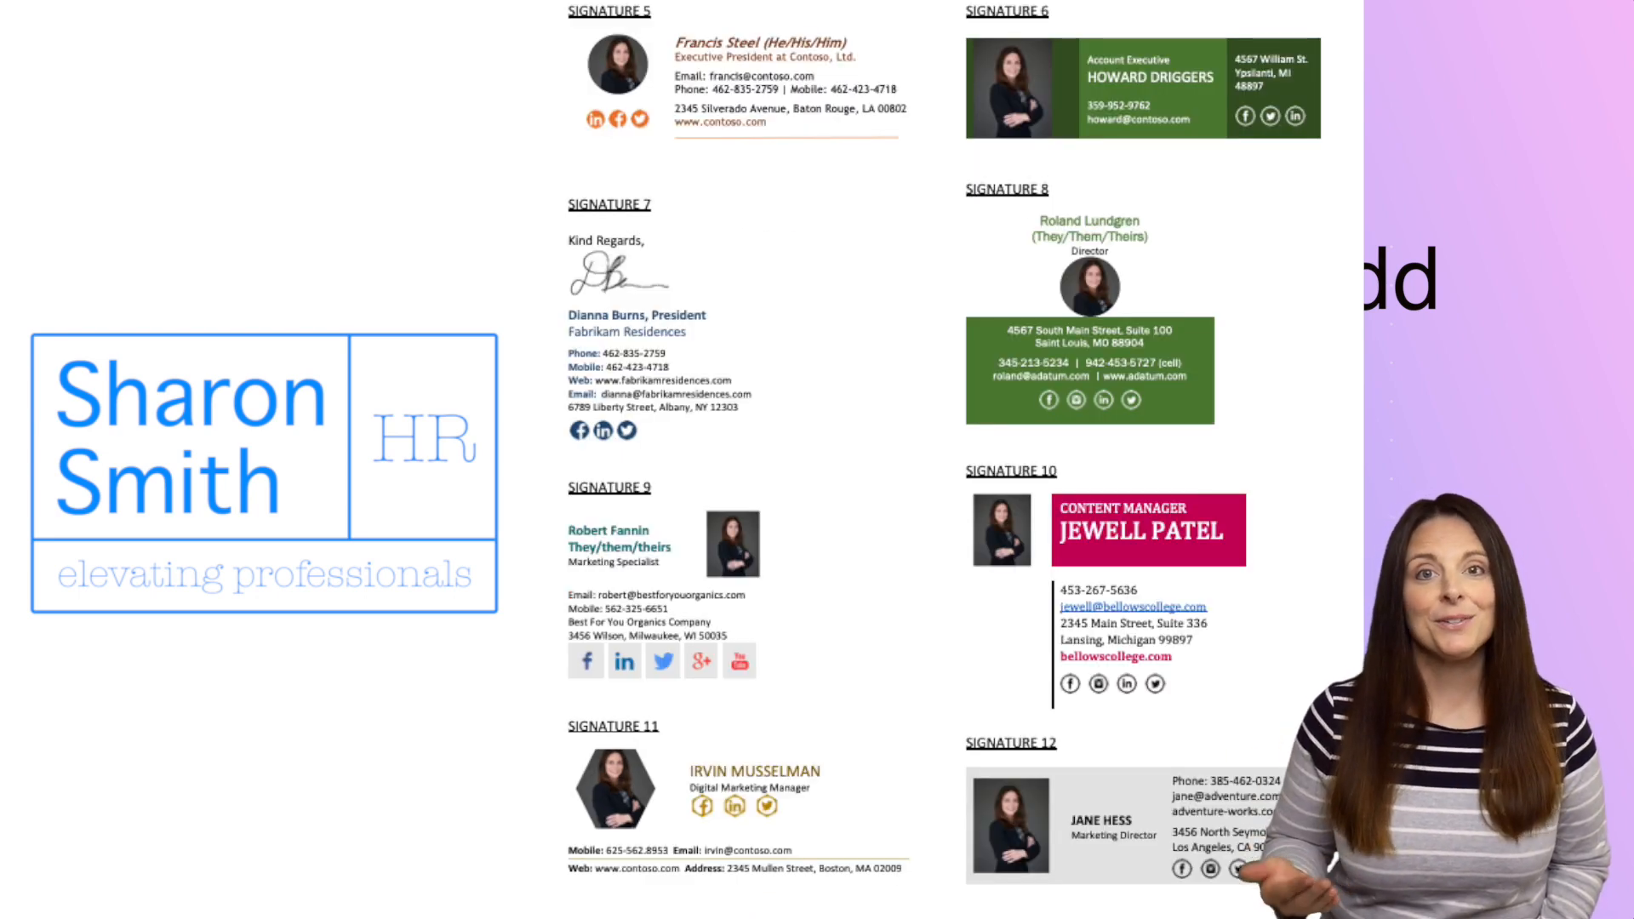
scroll("down", 3)
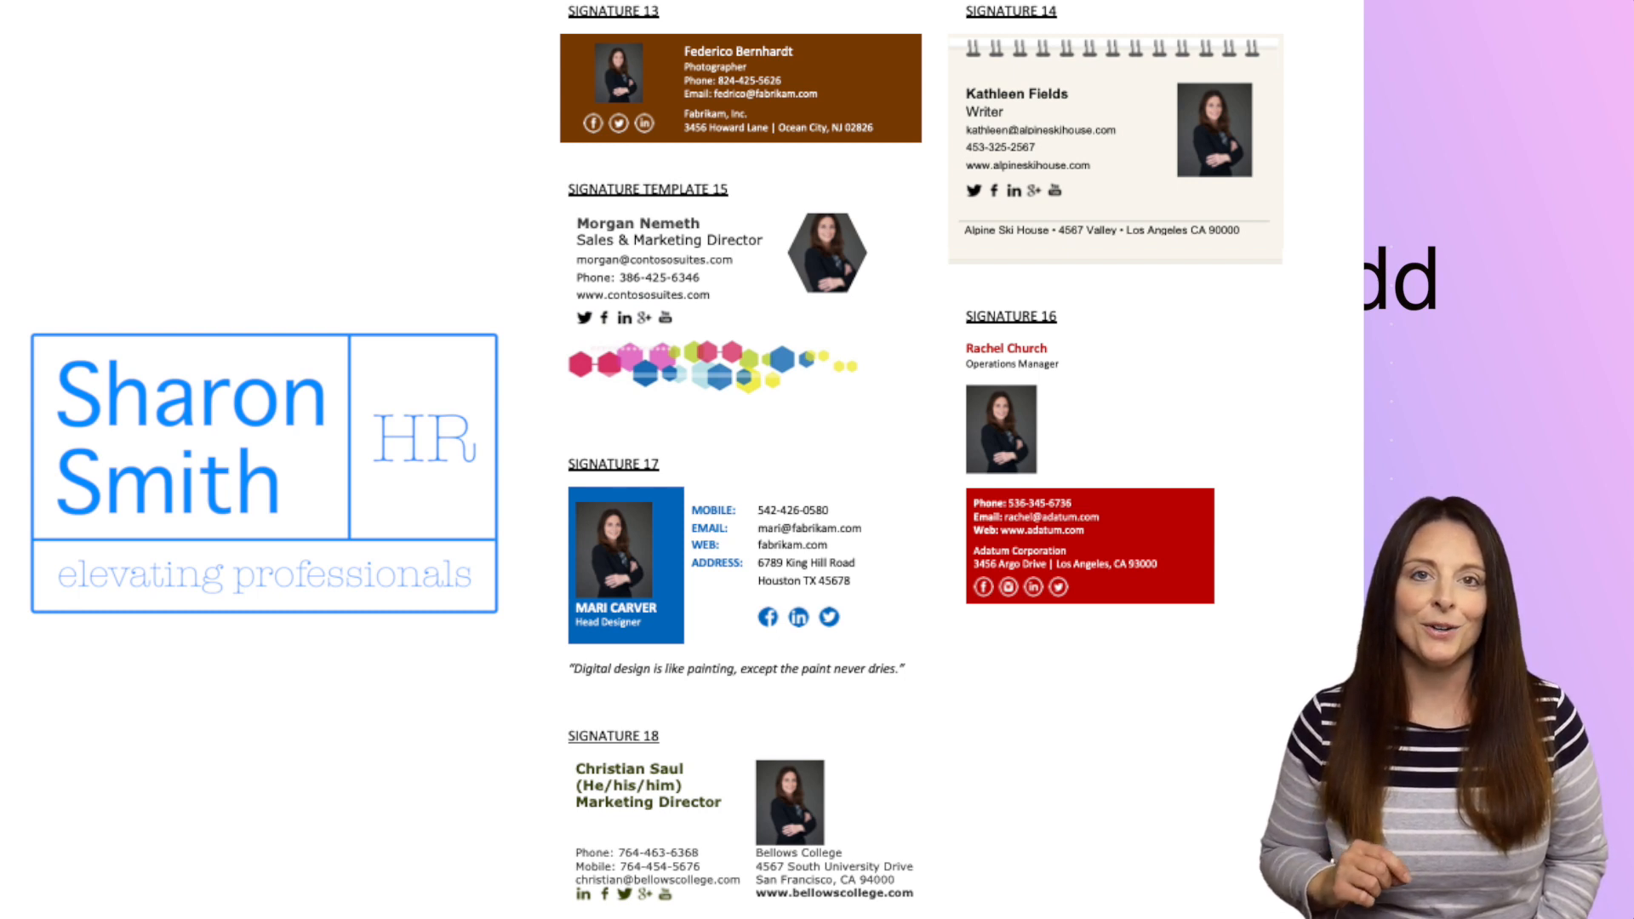
scroll("down", 3)
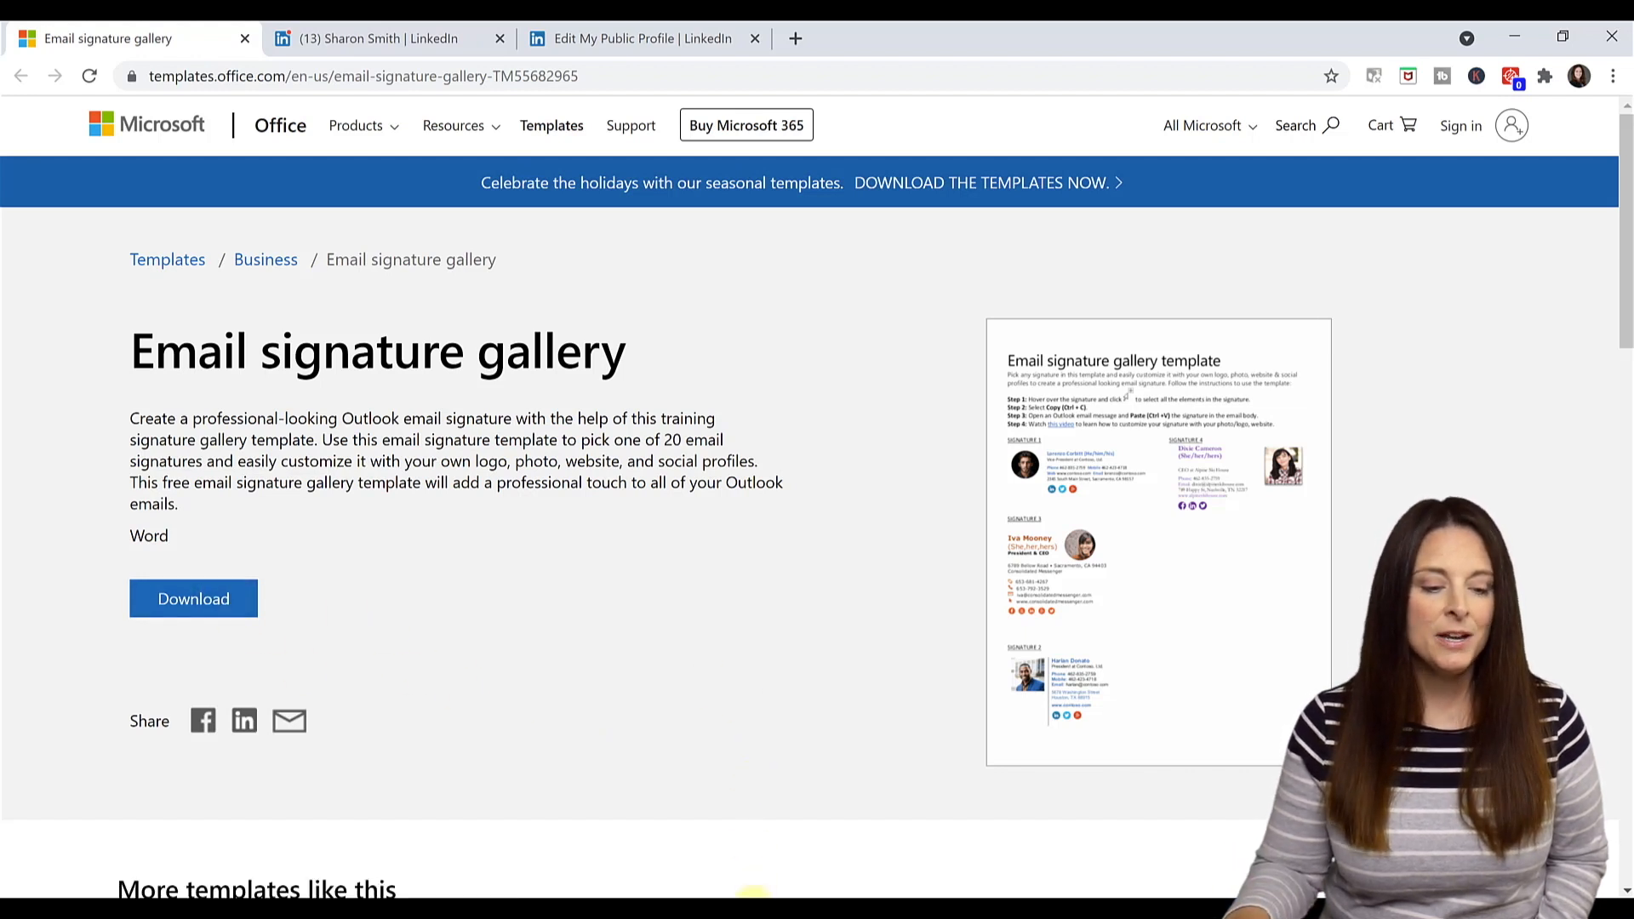
left_click(193, 599)
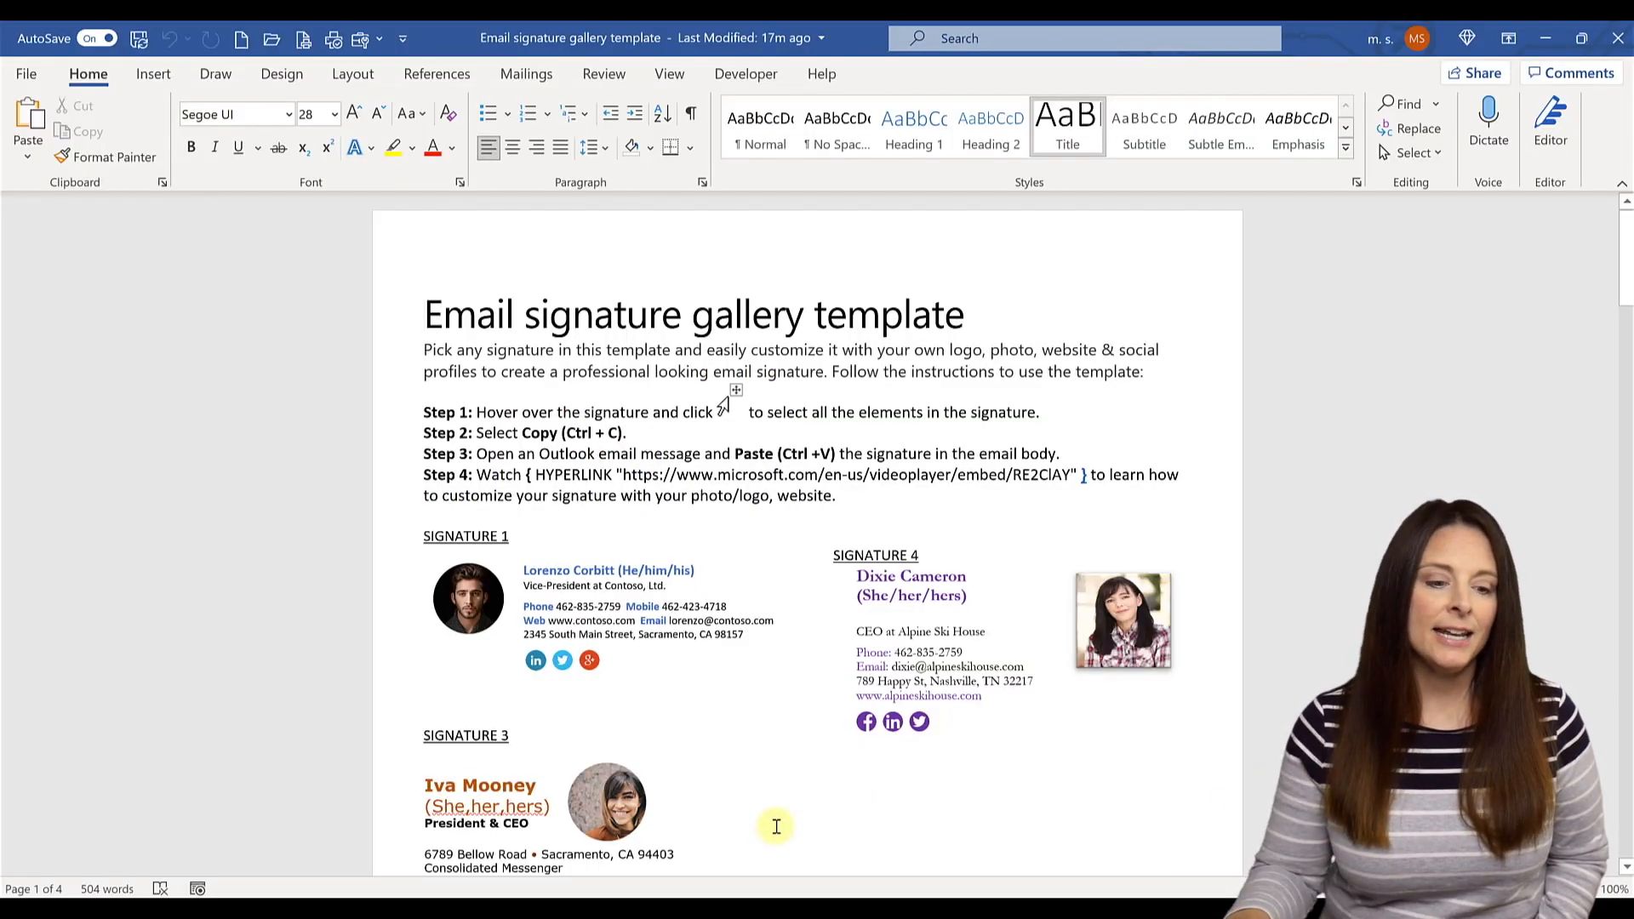
scroll("down", 3)
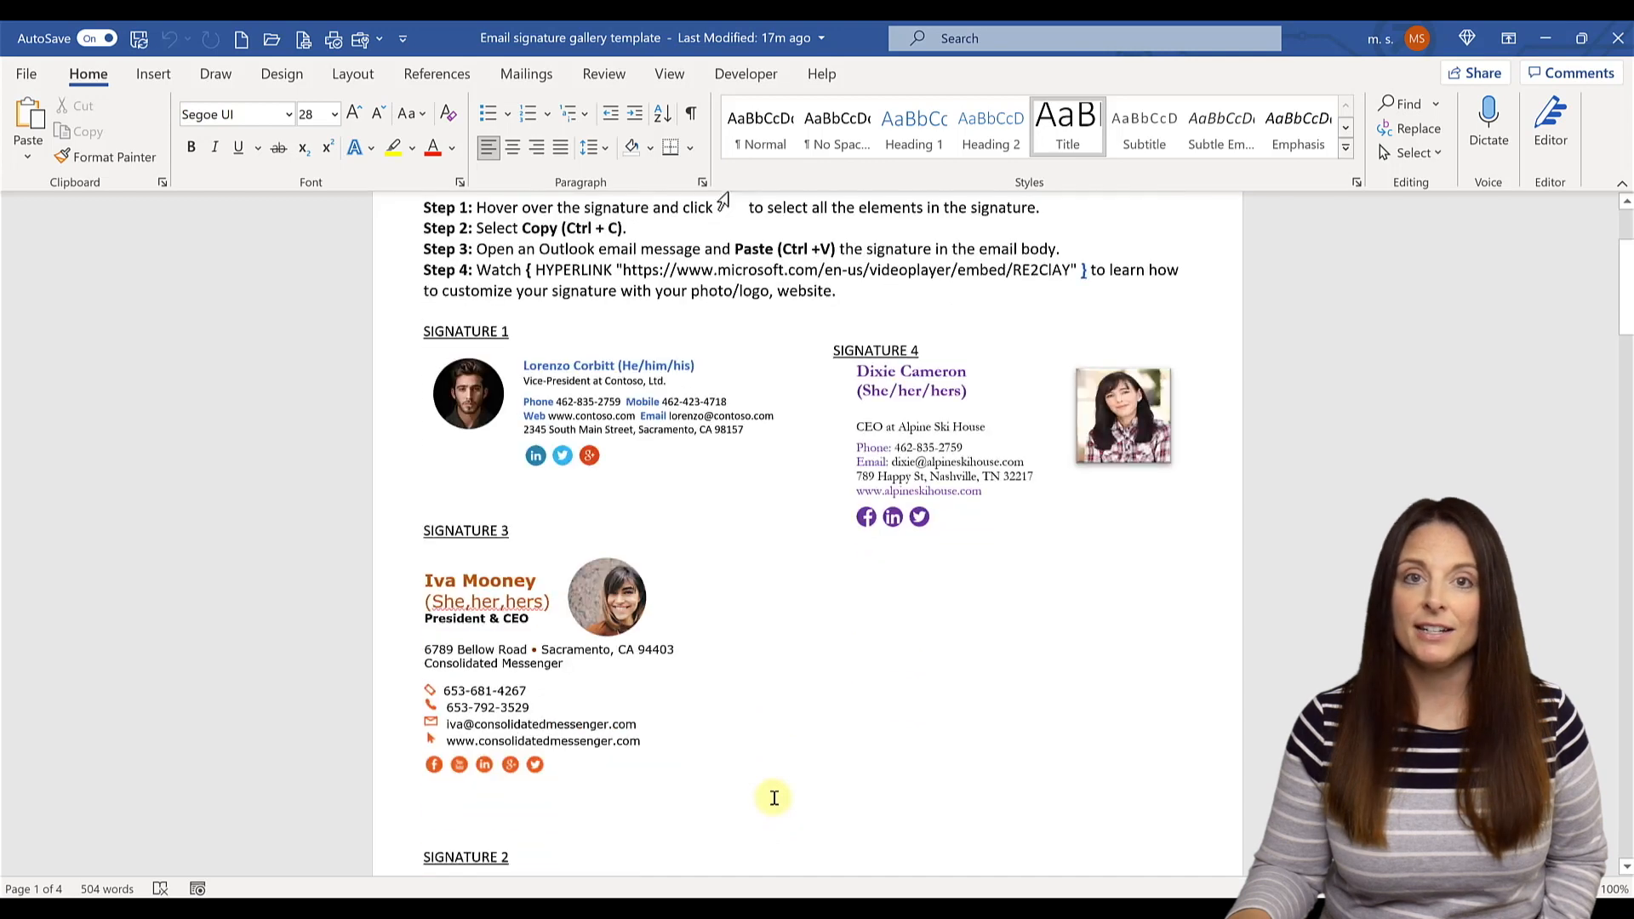
scroll("down", 3)
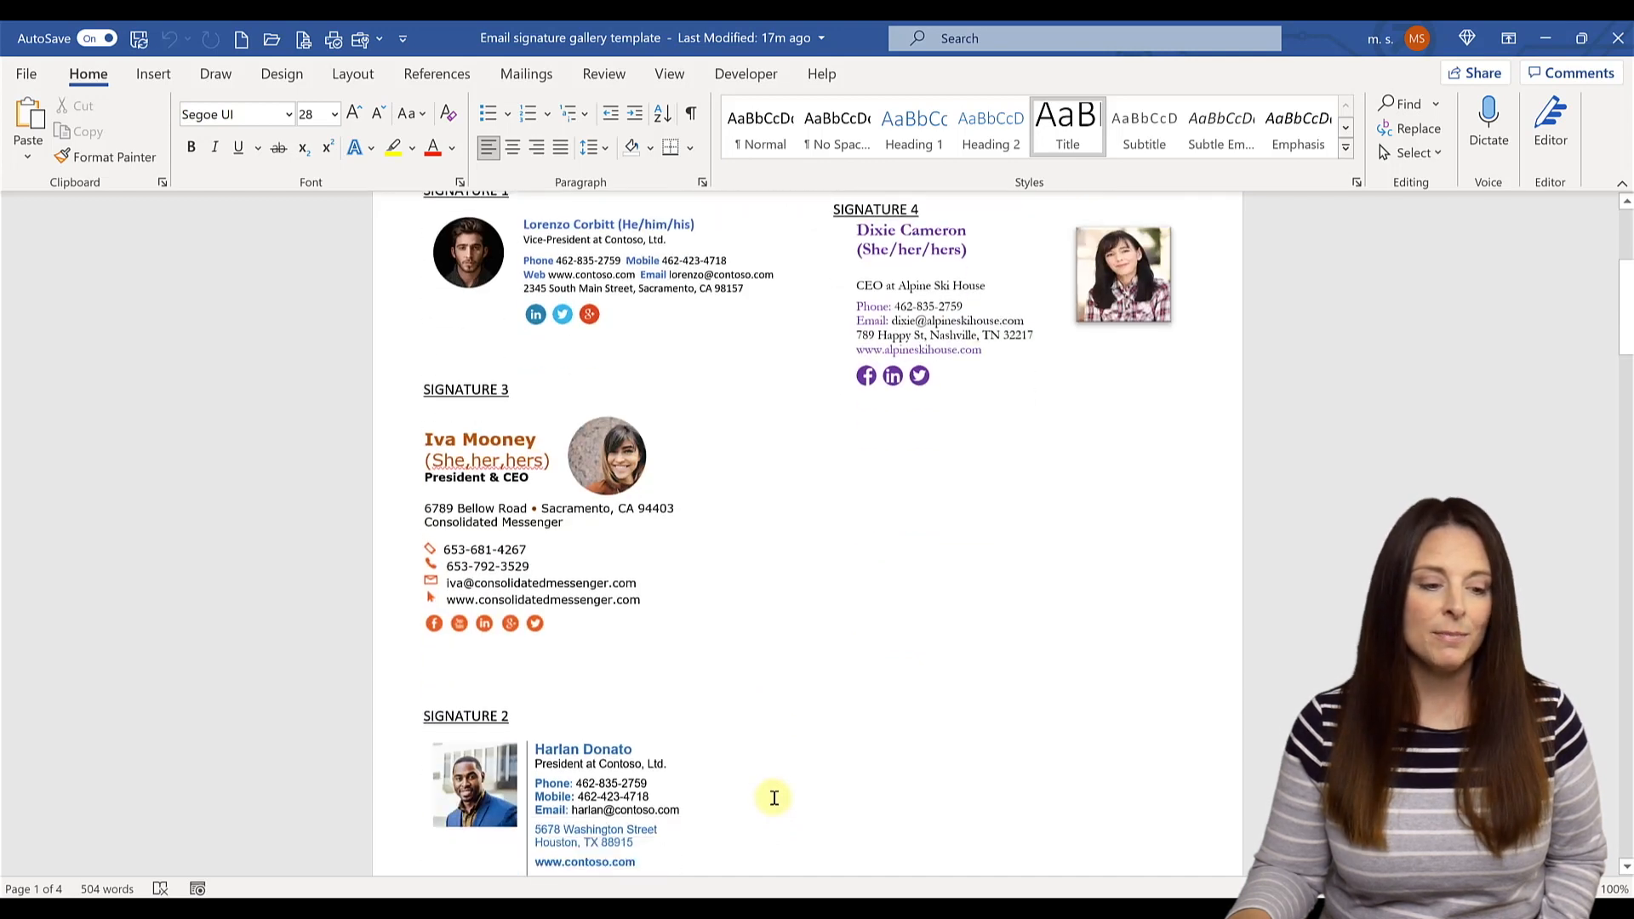
scroll("down", 3)
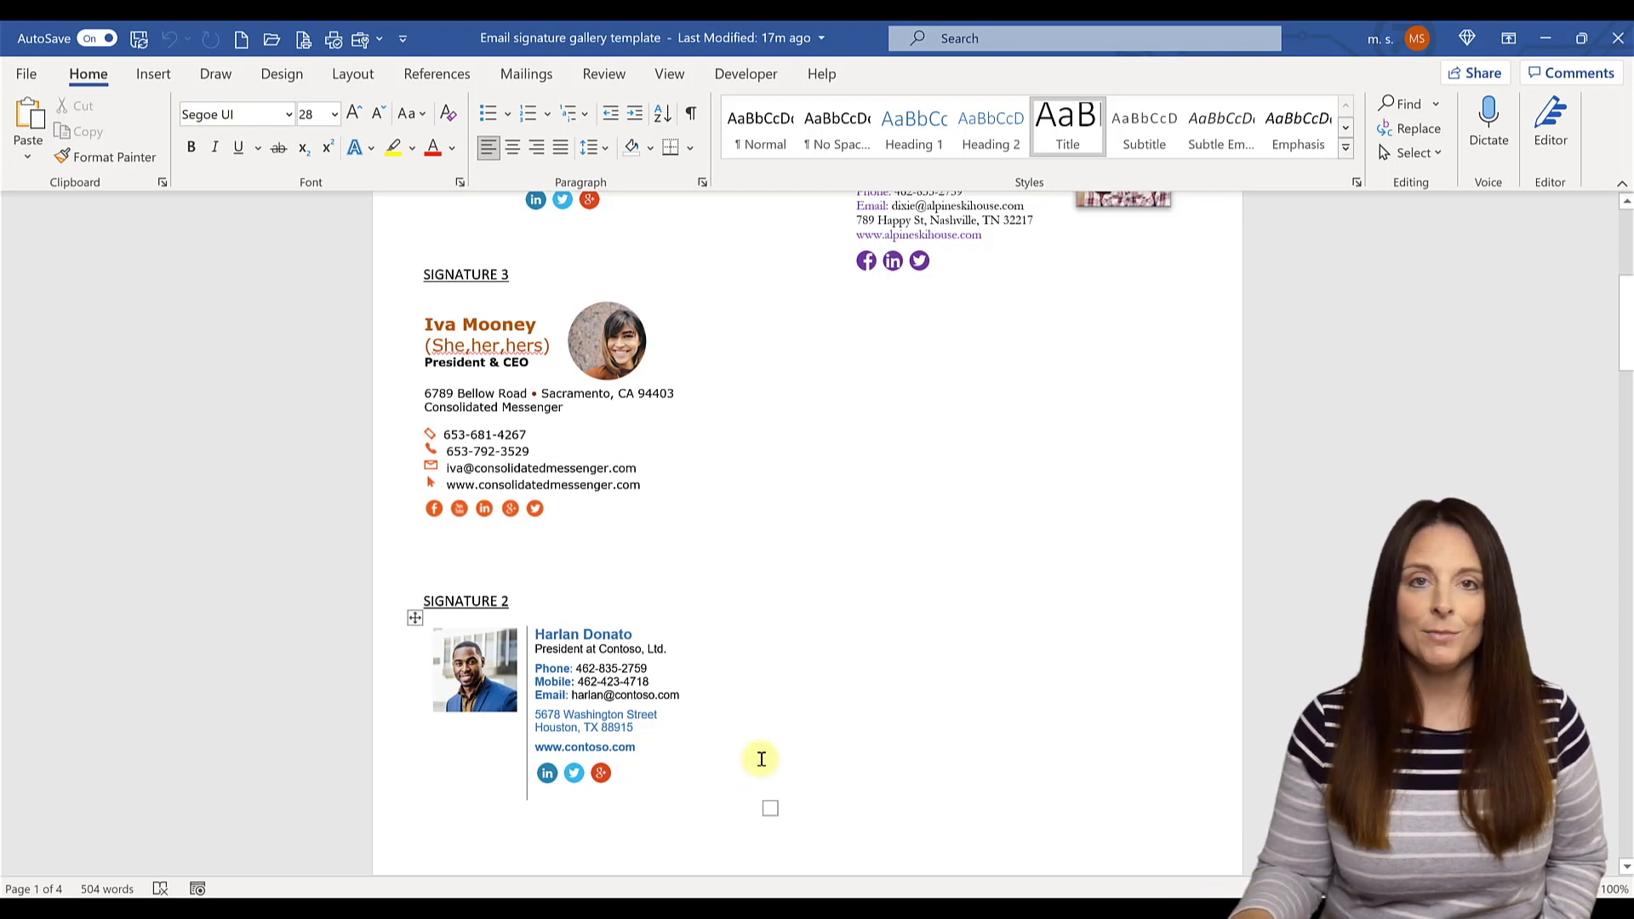
scroll("down", 3)
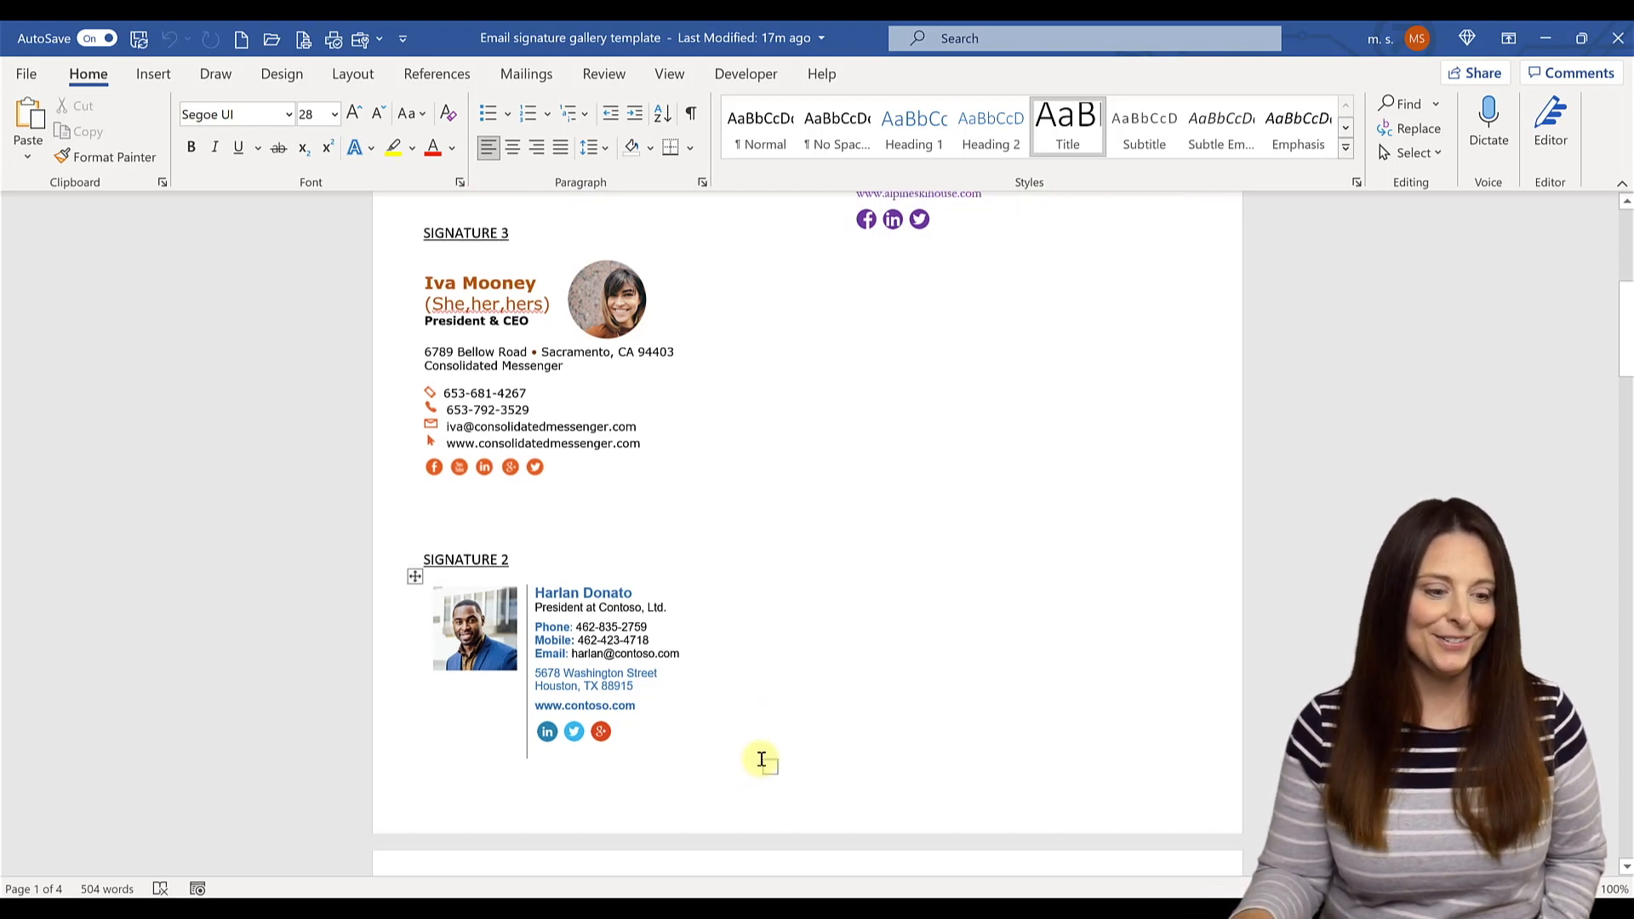
scroll("down", 3)
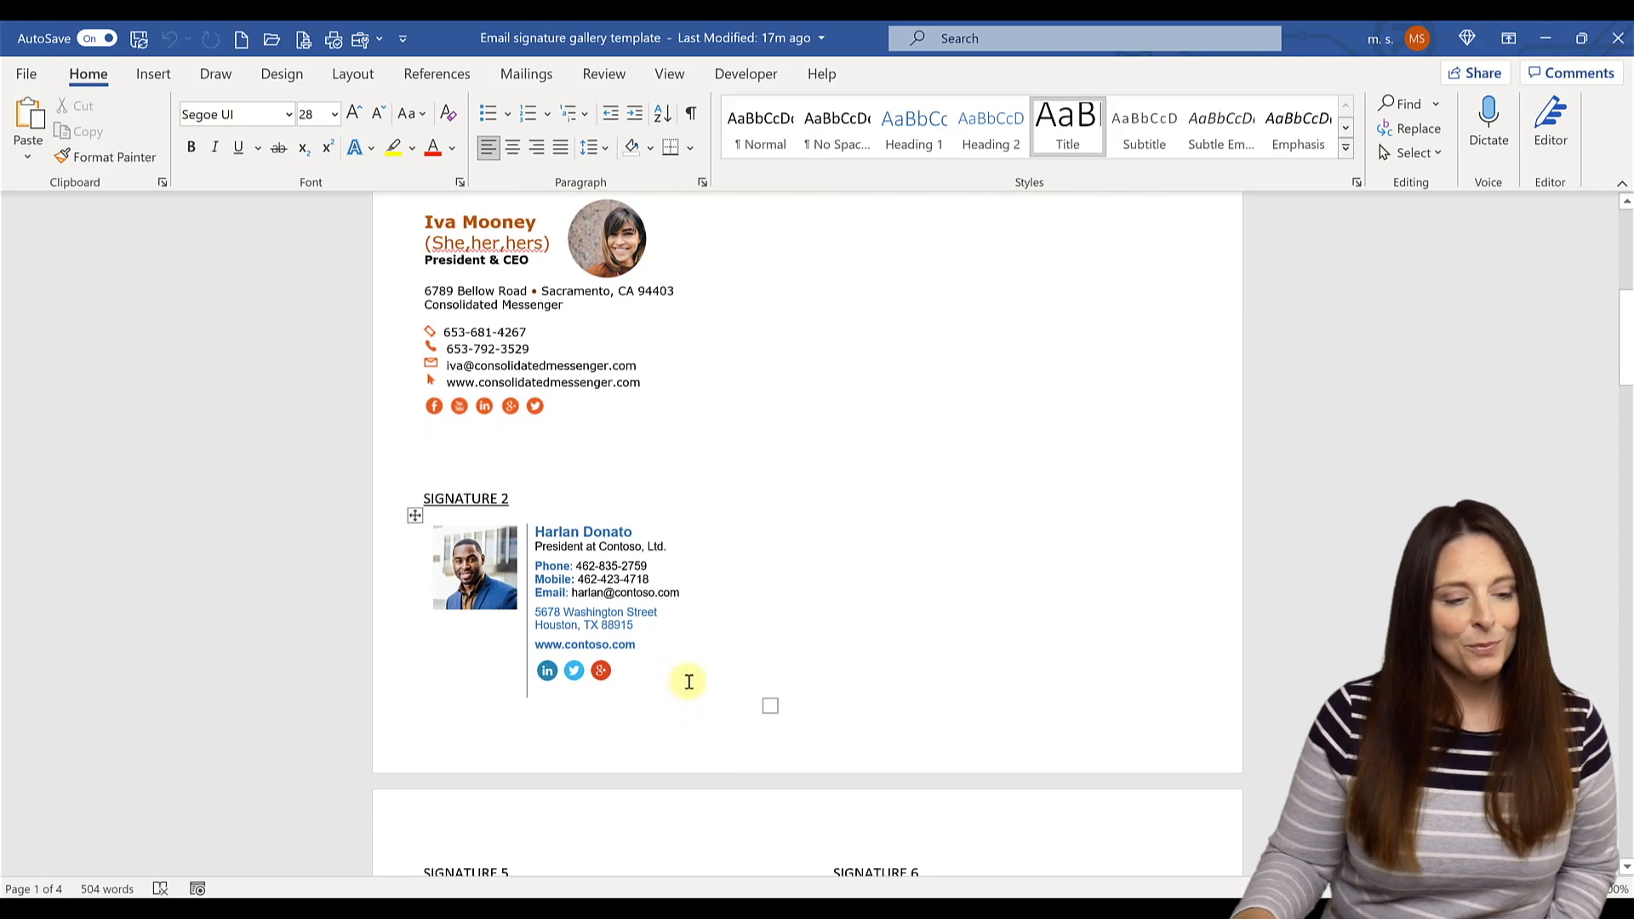
mouse_move(415, 516)
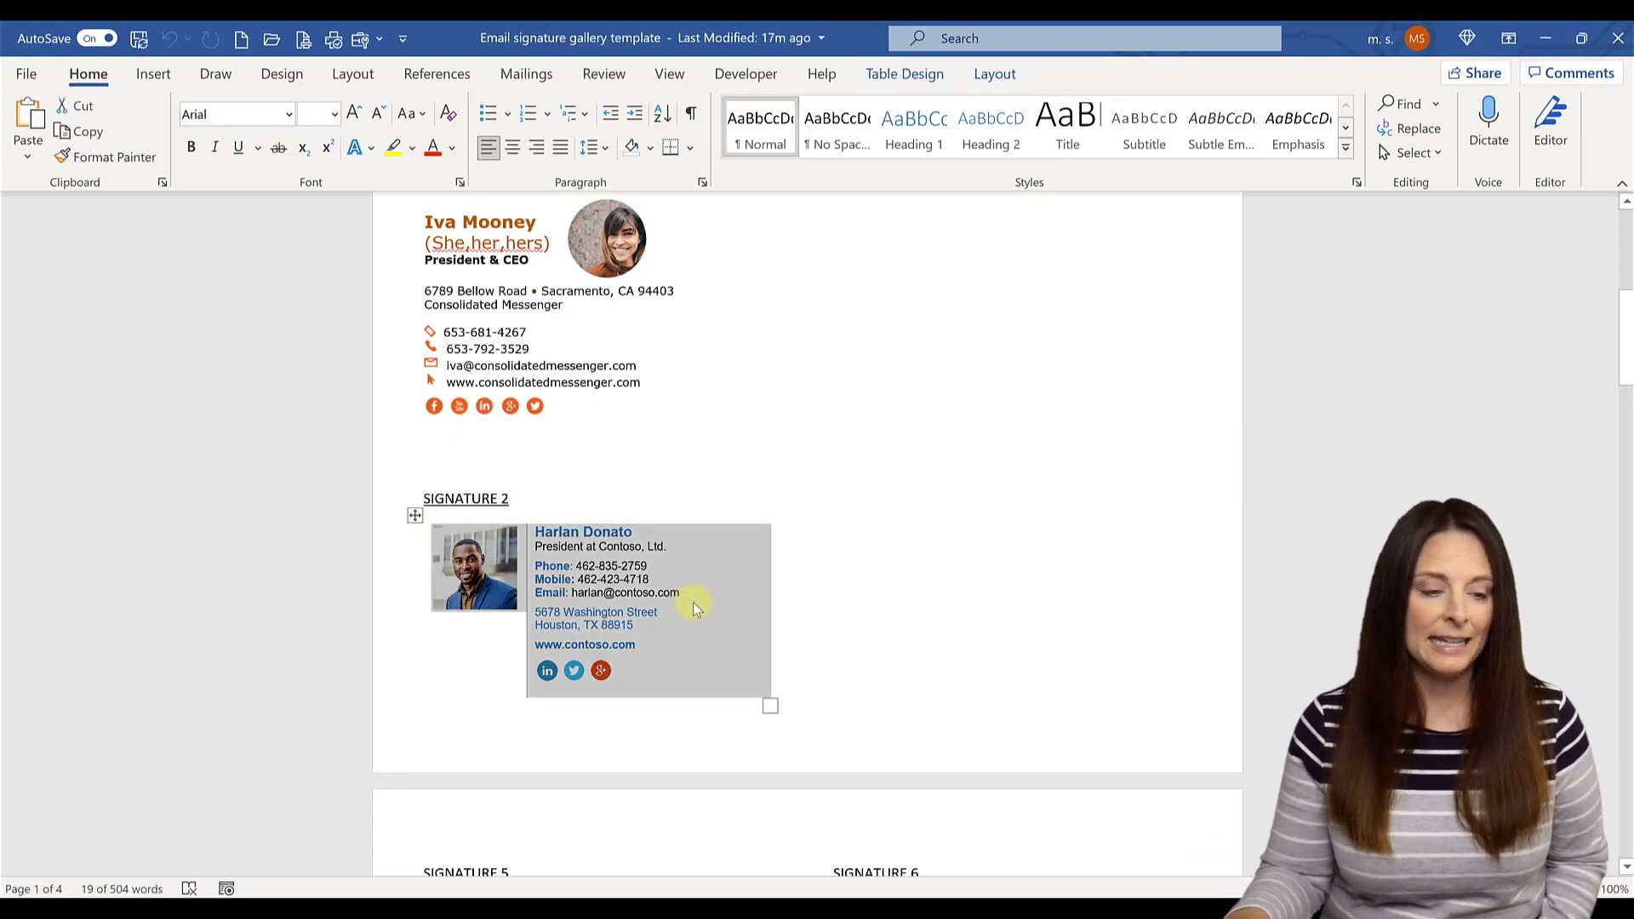
mouse_move(846, 605)
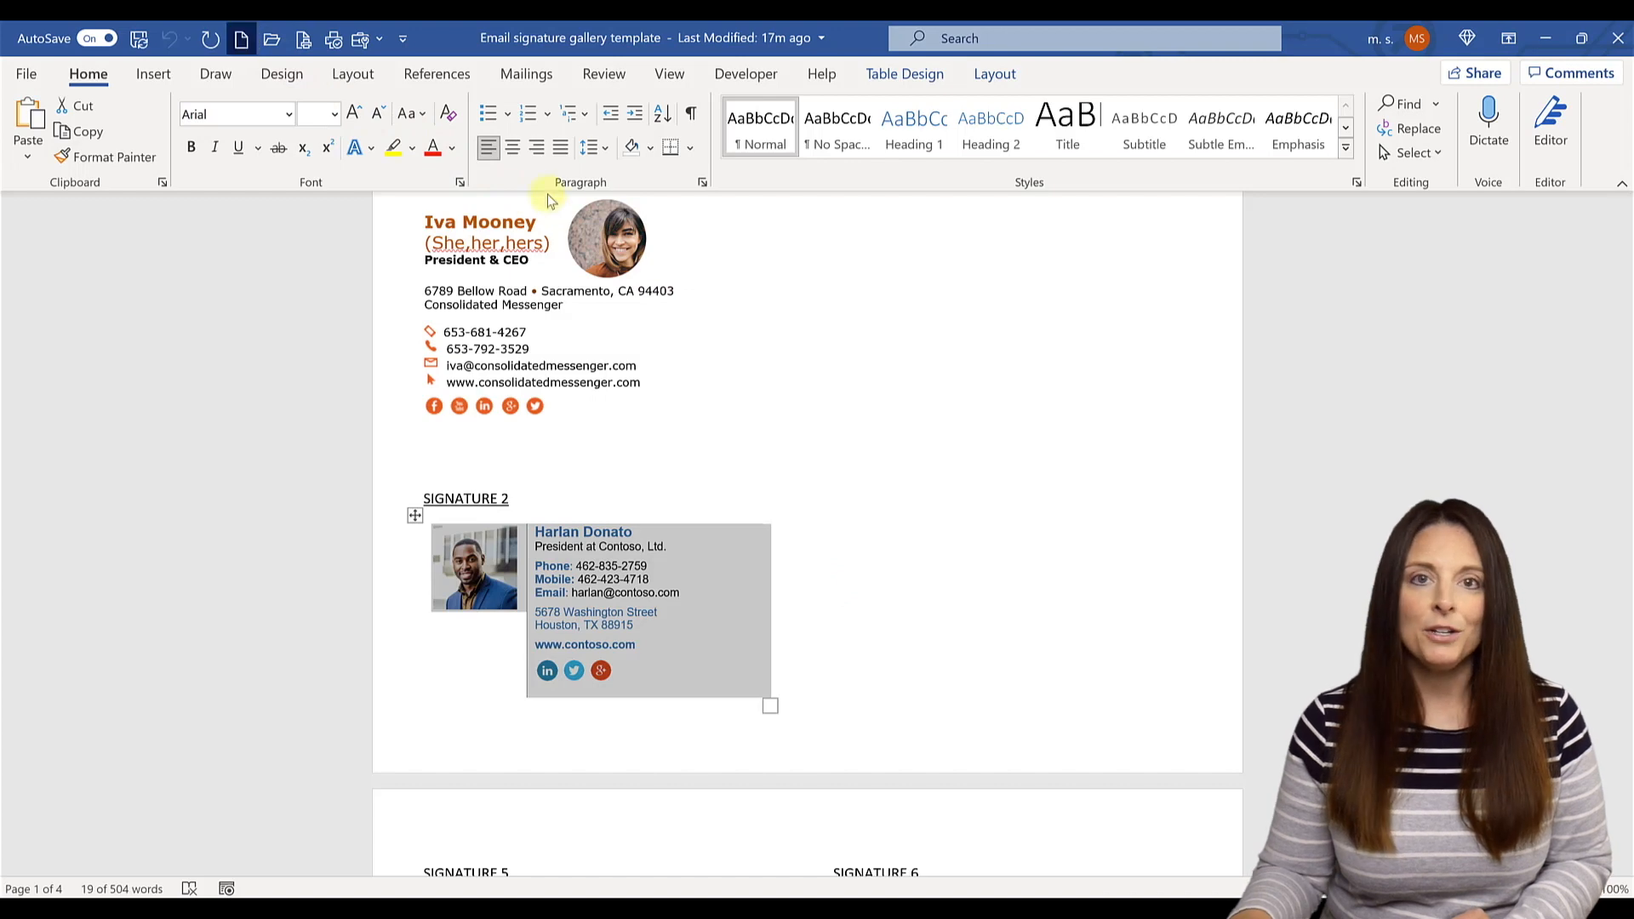
left_click(241, 39)
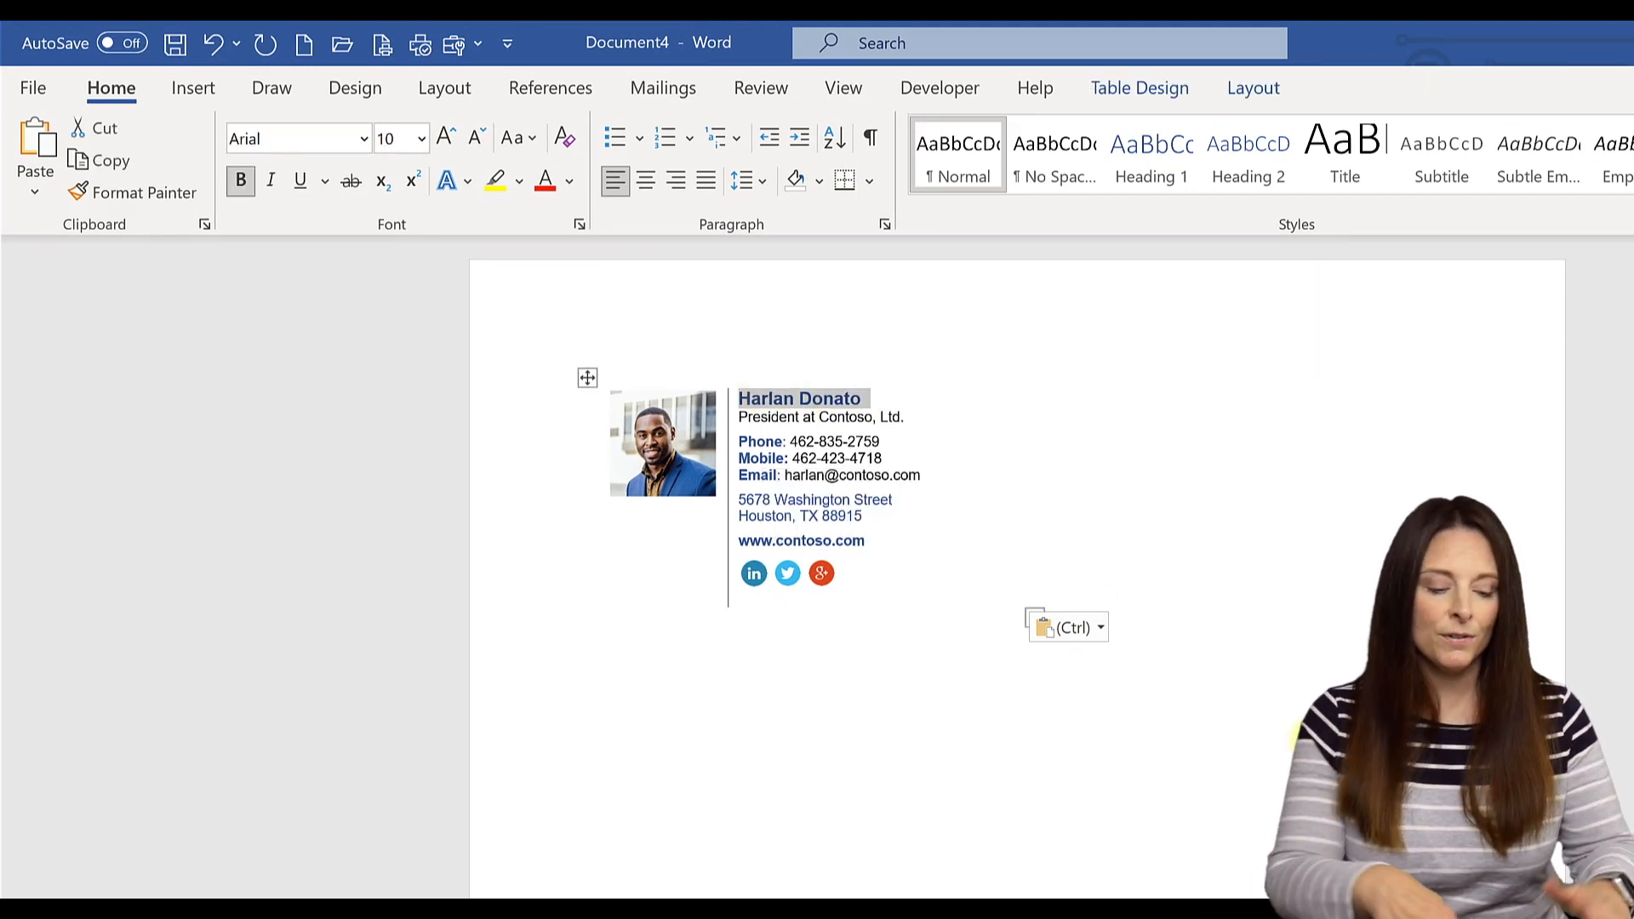
type("Sharon Smit")
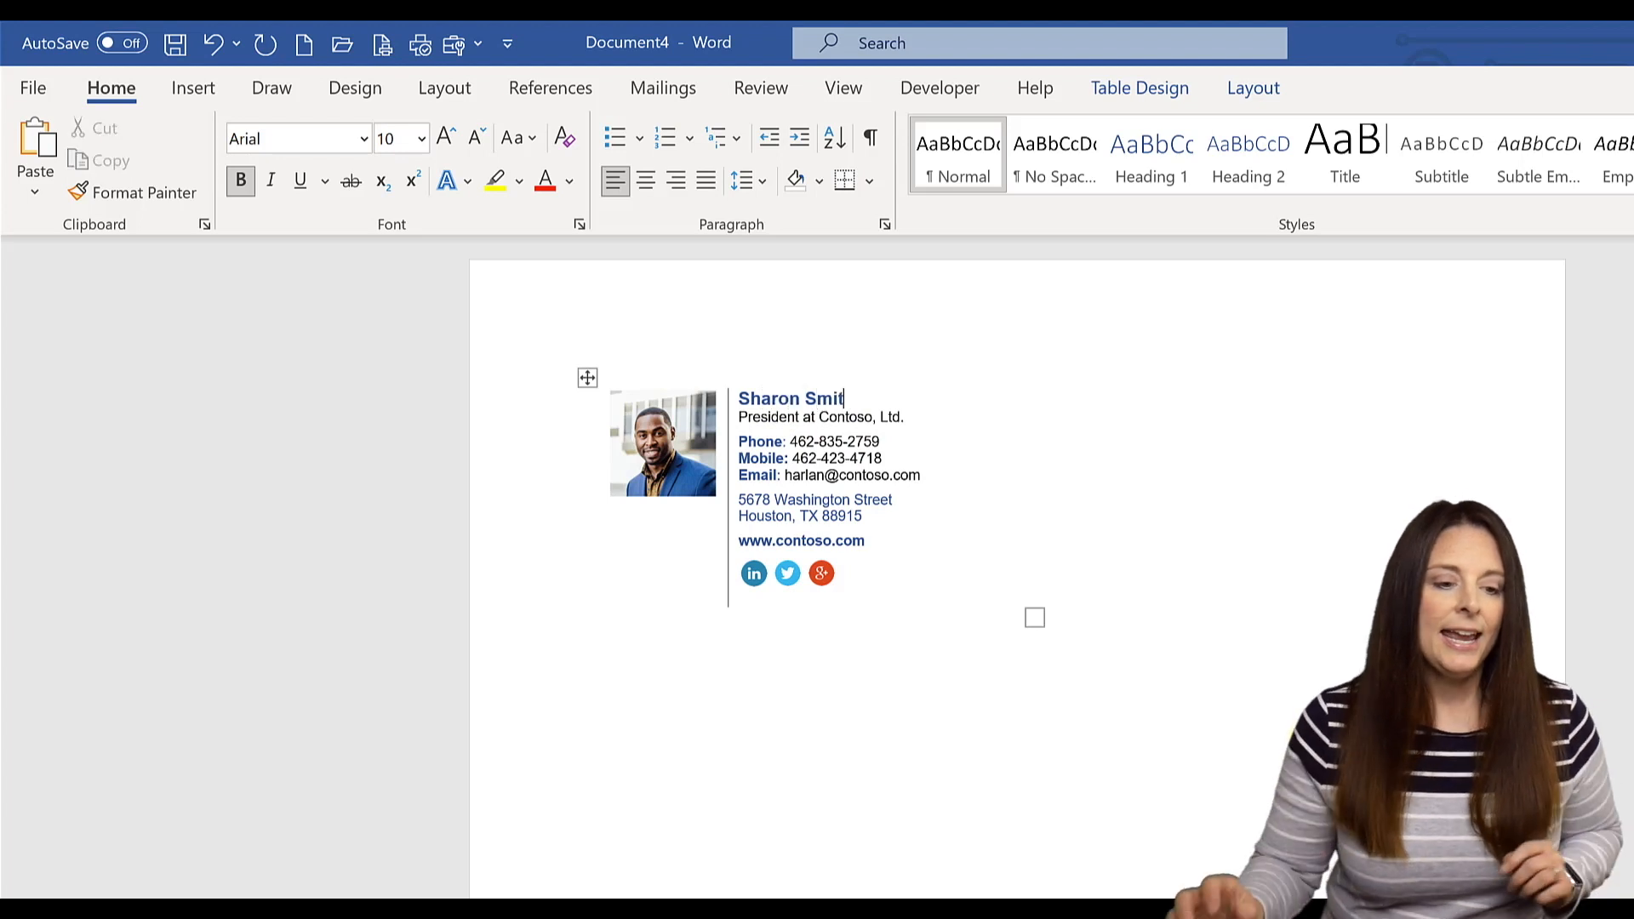
type("h")
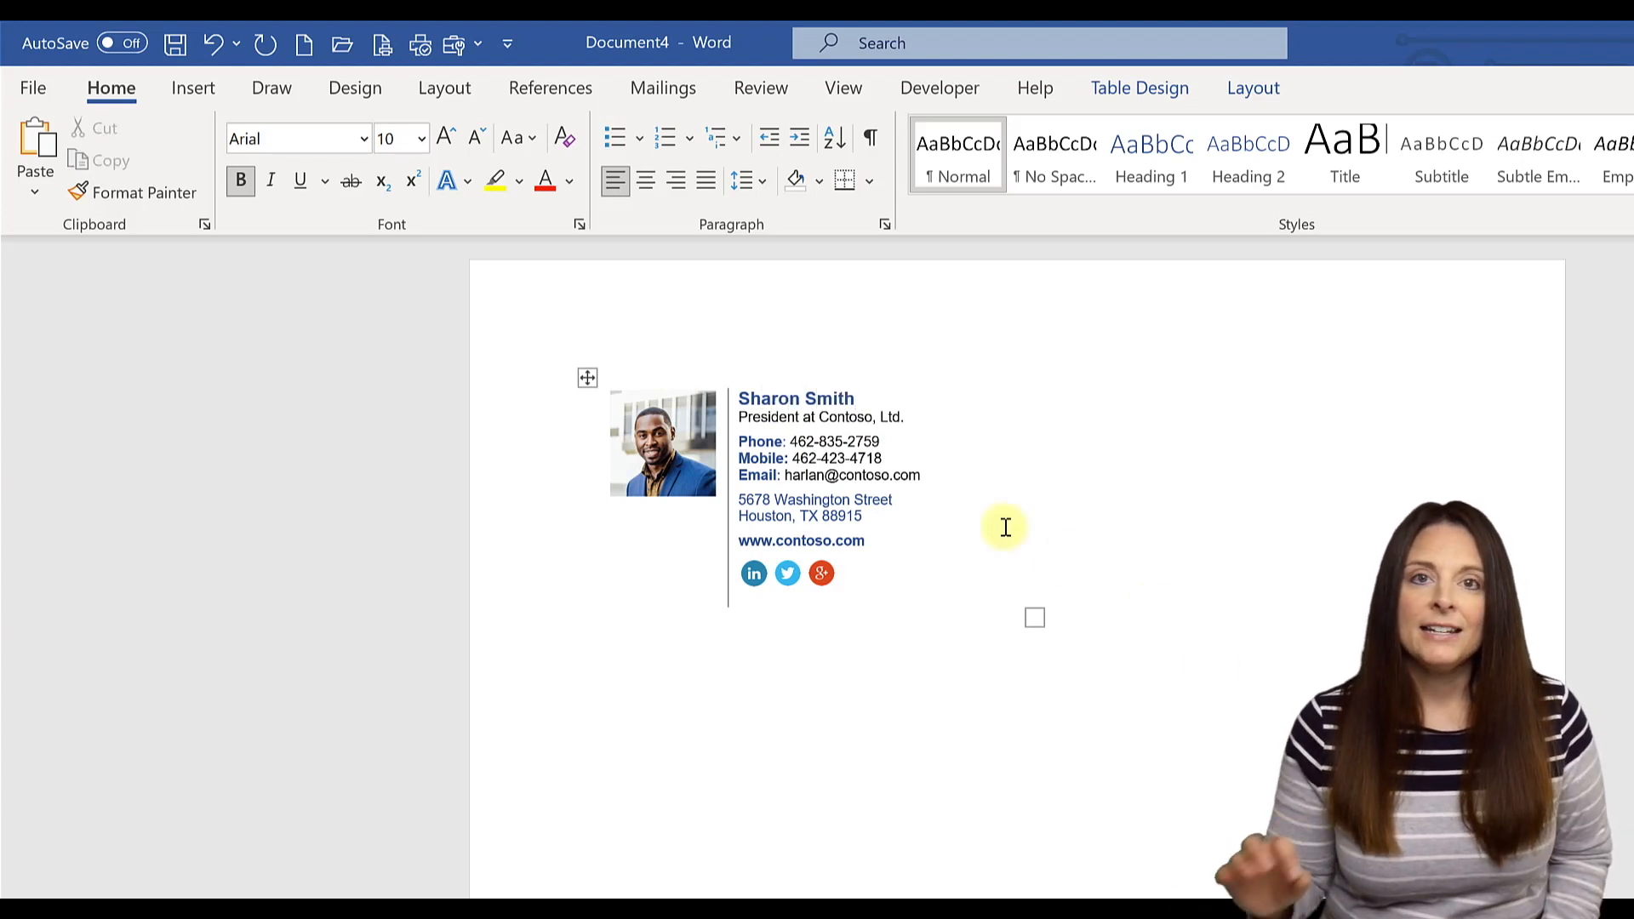
mouse_move(873, 474)
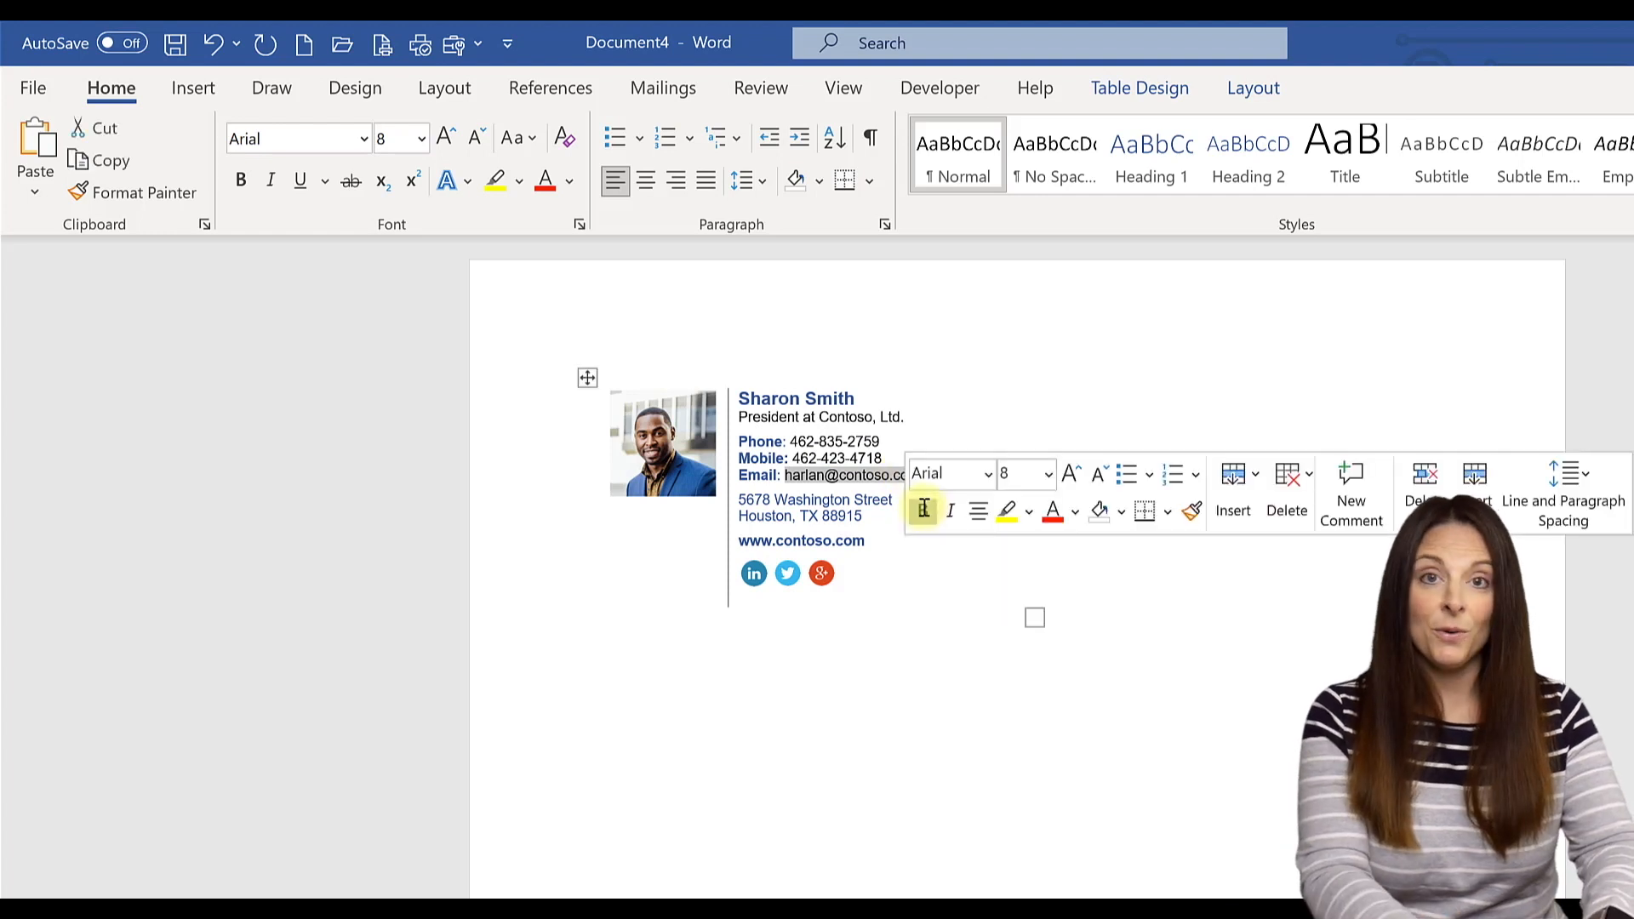
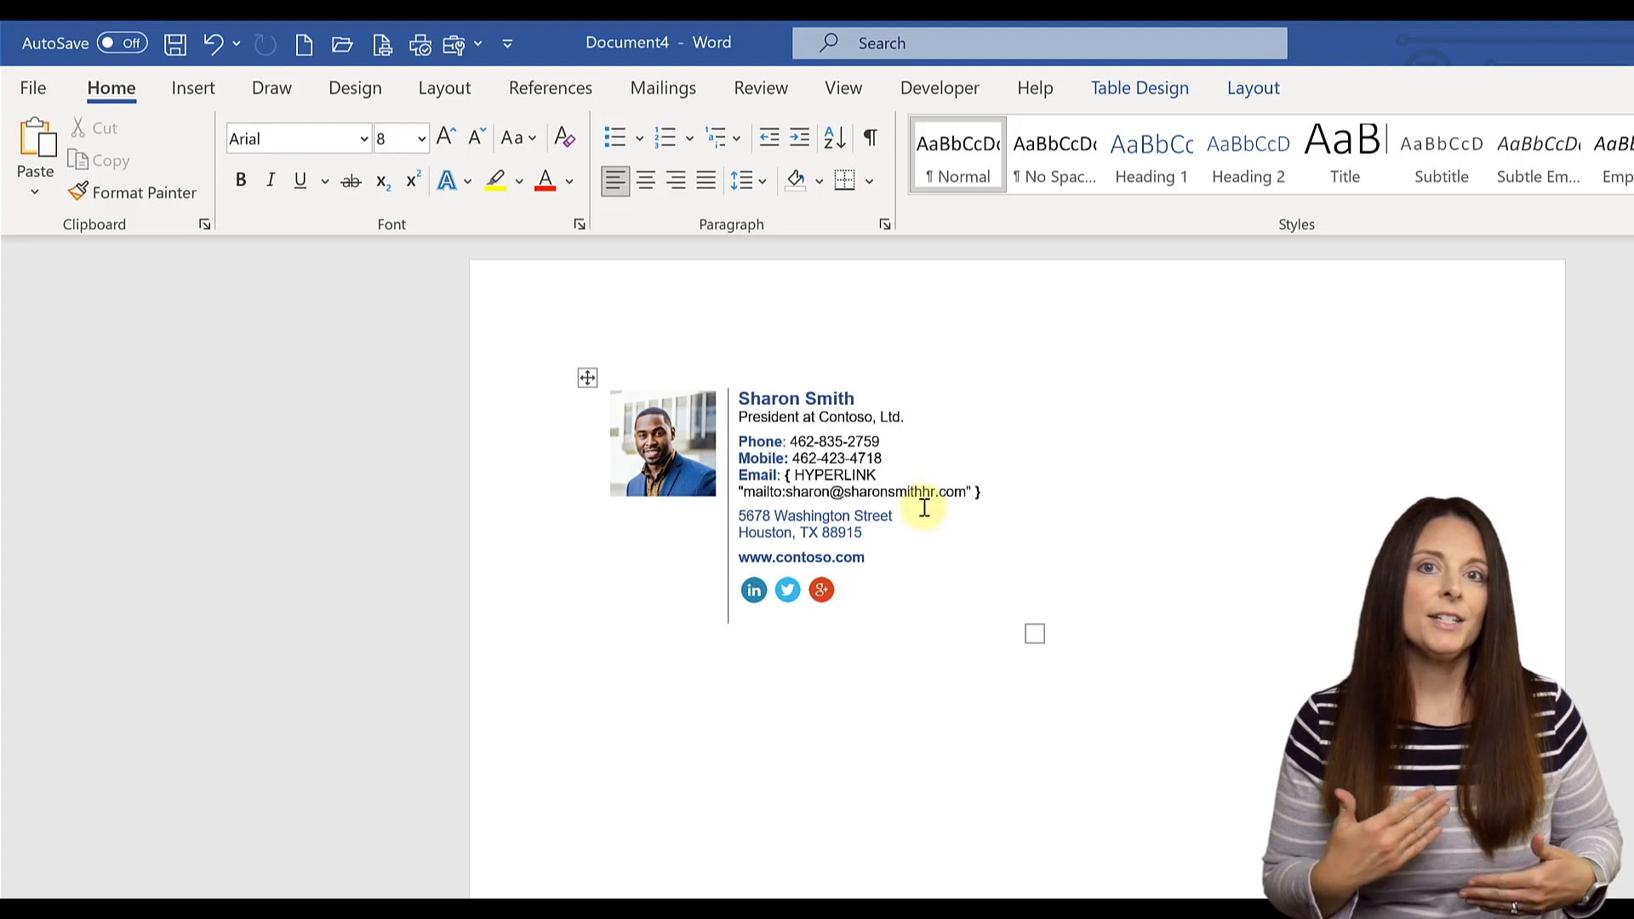
left_click(985, 491)
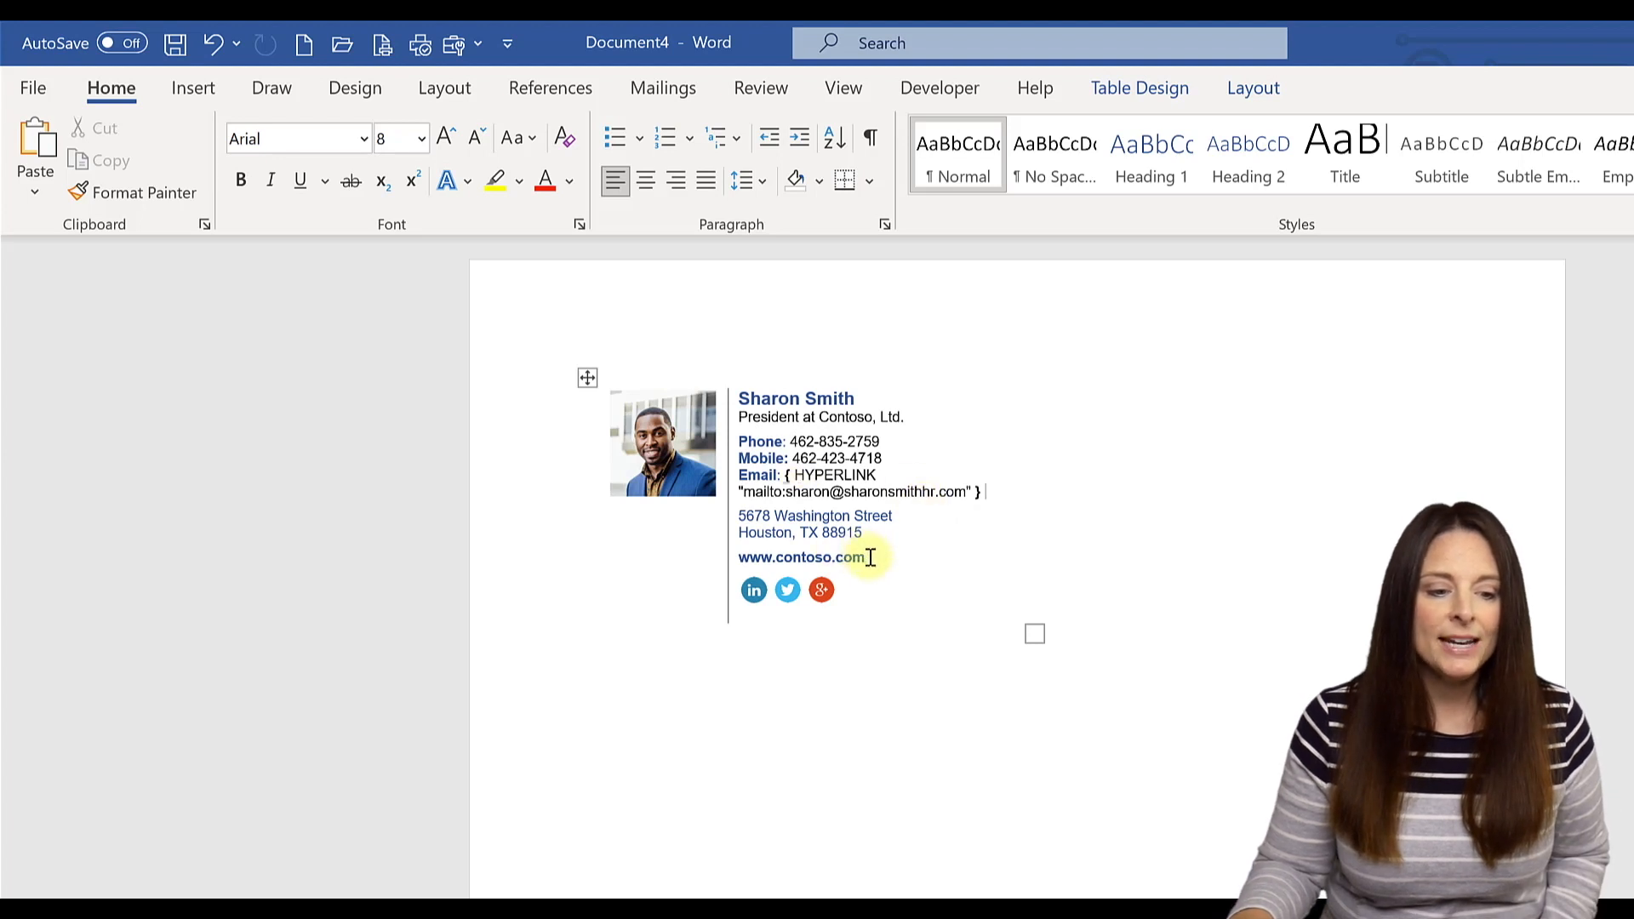
mouse_move(988, 571)
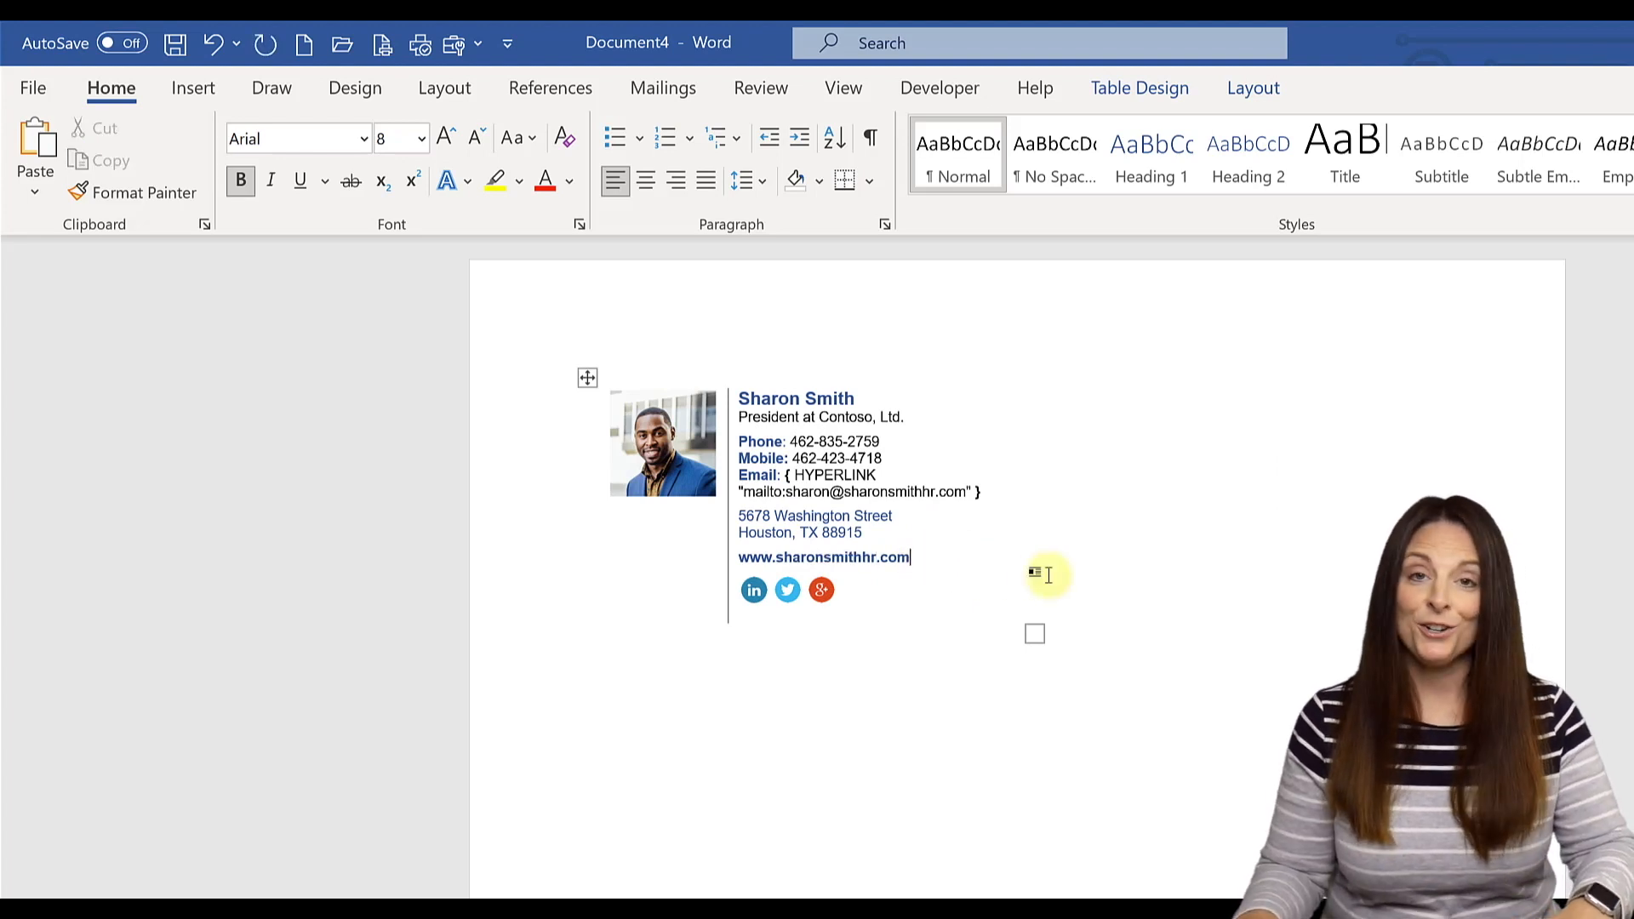
key("space")
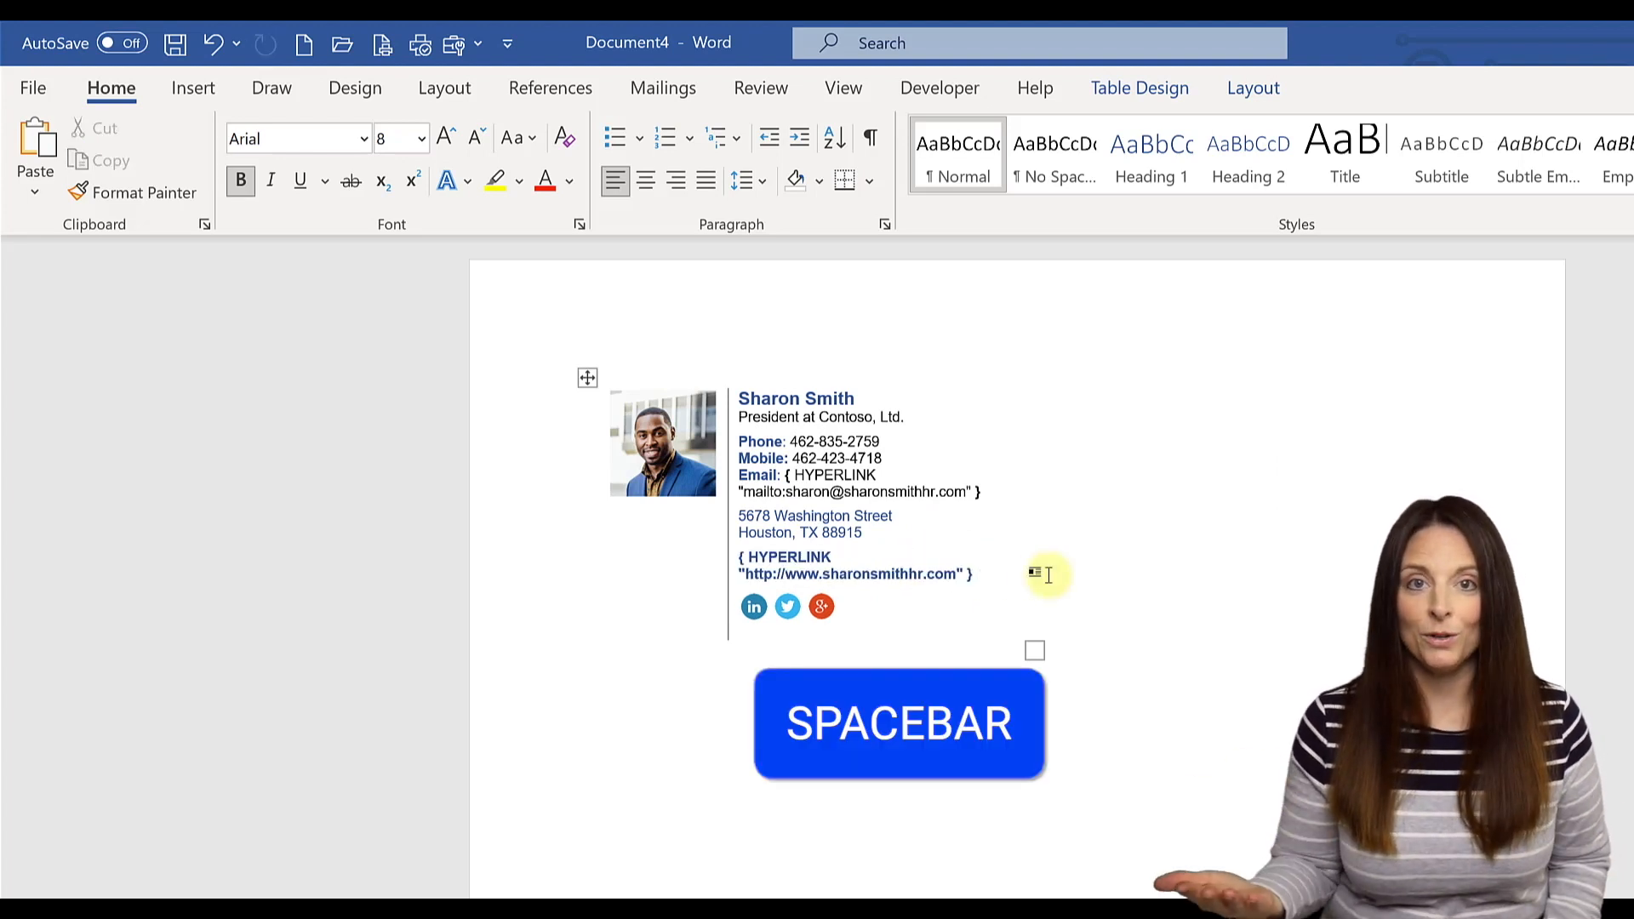
key("space")
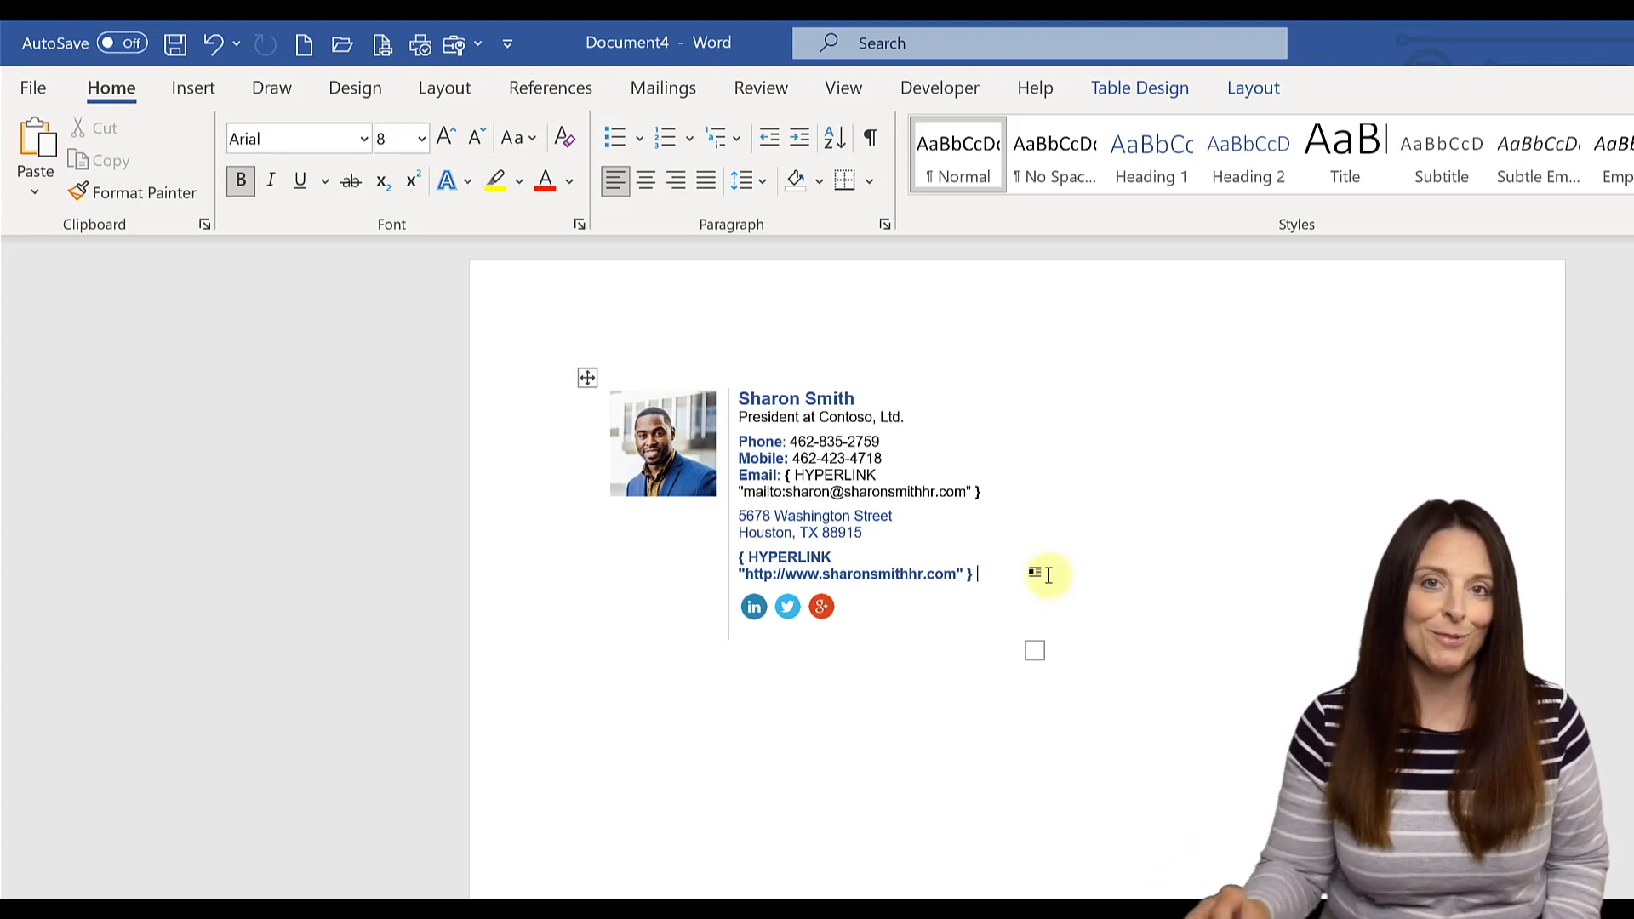
mouse_move(770, 631)
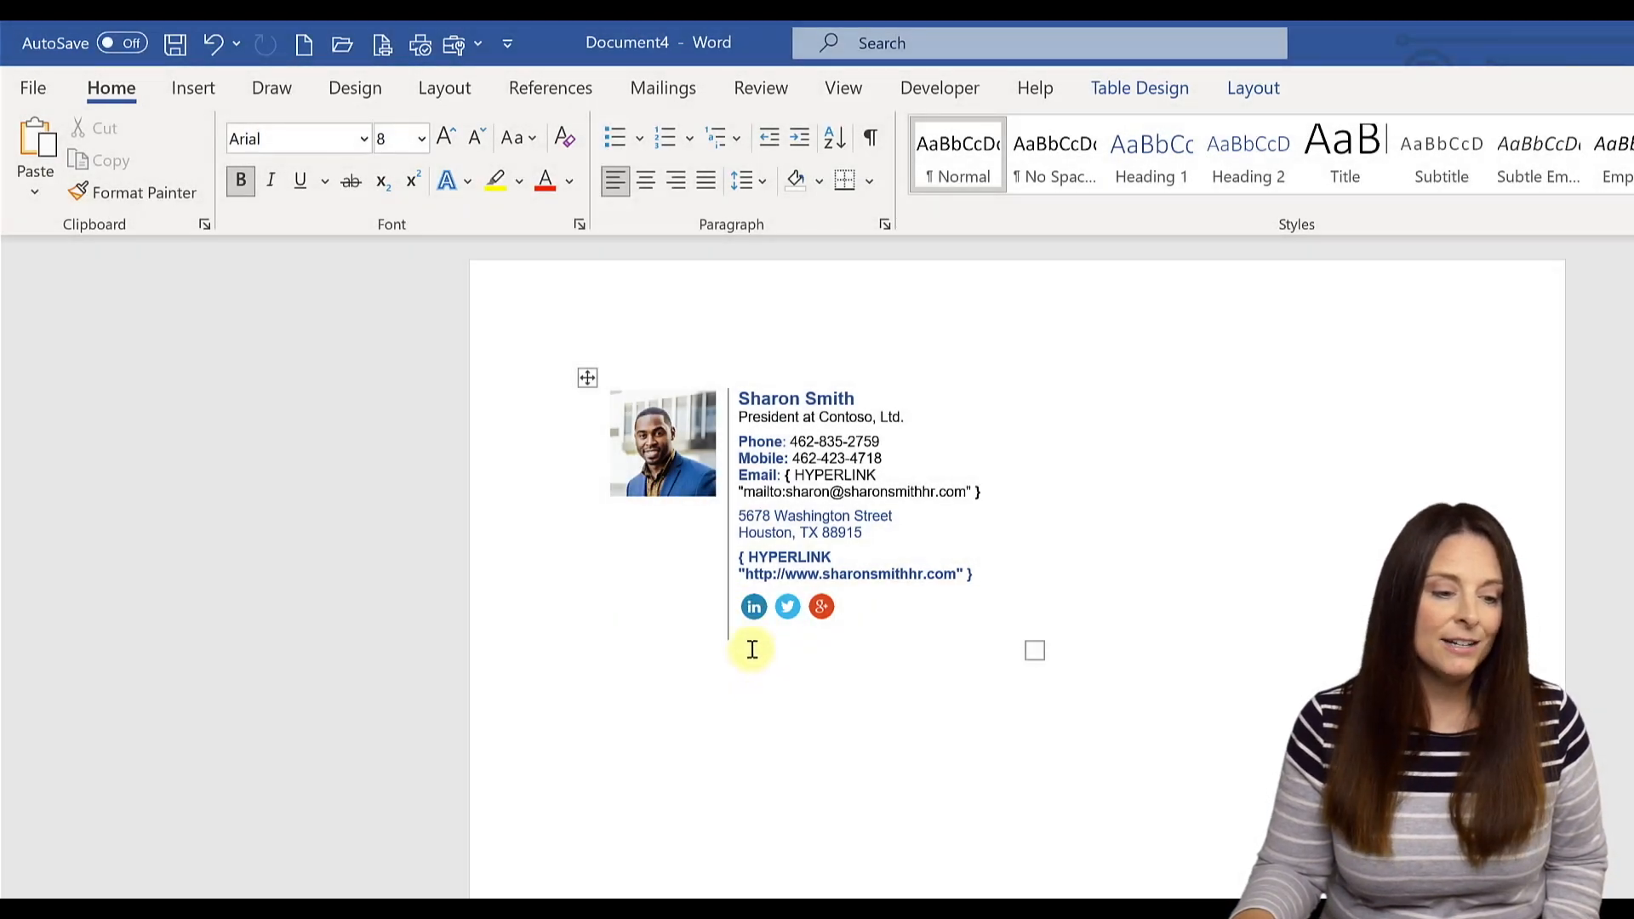
left_click(1580, 42)
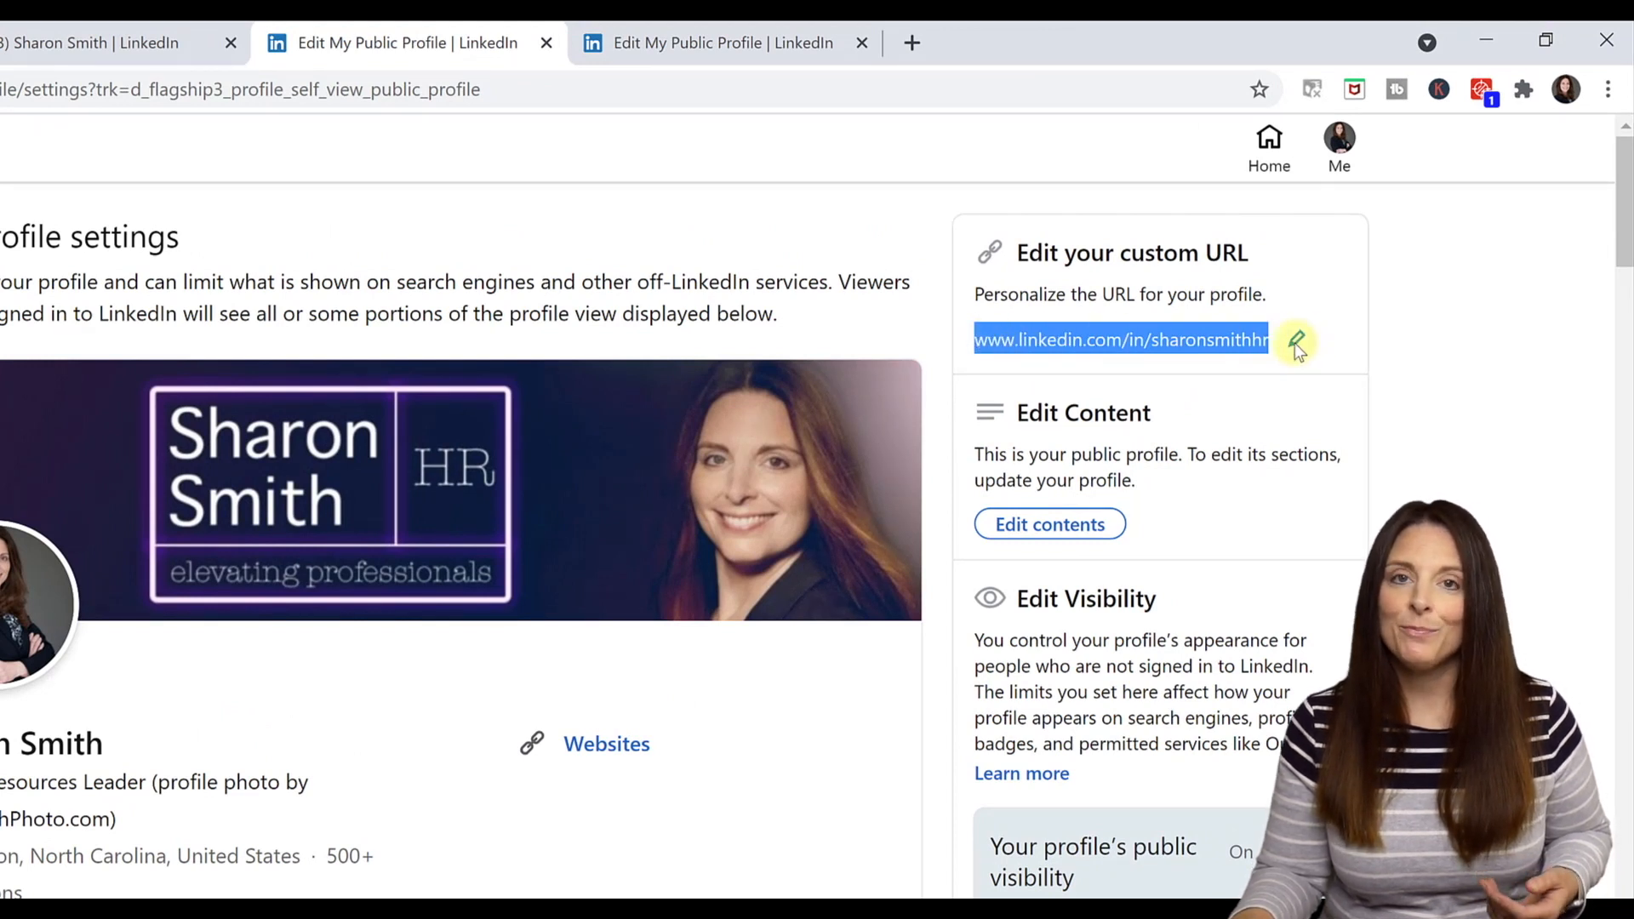
mouse_move(1228, 342)
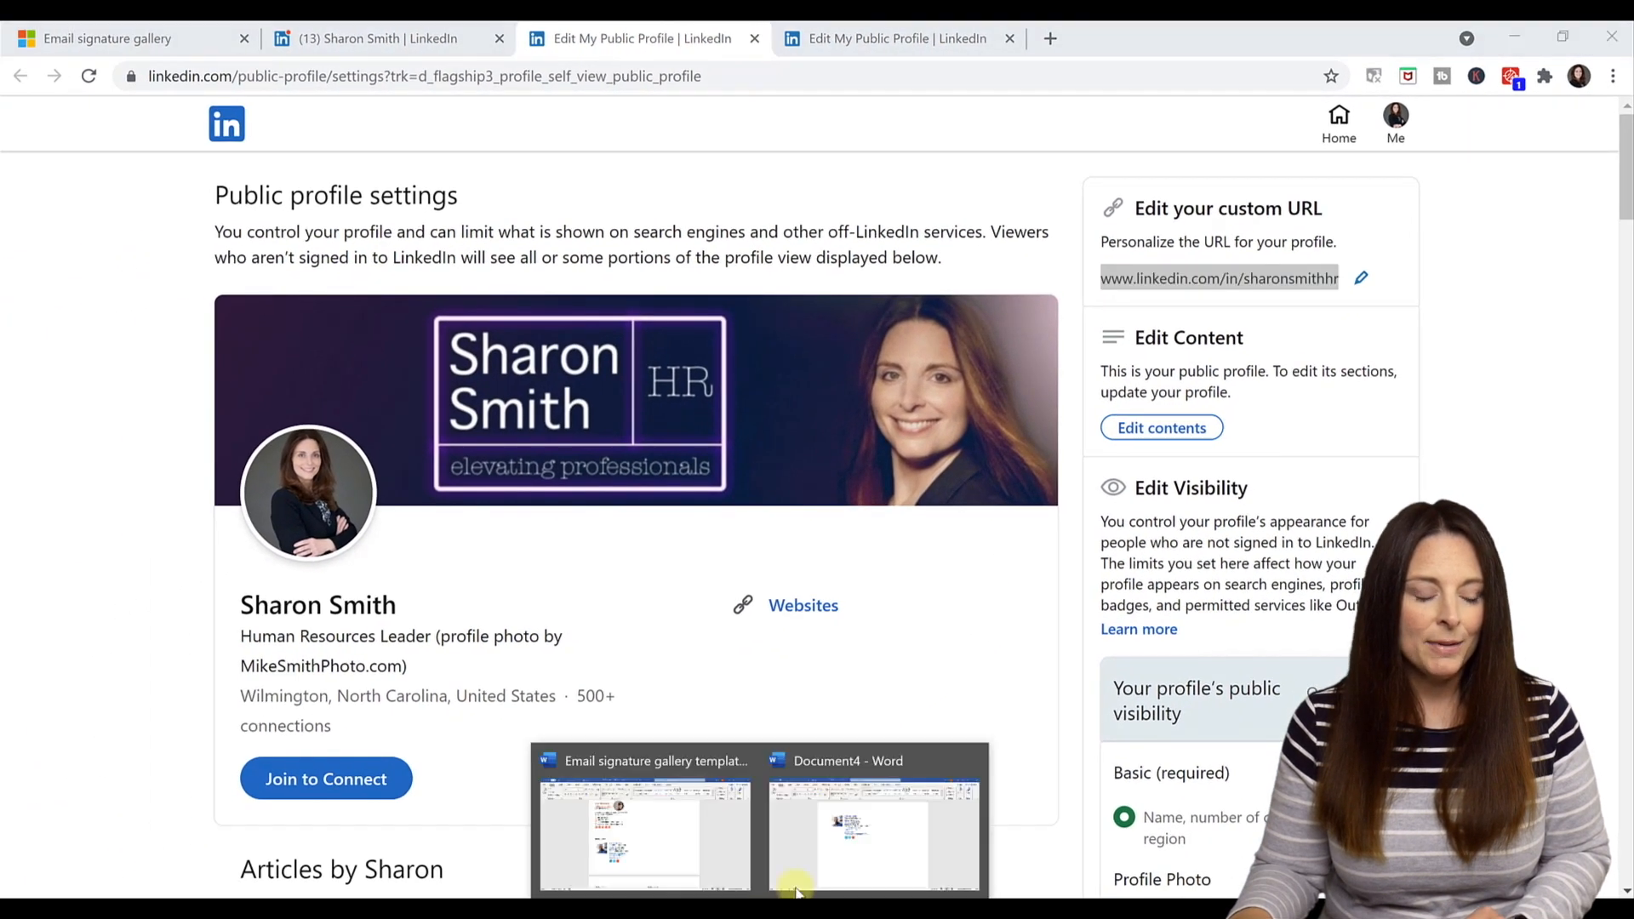
- Select the LinkedIn icon and bring up its Edit Hyperlink dialog
left_click(873, 835)
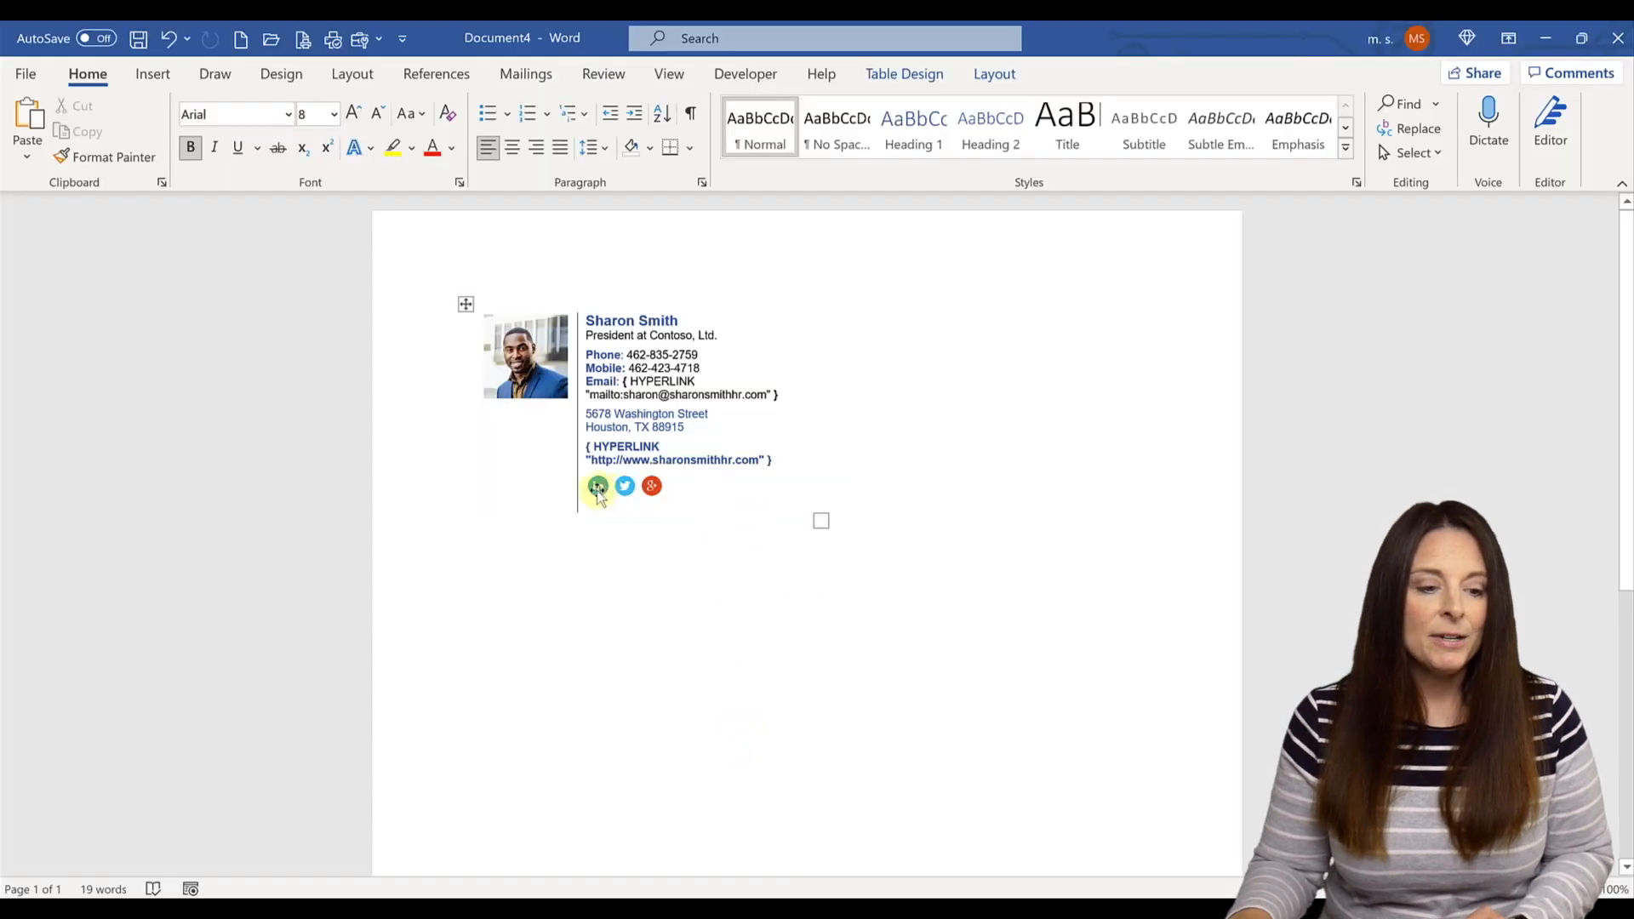
left_click(598, 486)
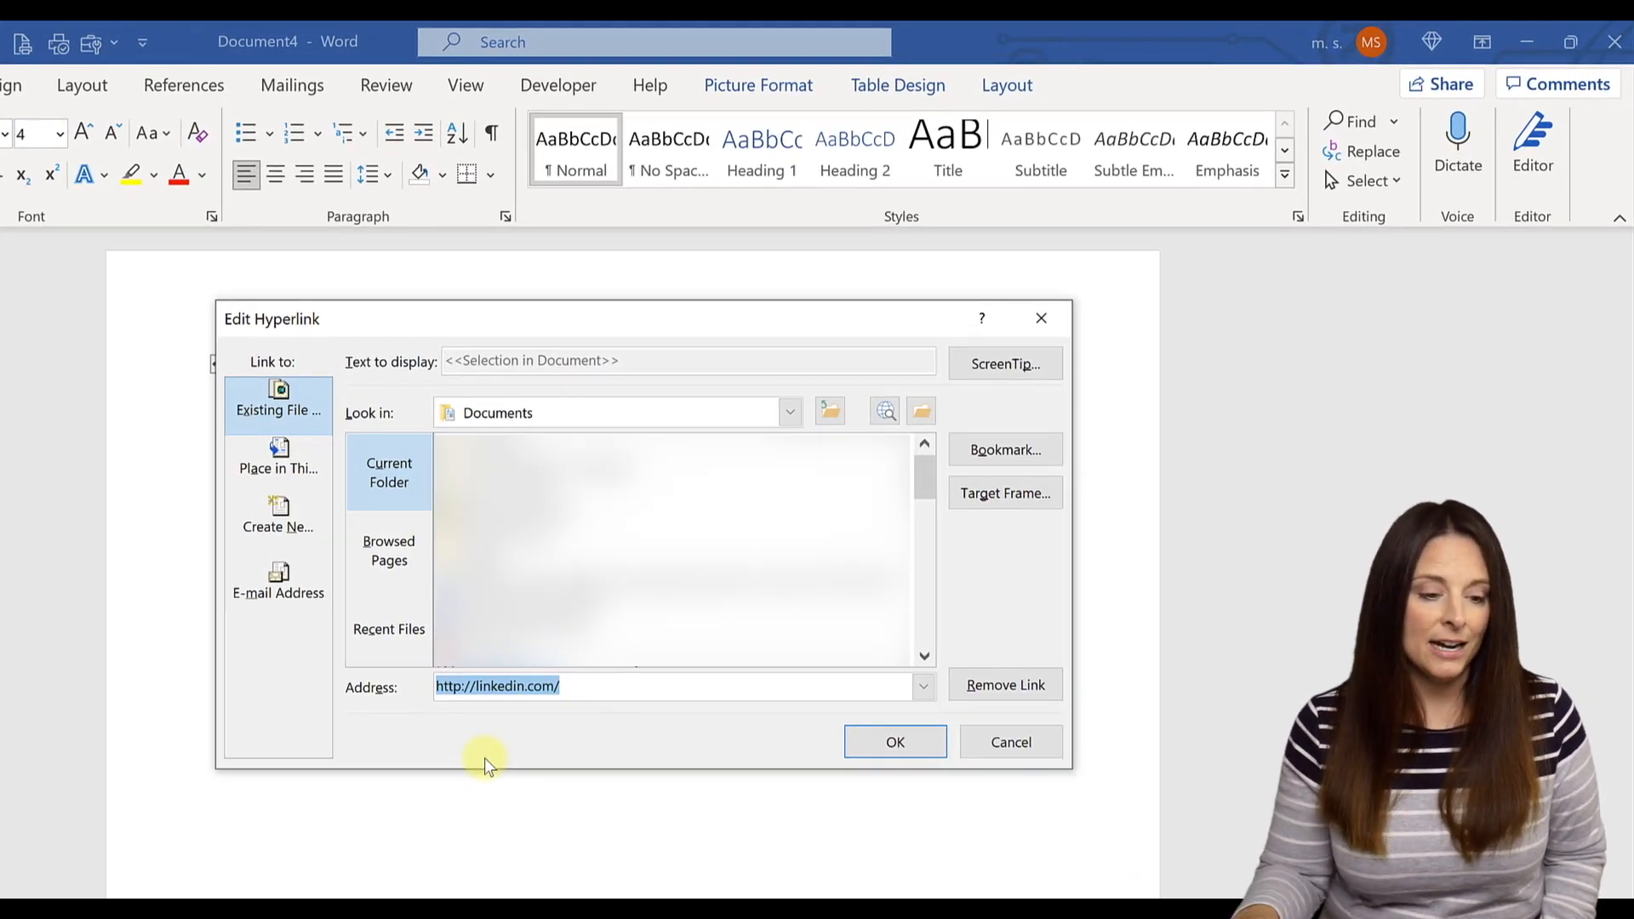
left_click(433, 686)
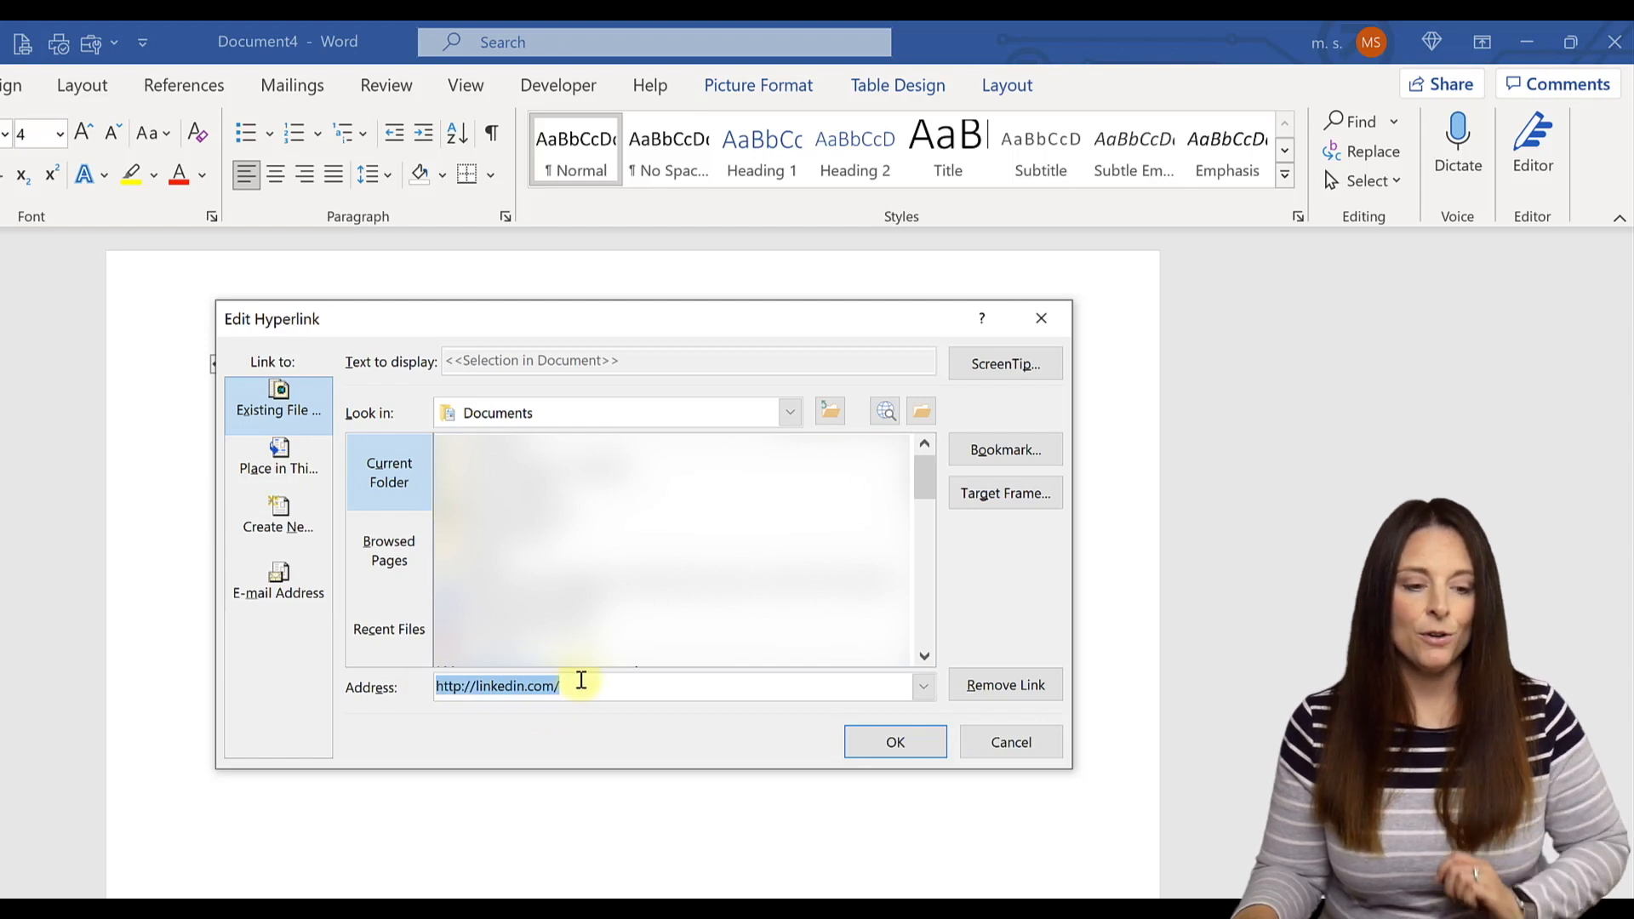
type("http://www.linkedin.com/in/sharonsmithhr")
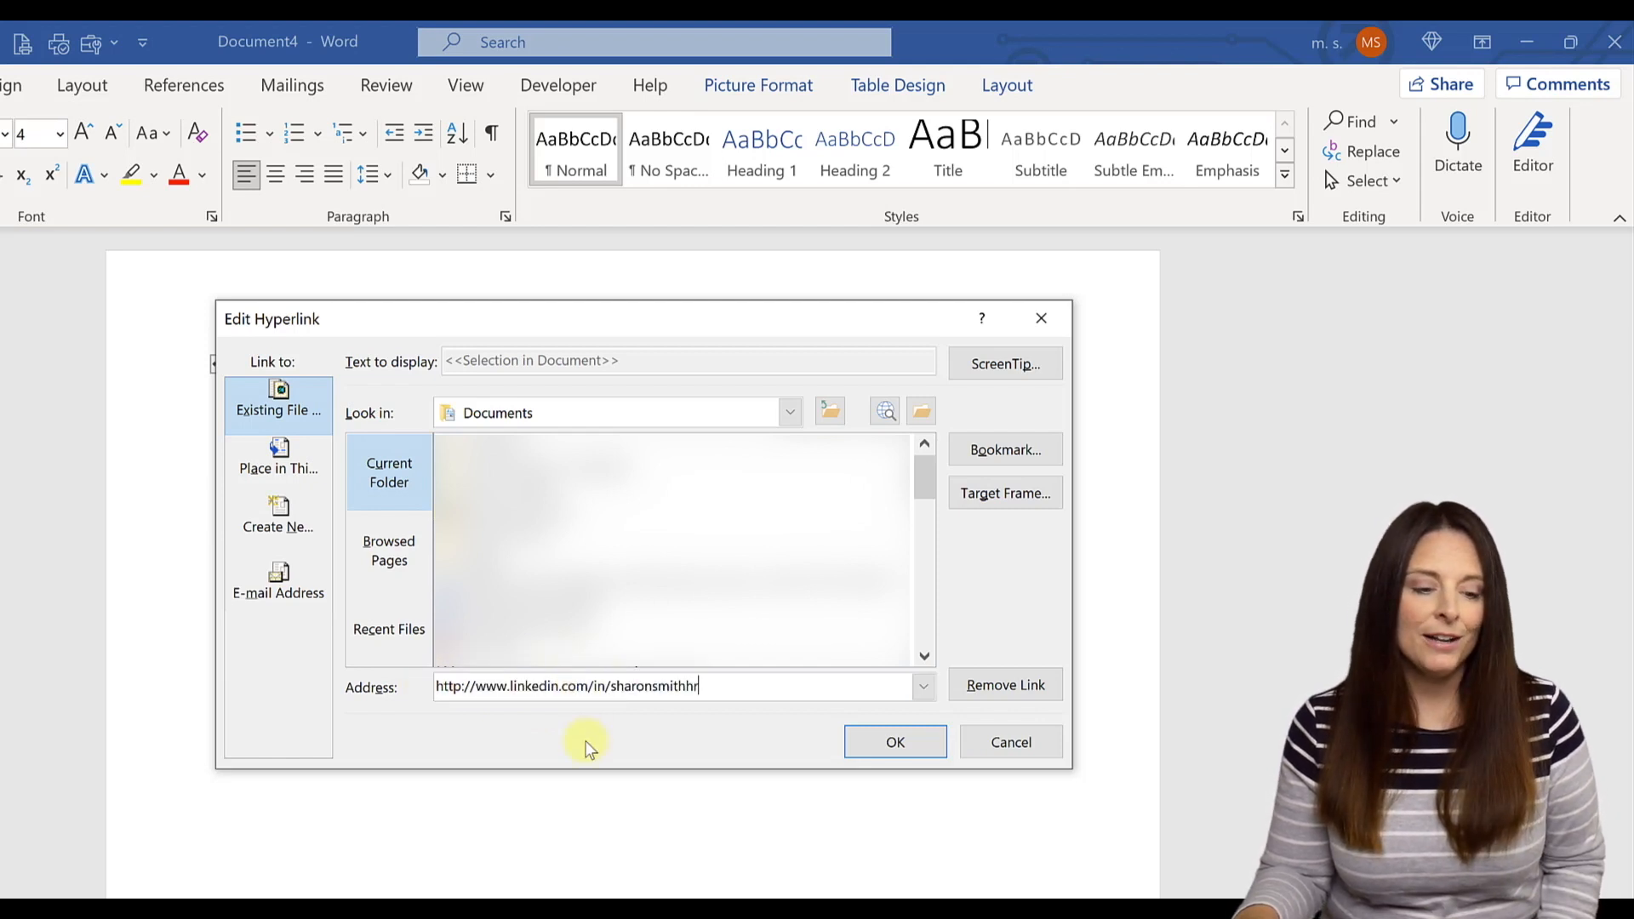
mouse_move(852, 743)
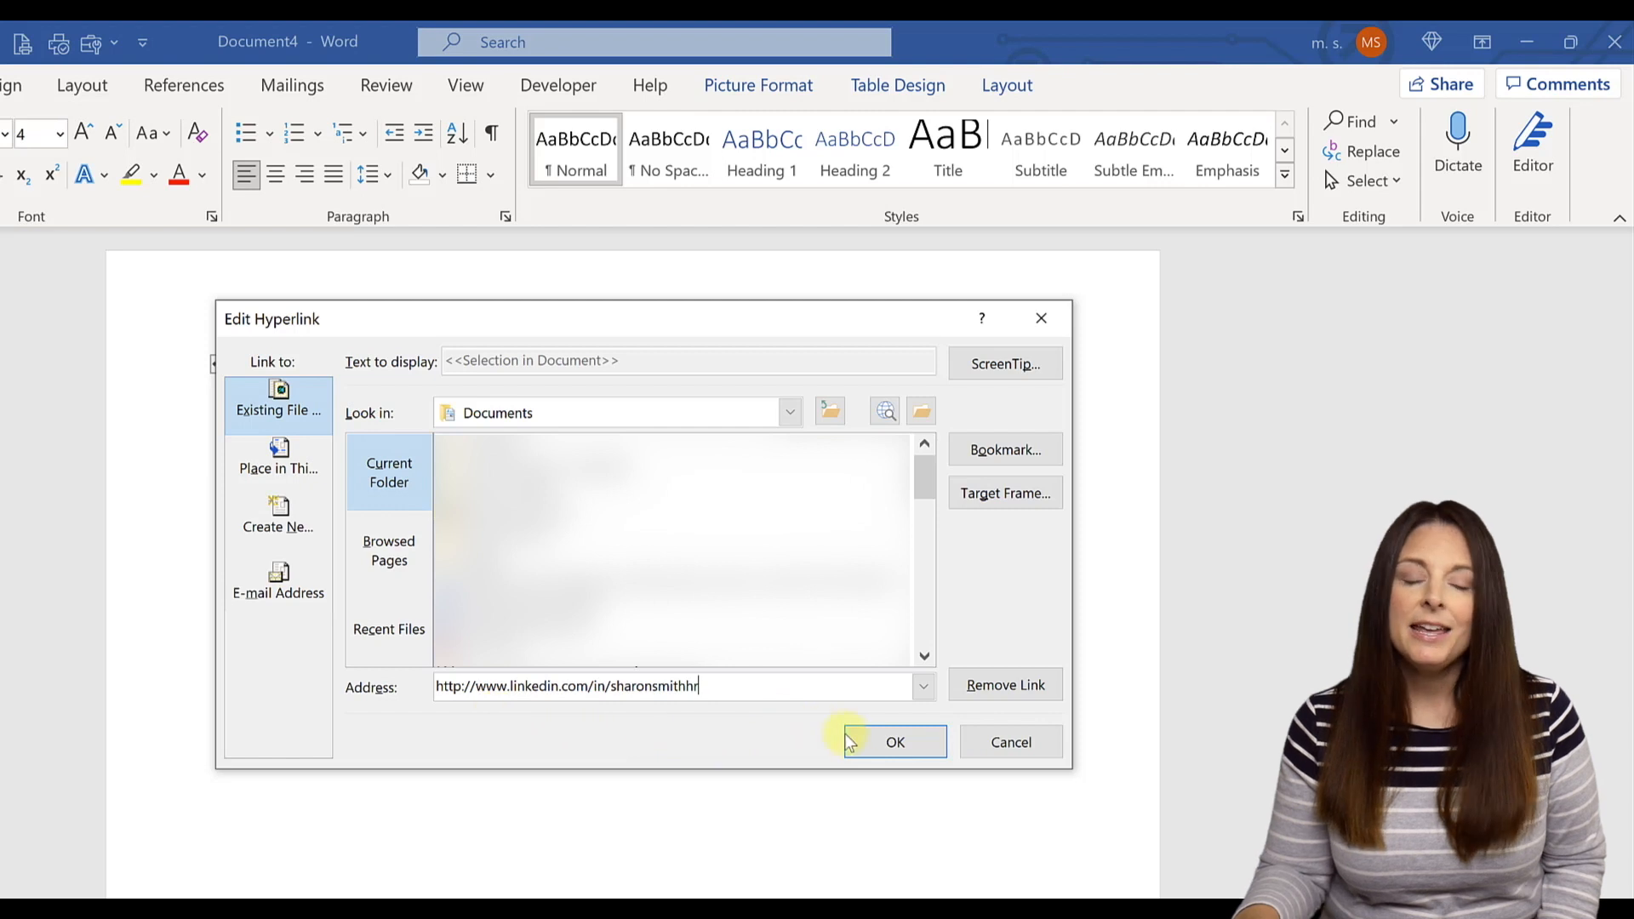
left_click(893, 743)
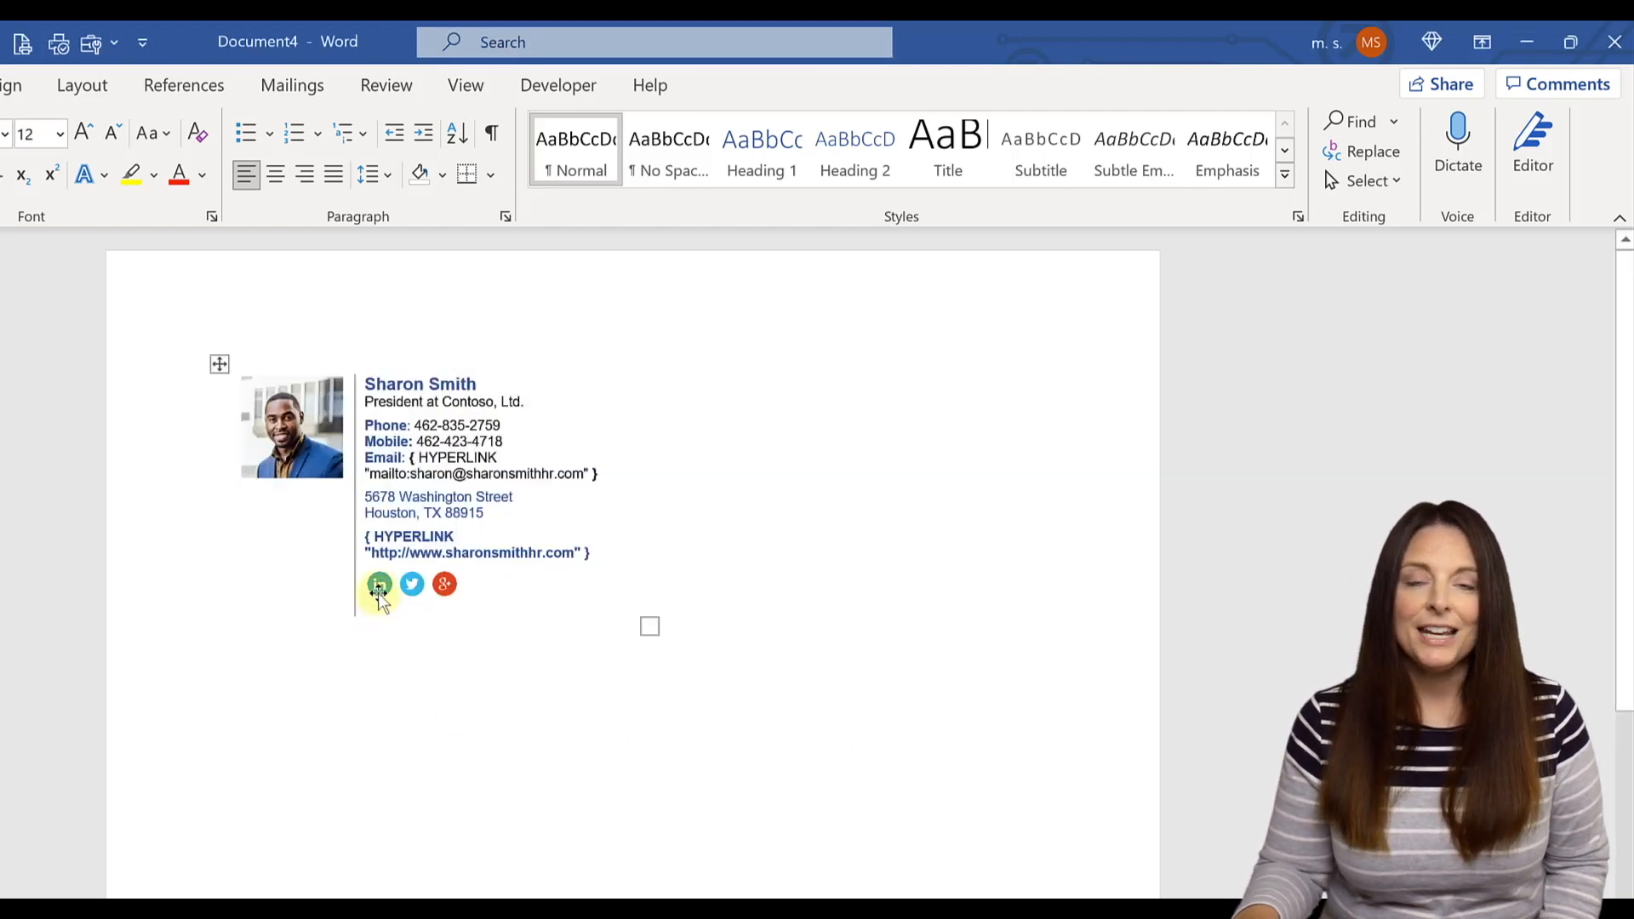
mouse_move(378, 584)
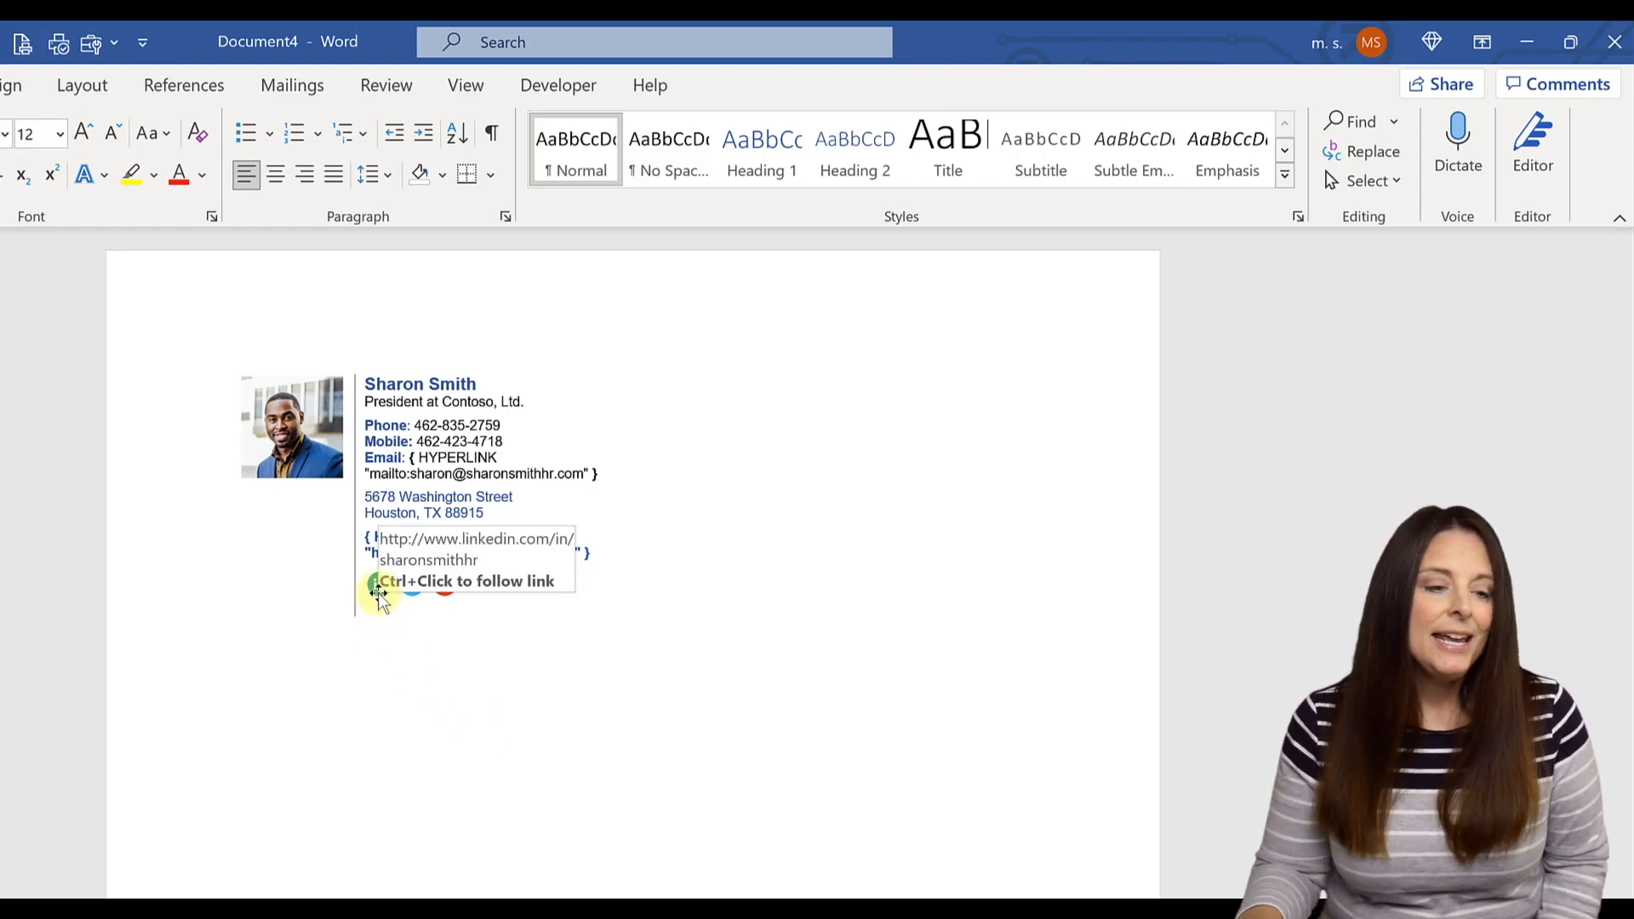
left_click(292, 427)
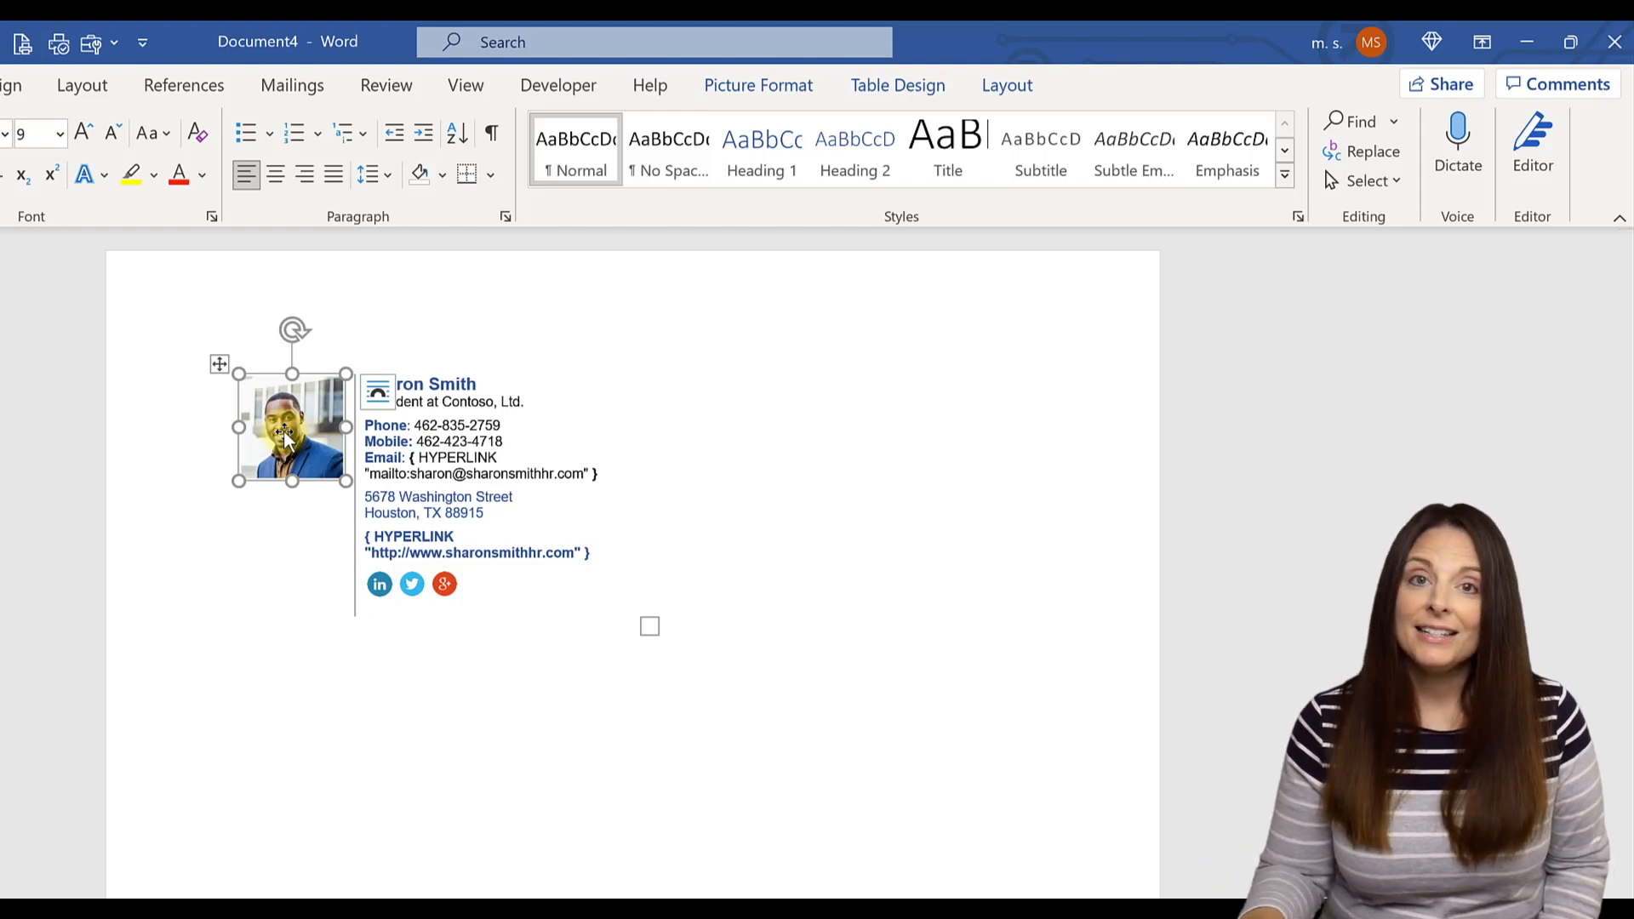
- Swap the headshot picture for the white-background Sharon Smith logo file
right_click(292, 427)
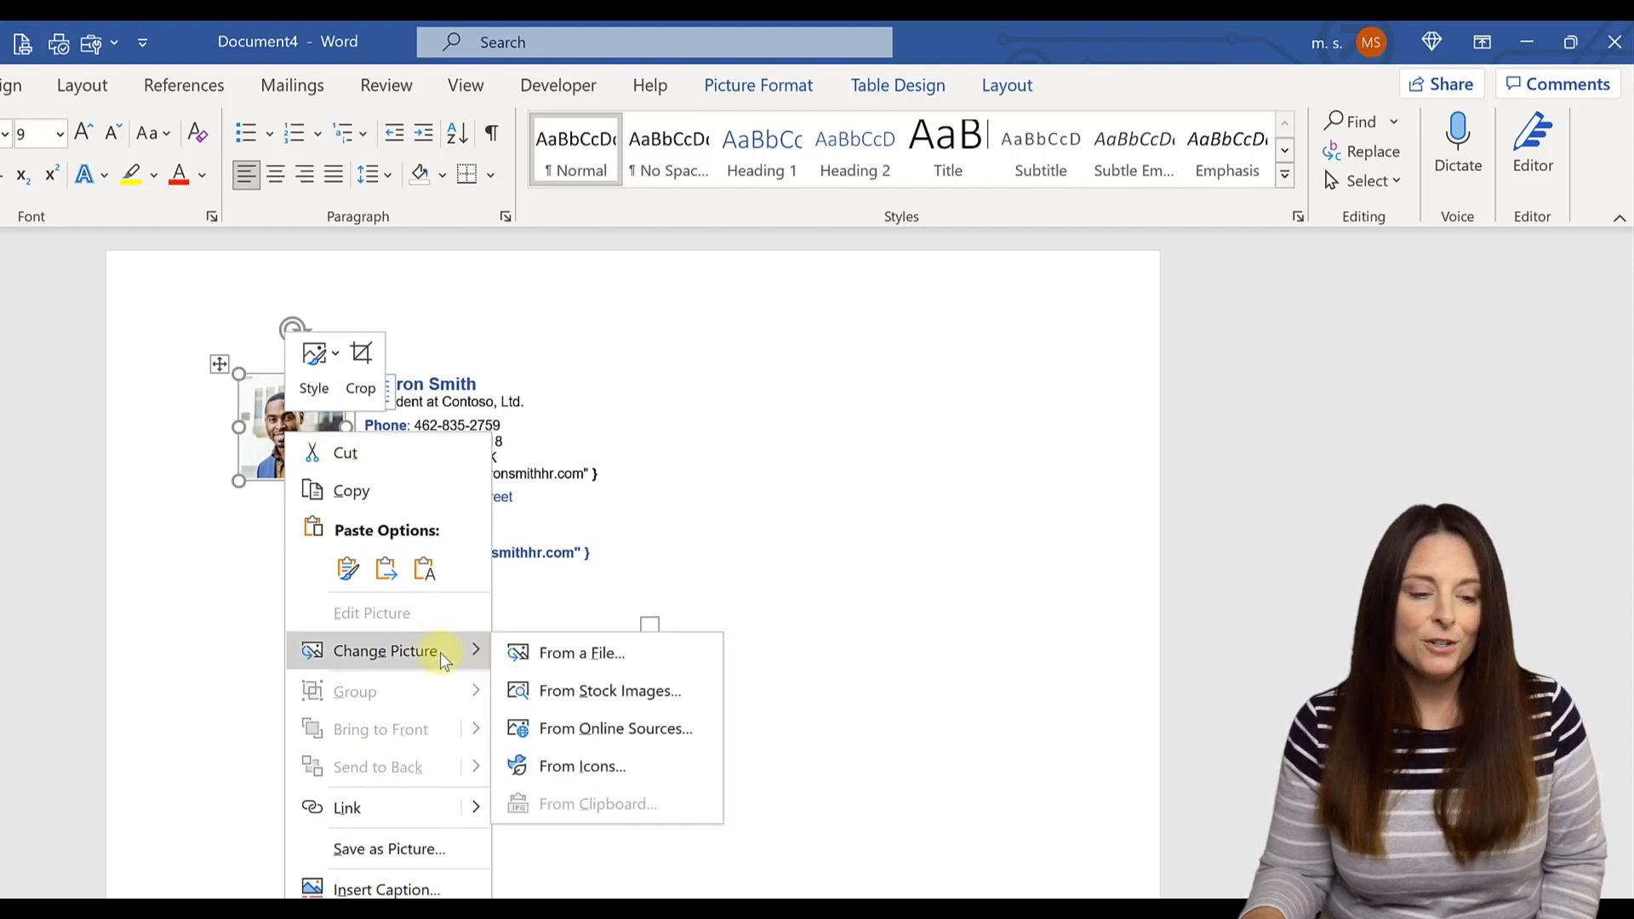
mouse_move(584, 653)
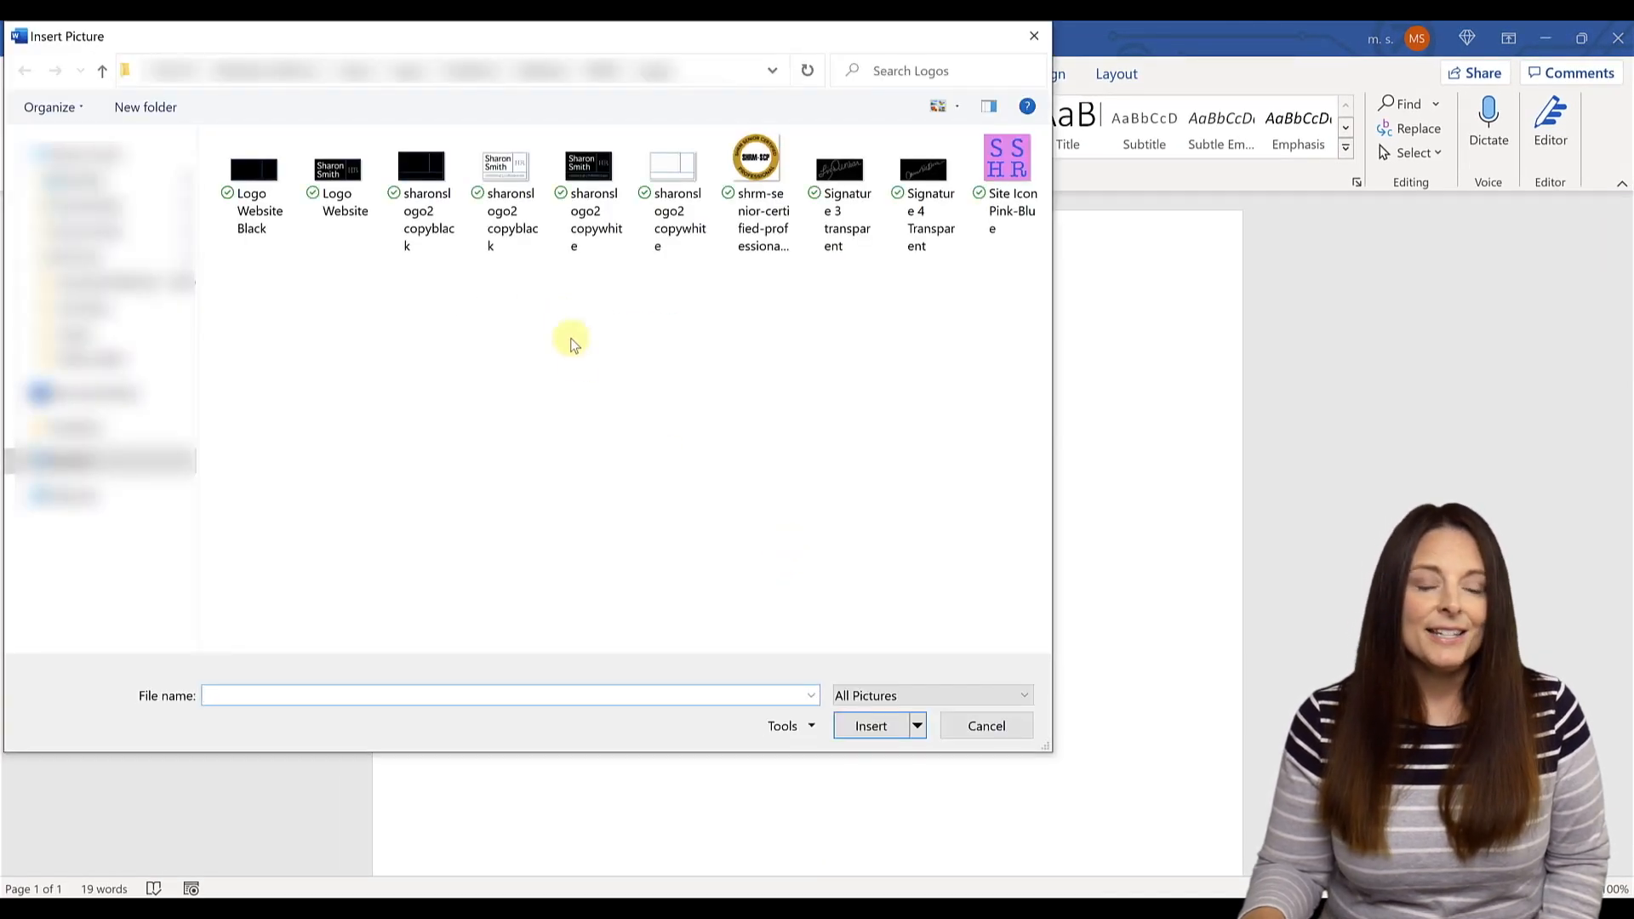
left_click(505, 193)
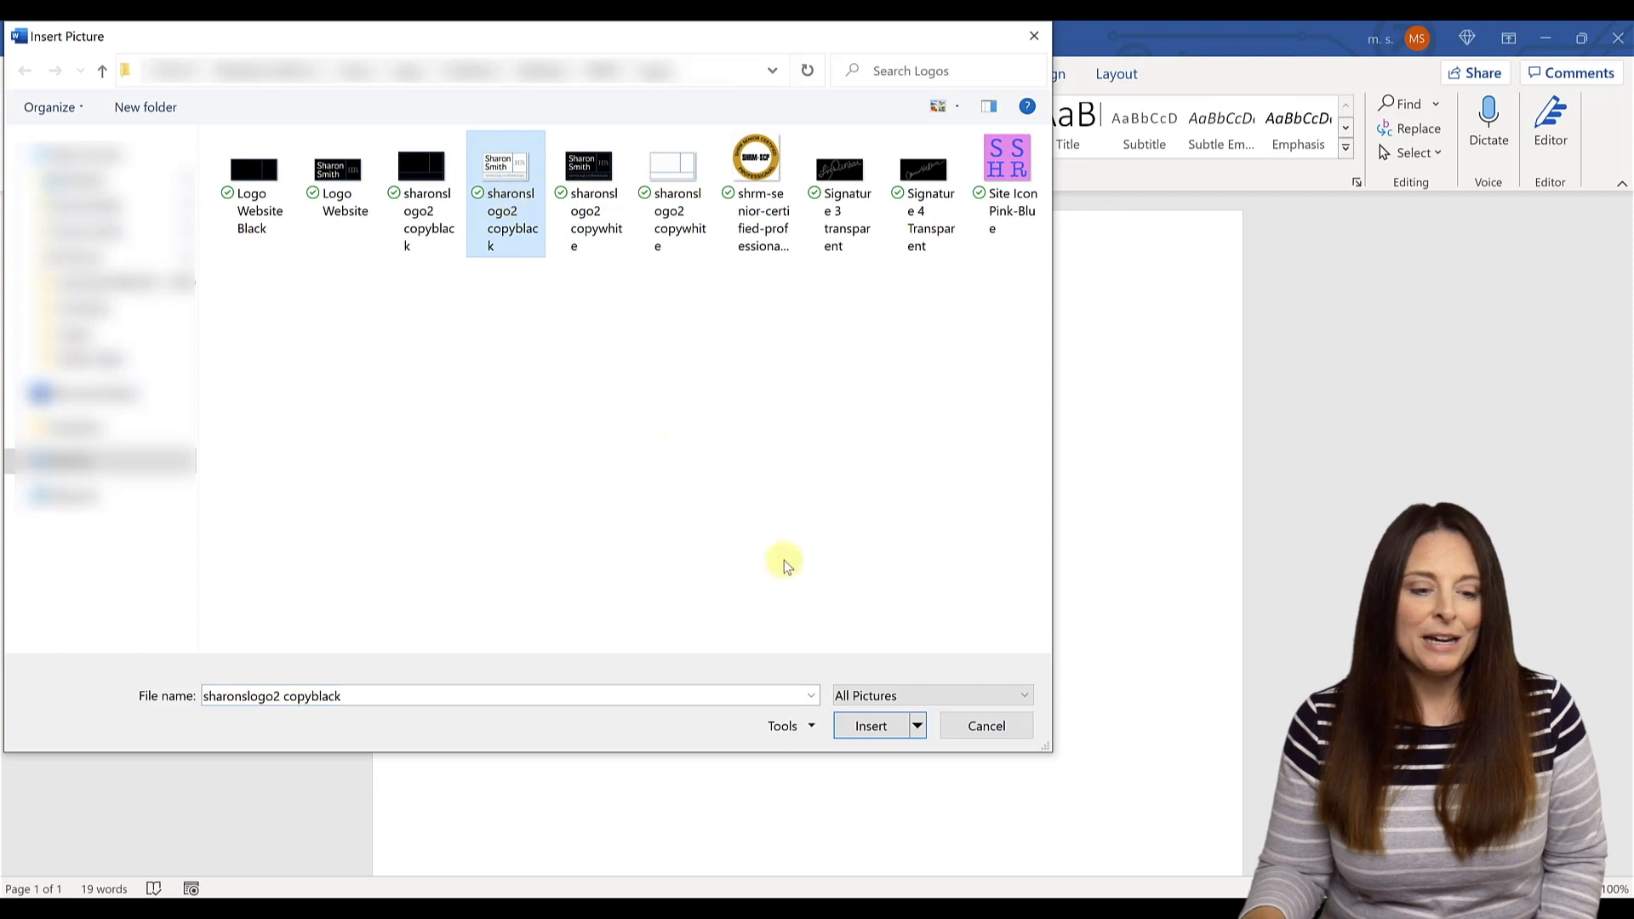
left_click(870, 726)
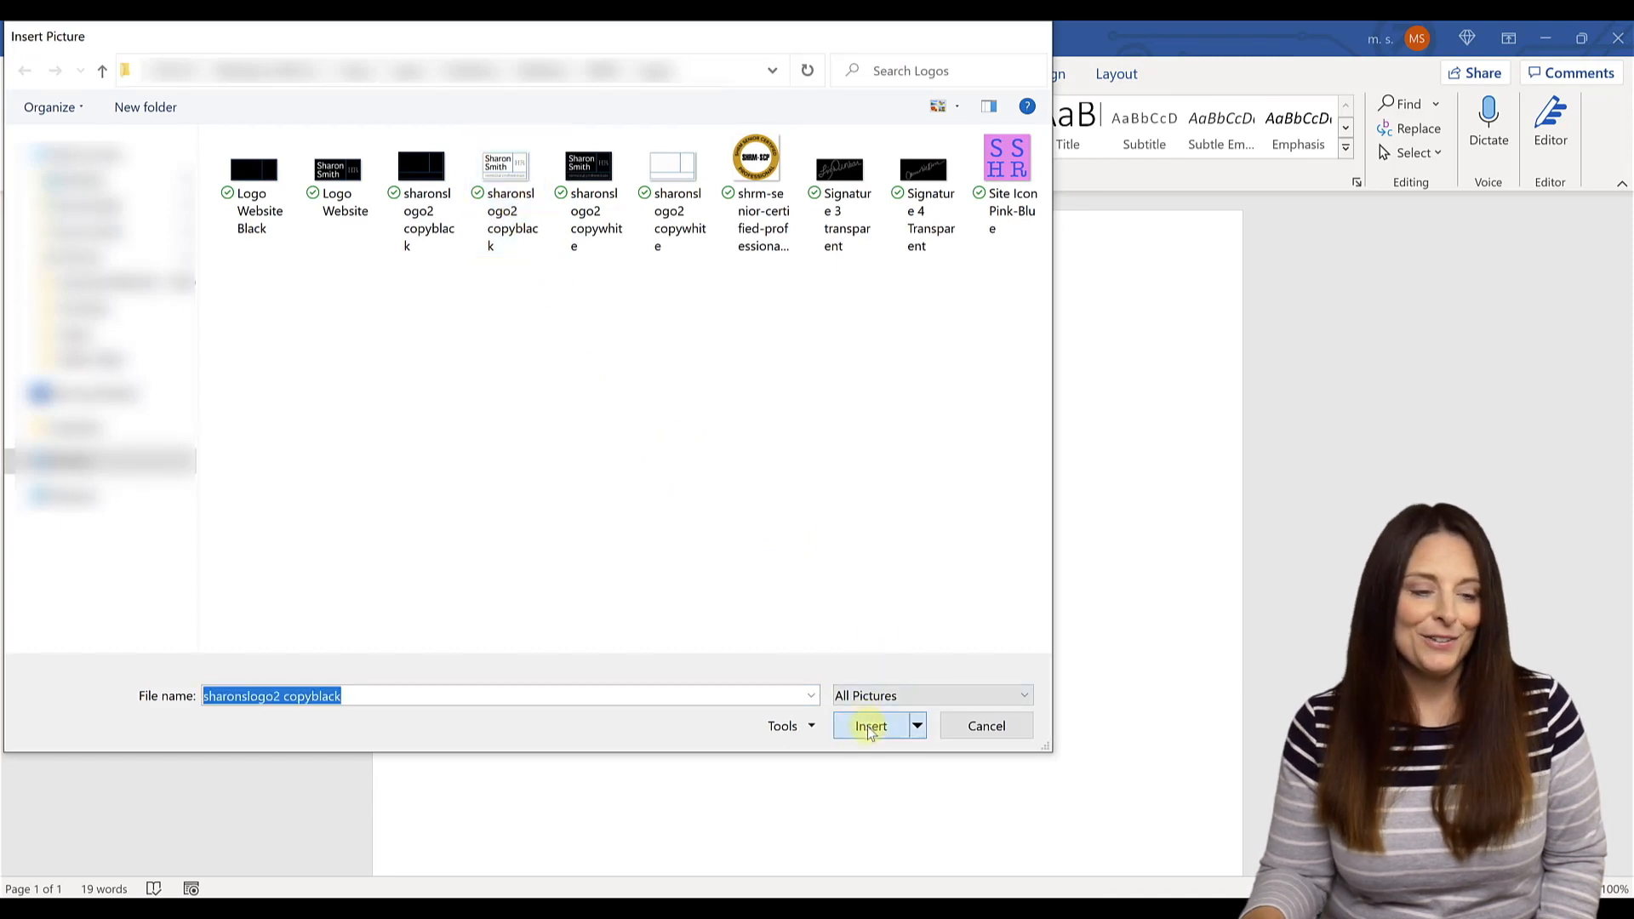
left_click(870, 725)
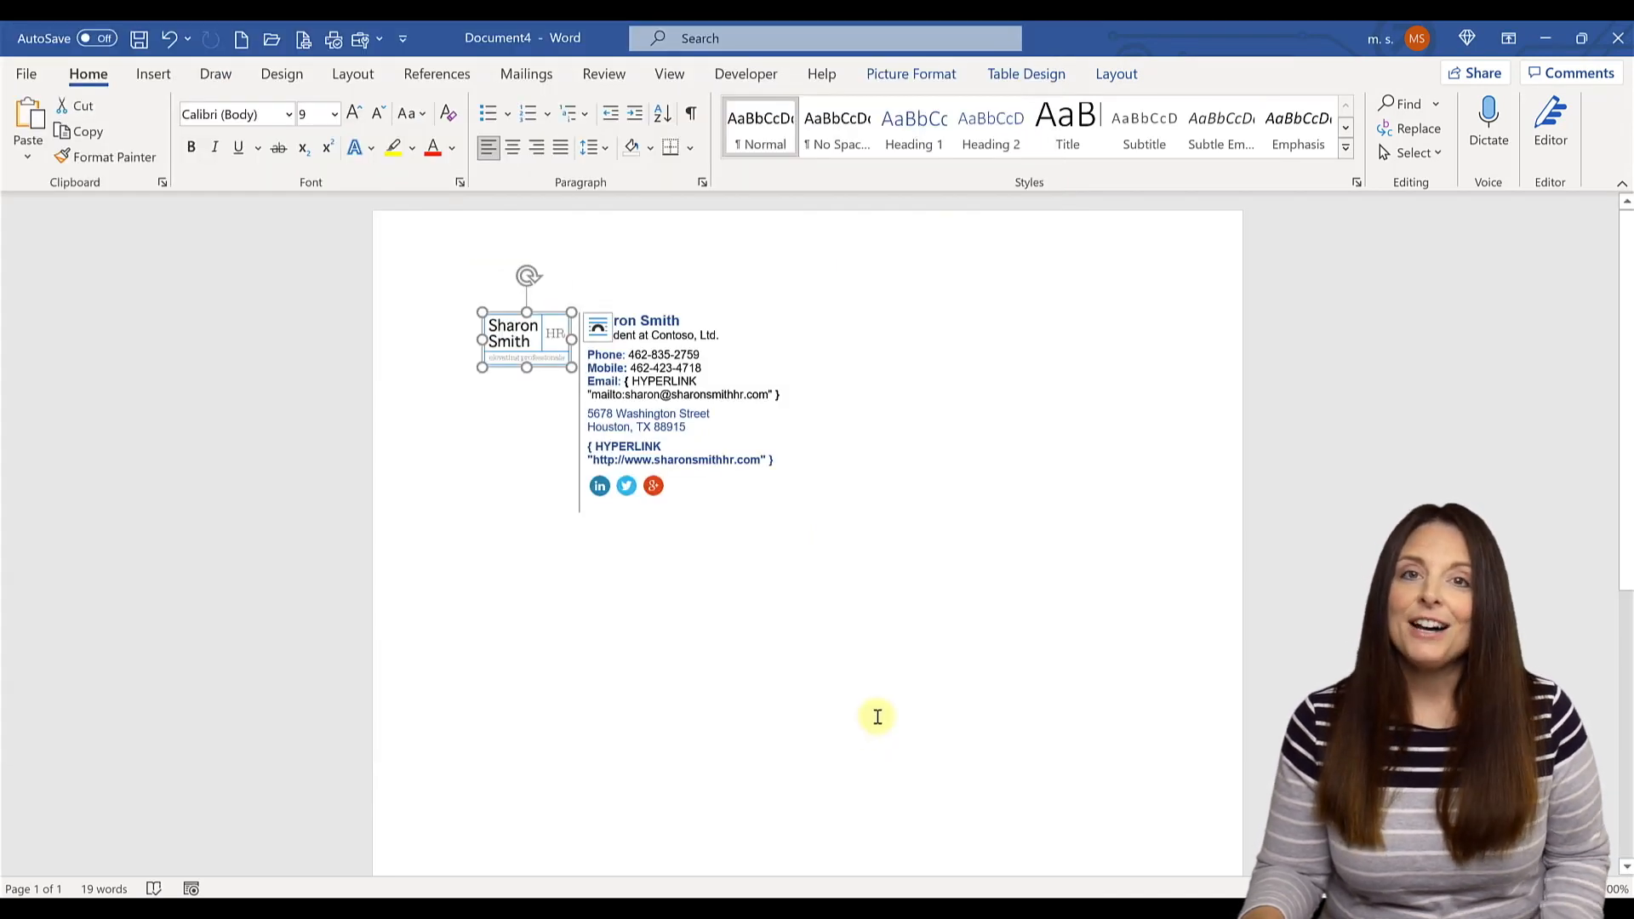
mouse_move(878, 692)
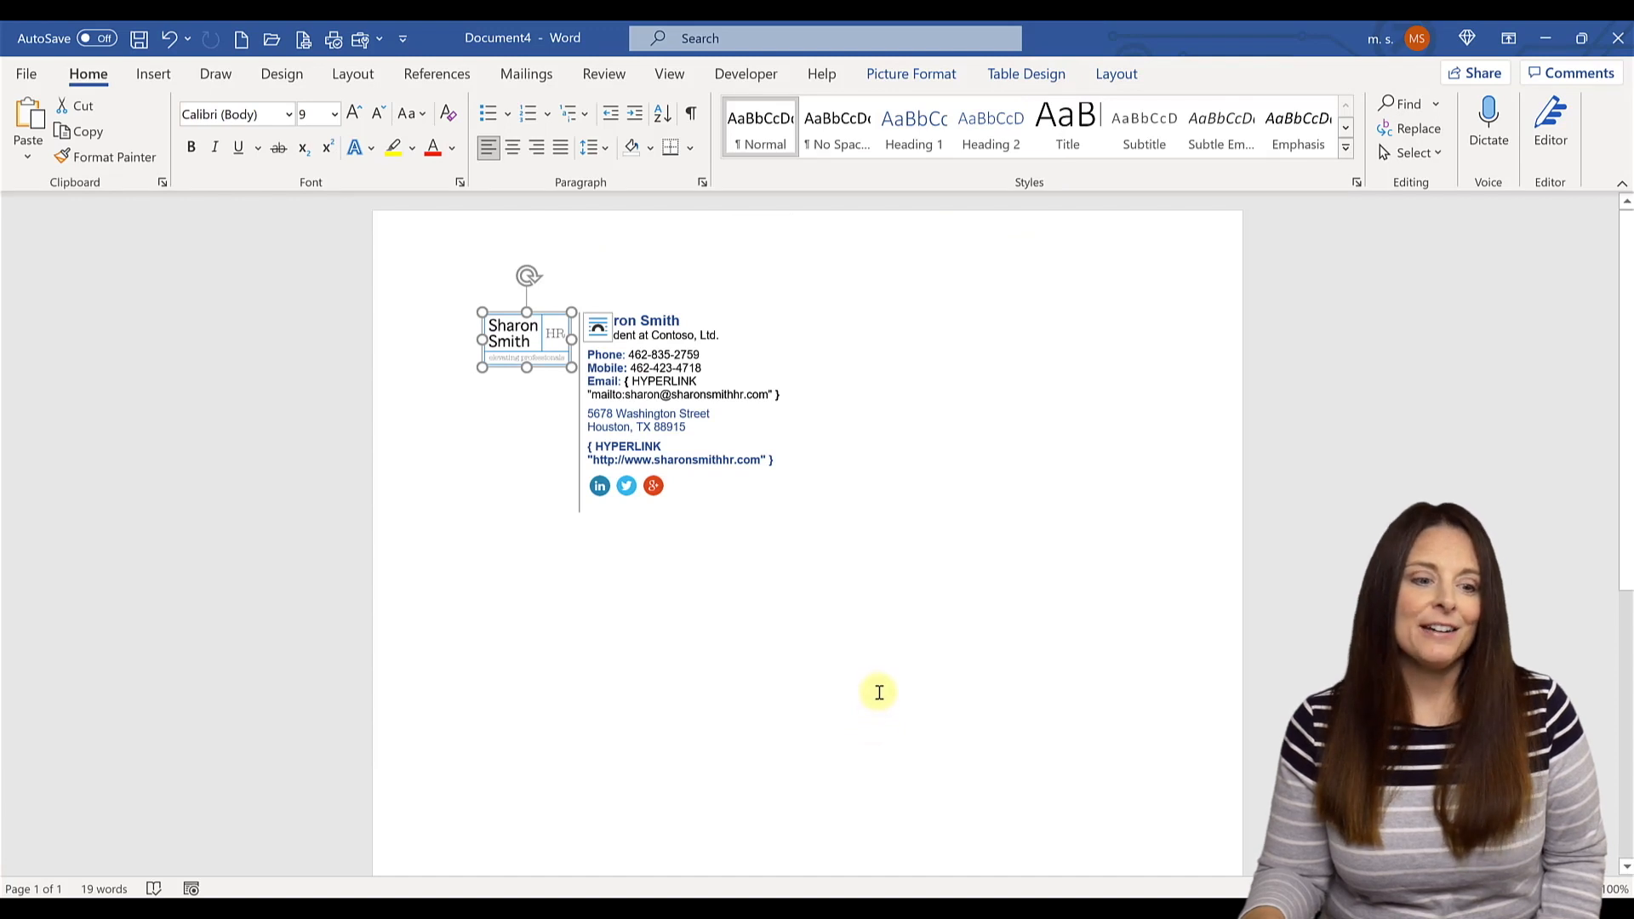
- Click away from the newly inserted logo to deselect it
left_click(754, 525)
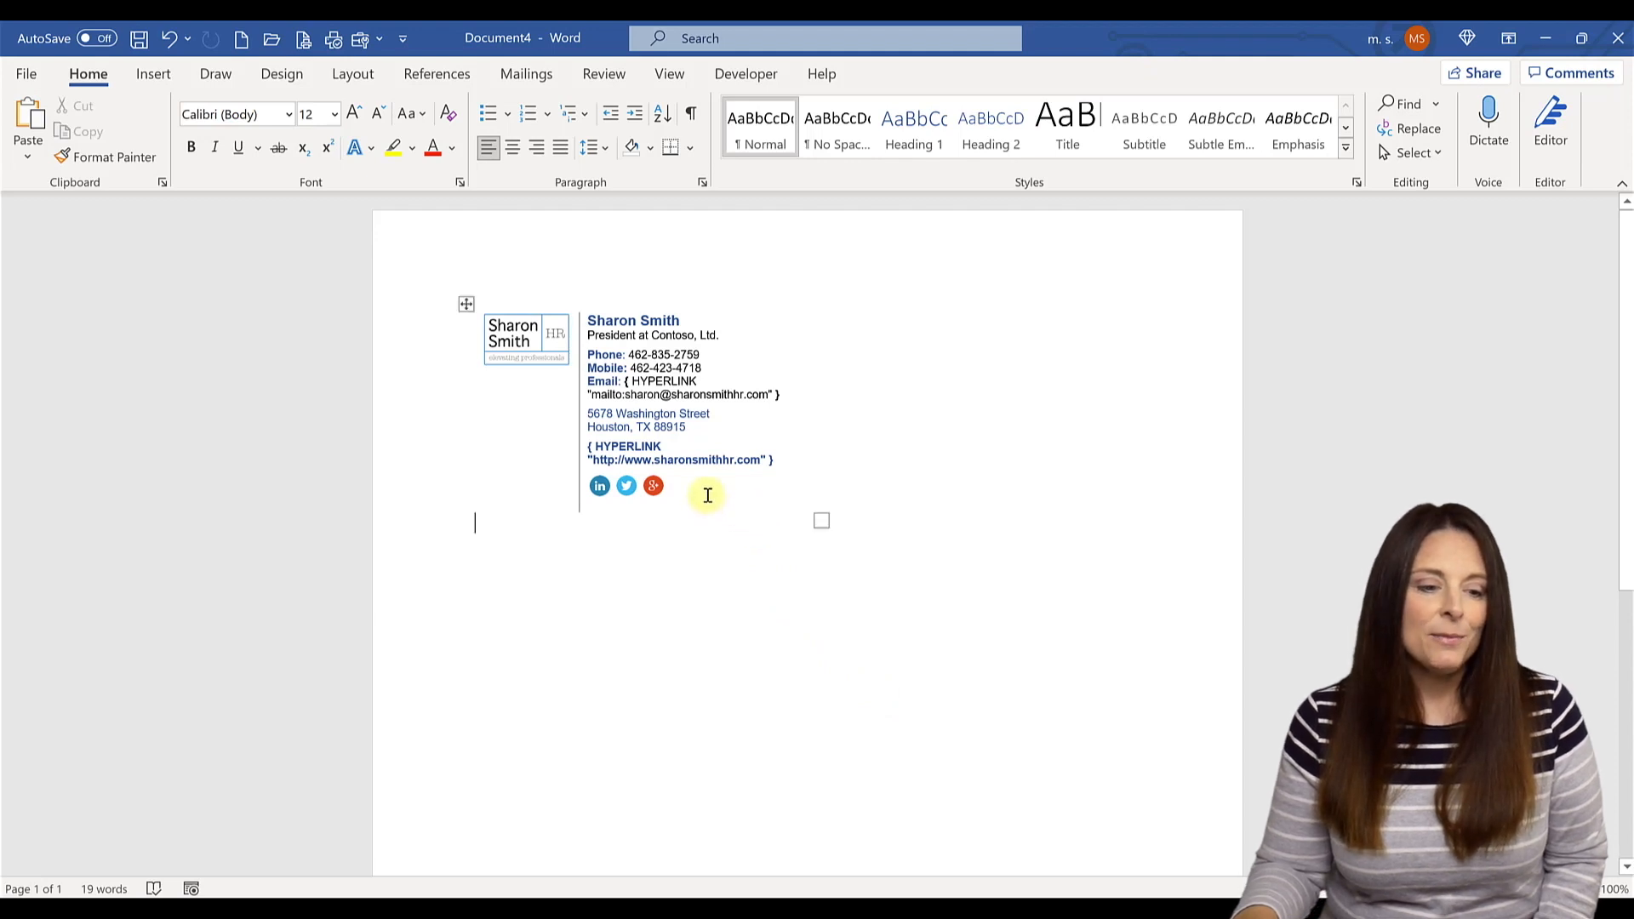
mouse_move(466, 302)
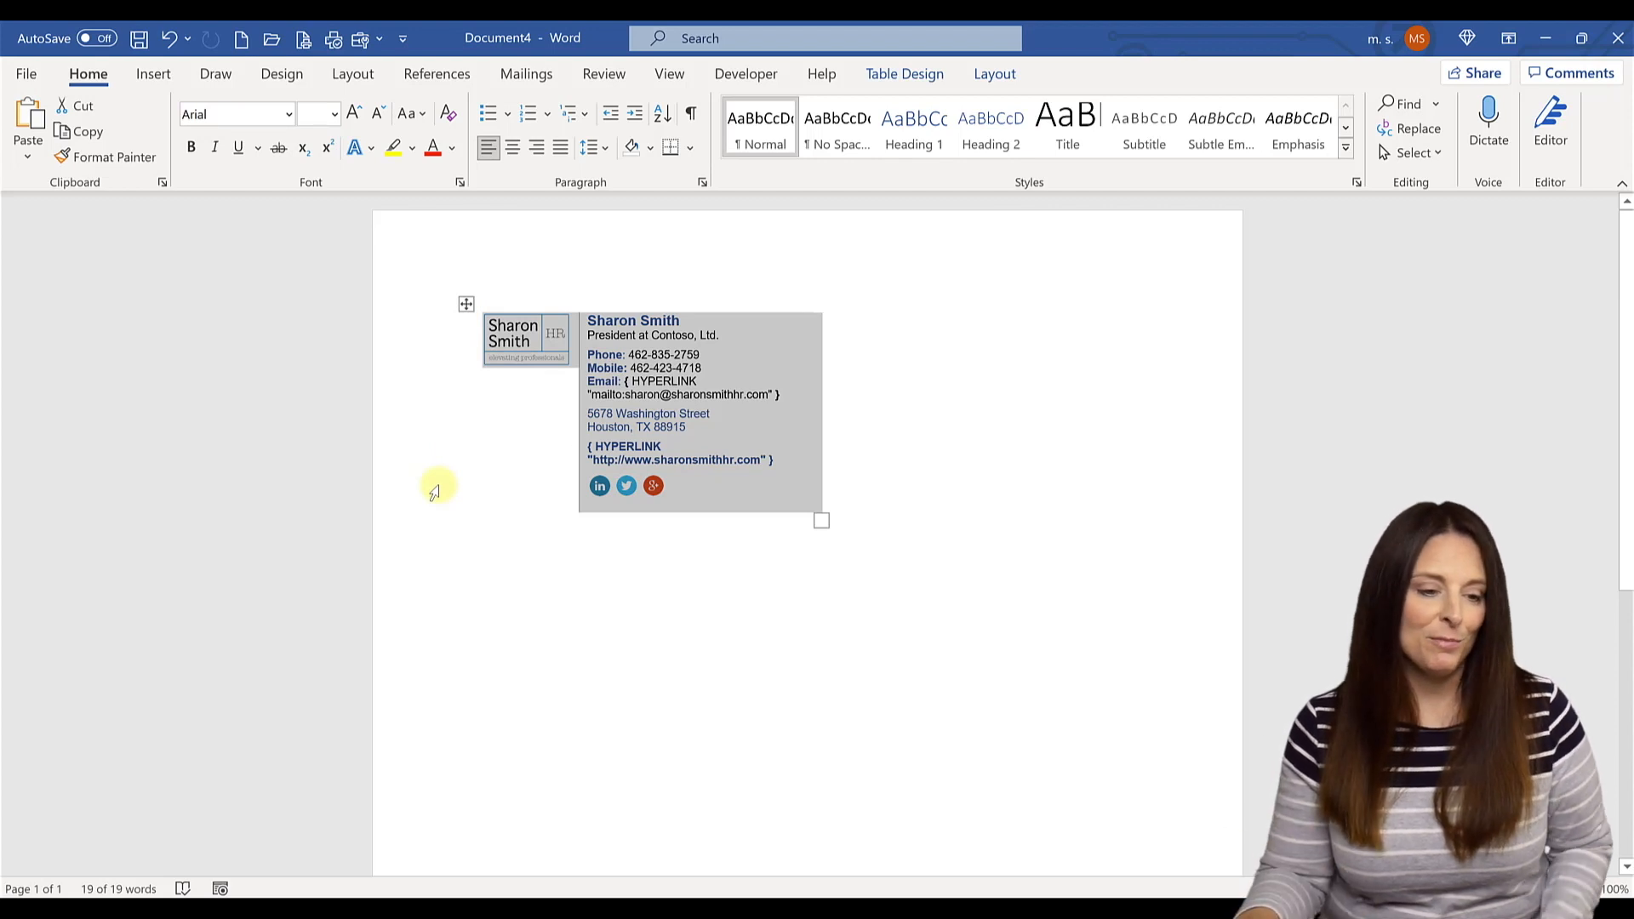
mouse_move(537, 558)
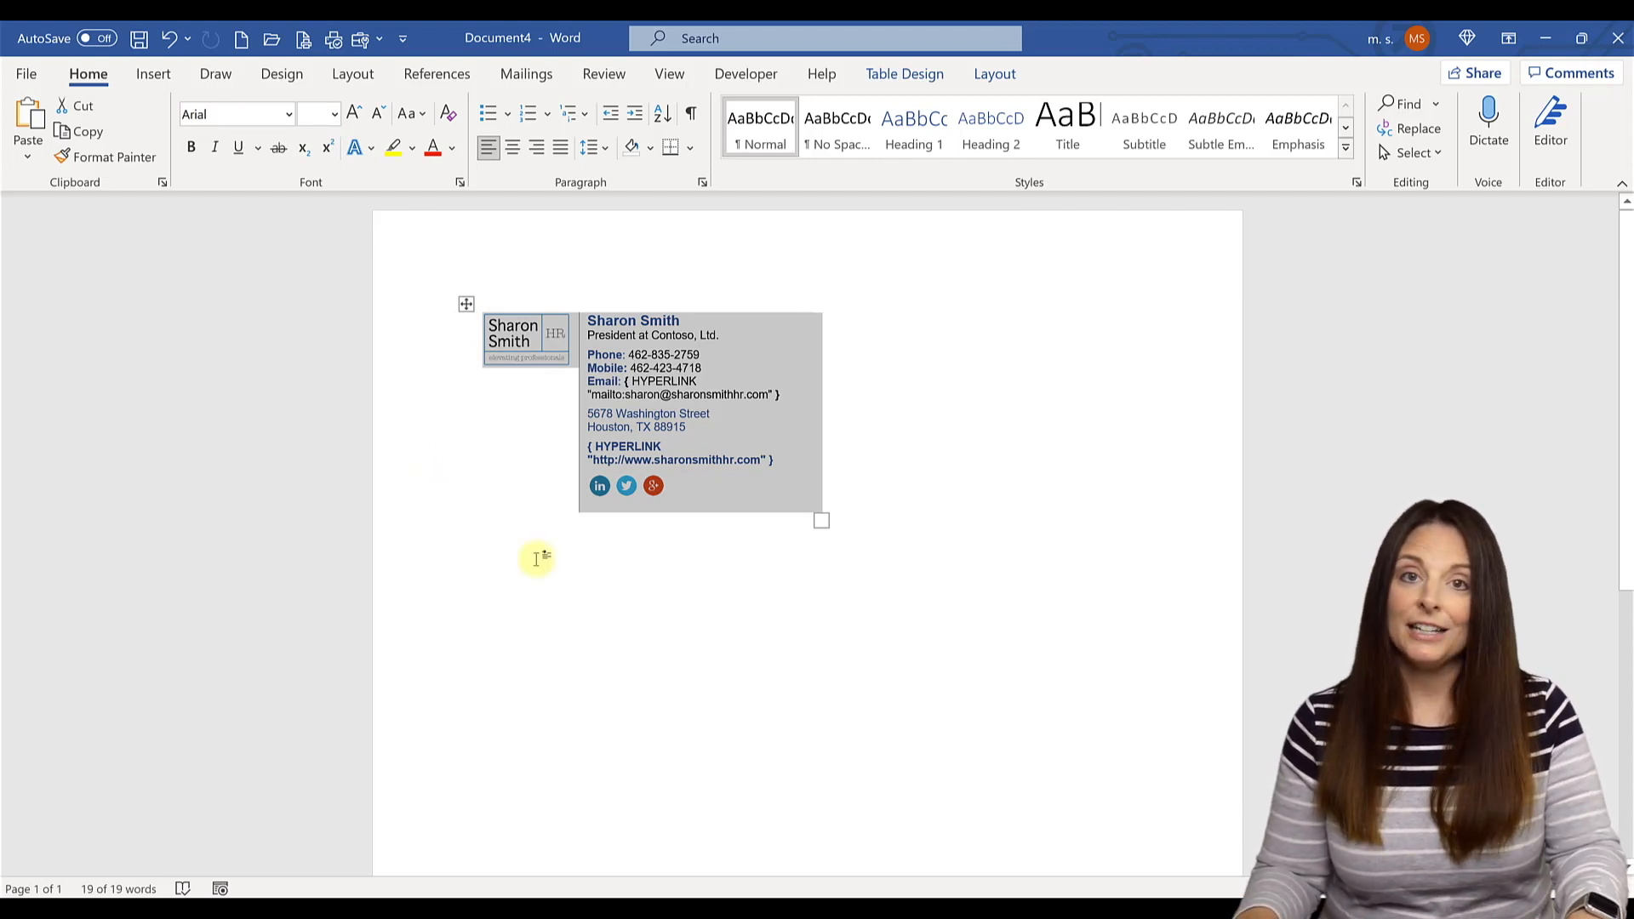
mouse_move(784, 609)
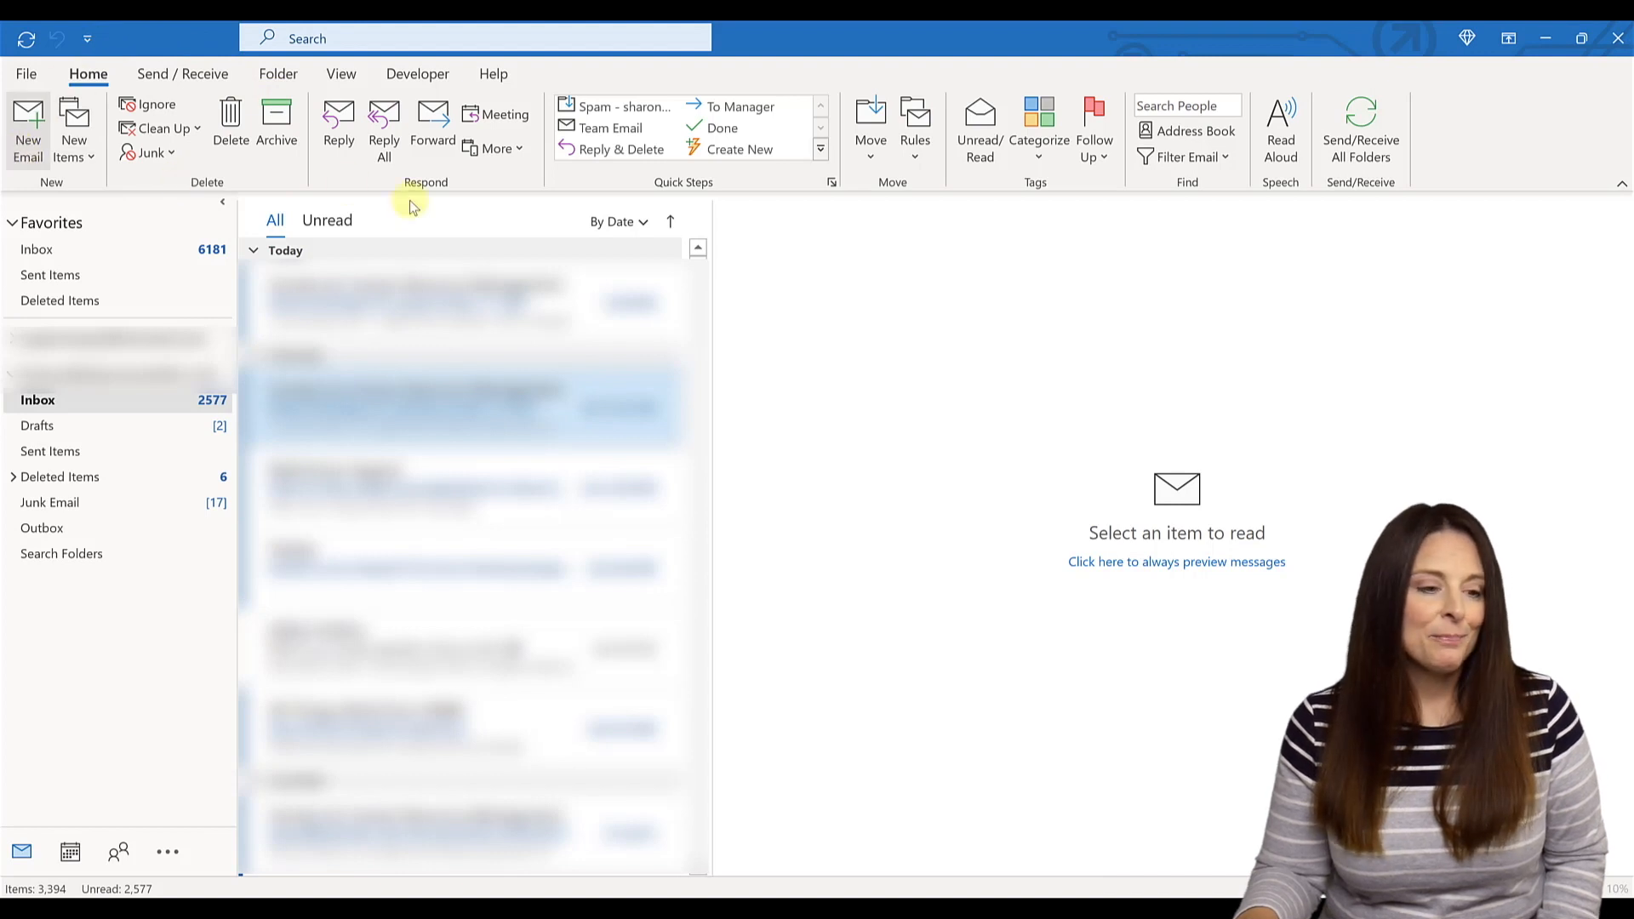
- Start a maximized new email and show the saved signature list with SharonSmithHR
left_click(27, 125)
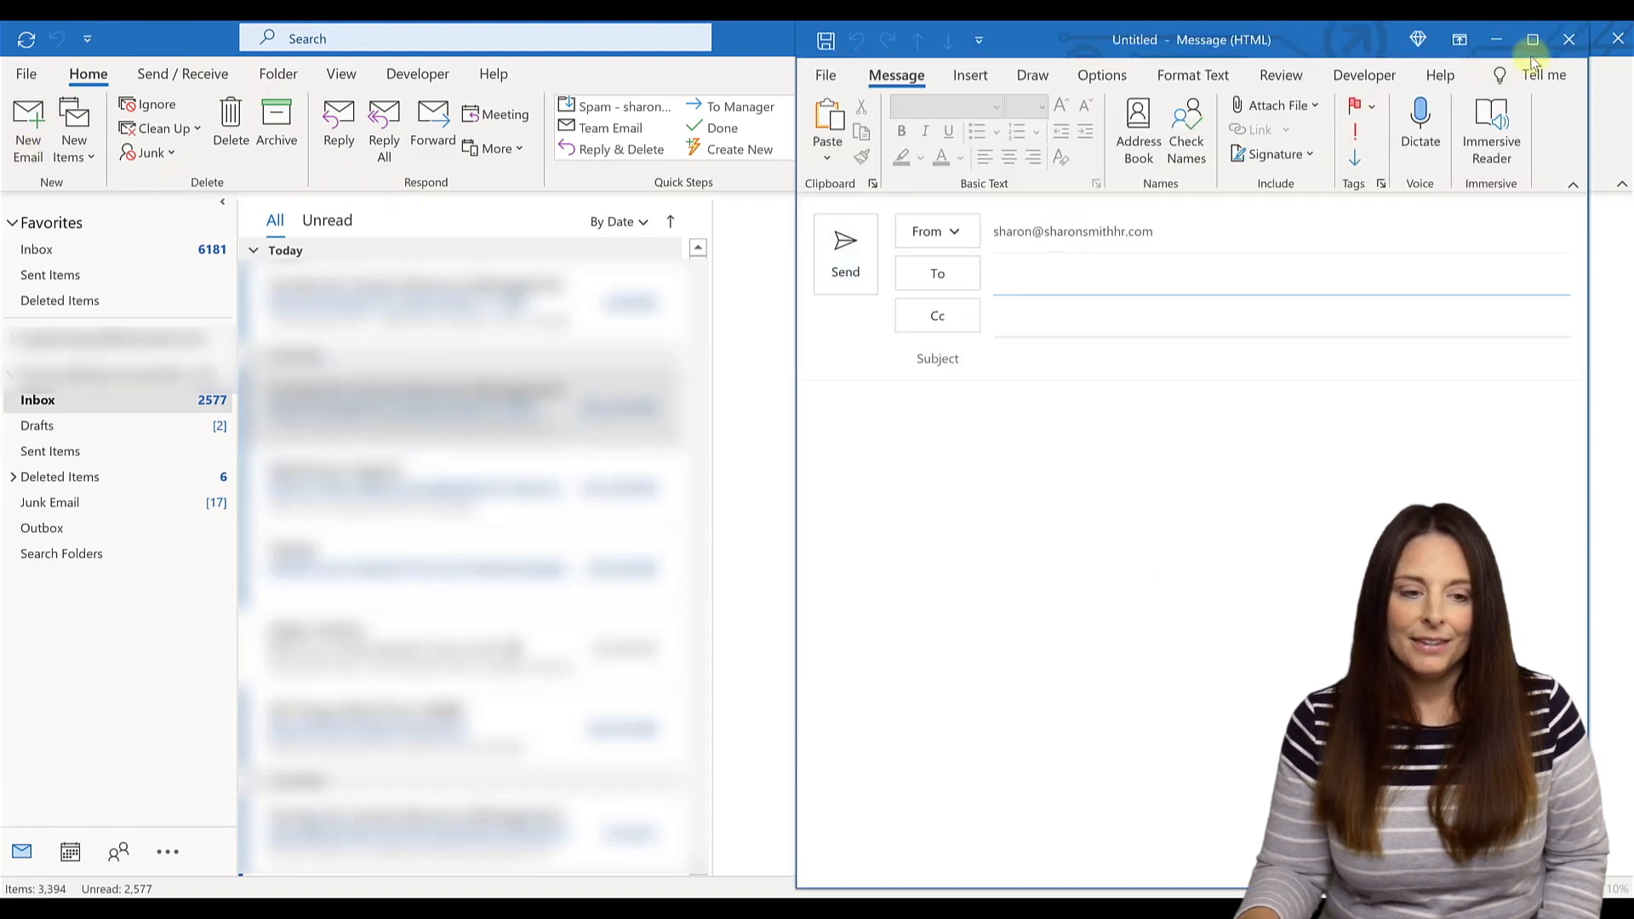
left_click(1531, 39)
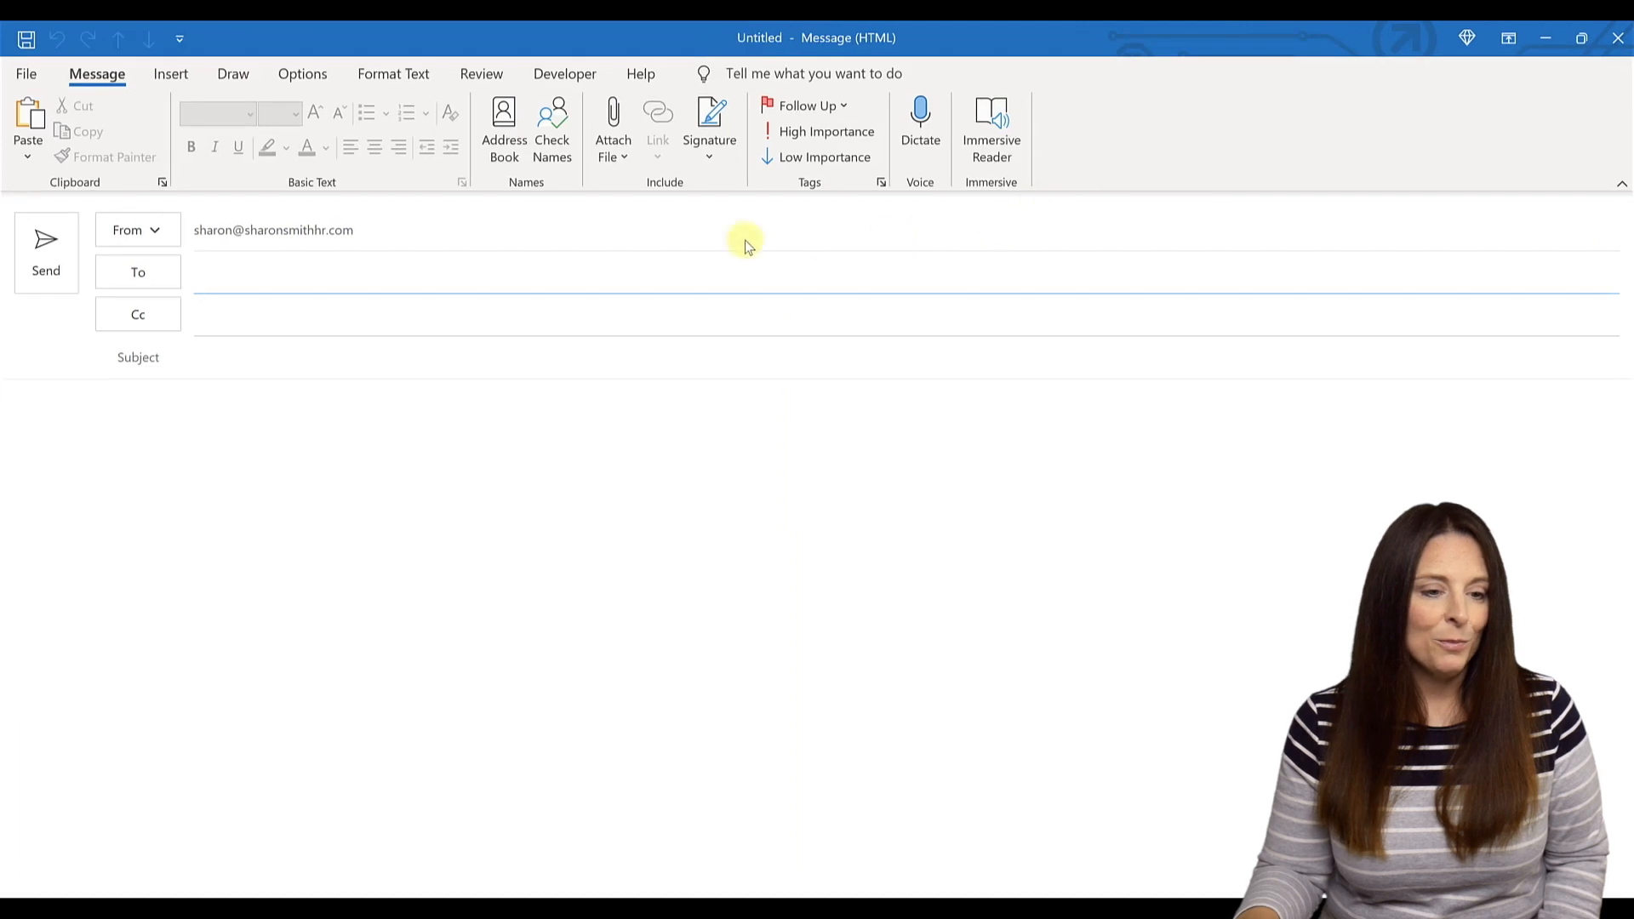
mouse_move(716, 170)
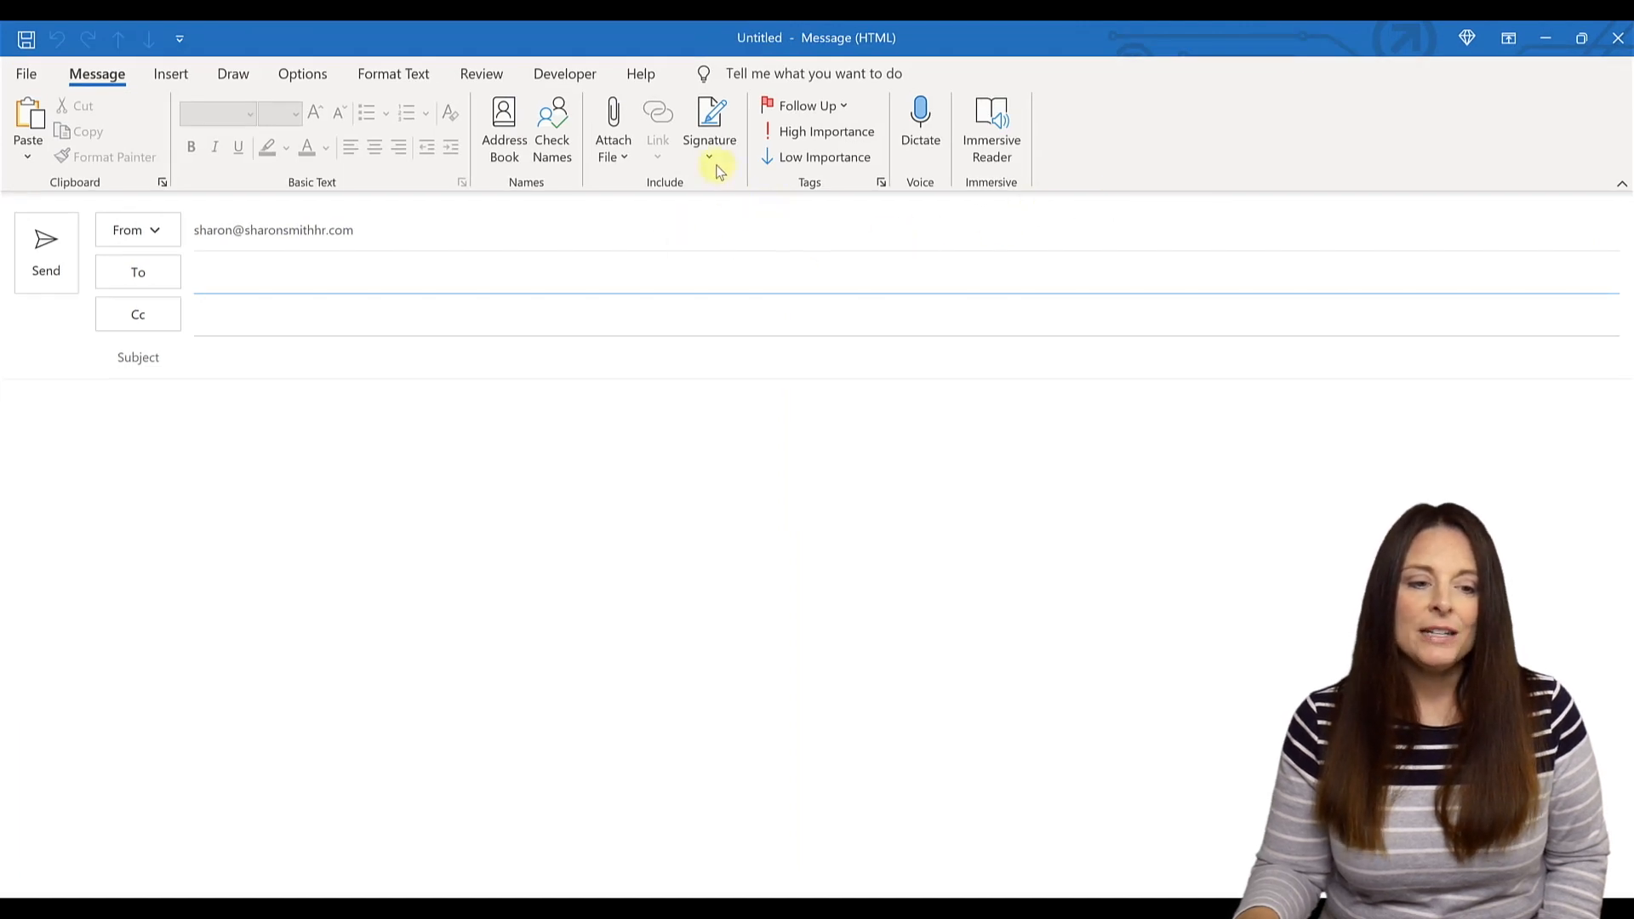
mouse_move(710, 135)
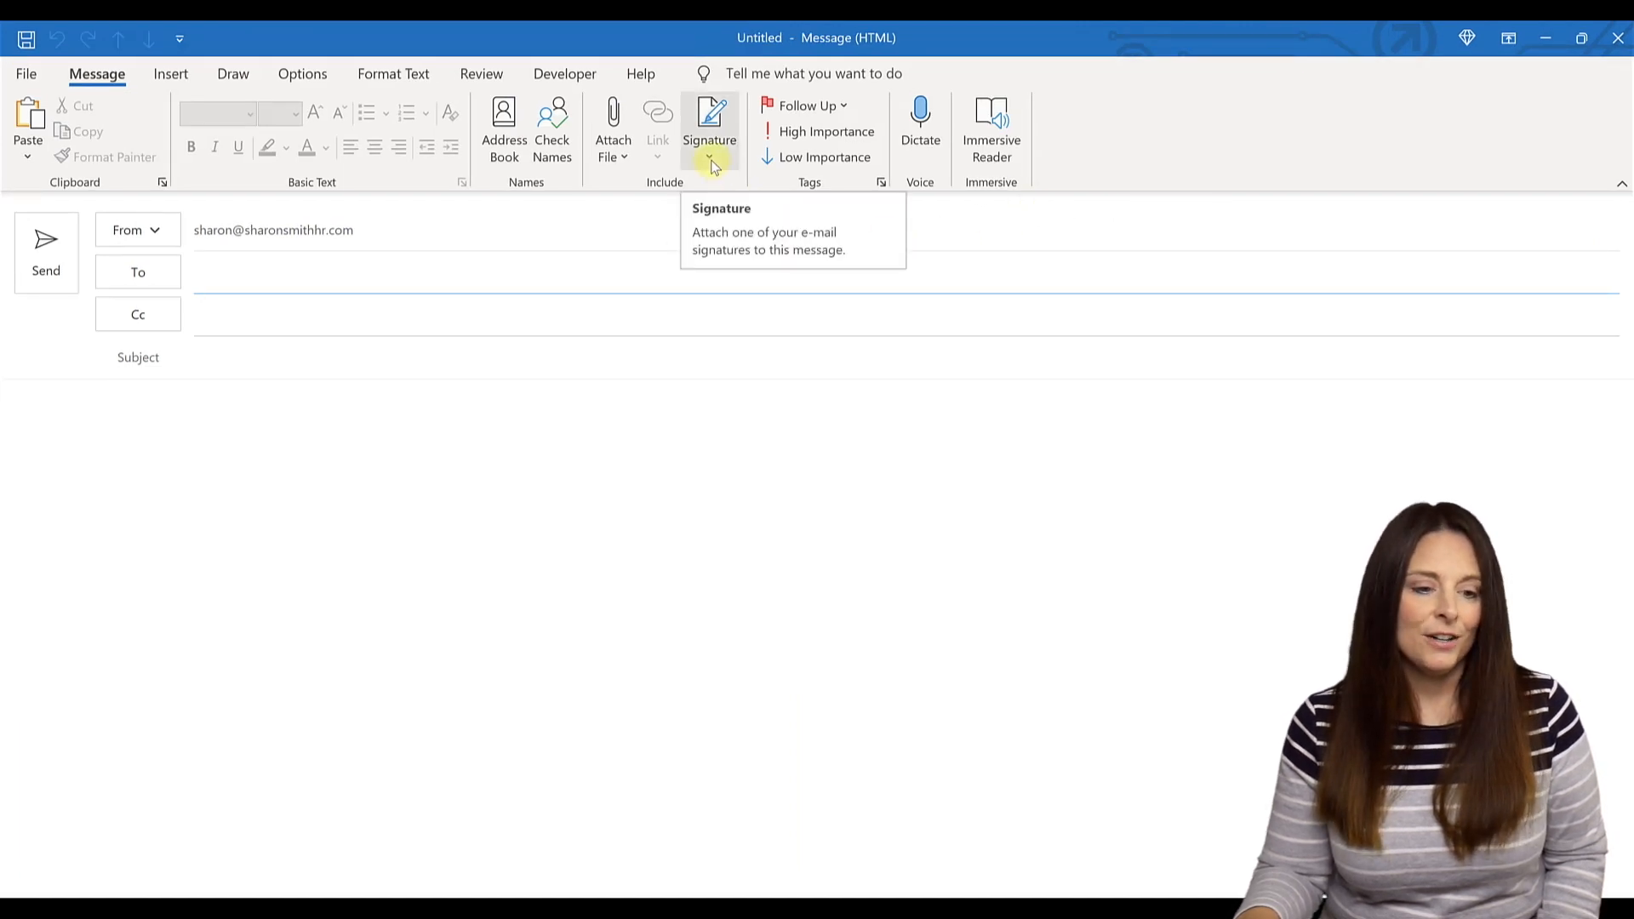
left_click(710, 135)
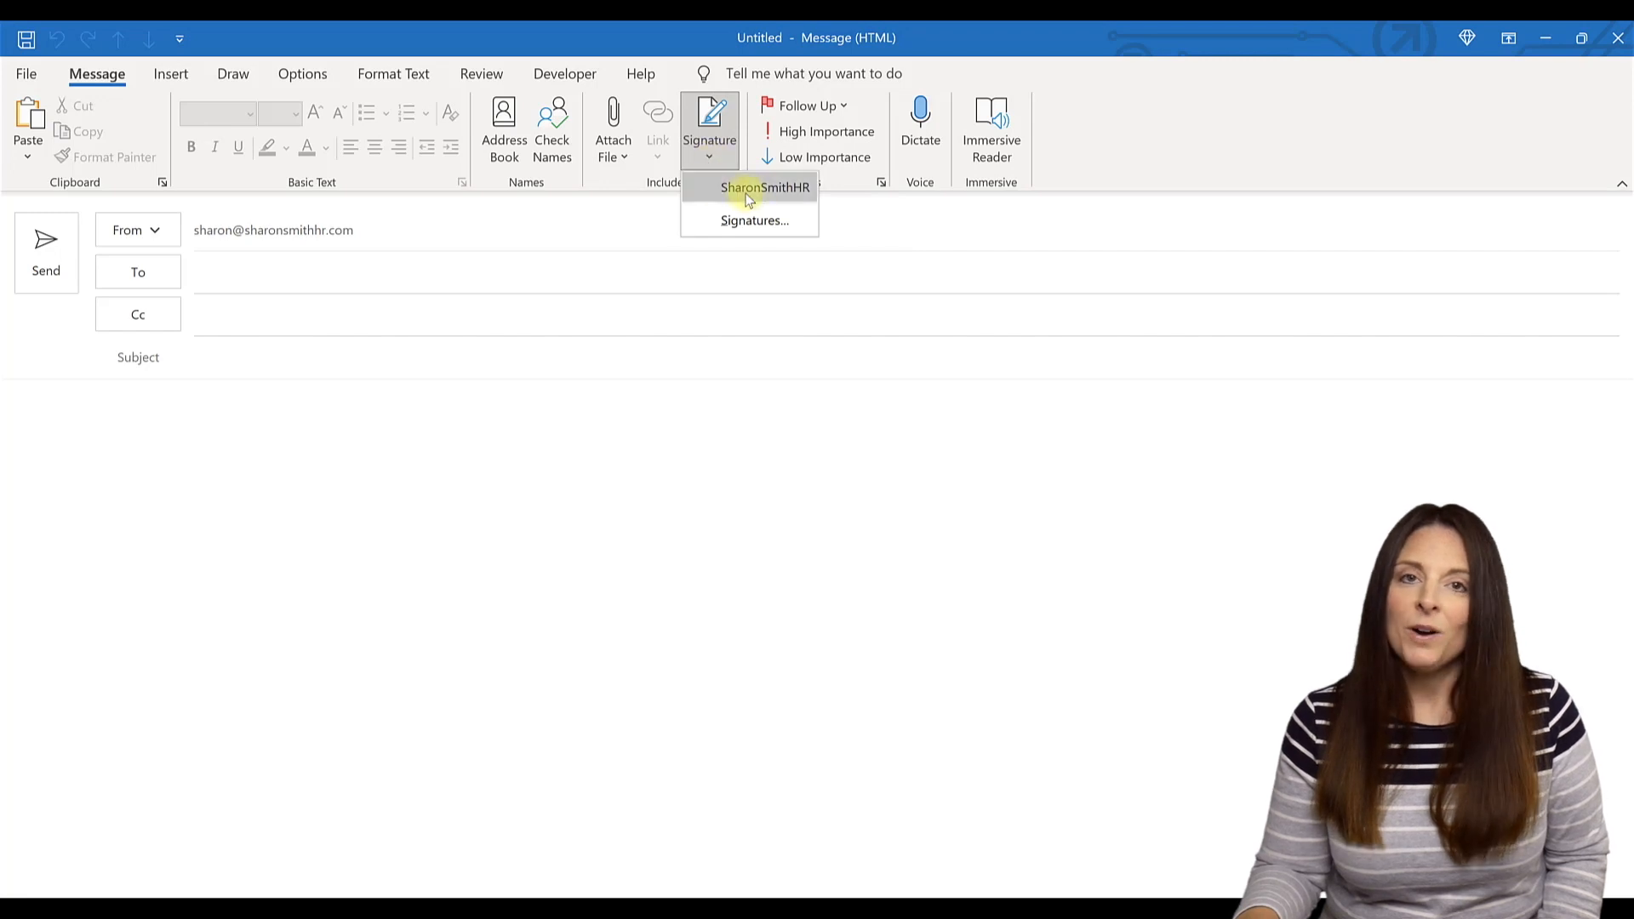
mouse_move(753, 219)
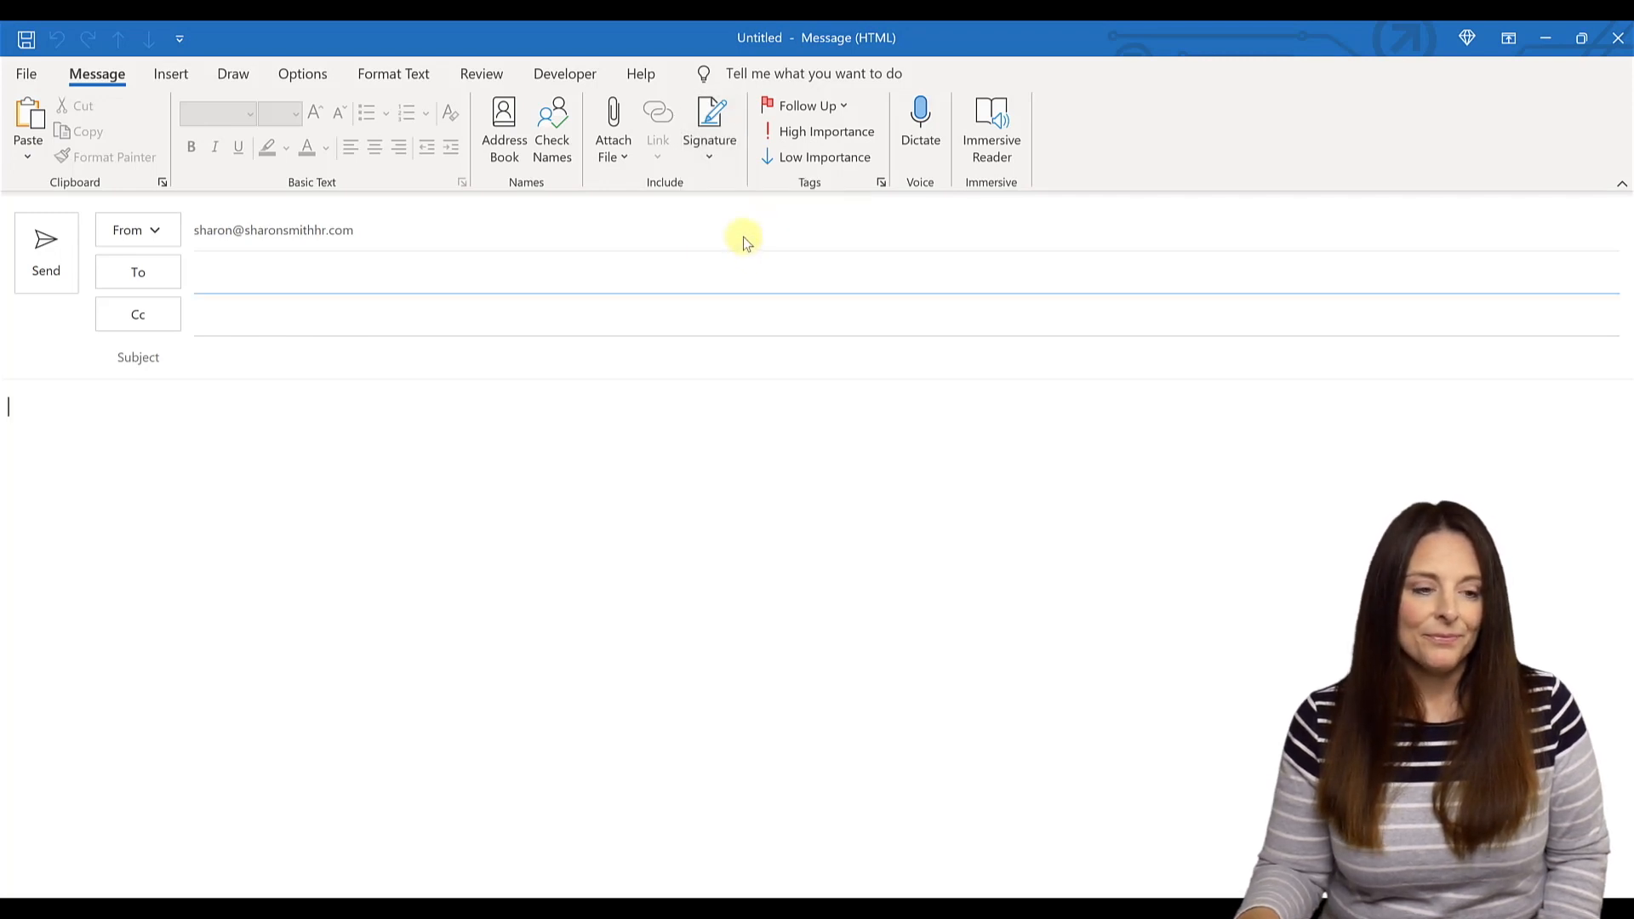
- Create a new Outlook signature named 'SSHR Logo Signature' and save its logo content
left_click(709, 125)
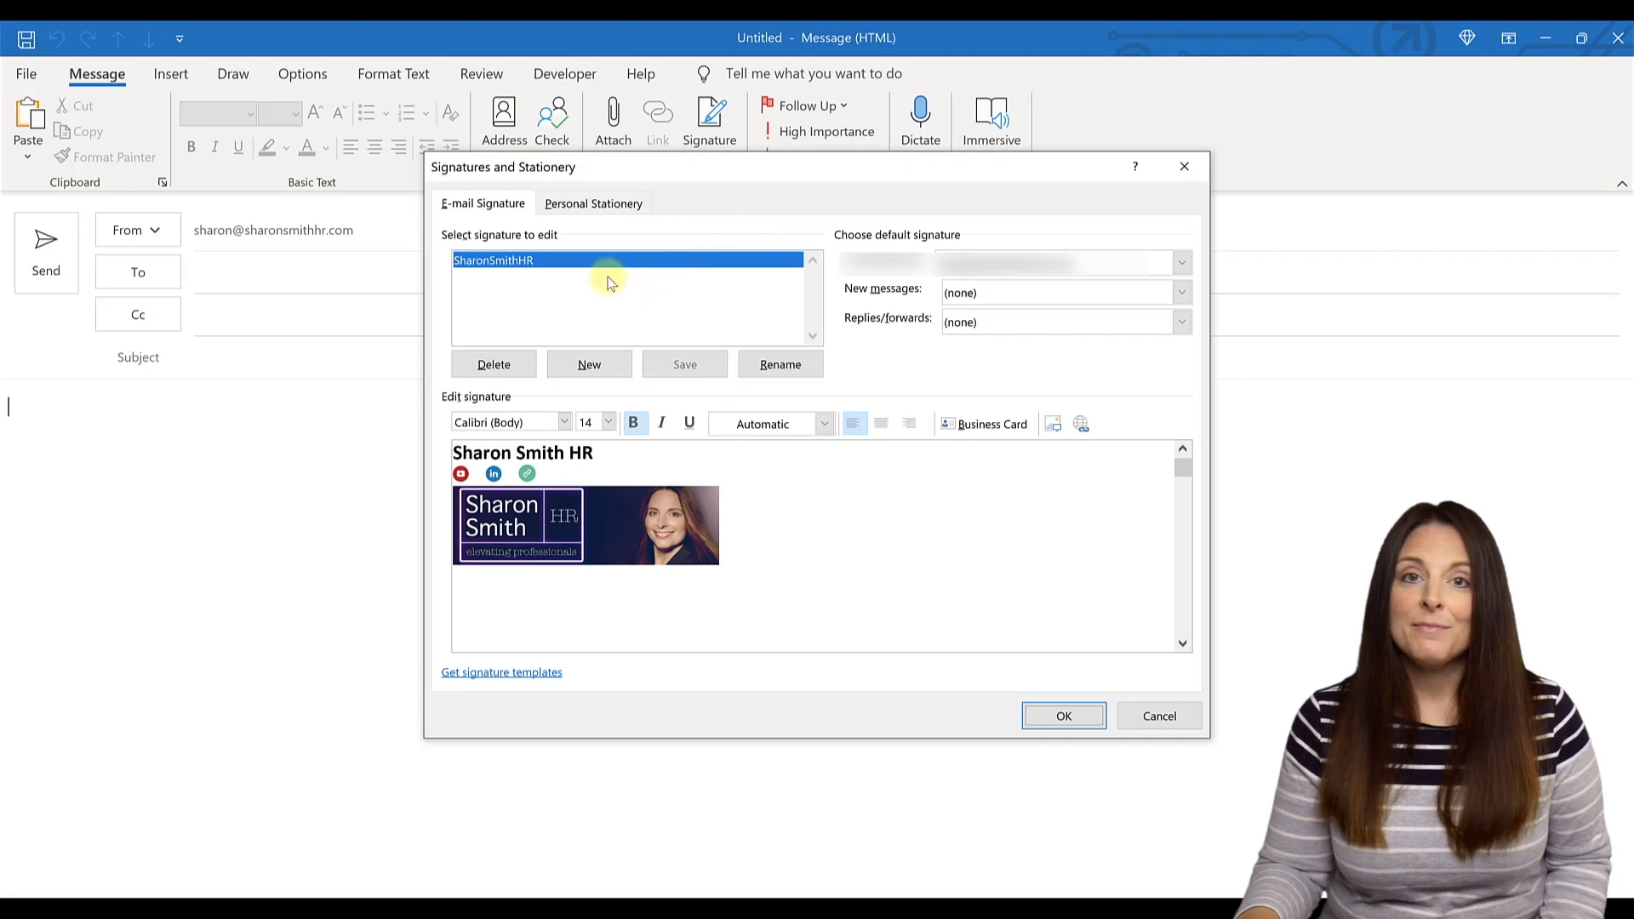
mouse_move(579, 315)
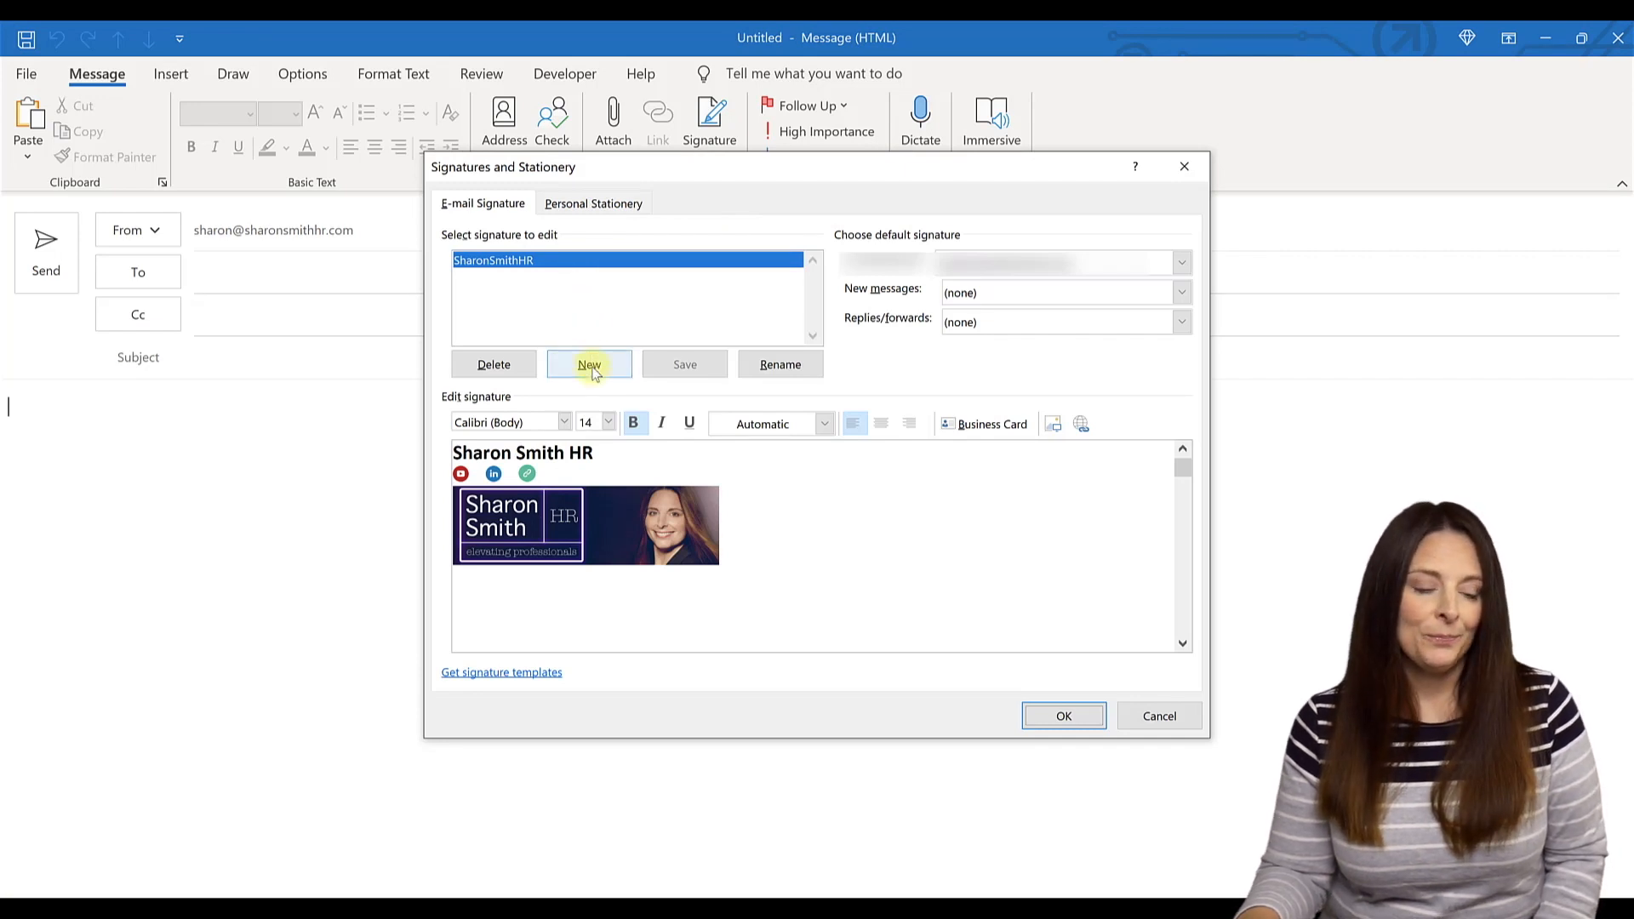
left_click(589, 363)
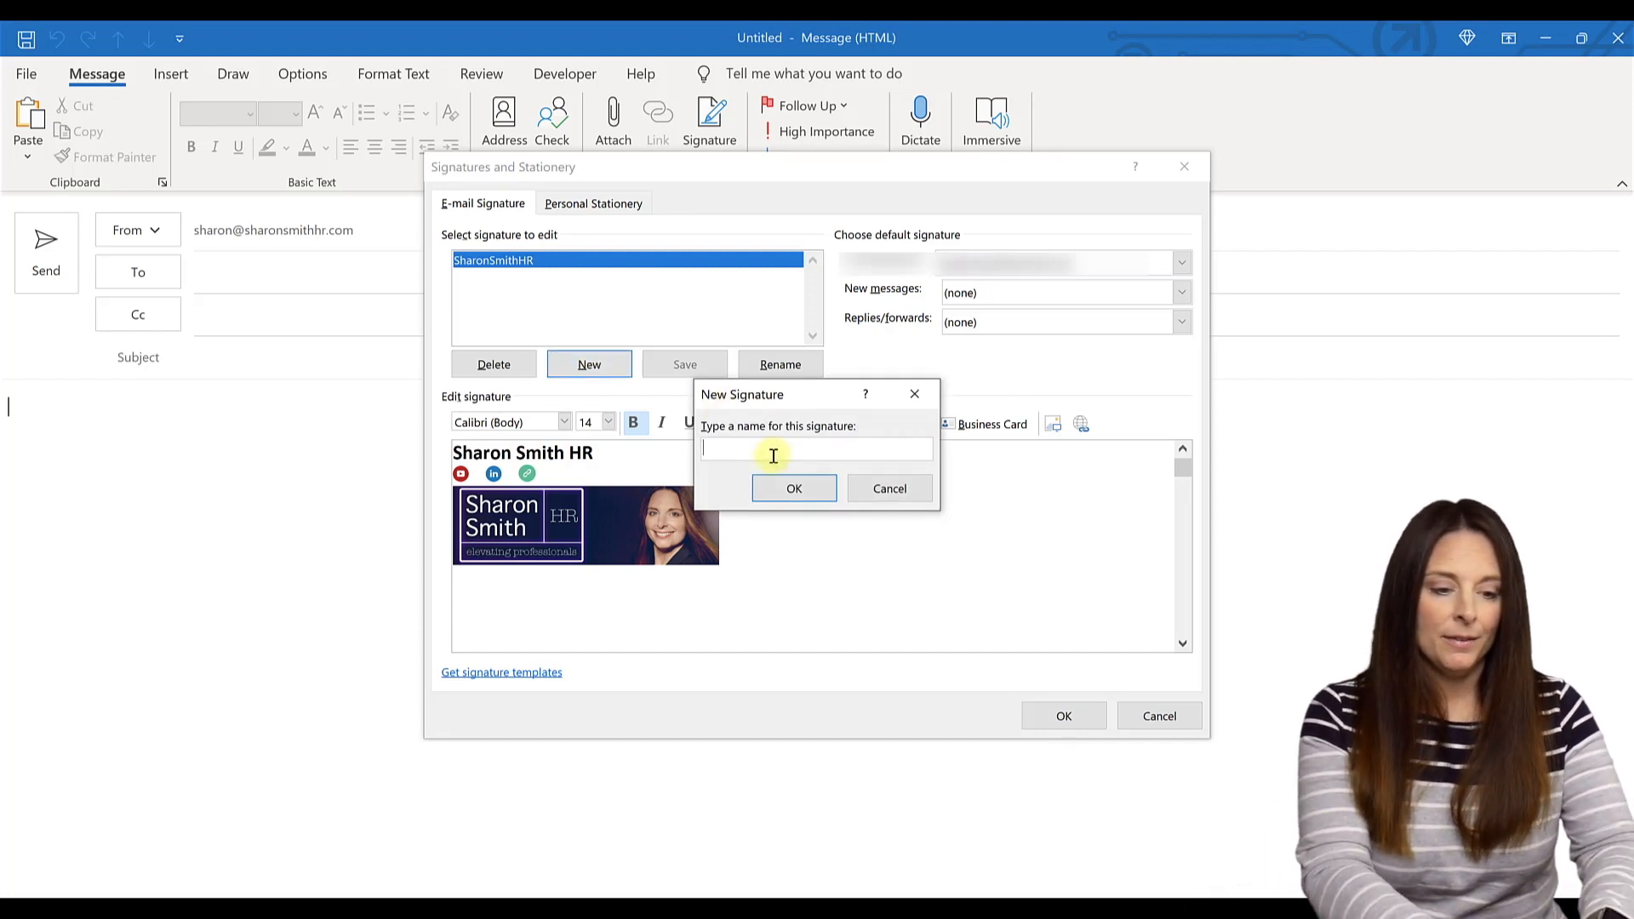
type("SSHR Logo Signature")
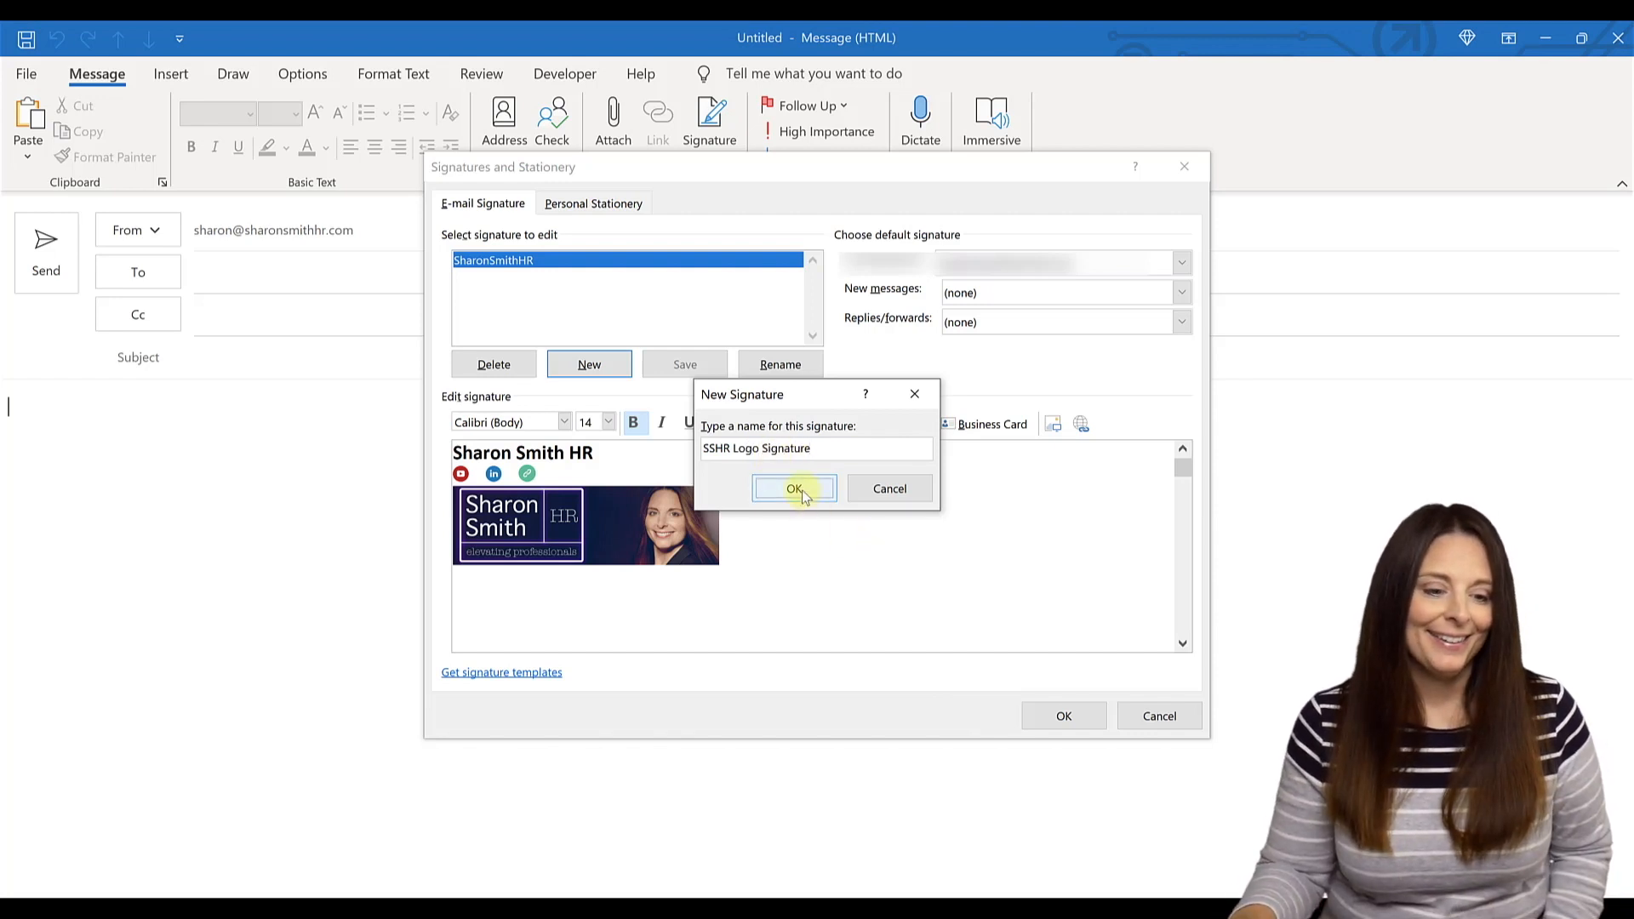
left_click(794, 489)
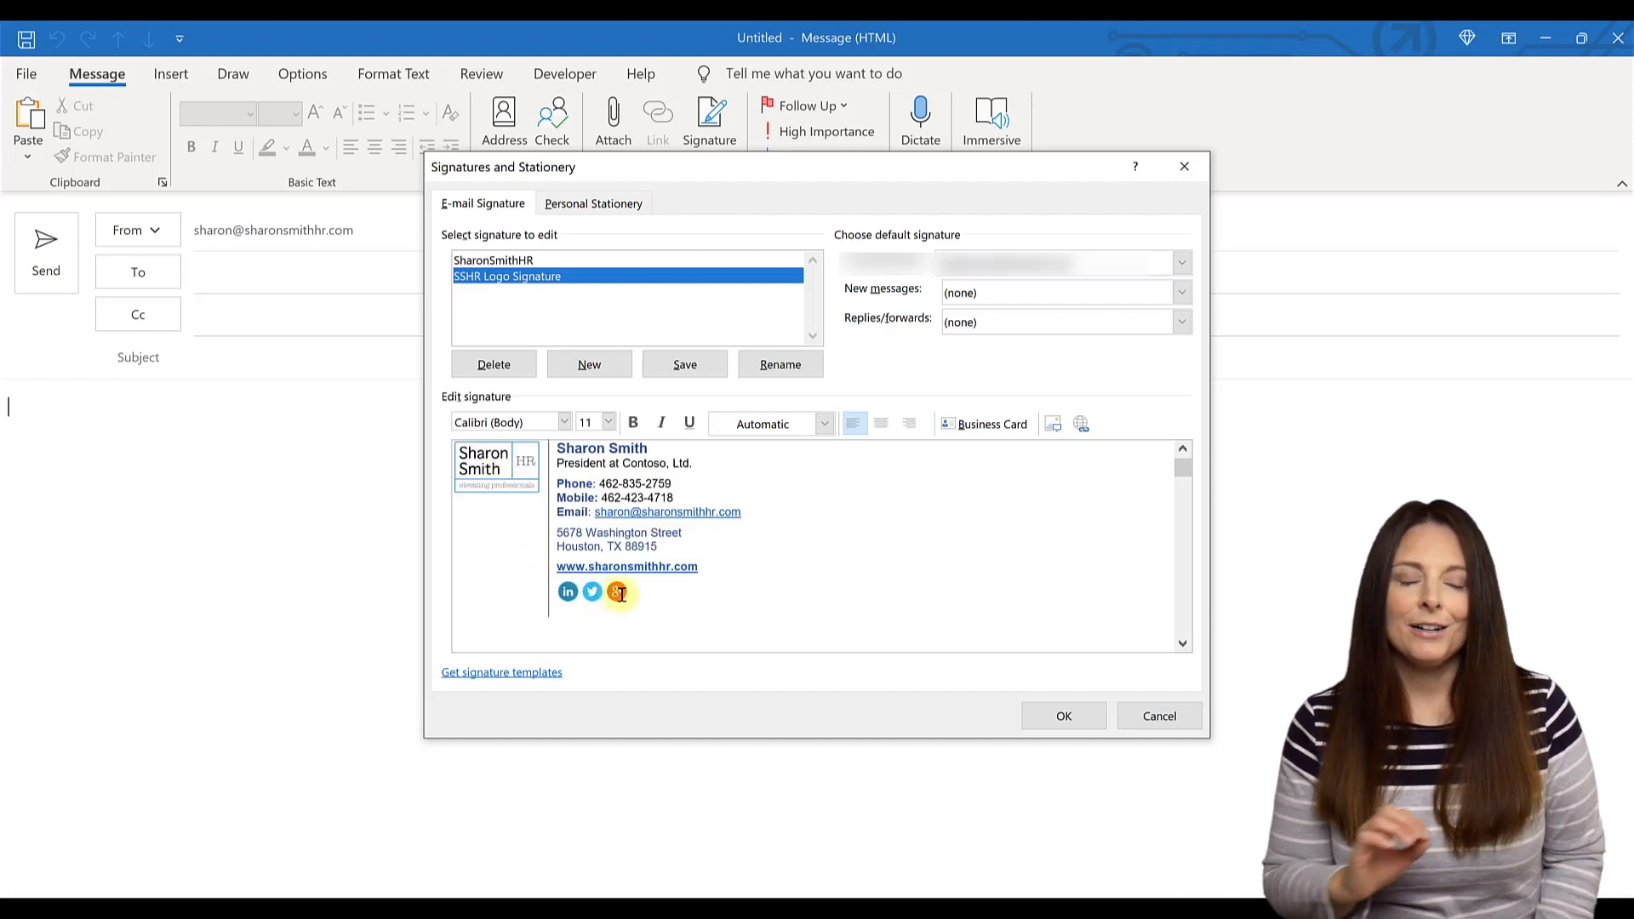
left_click(452, 626)
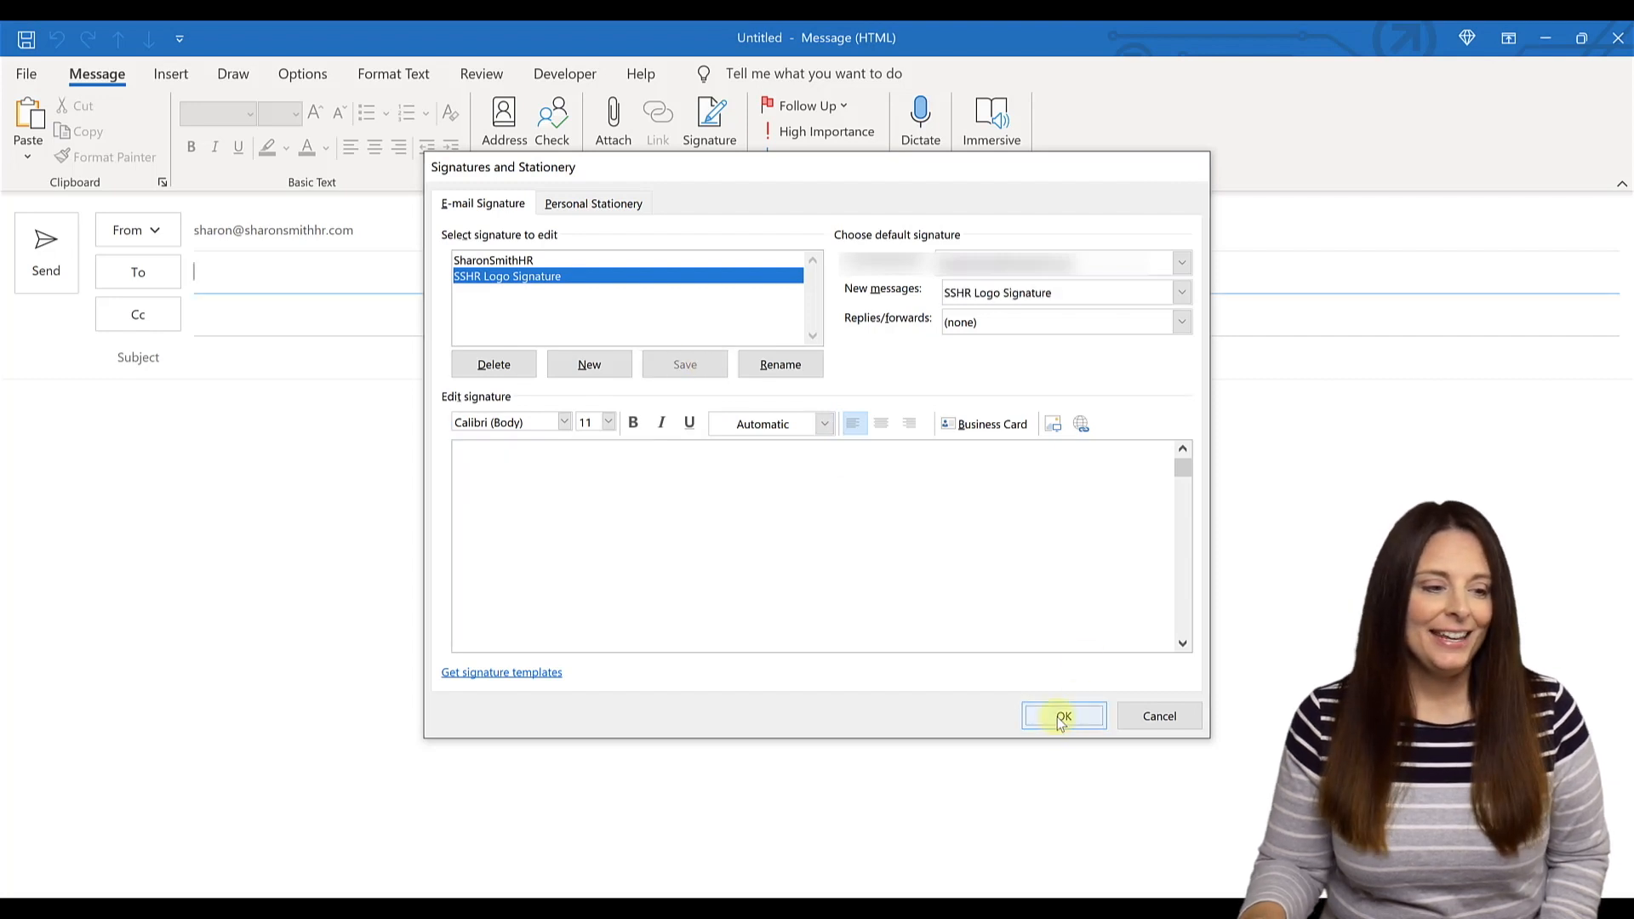
- Type 'Email here' in the message and insert the SSHR Logo Signature below it
left_click(1062, 716)
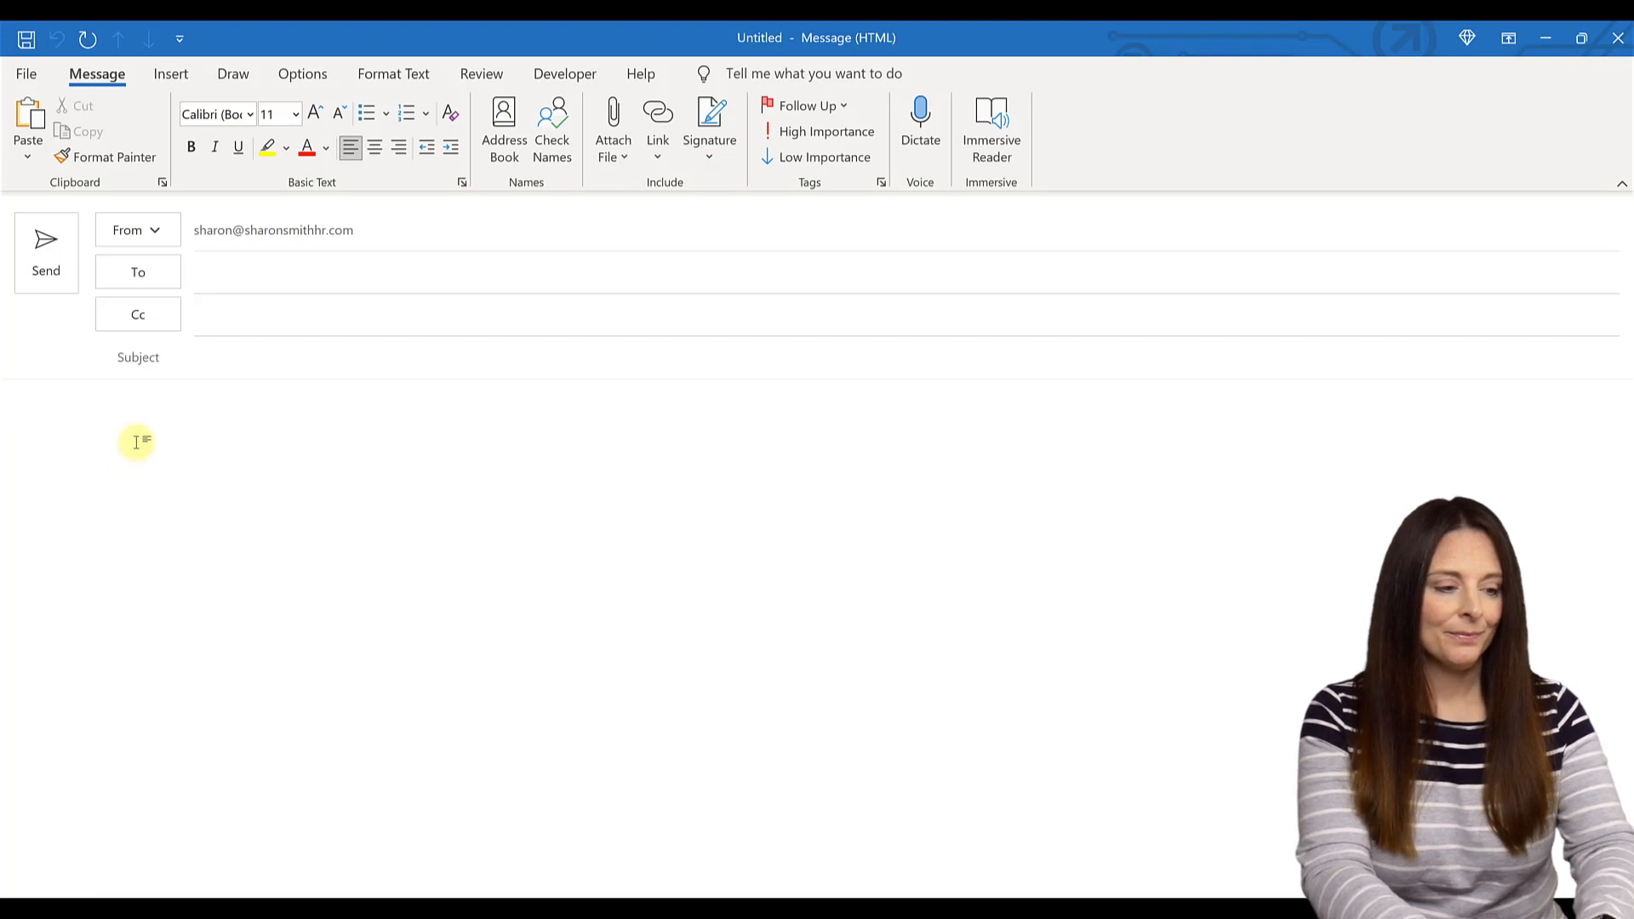
type("Email here")
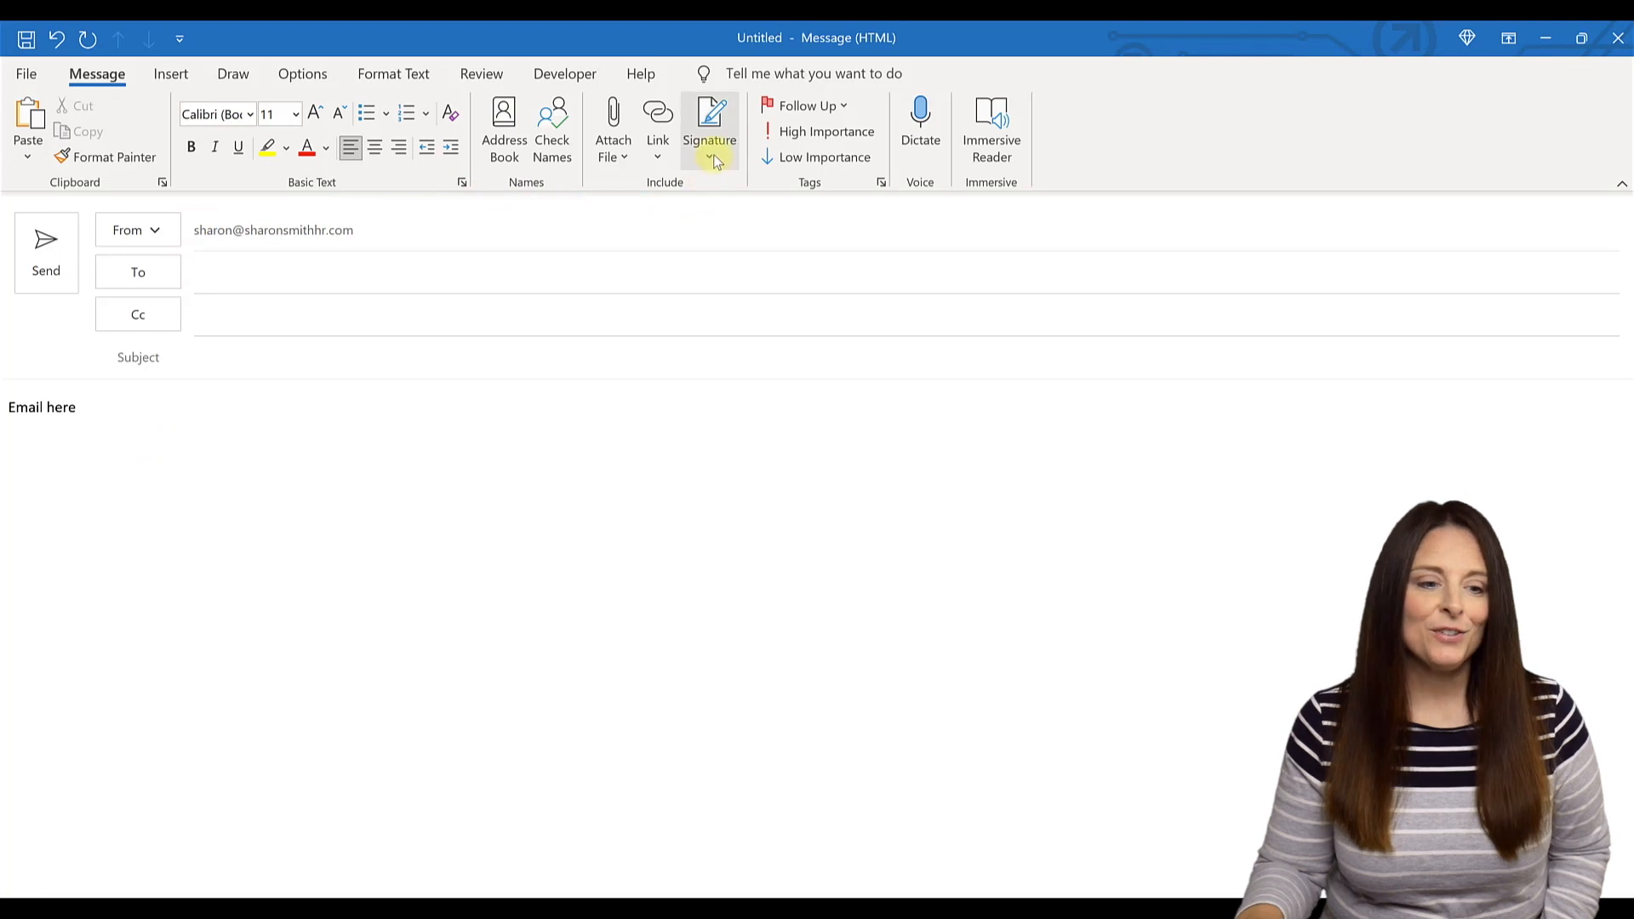
left_click(710, 125)
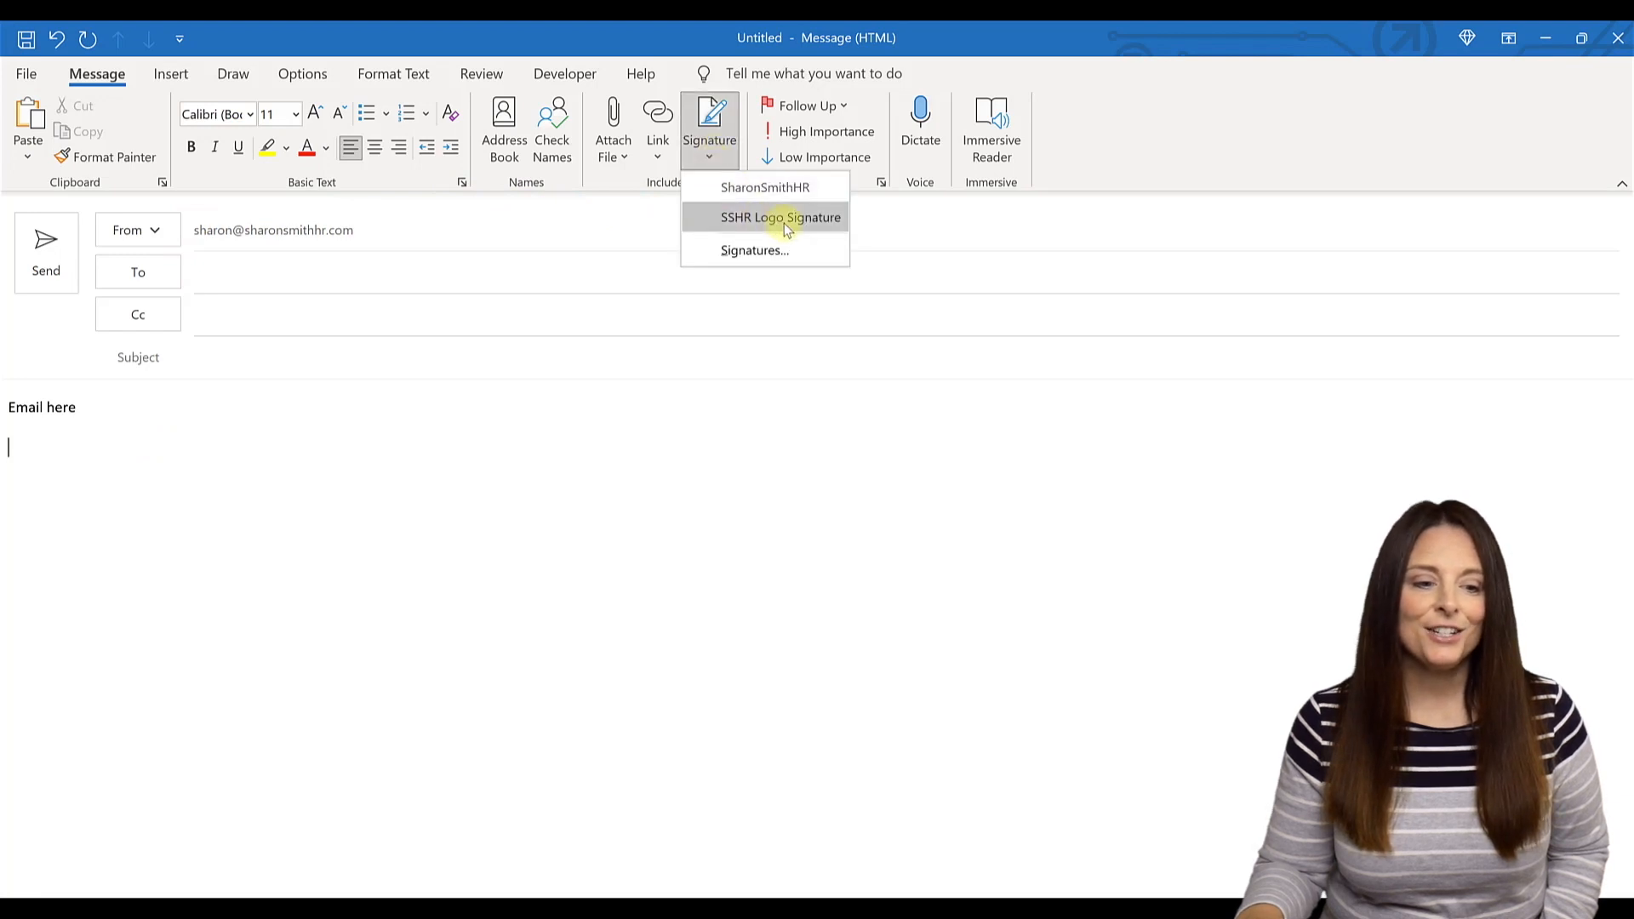
left_click(780, 217)
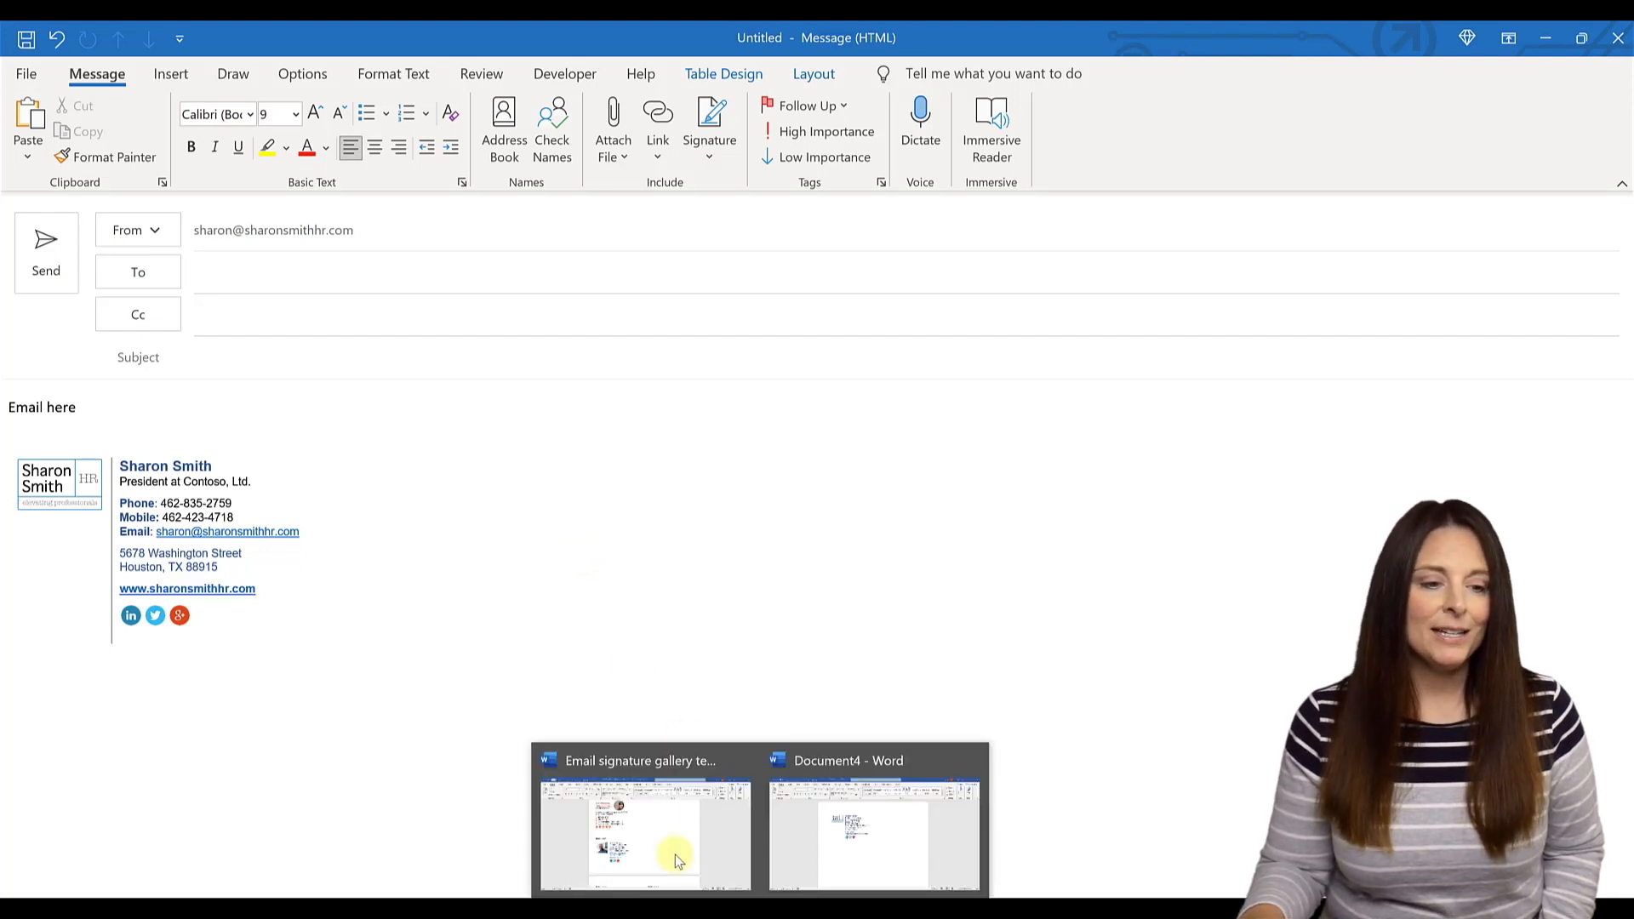
- Paste the Iva Mooney photo signature template into Document4 below the logo signature
left_click(644, 835)
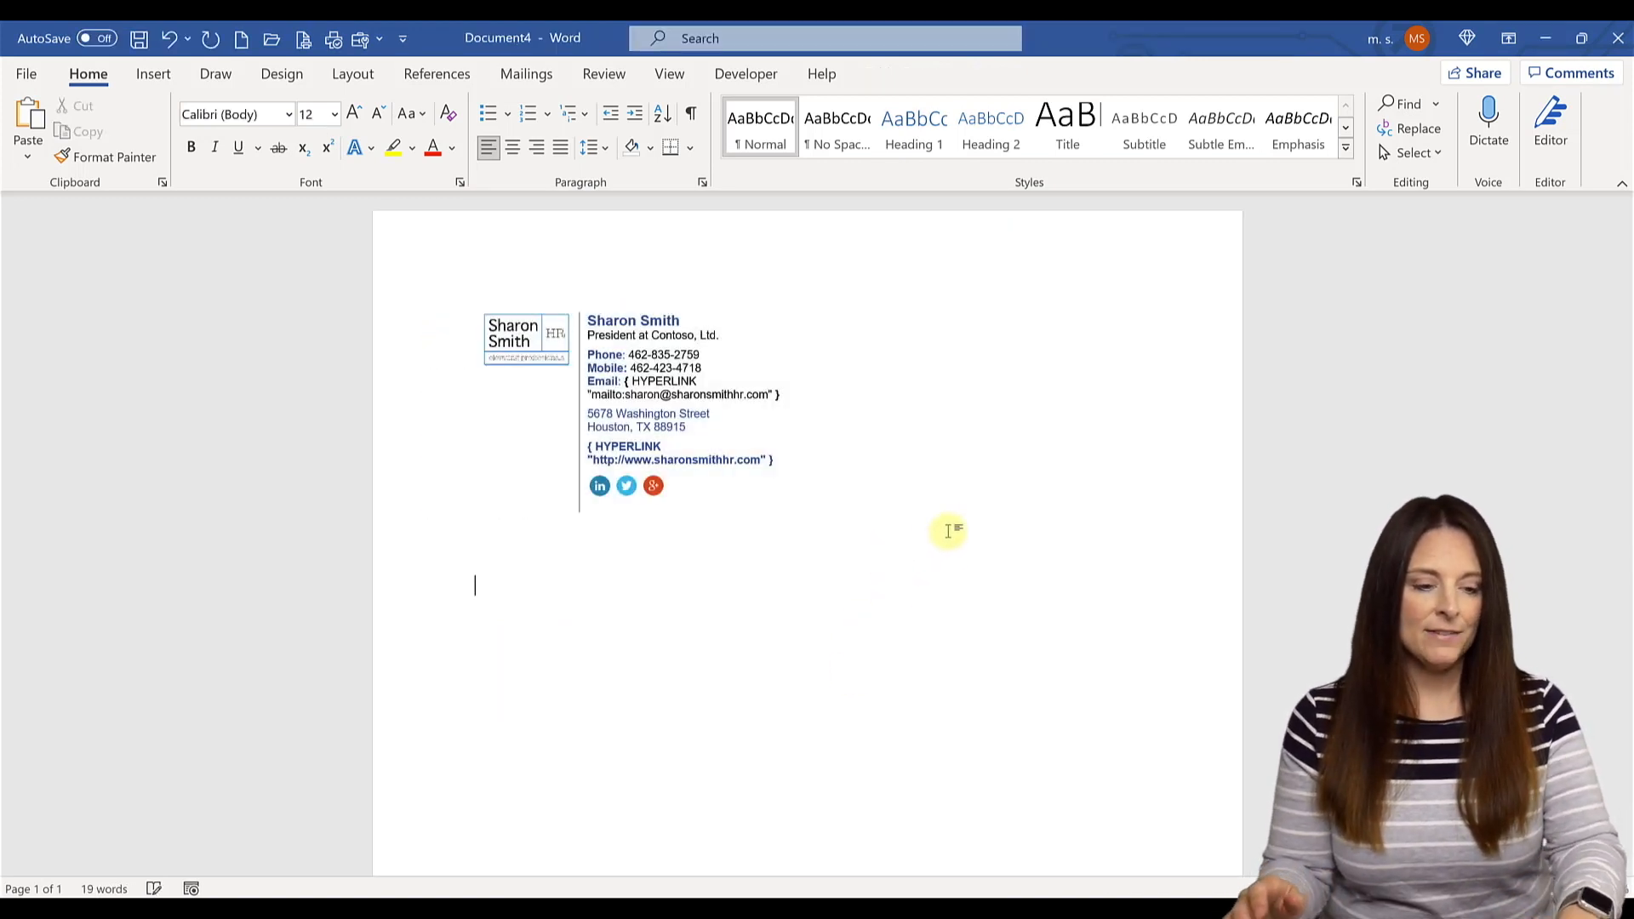
key("ctrl+v")
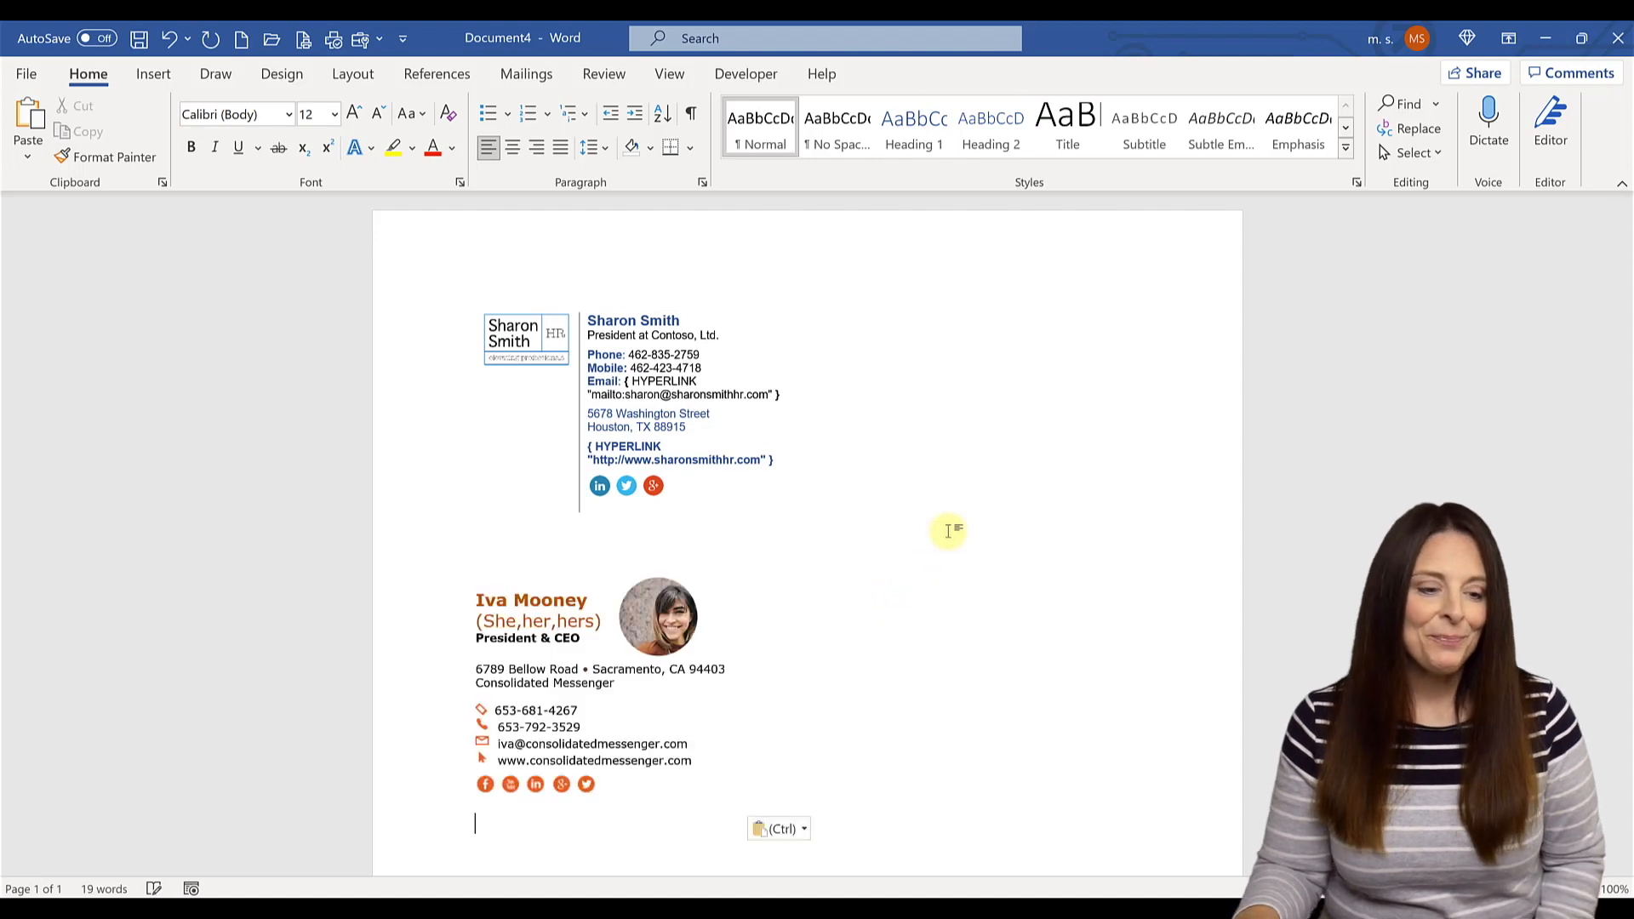
scroll("down", 3)
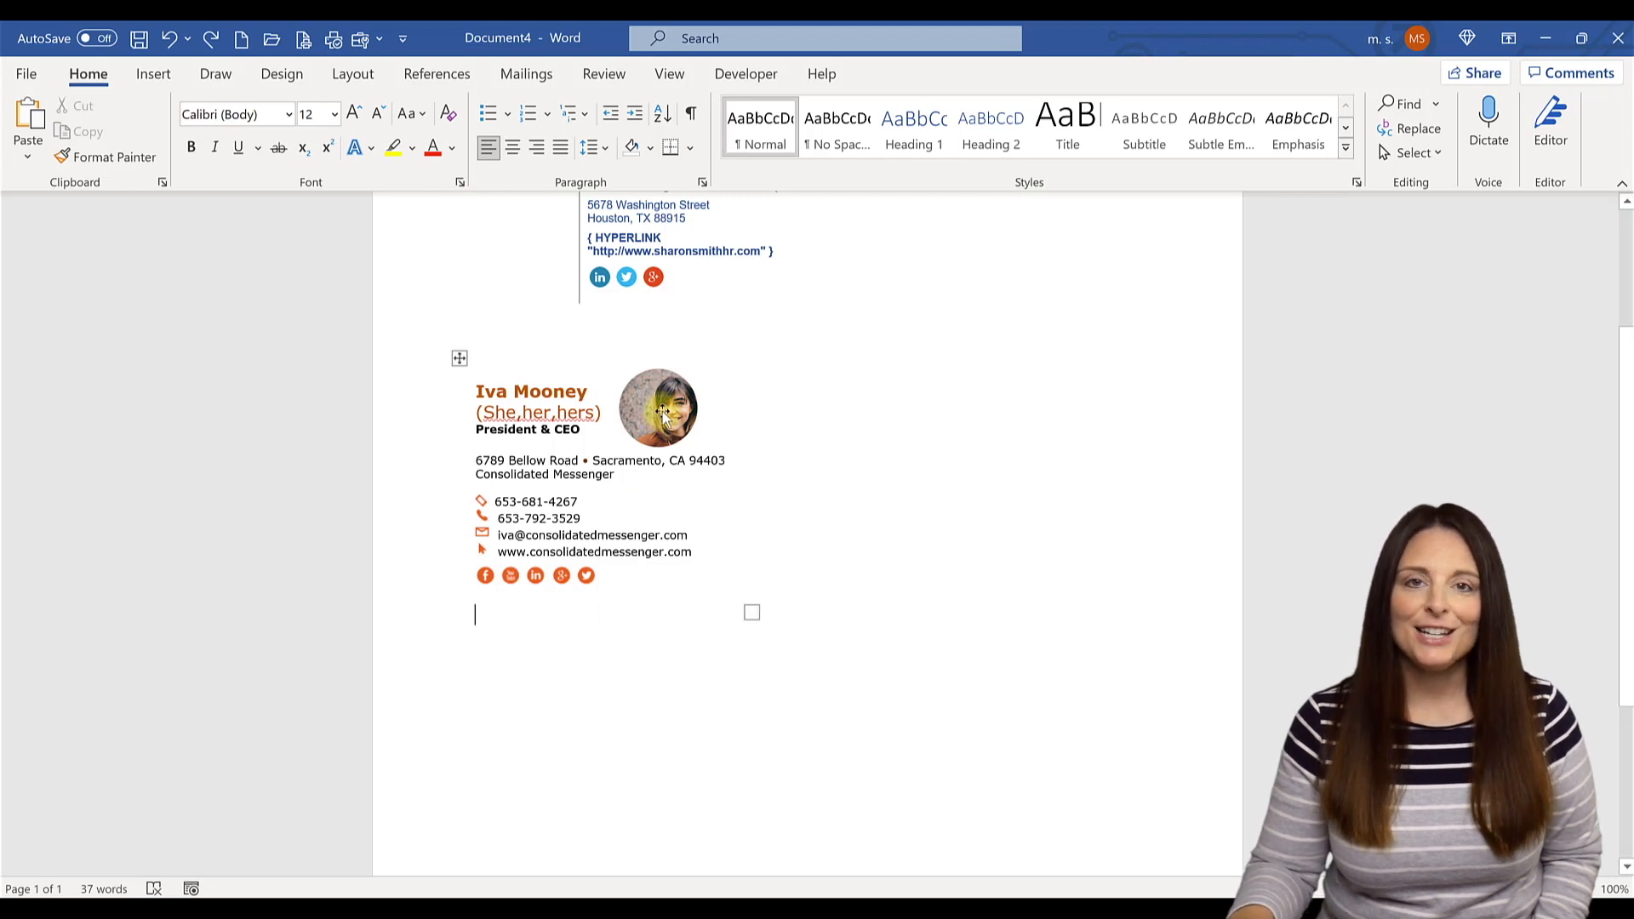
- Replace the template's round photo with a headshot image from a file
left_click(659, 407)
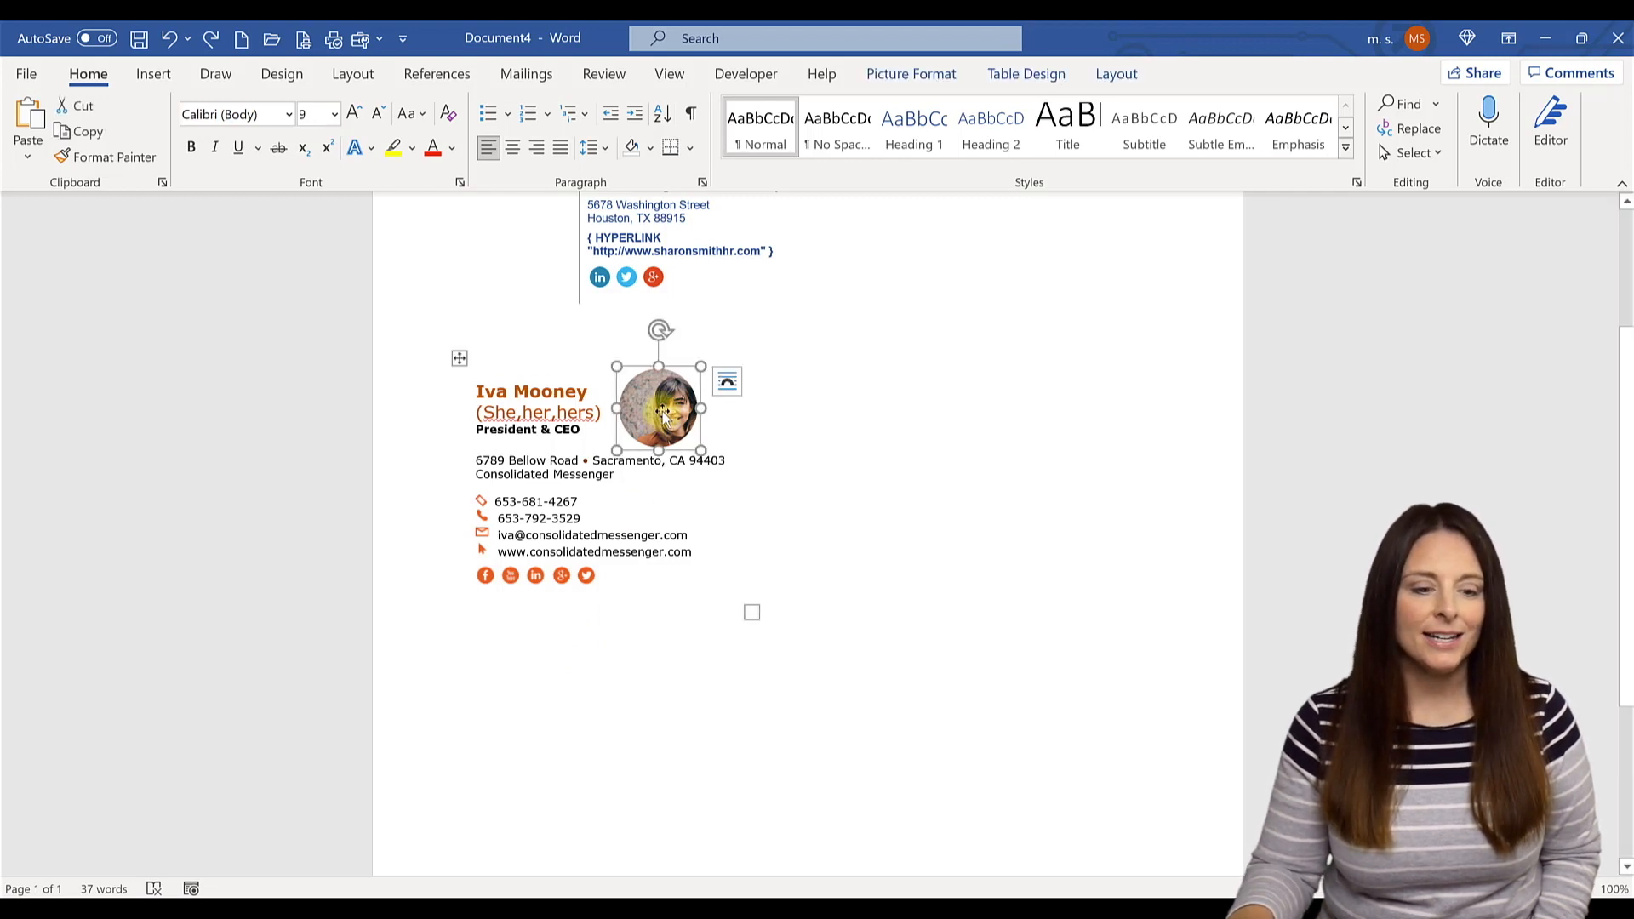
right_click(656, 407)
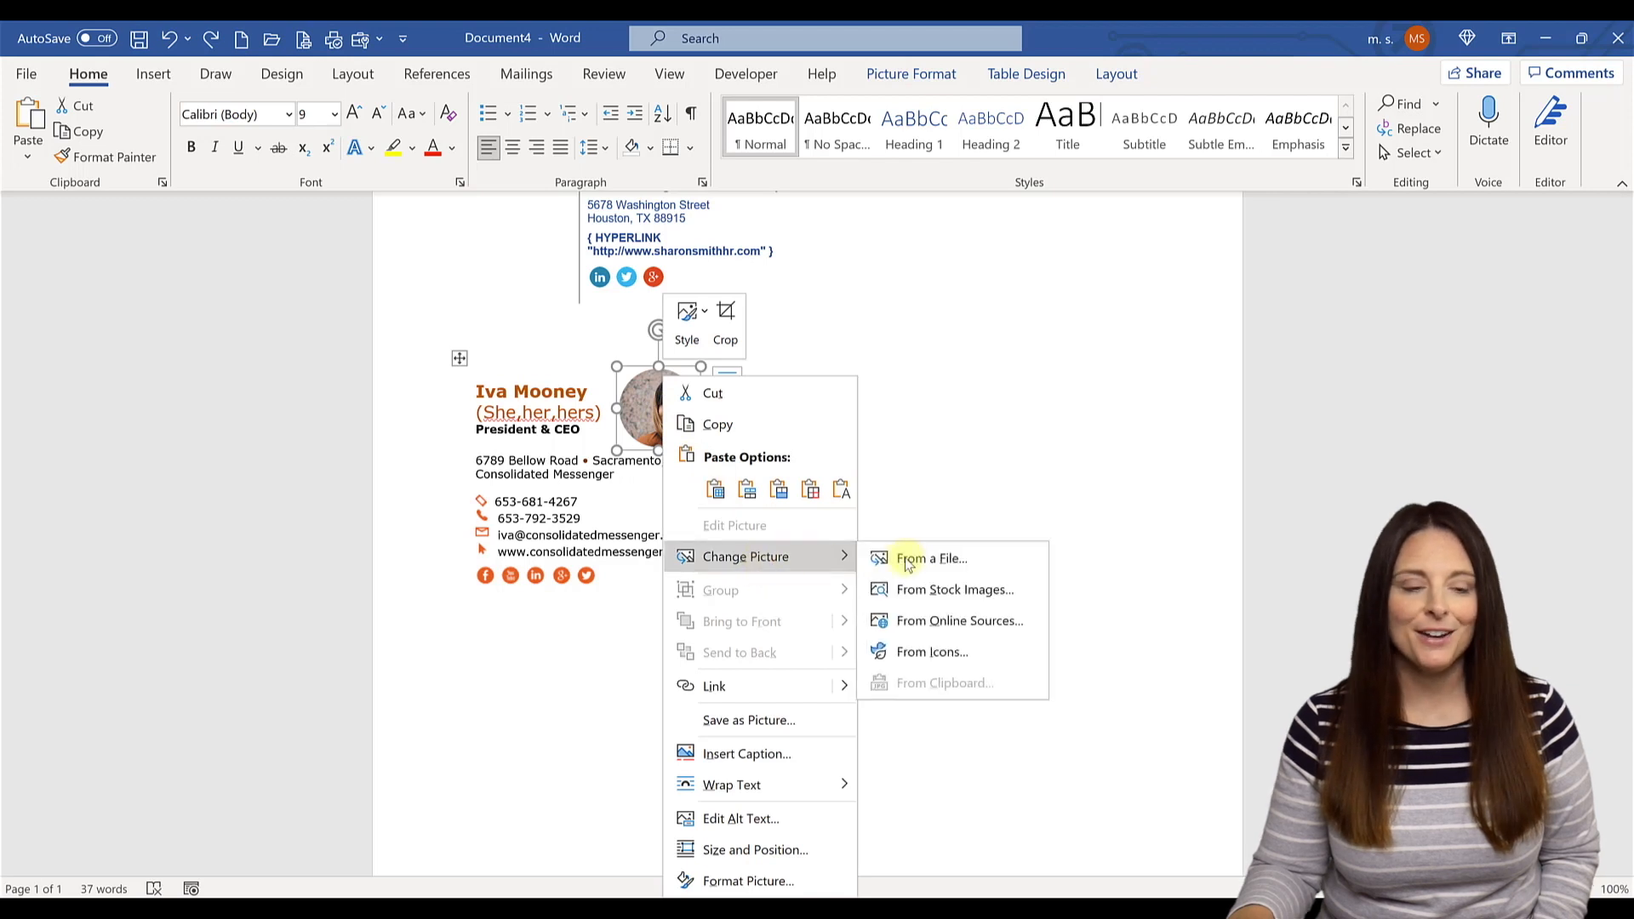
left_click(930, 557)
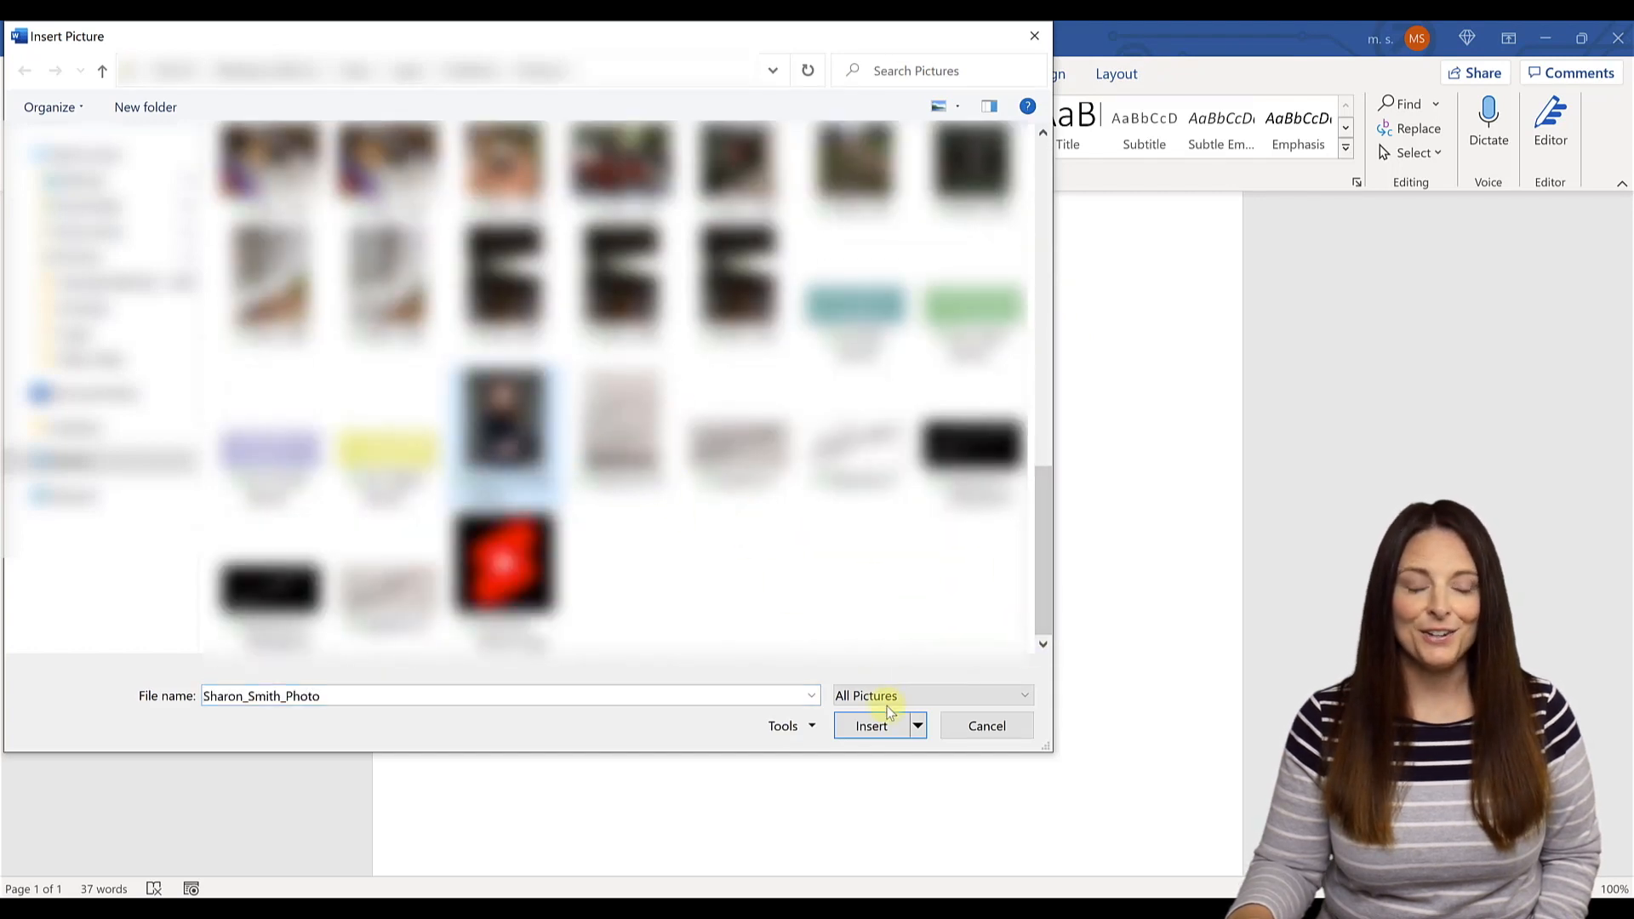
left_click(872, 726)
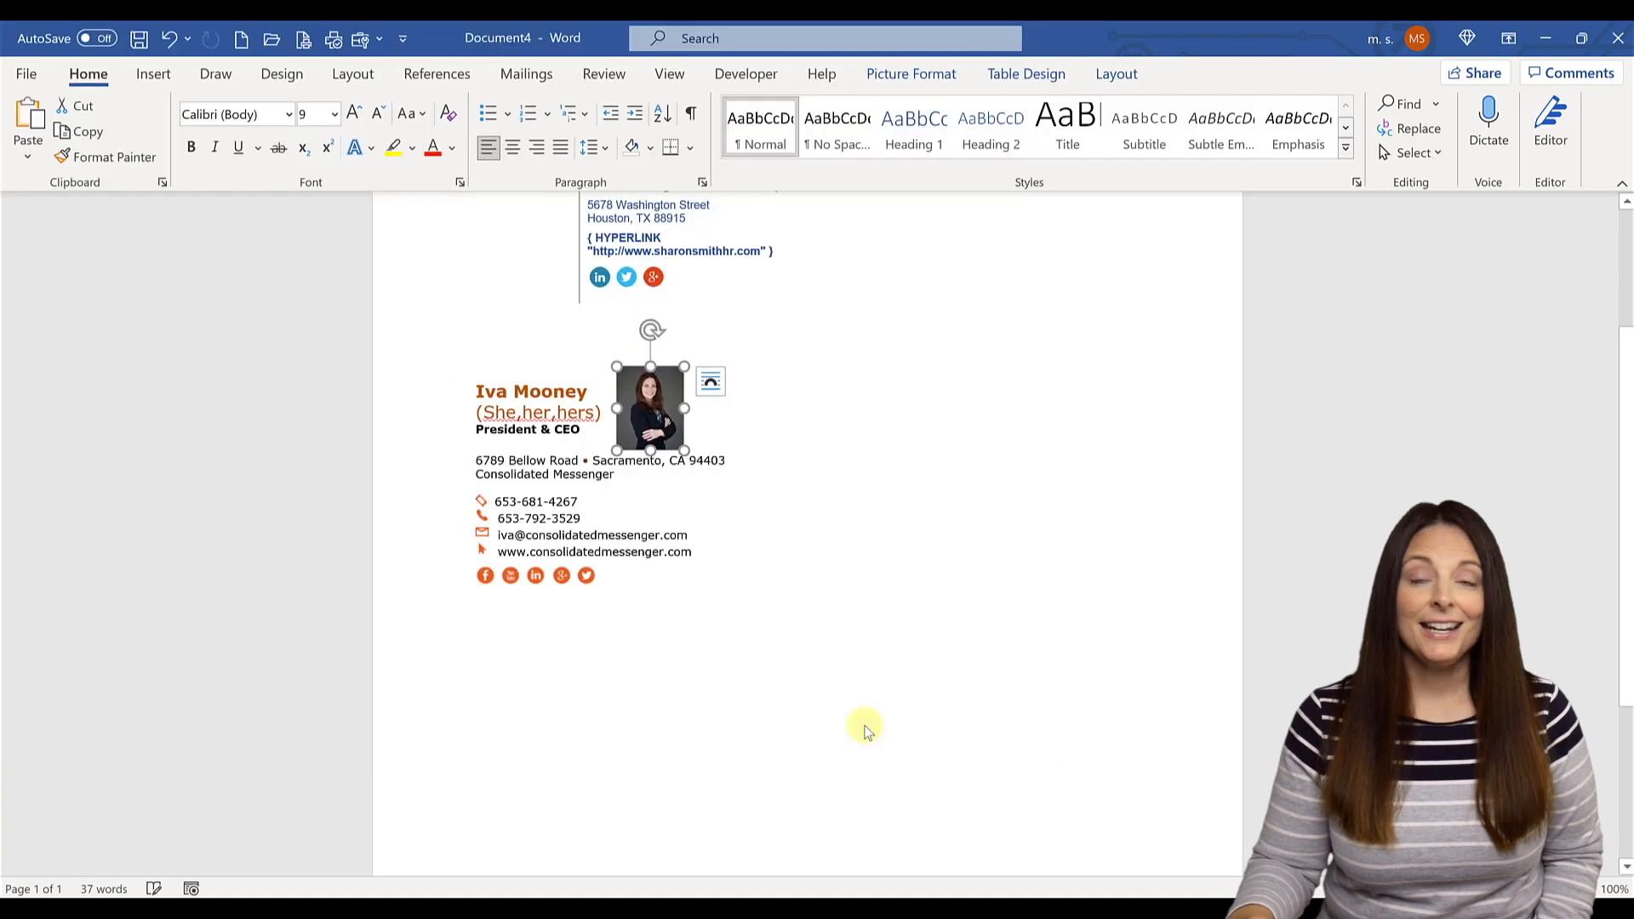
mouse_move(883, 449)
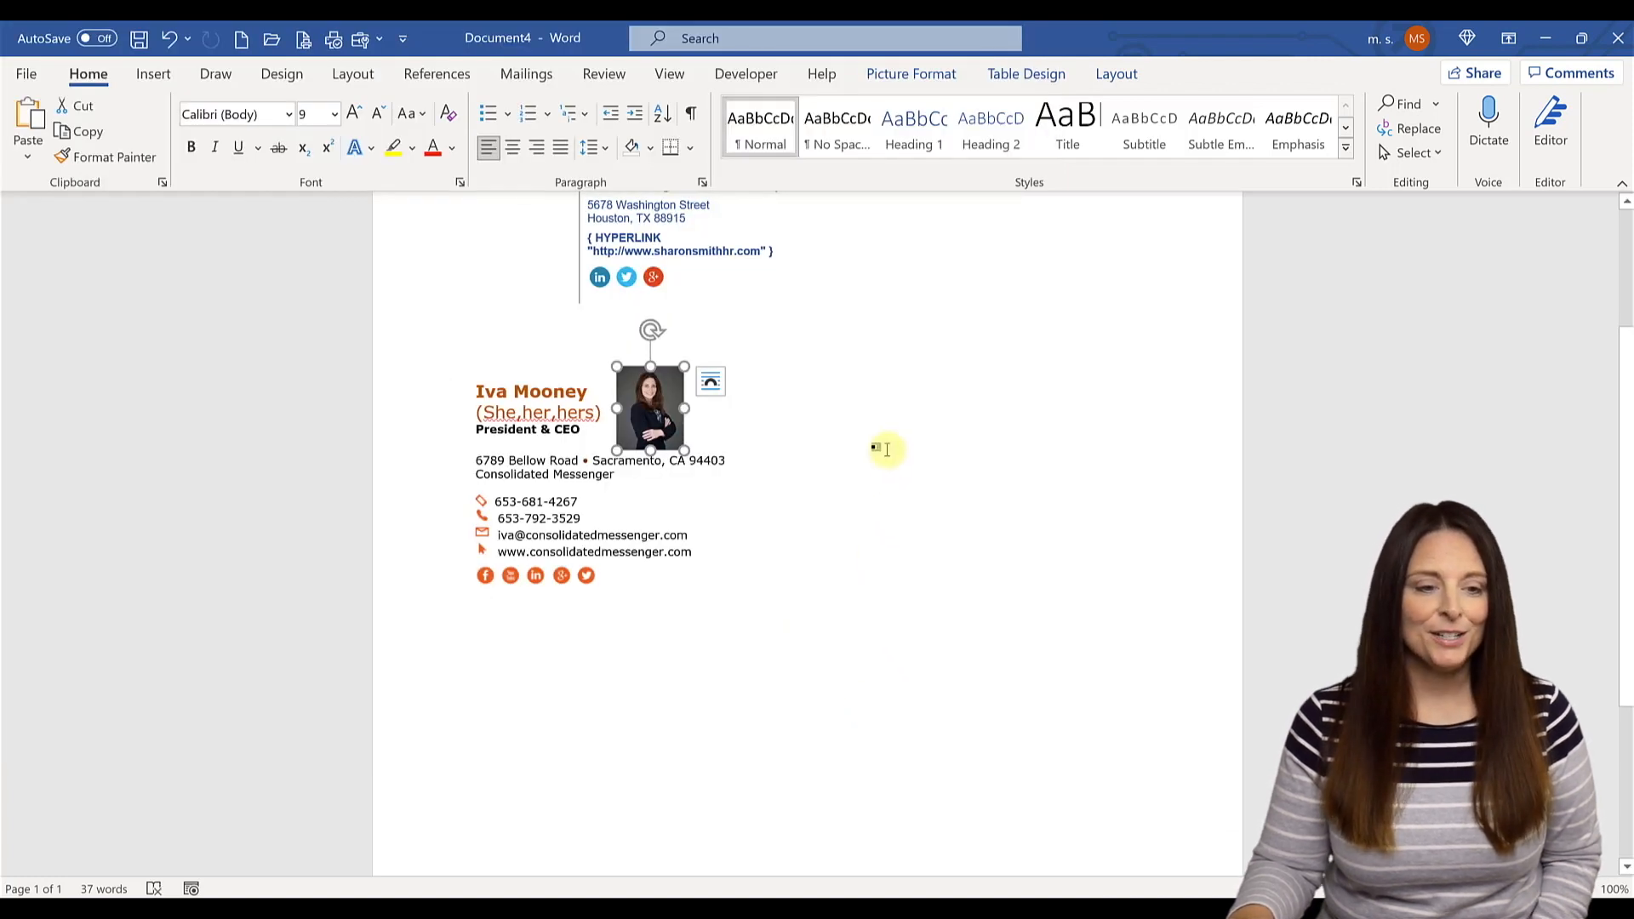
mouse_move(907, 187)
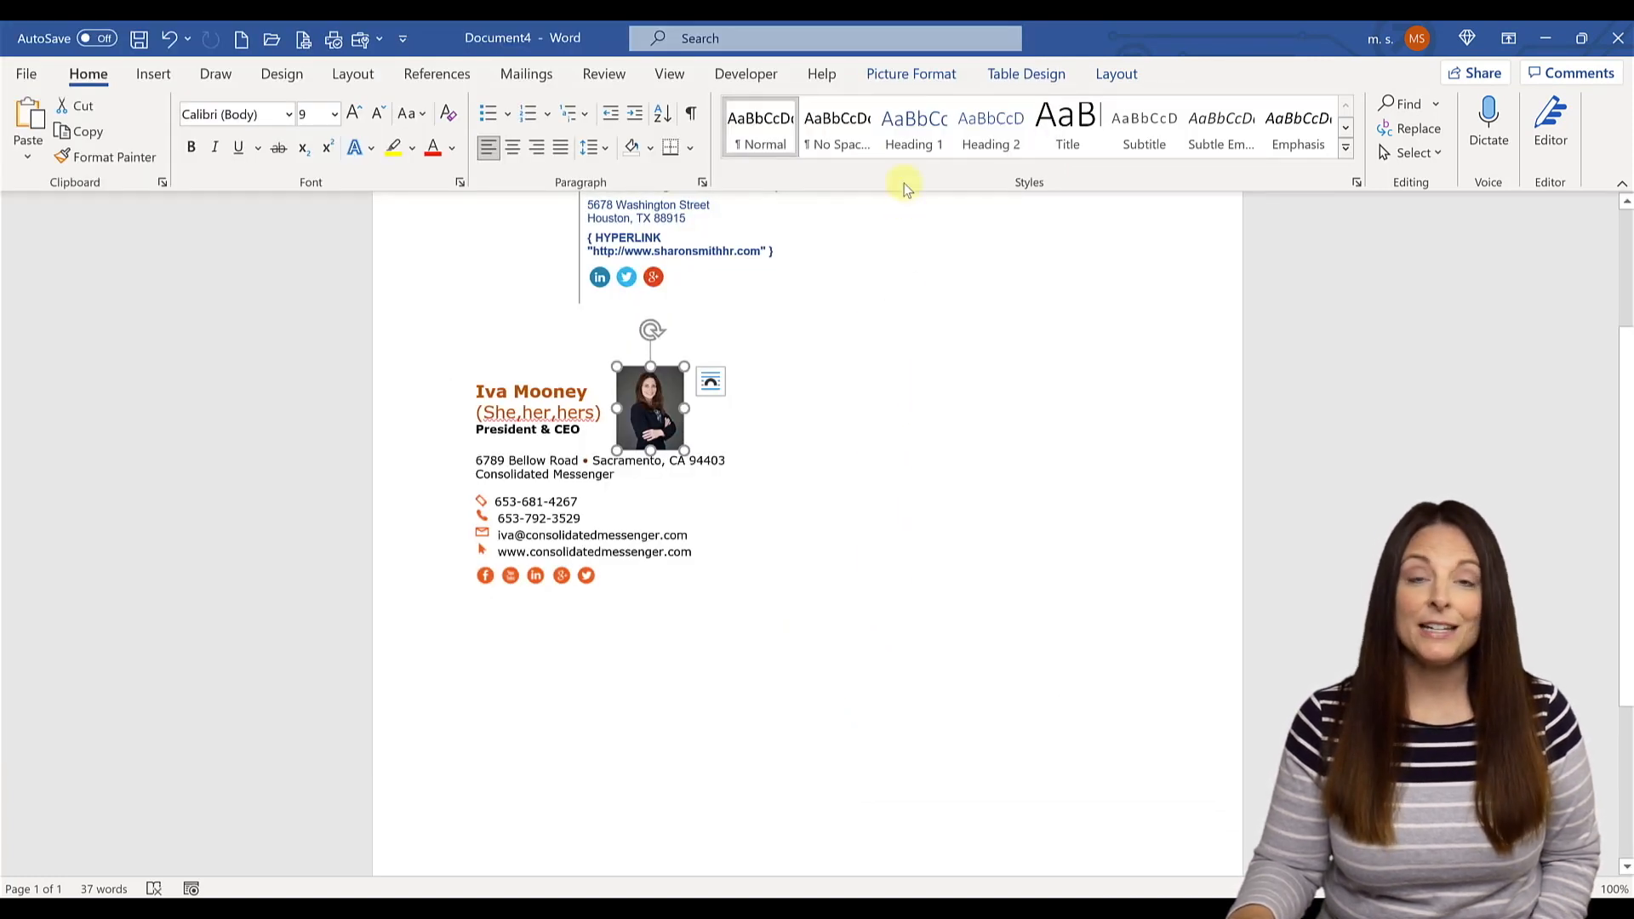
mouse_move(921, 201)
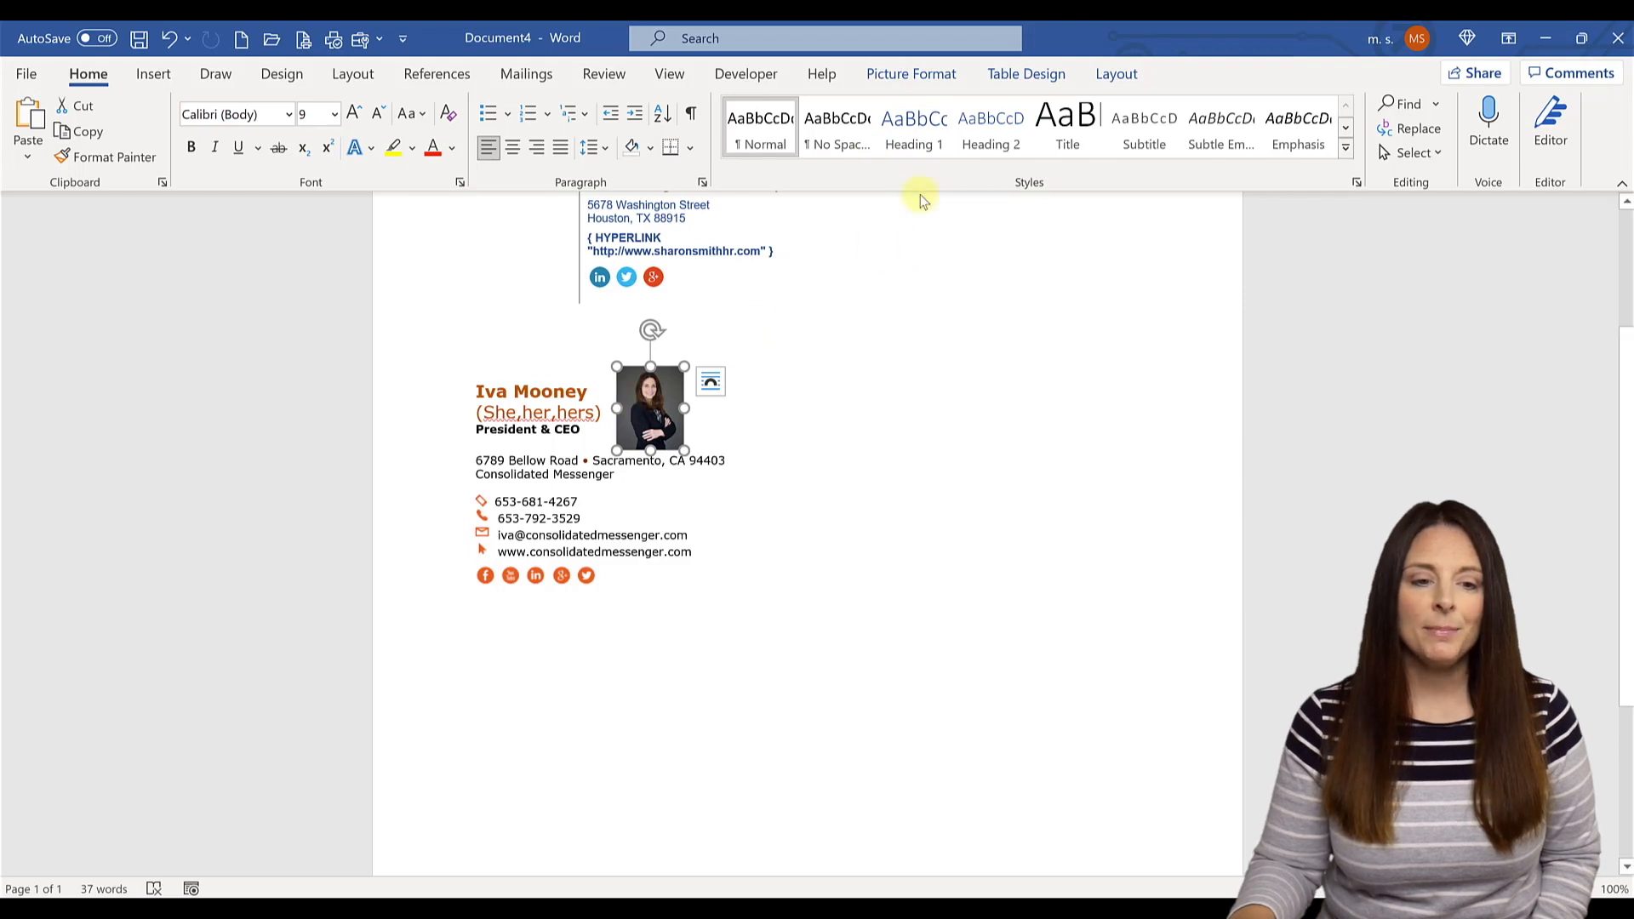
- Crop the headshot to an oval shape
left_click(910, 73)
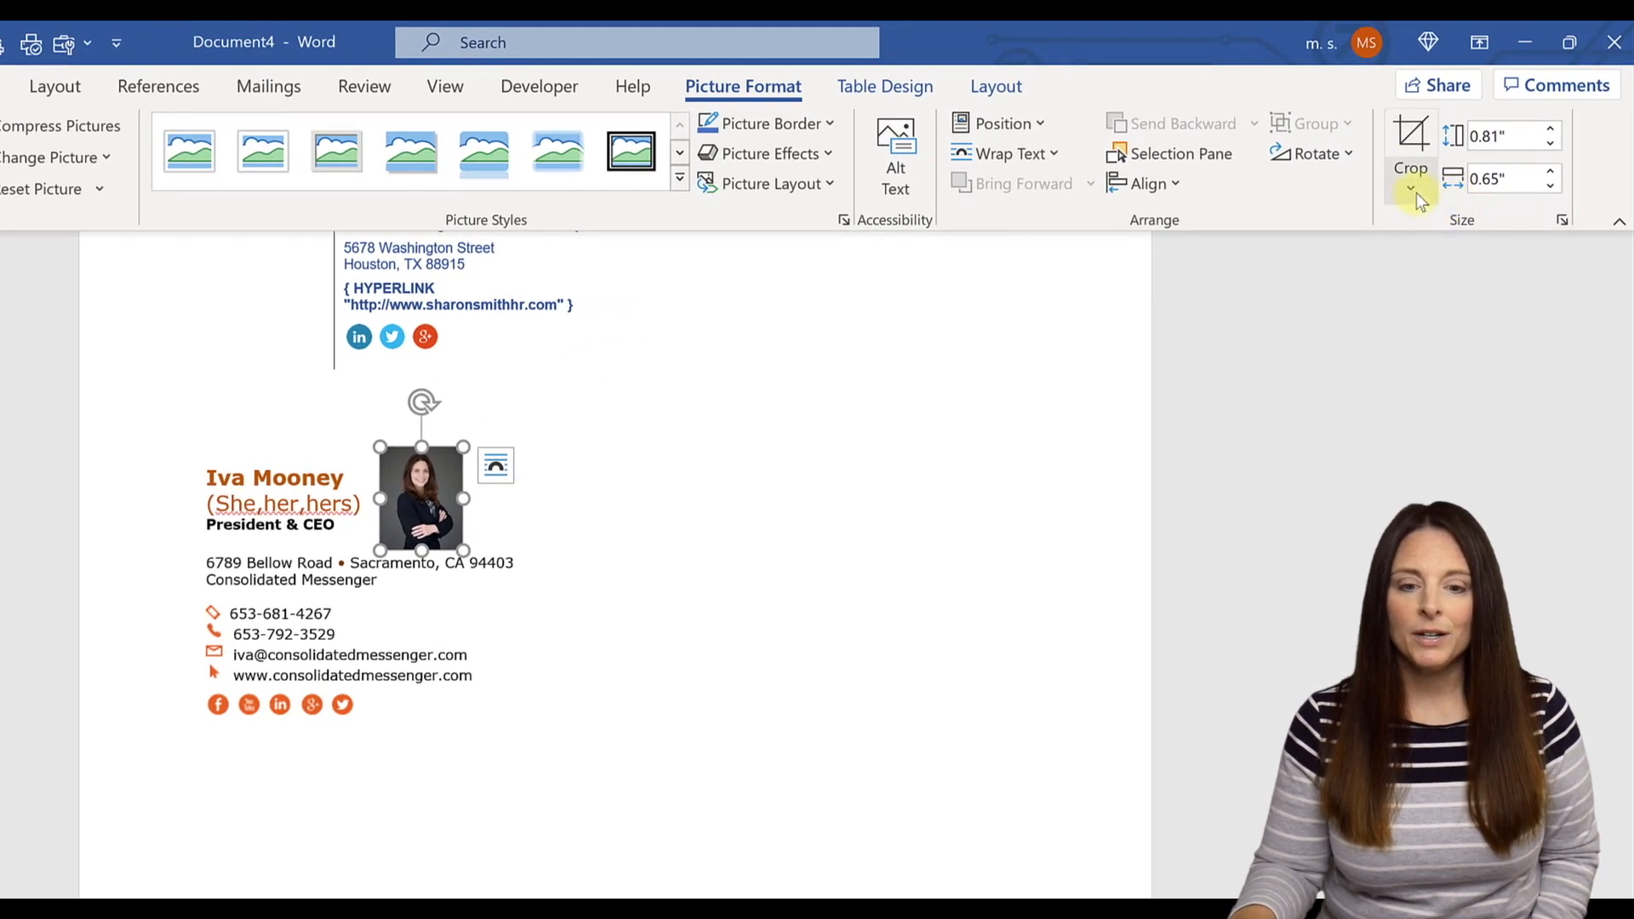
left_click(1411, 193)
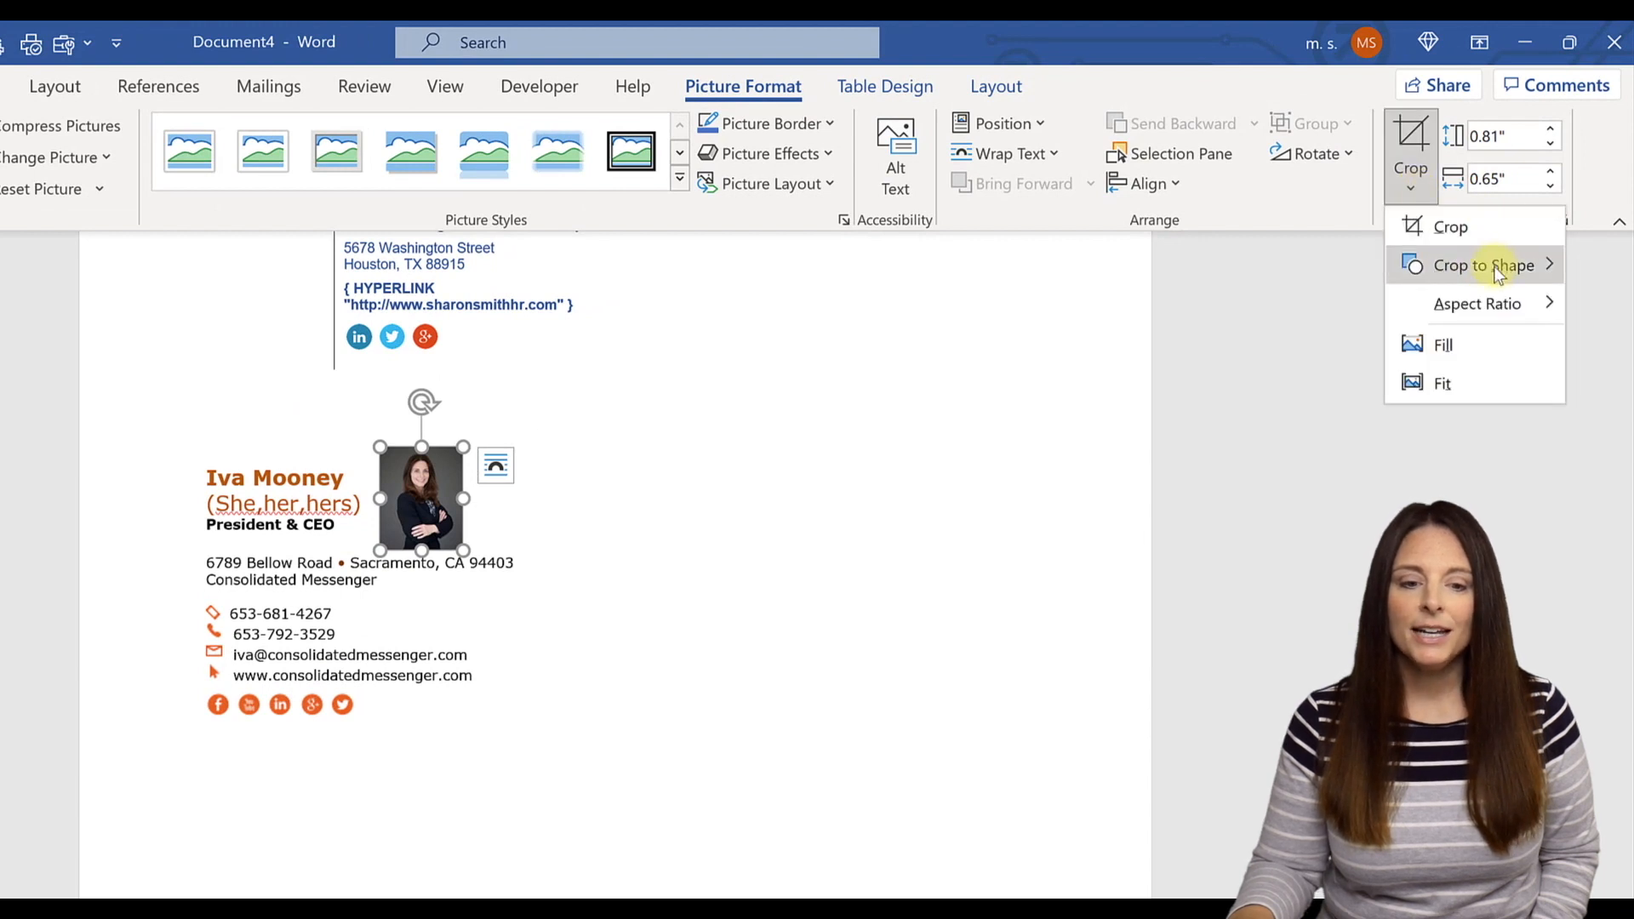
left_click(1481, 265)
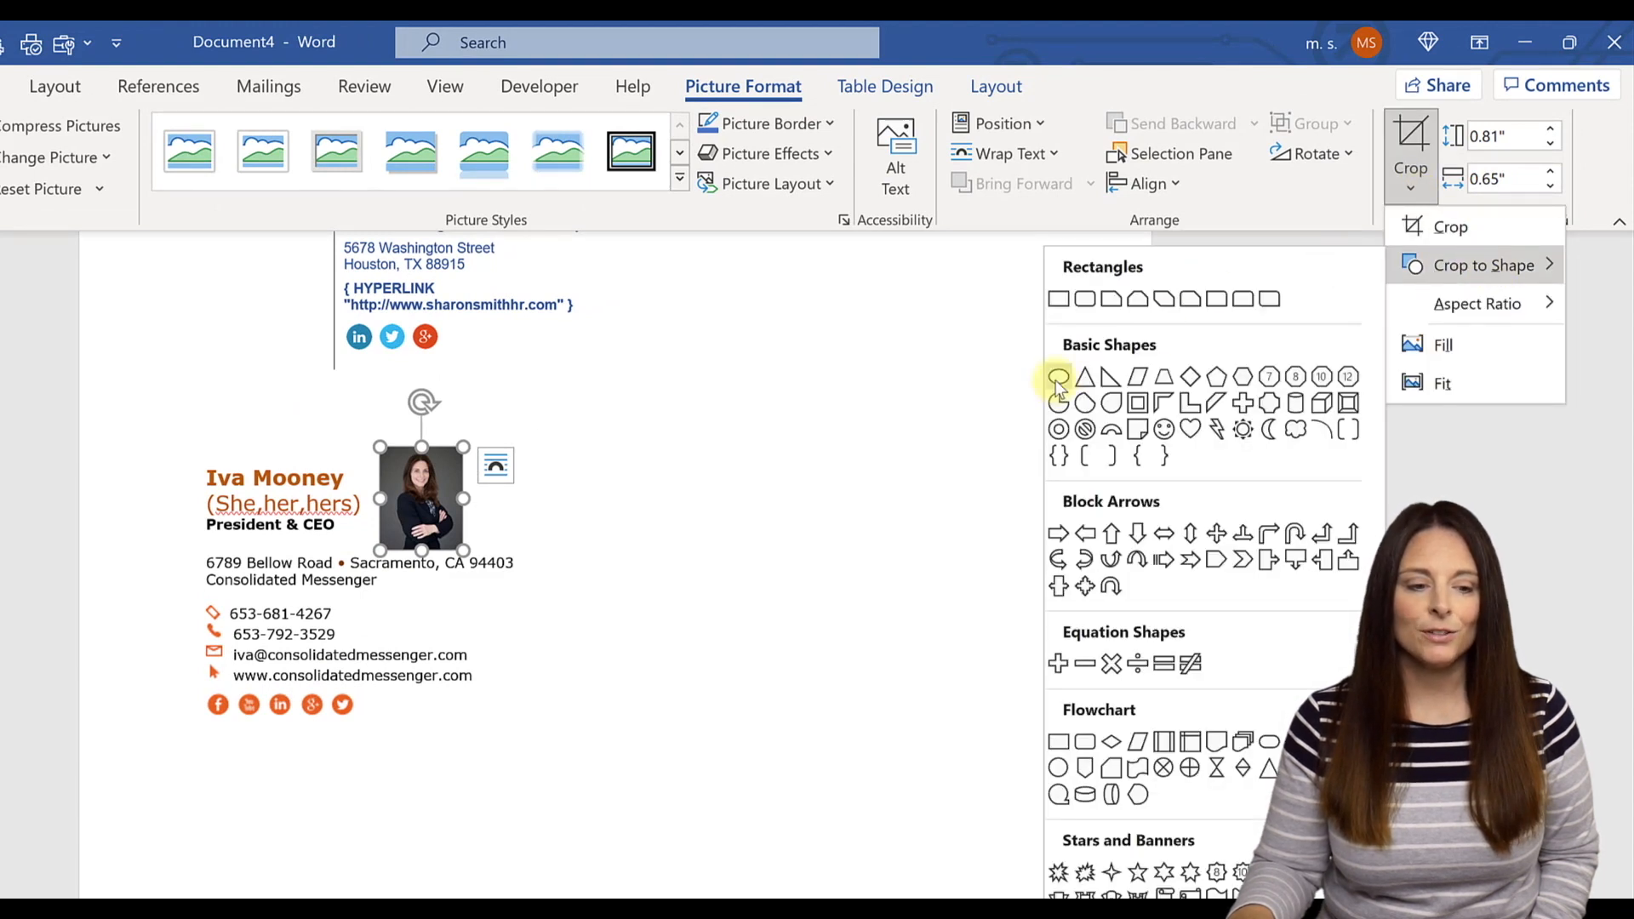
left_click(1058, 378)
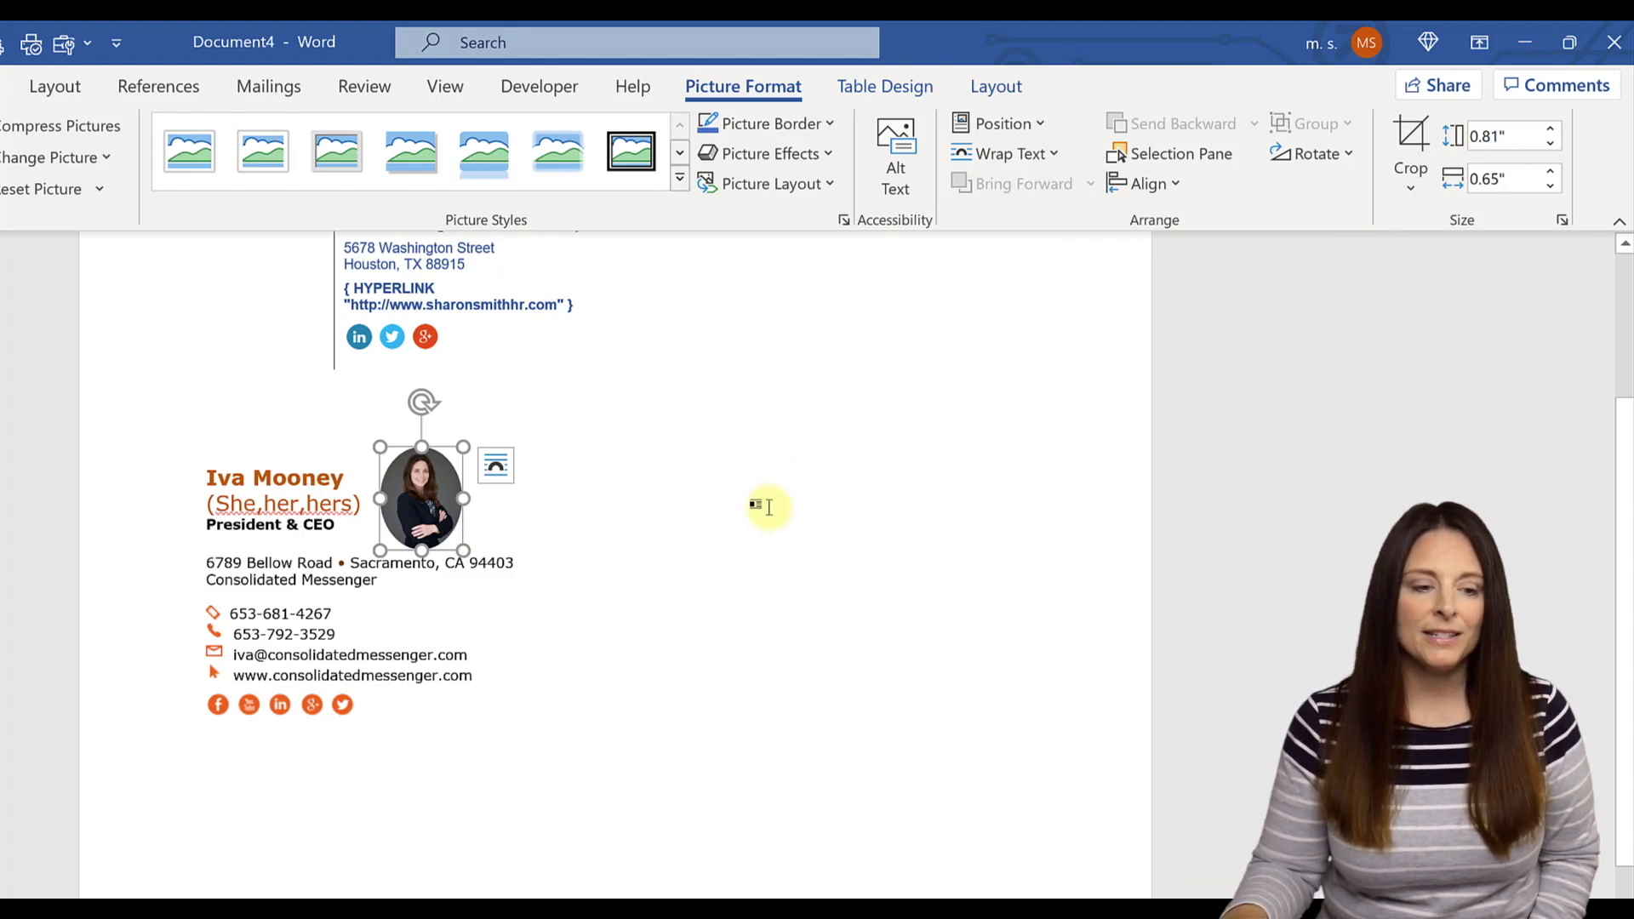
mouse_move(515, 495)
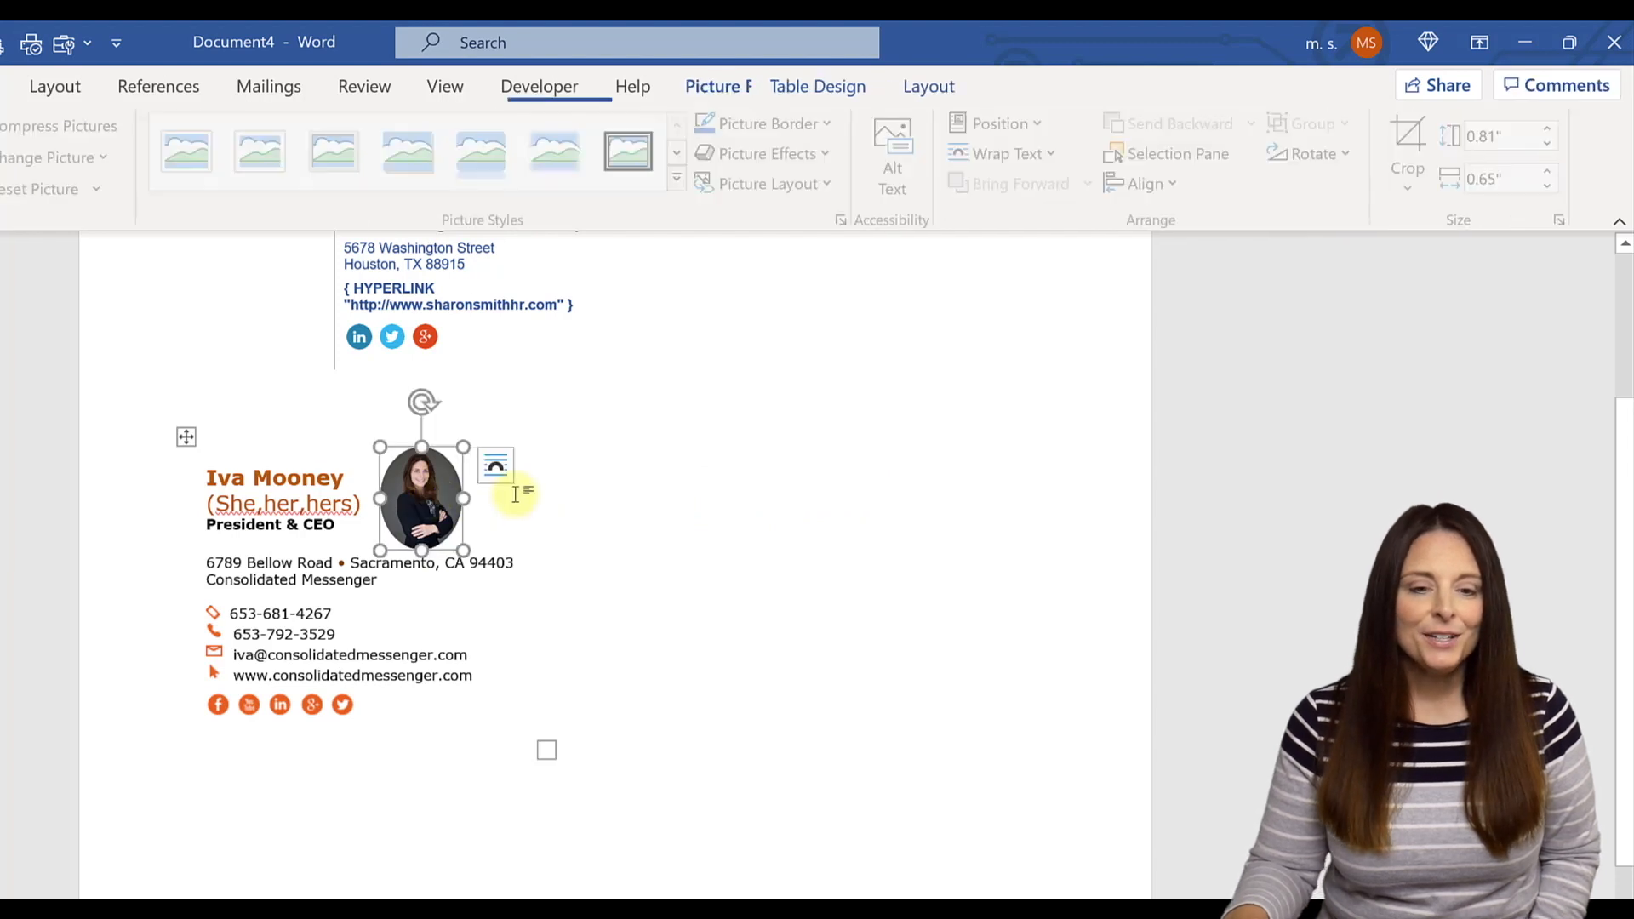
mouse_move(1434, 209)
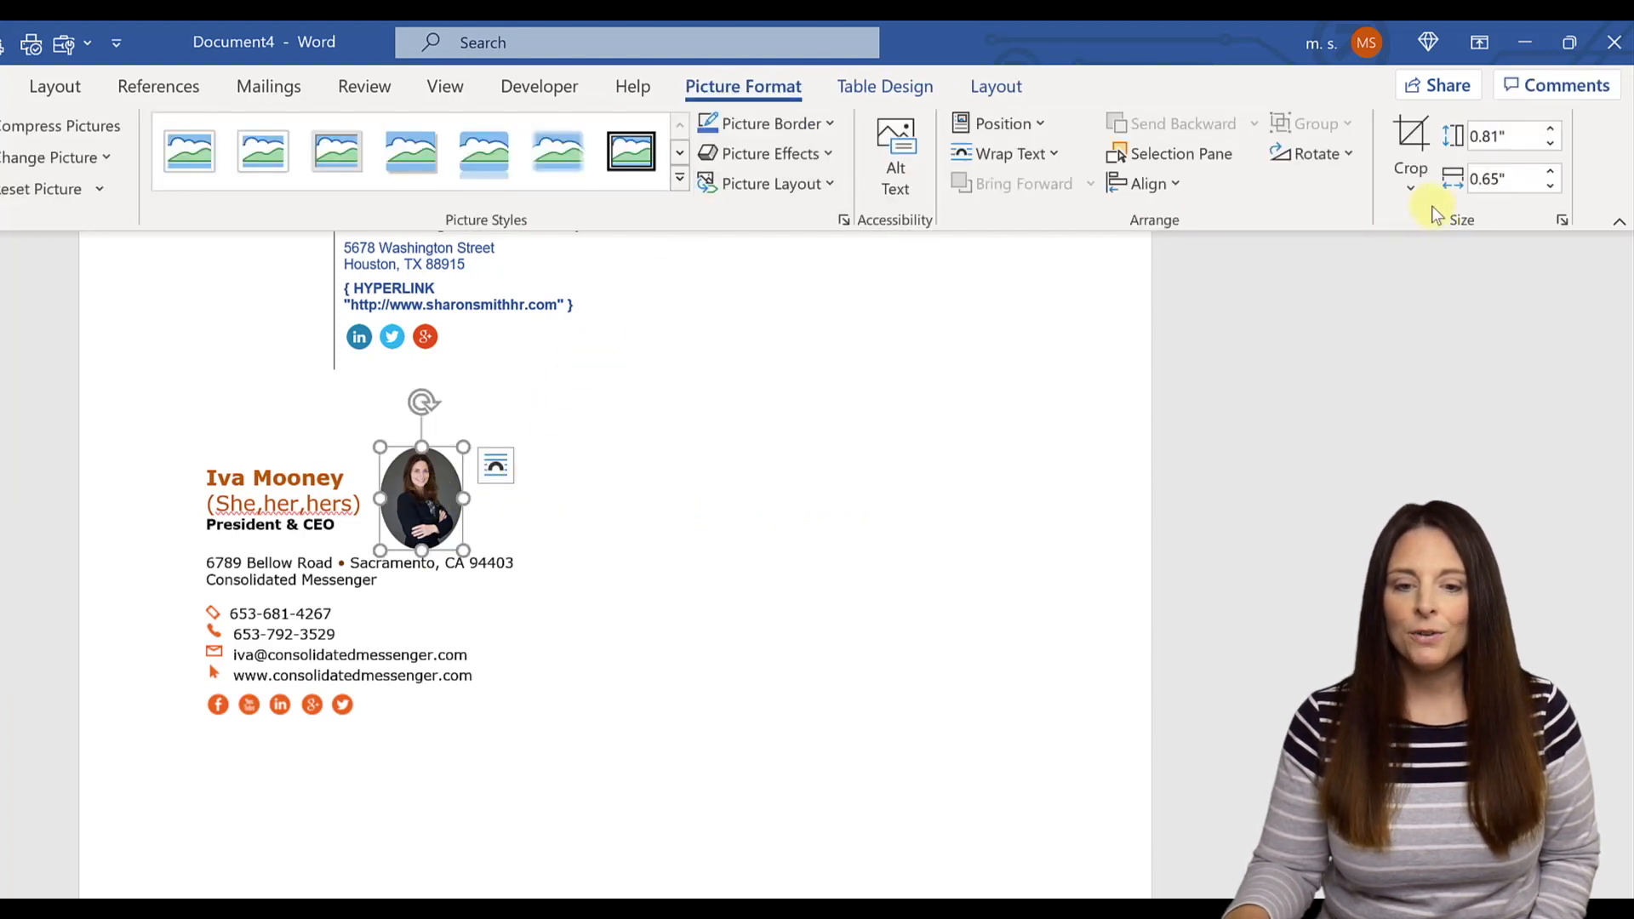
- Crop the headshot to a 1:1 aspect ratio and apply the crop
left_click(1410, 172)
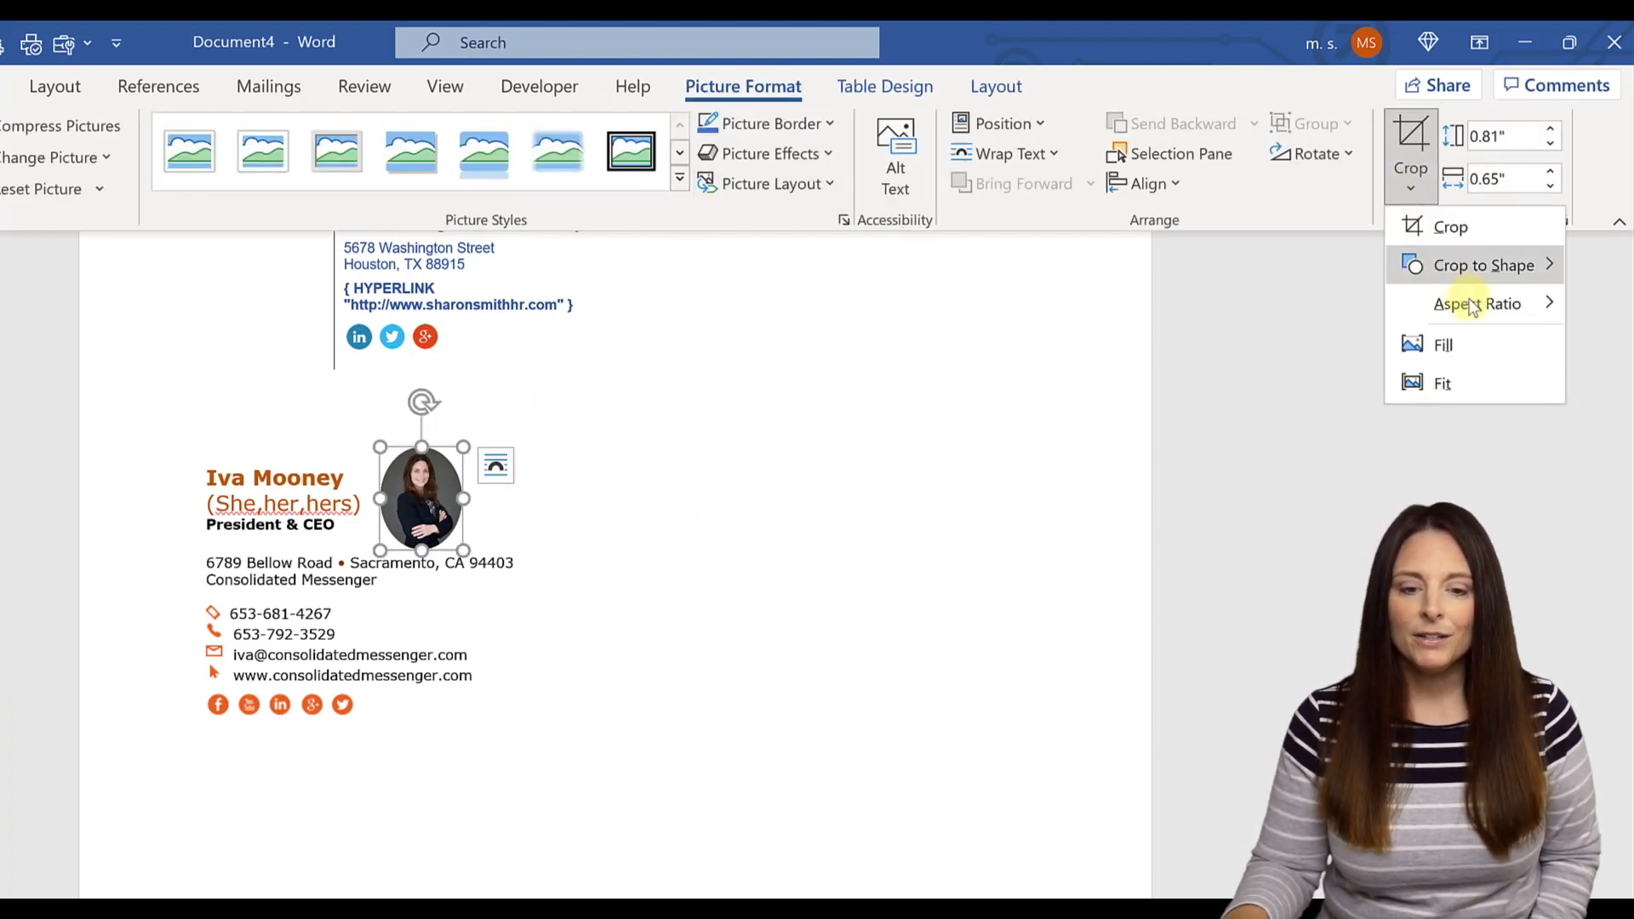
left_click(1477, 303)
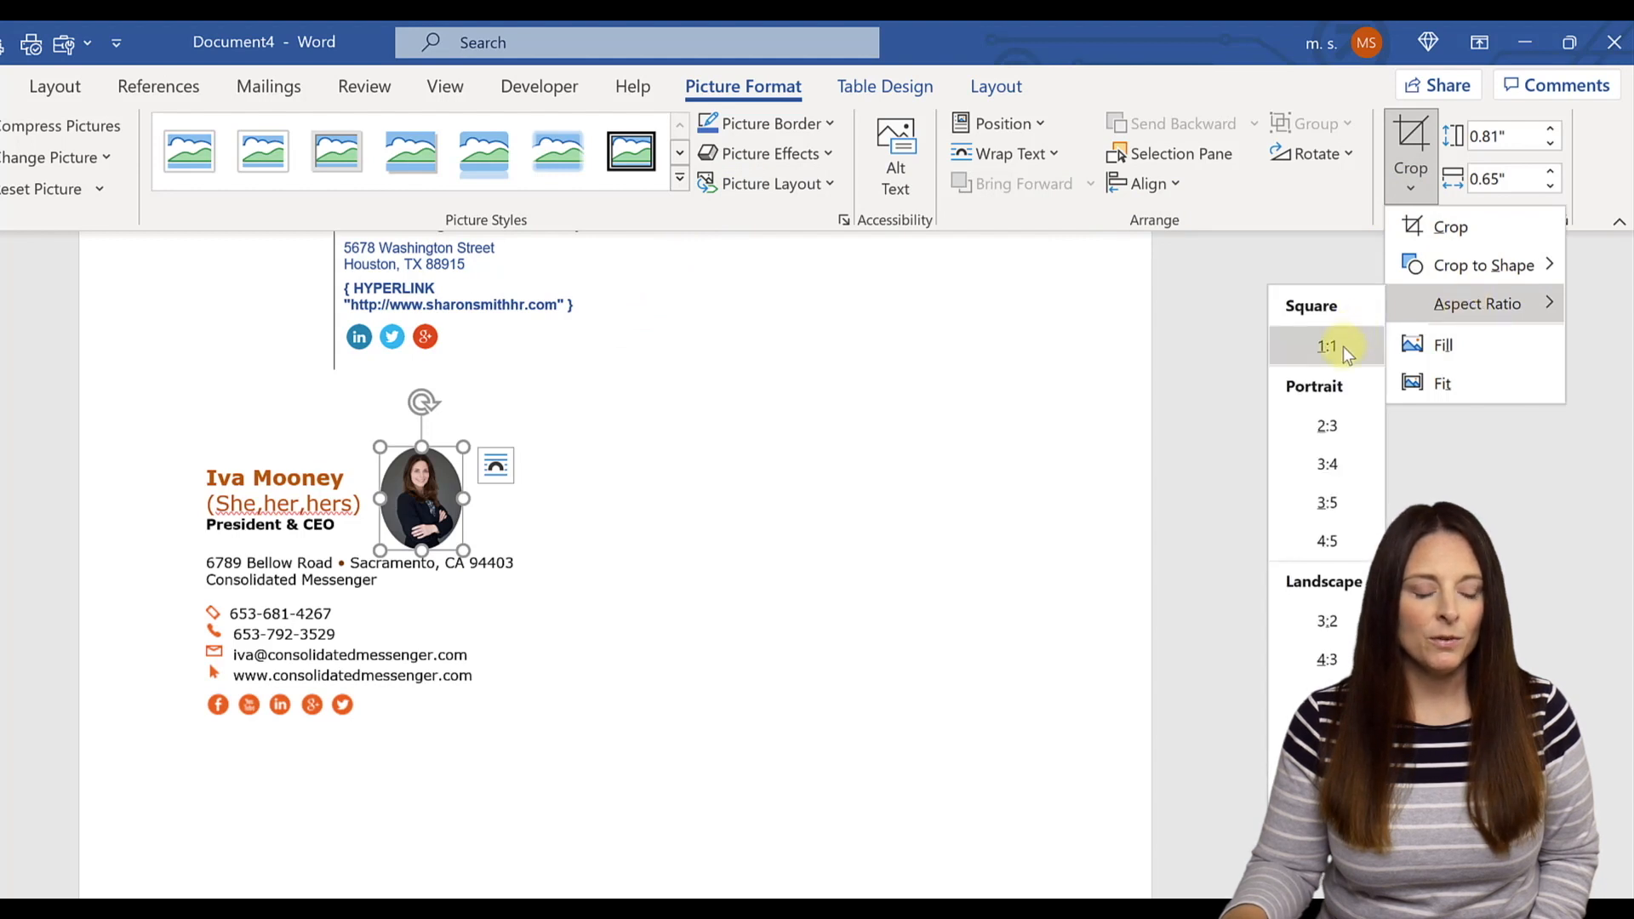
left_click(1327, 345)
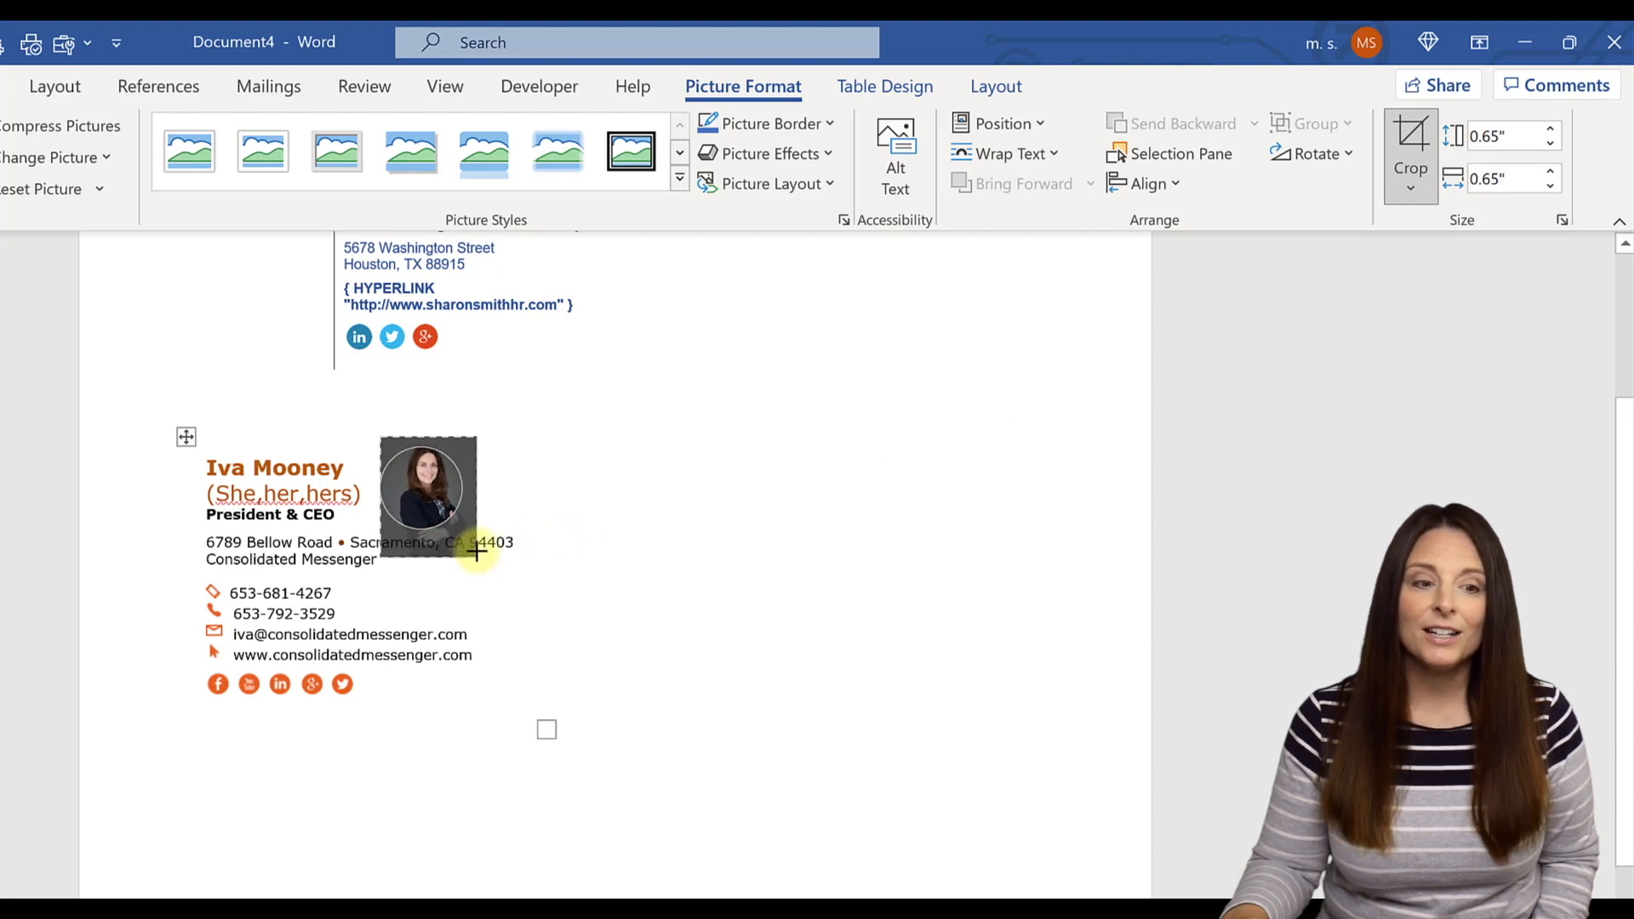
left_click(428, 493)
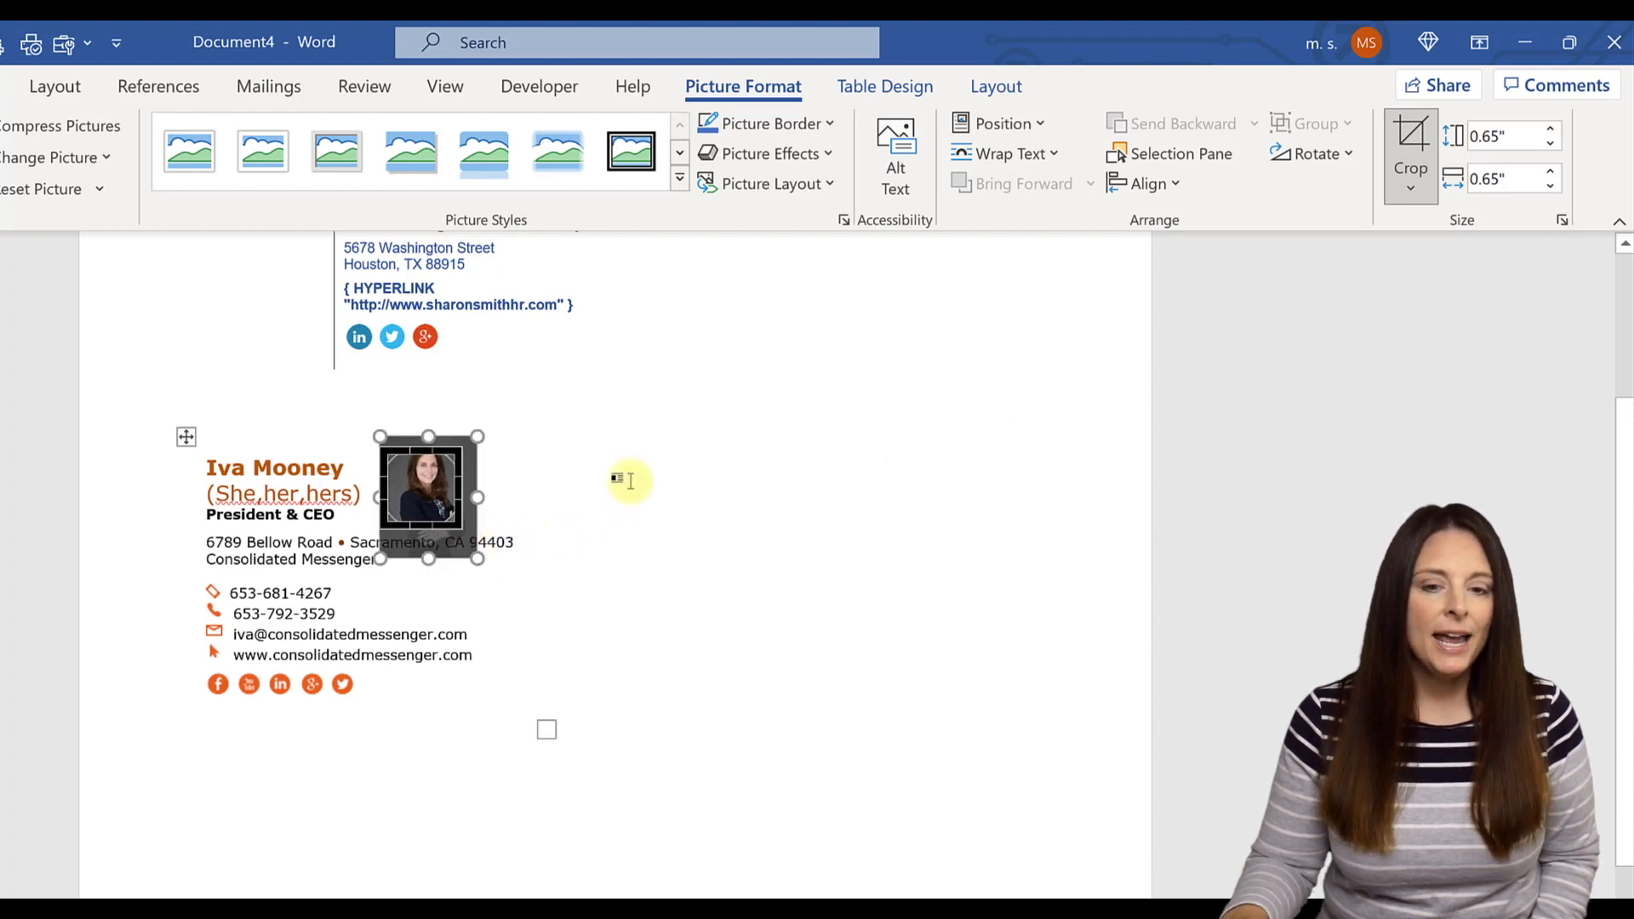
mouse_move(576, 487)
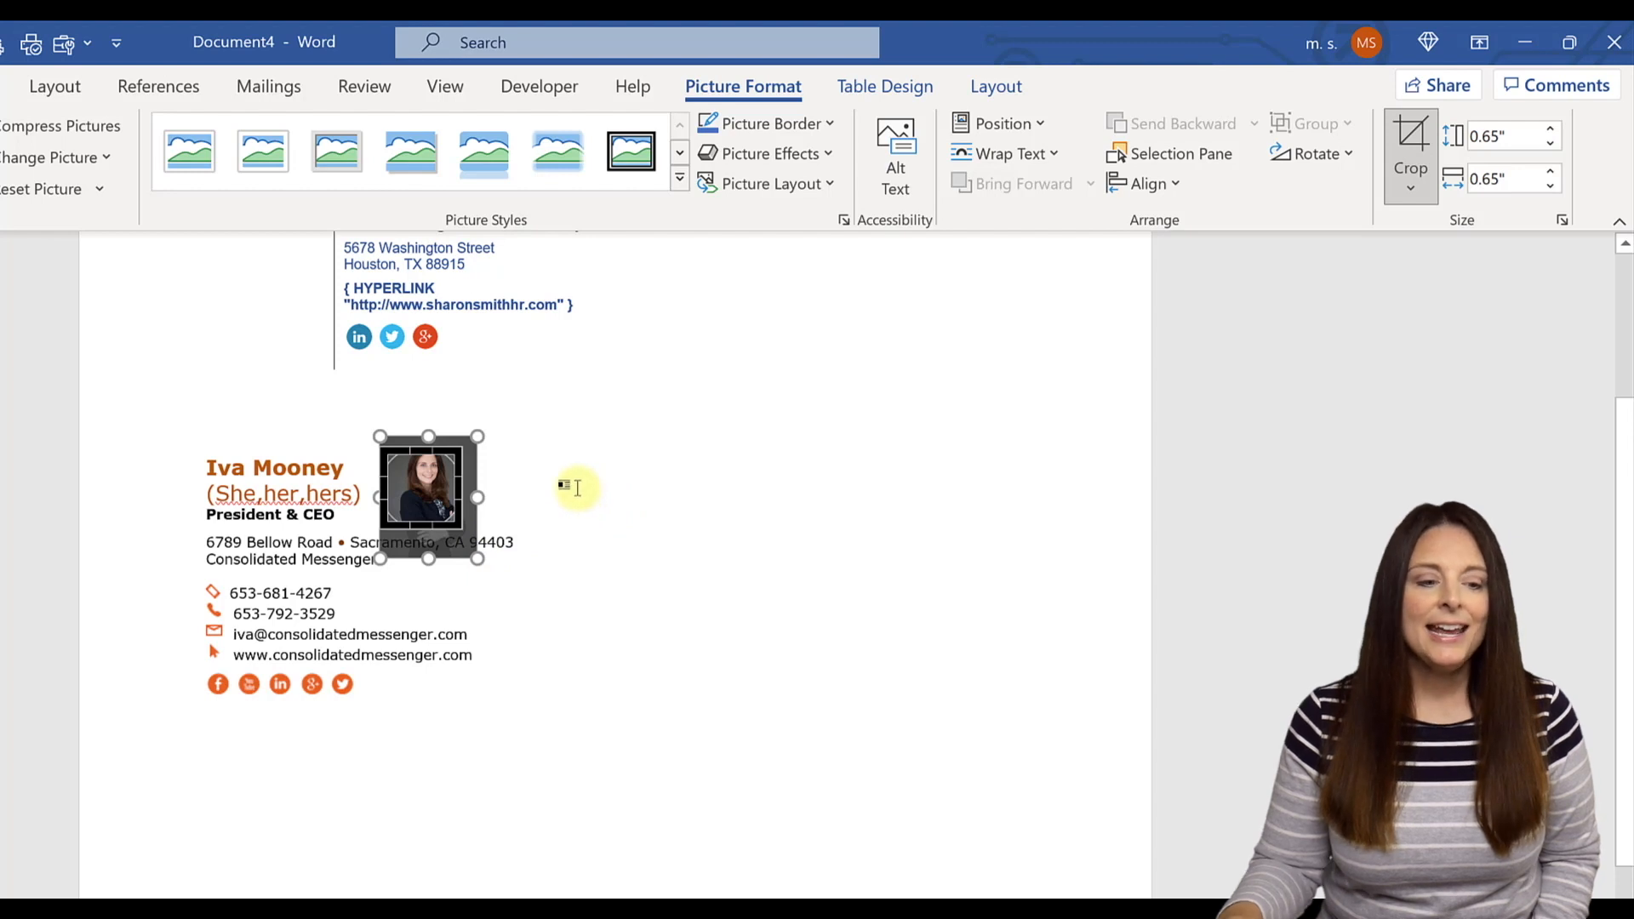
left_click(546, 730)
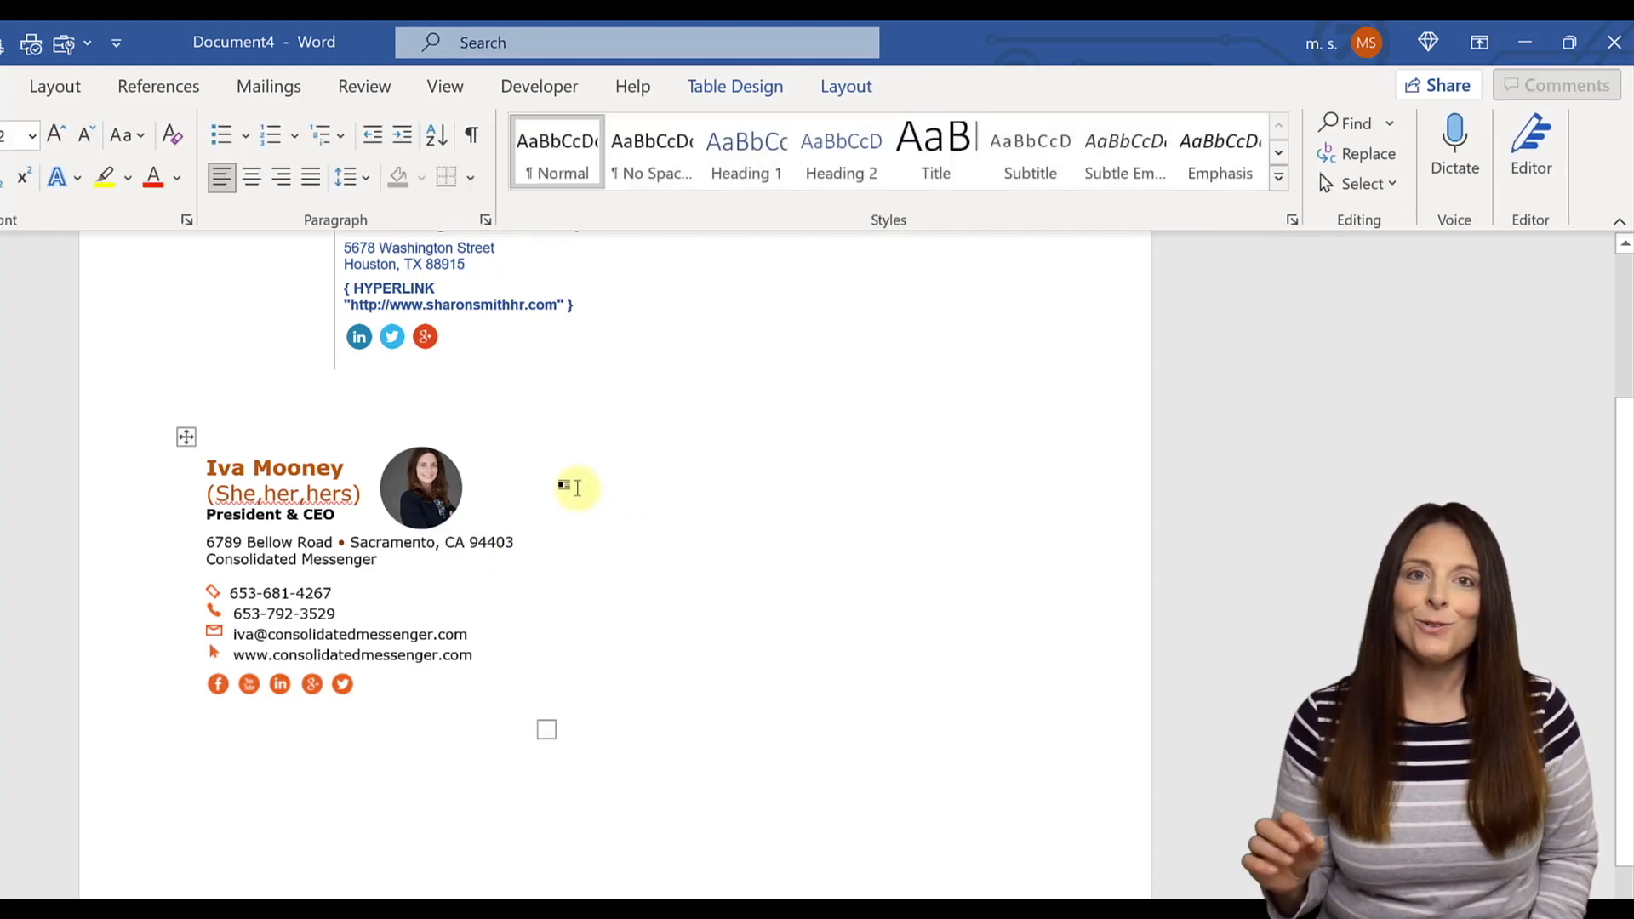
left_click(537, 464)
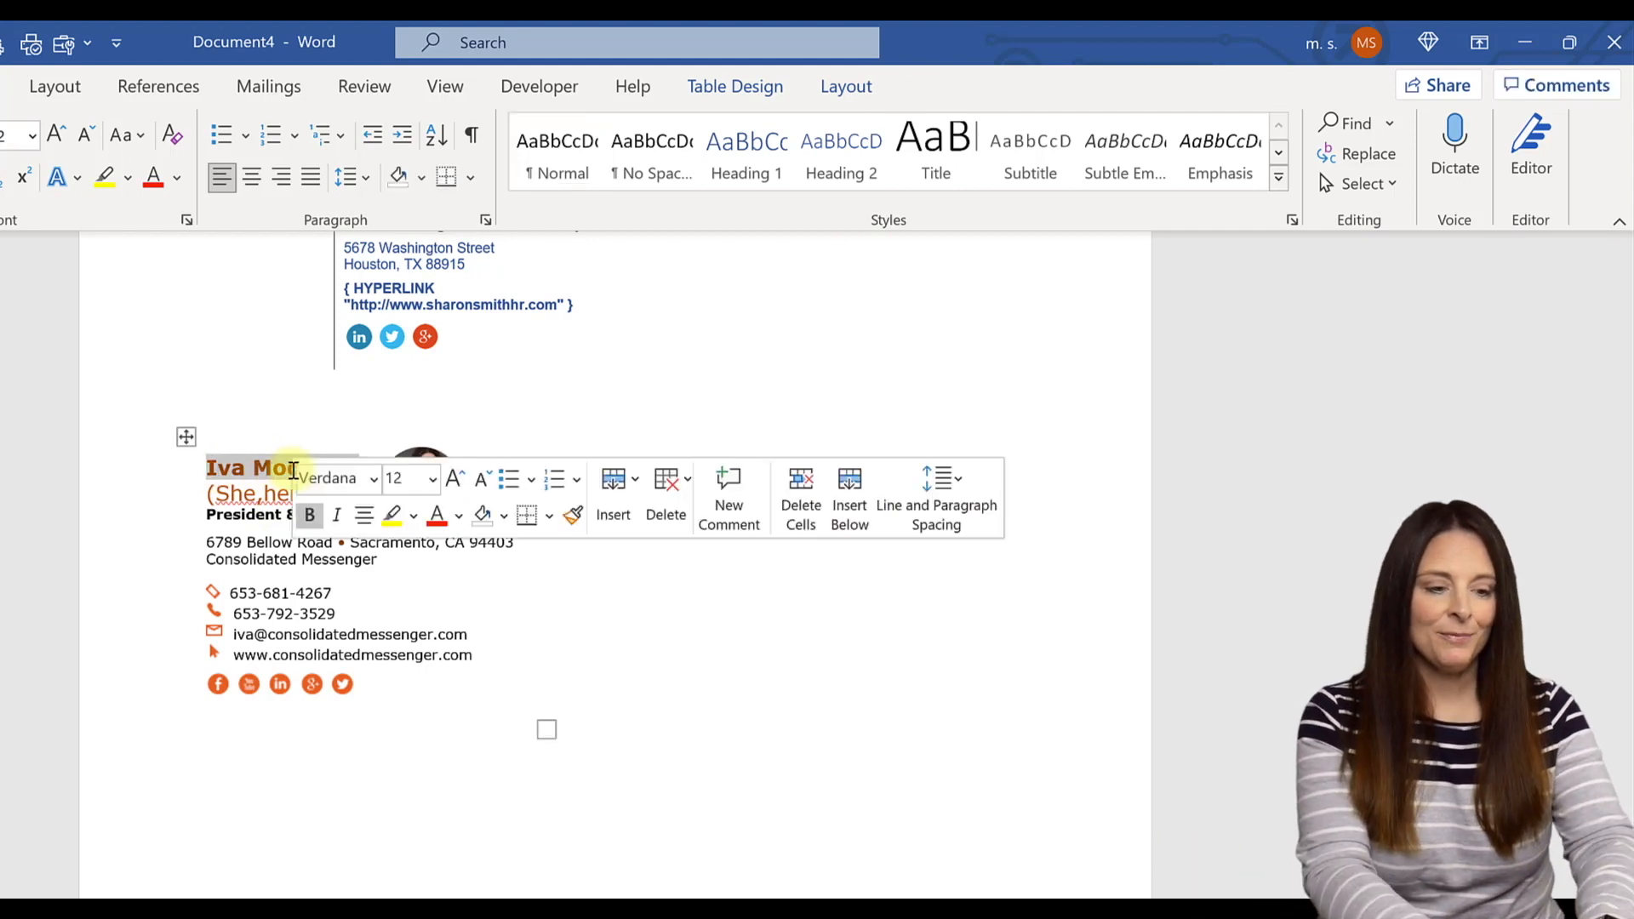
- Replace the name Iva Mooney with 'Sharon' and select the whole signature table
type("Shar")
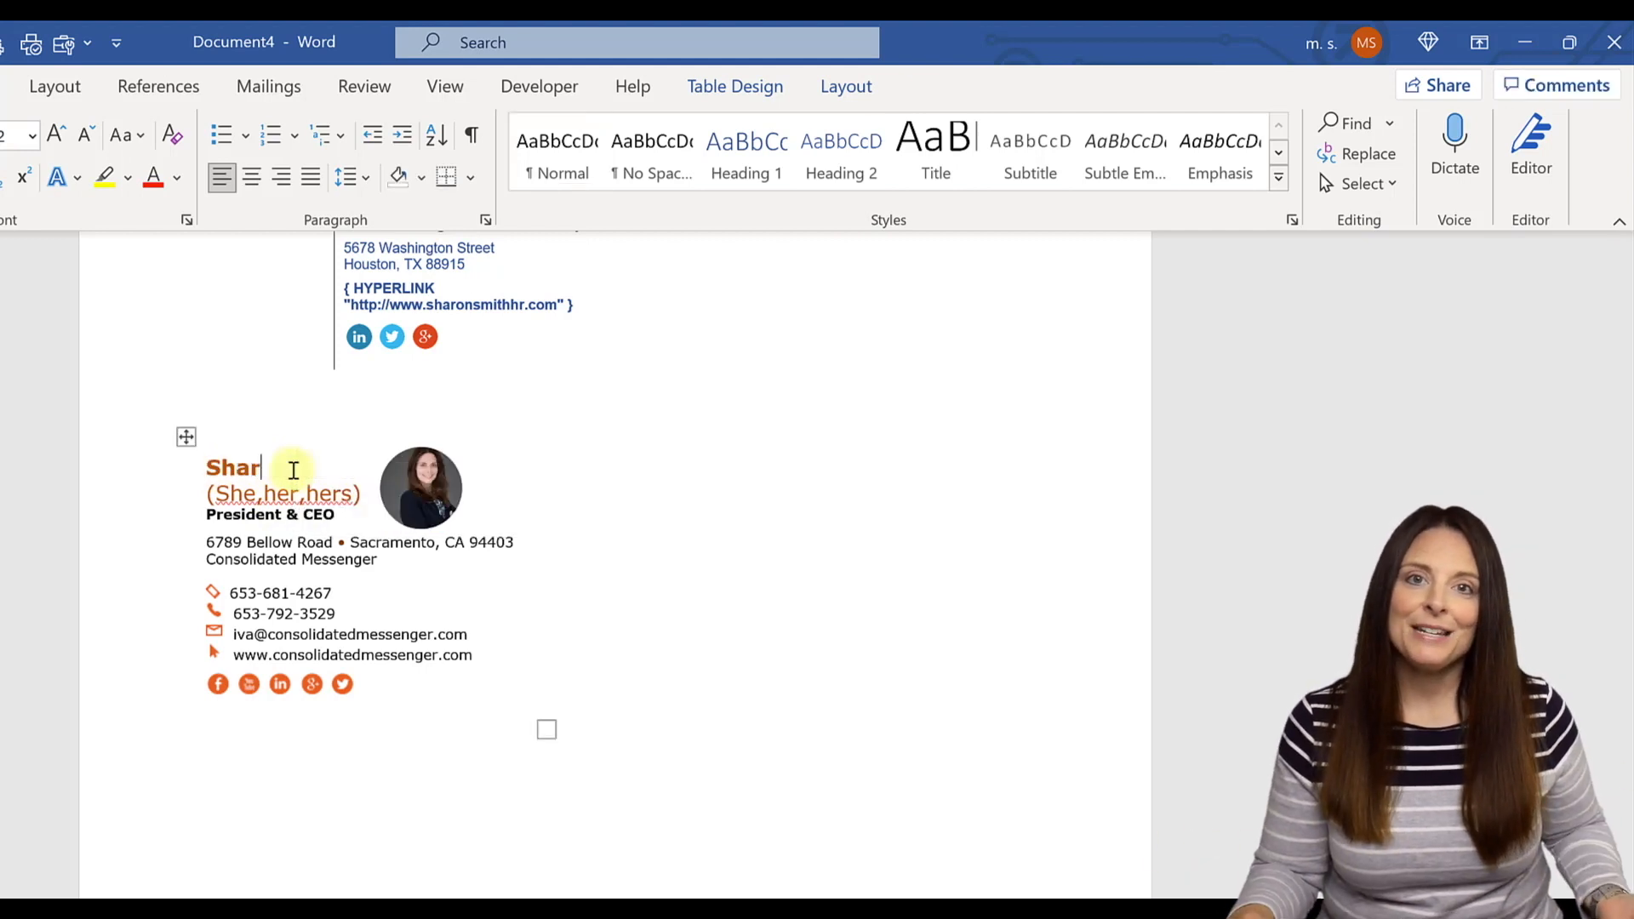
type("on")
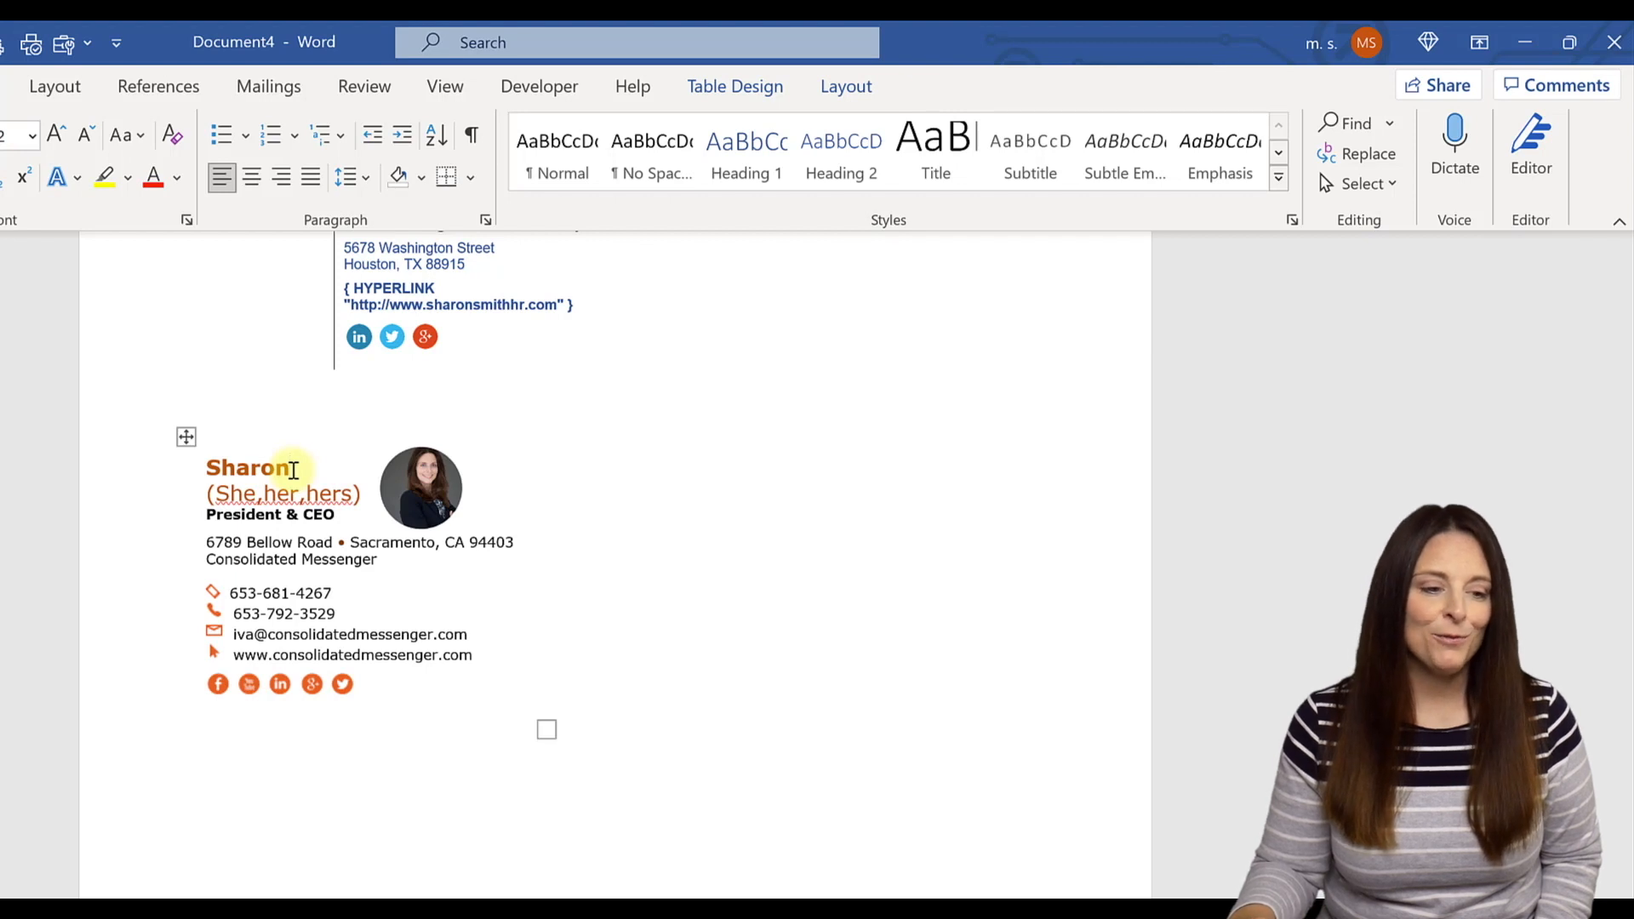
mouse_move(185, 436)
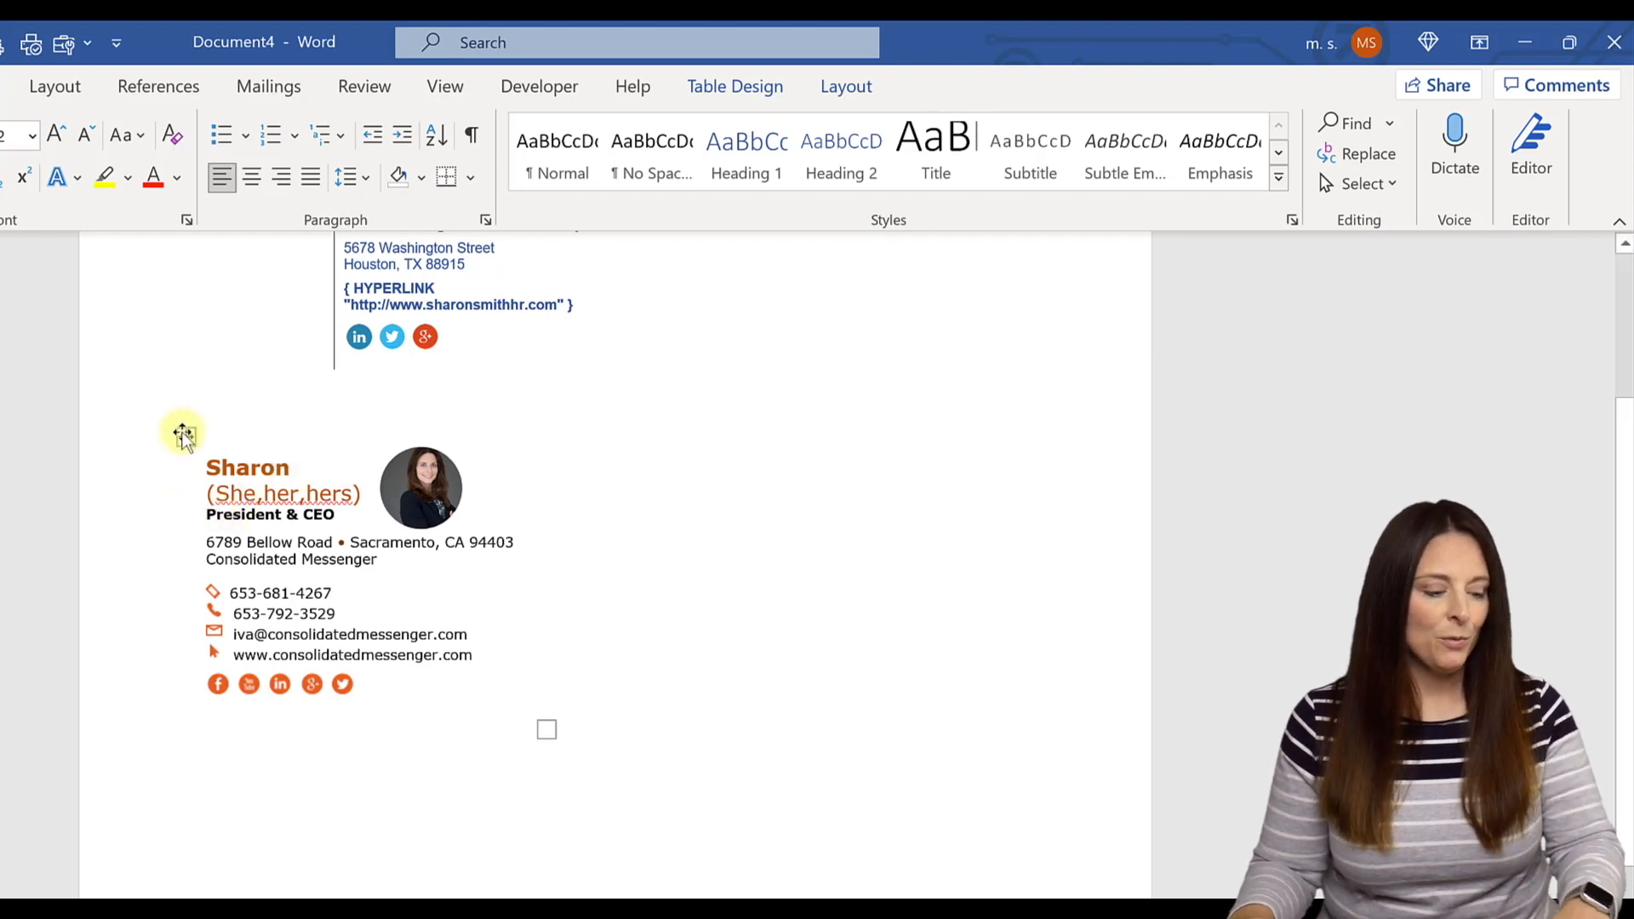
left_click(185, 435)
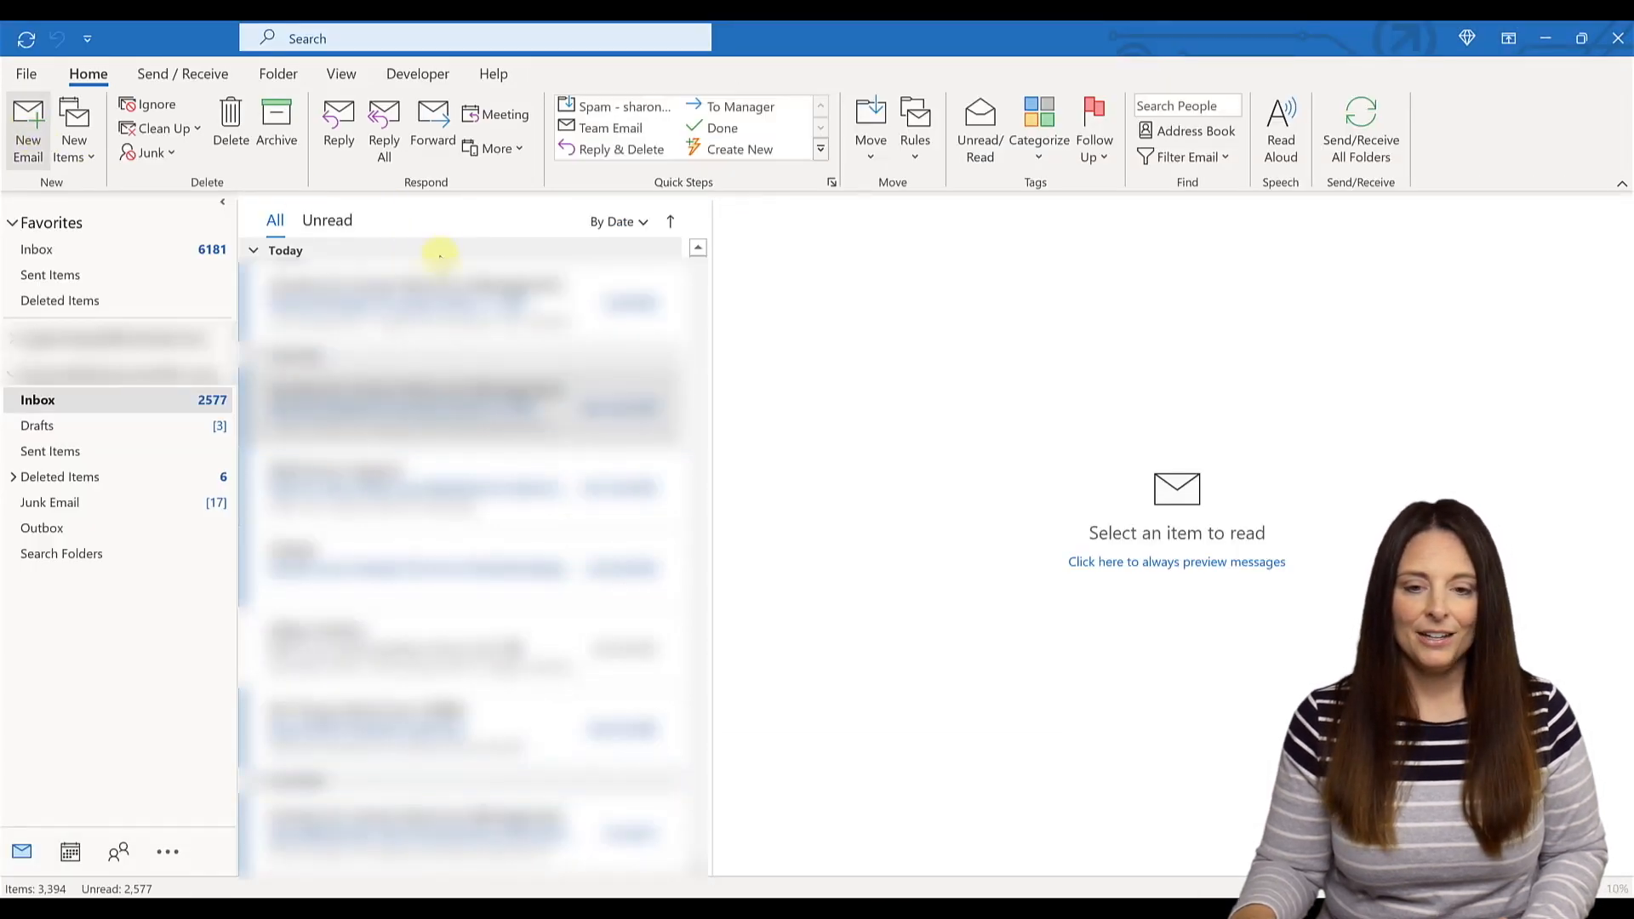
- Open a maximized new email and start a new signature in Signatures and Stationery
left_click(27, 125)
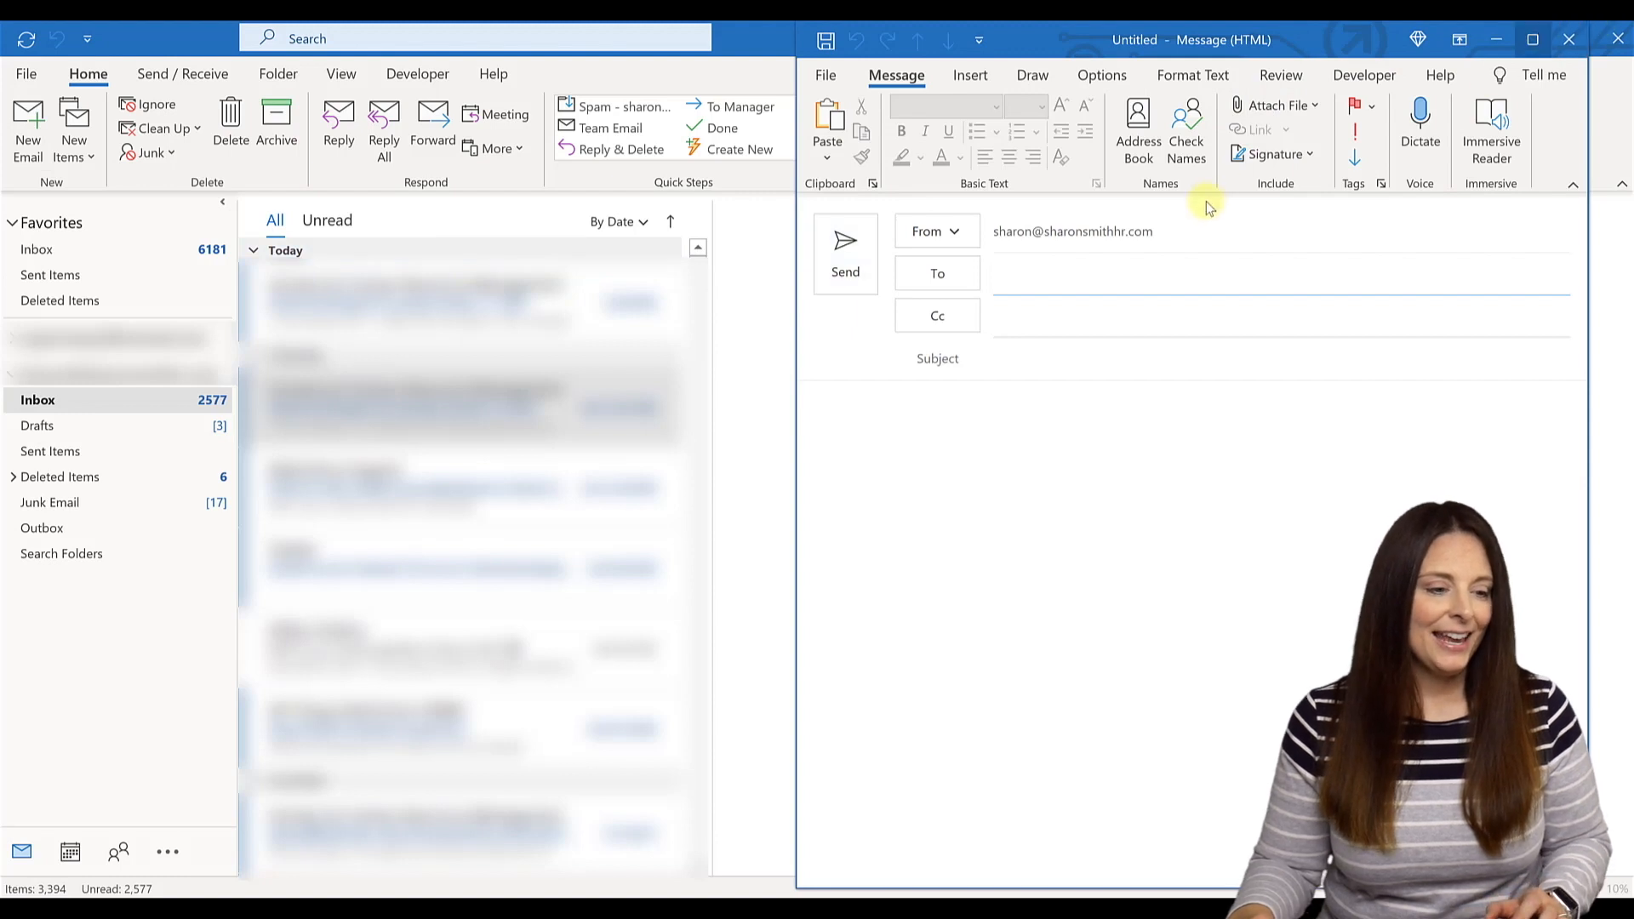
left_click(1533, 40)
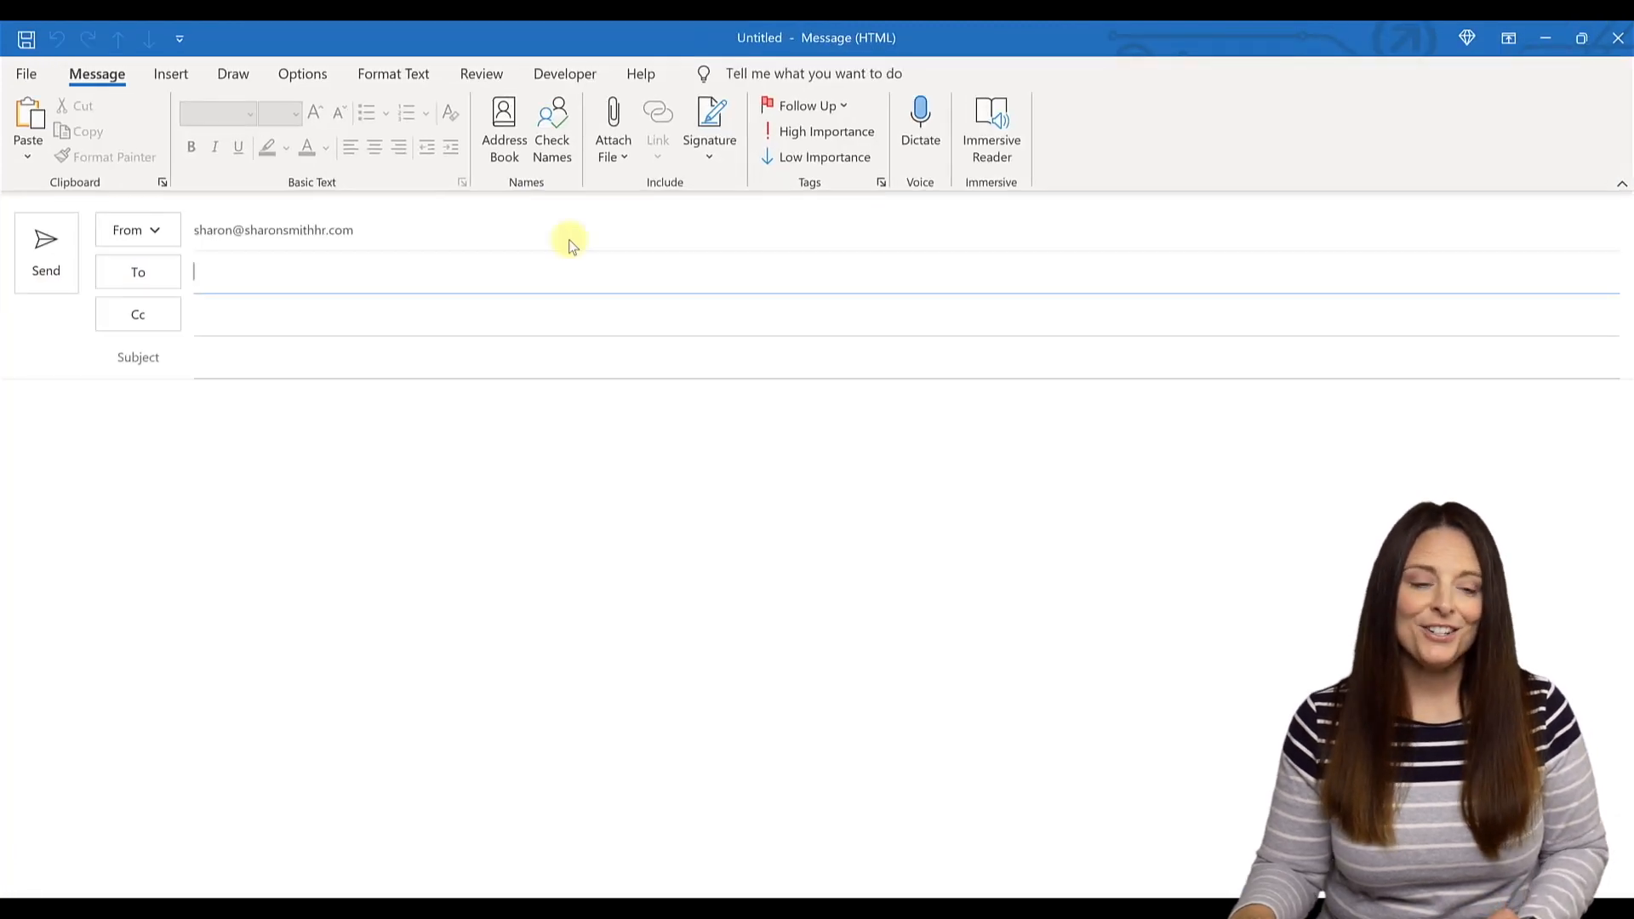
left_click(710, 125)
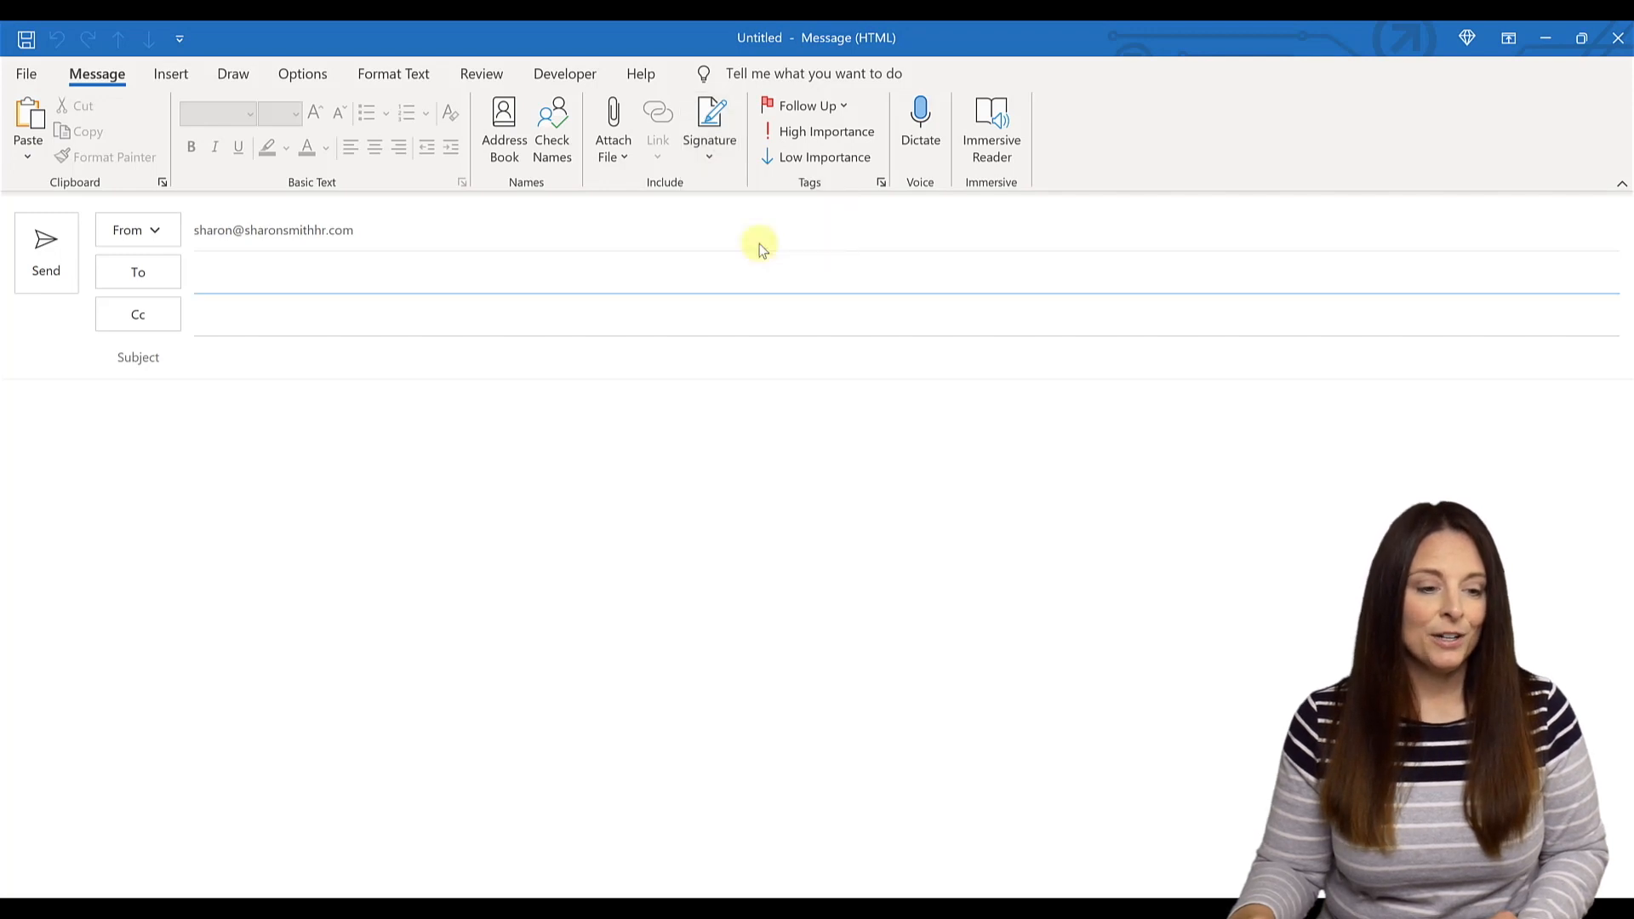
left_click(589, 364)
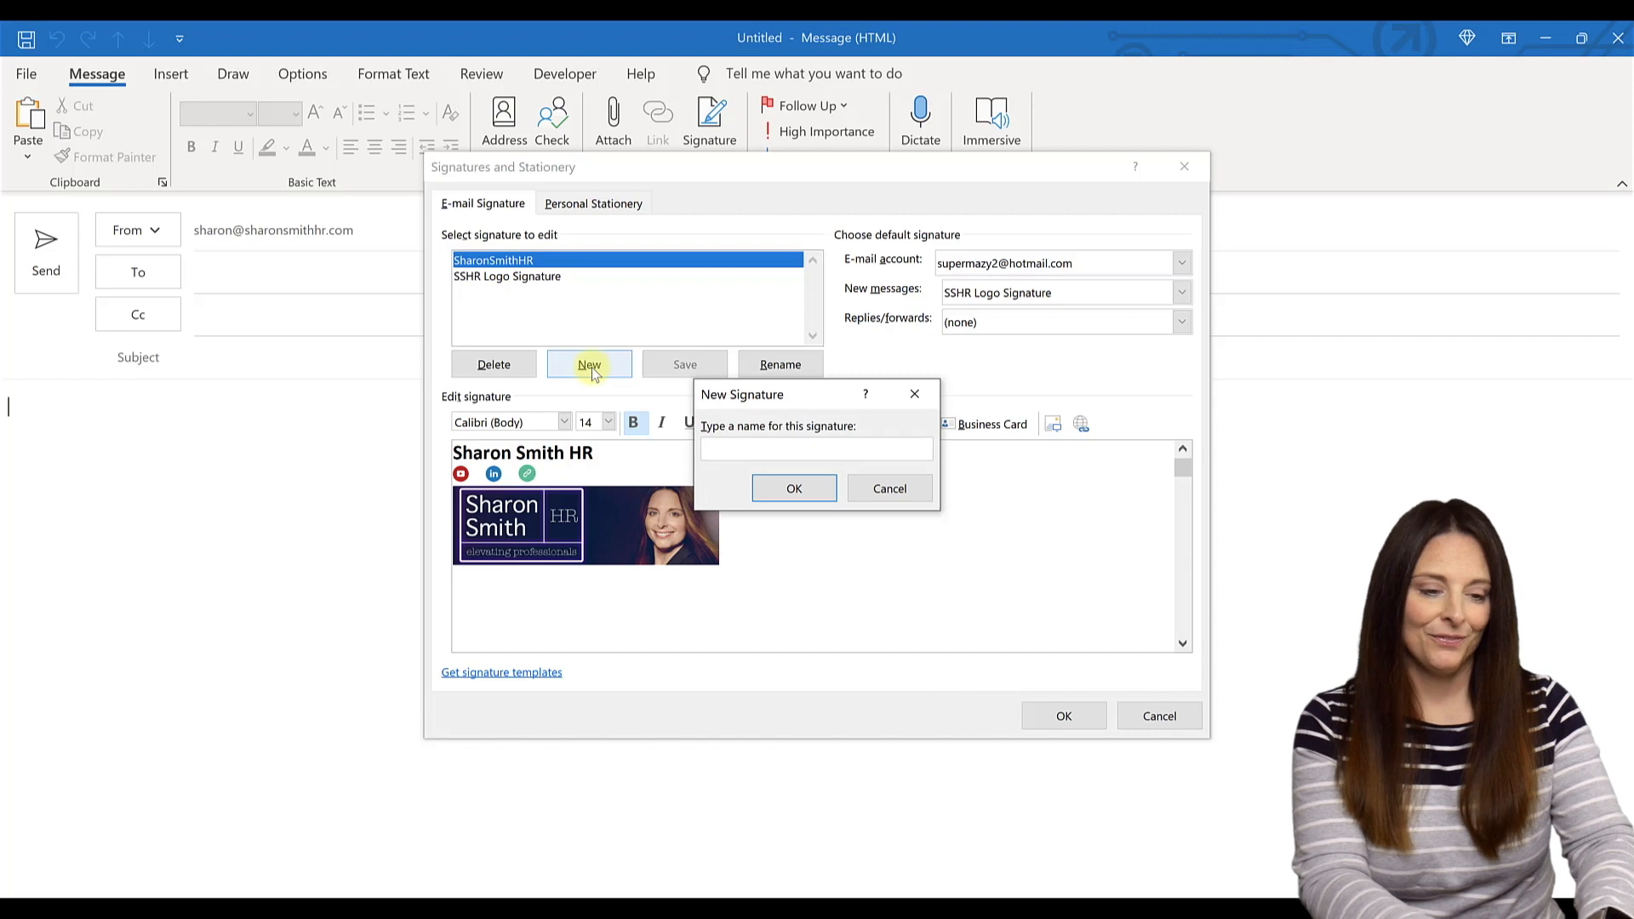
- Name the new signature 'SSHR Image Signature' and save the signature settings
type("SSHR Image Si")
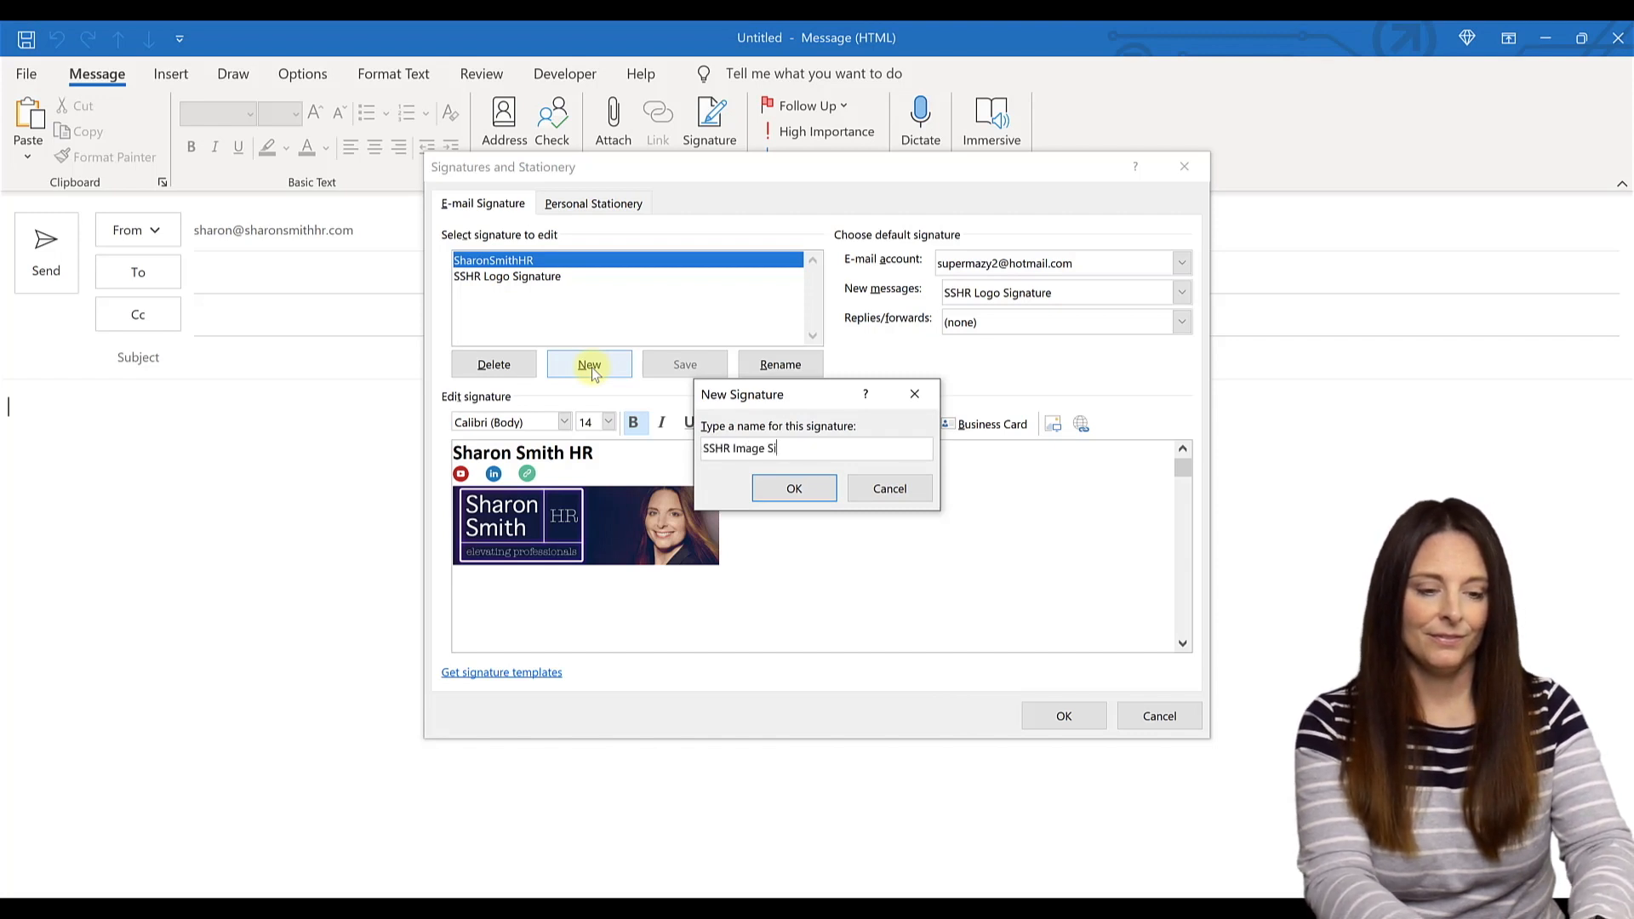
type("gnature")
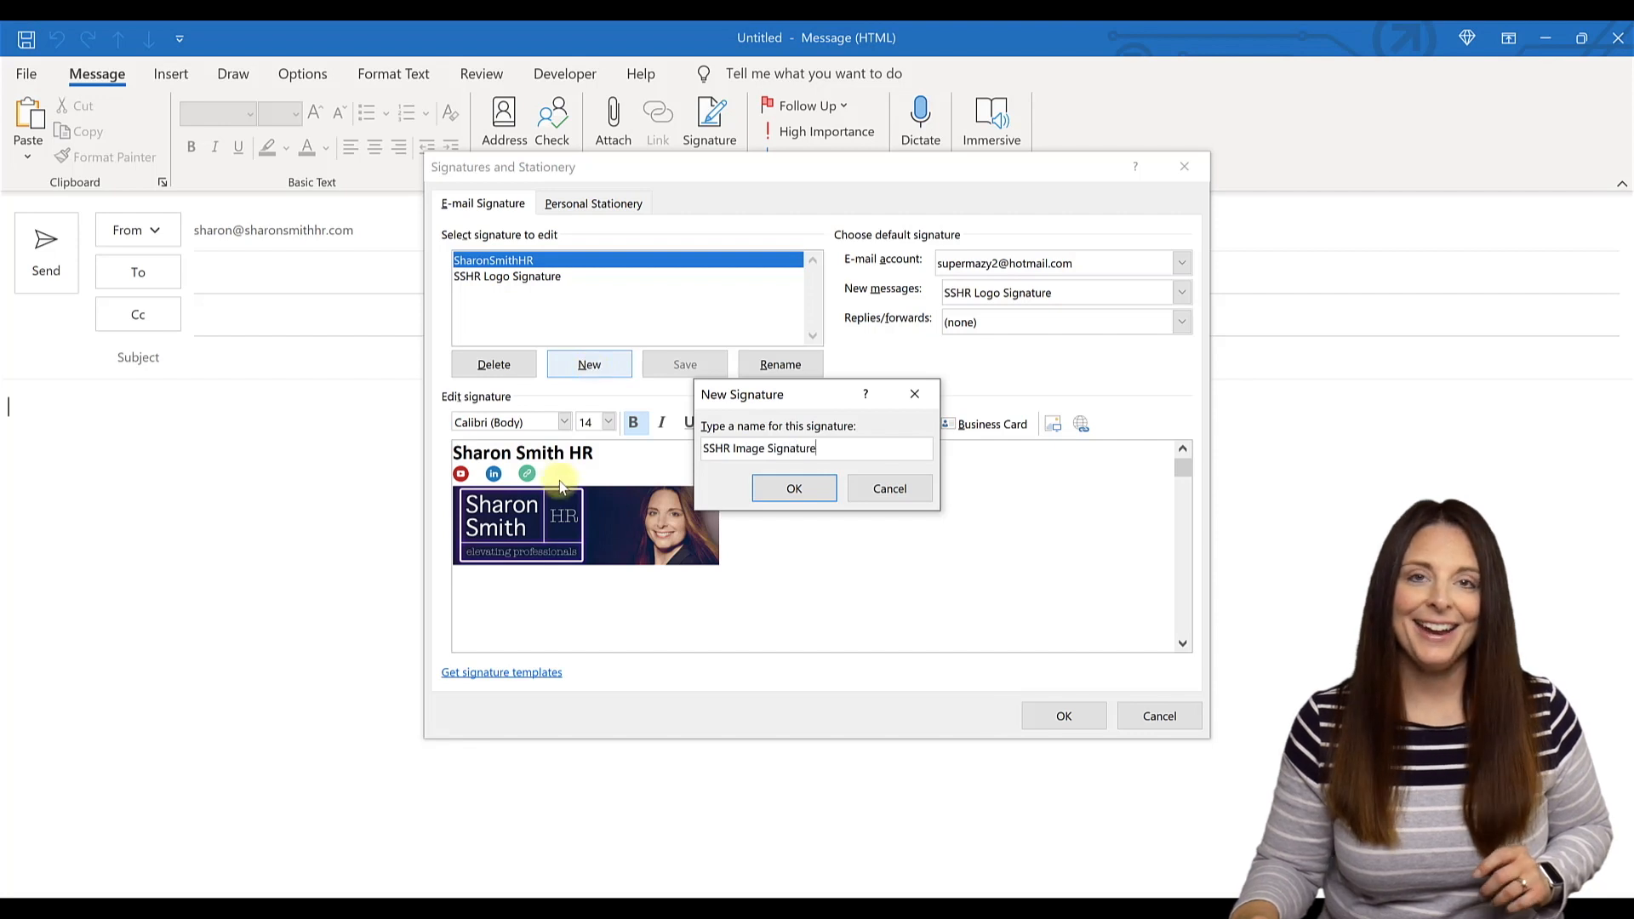
left_click(793, 488)
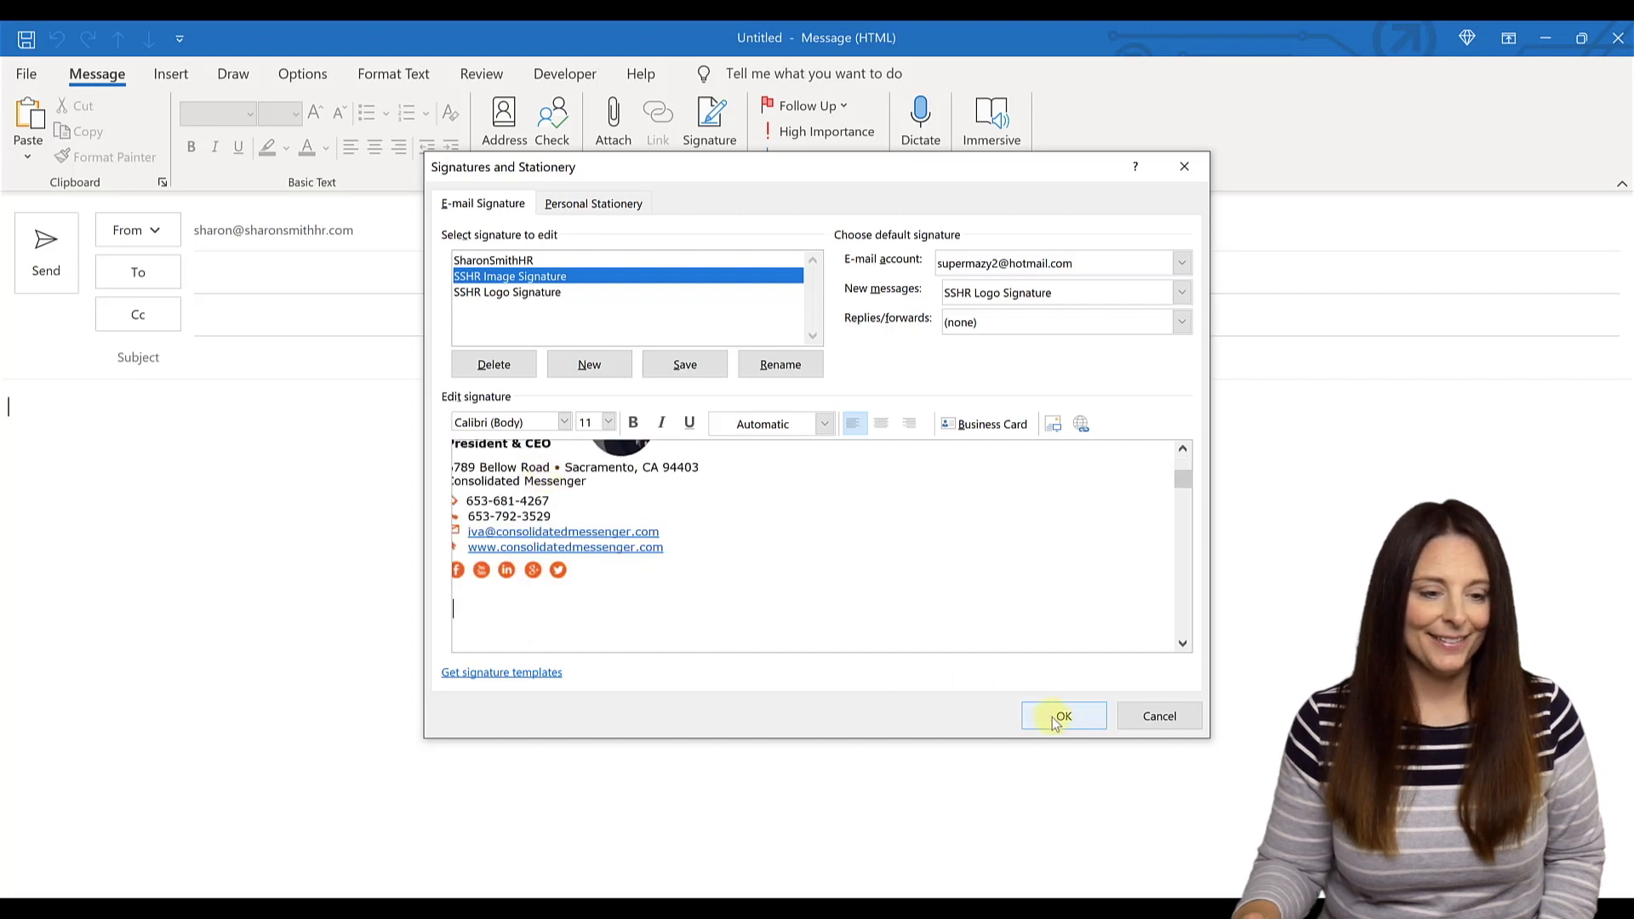
left_click(1063, 716)
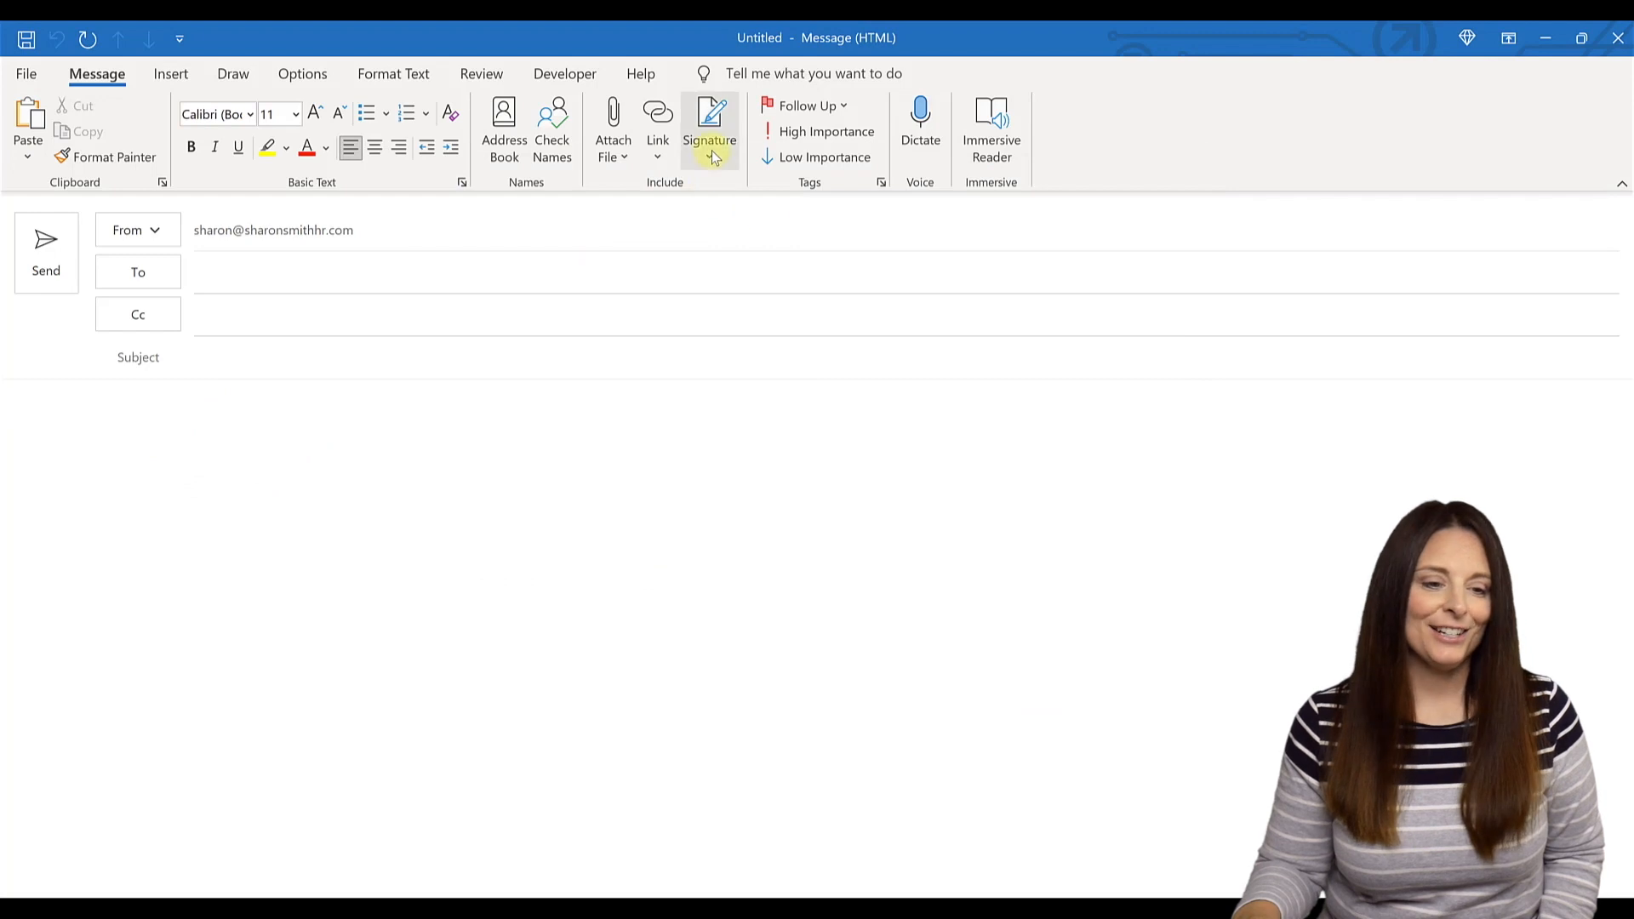
- Insert the SSHR Image Signature with Sharon's circular headshot into the email
left_click(710, 130)
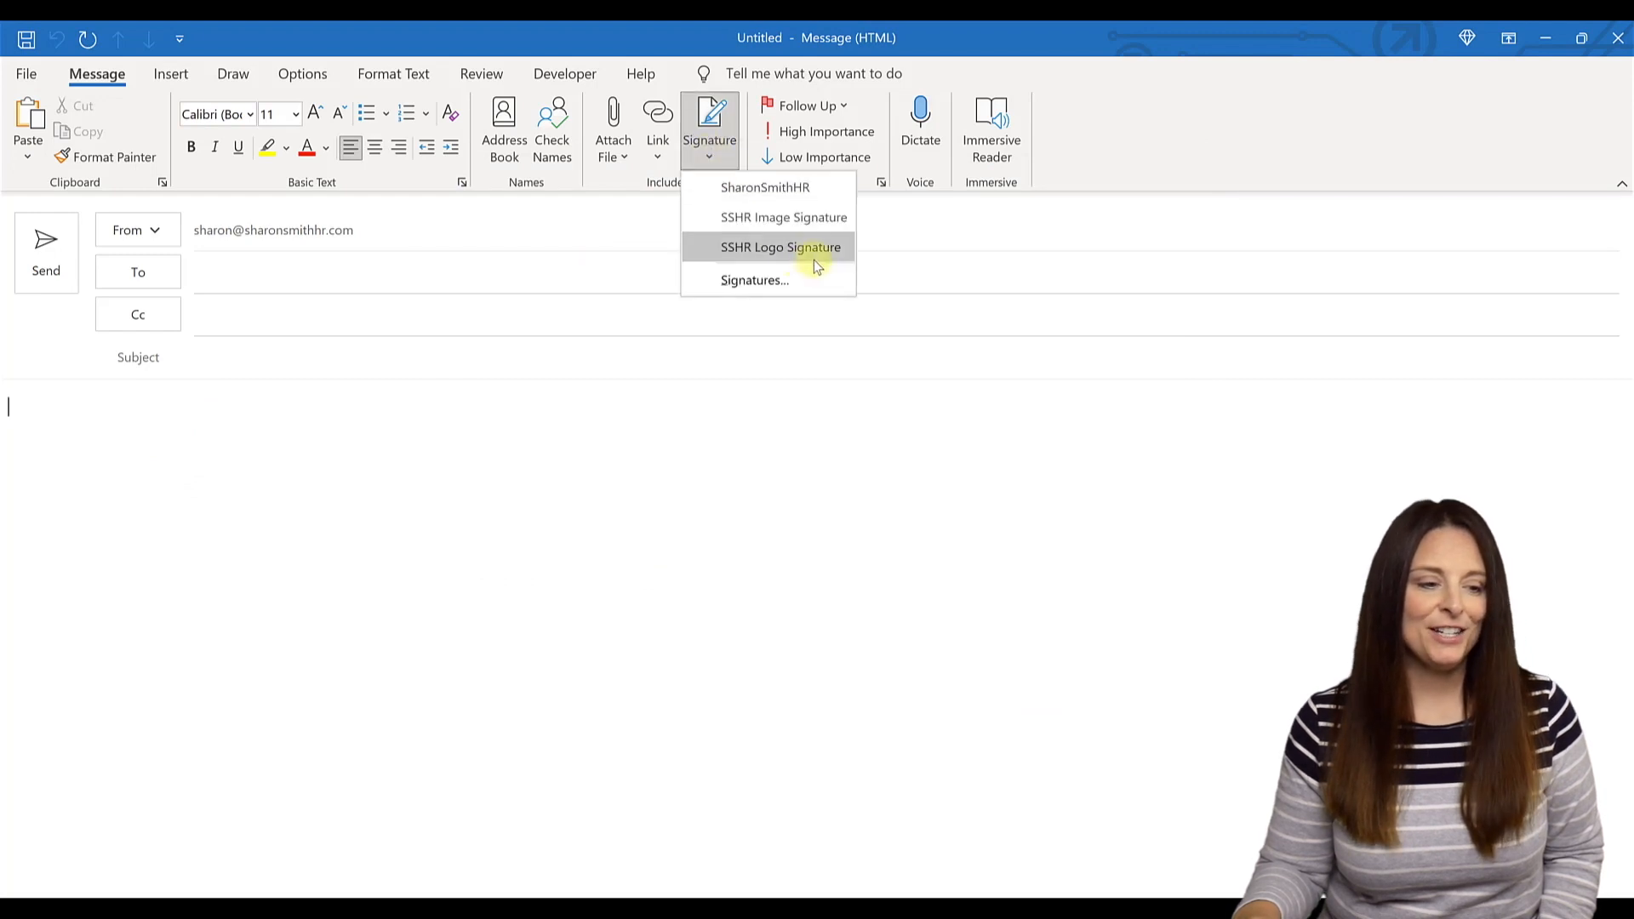
left_click(780, 247)
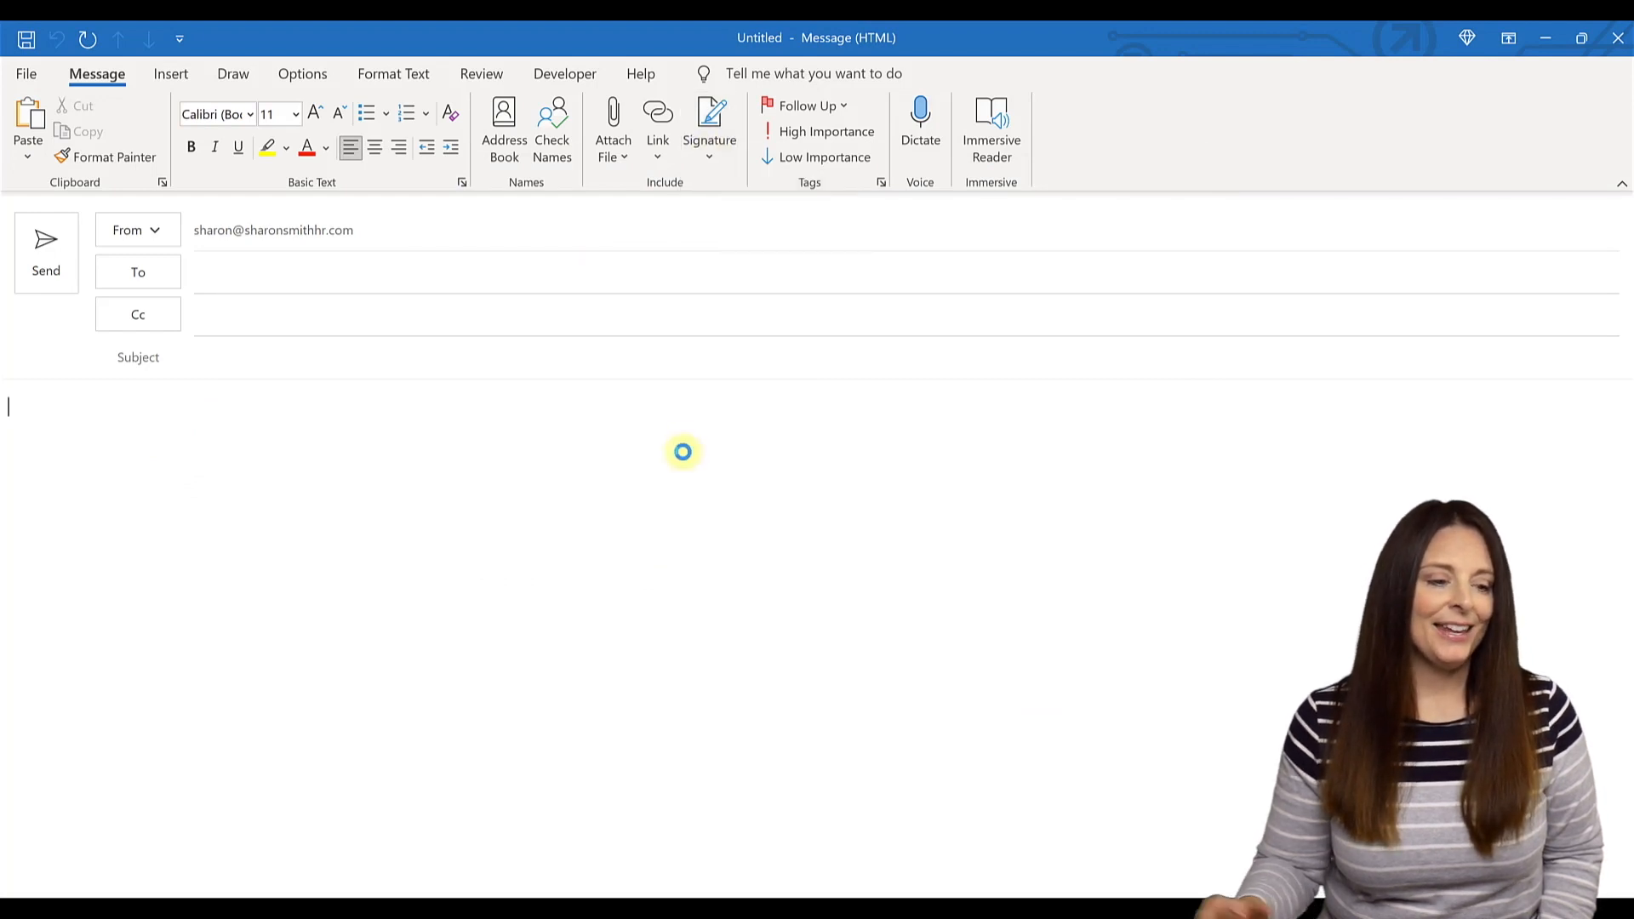
left_click(710, 125)
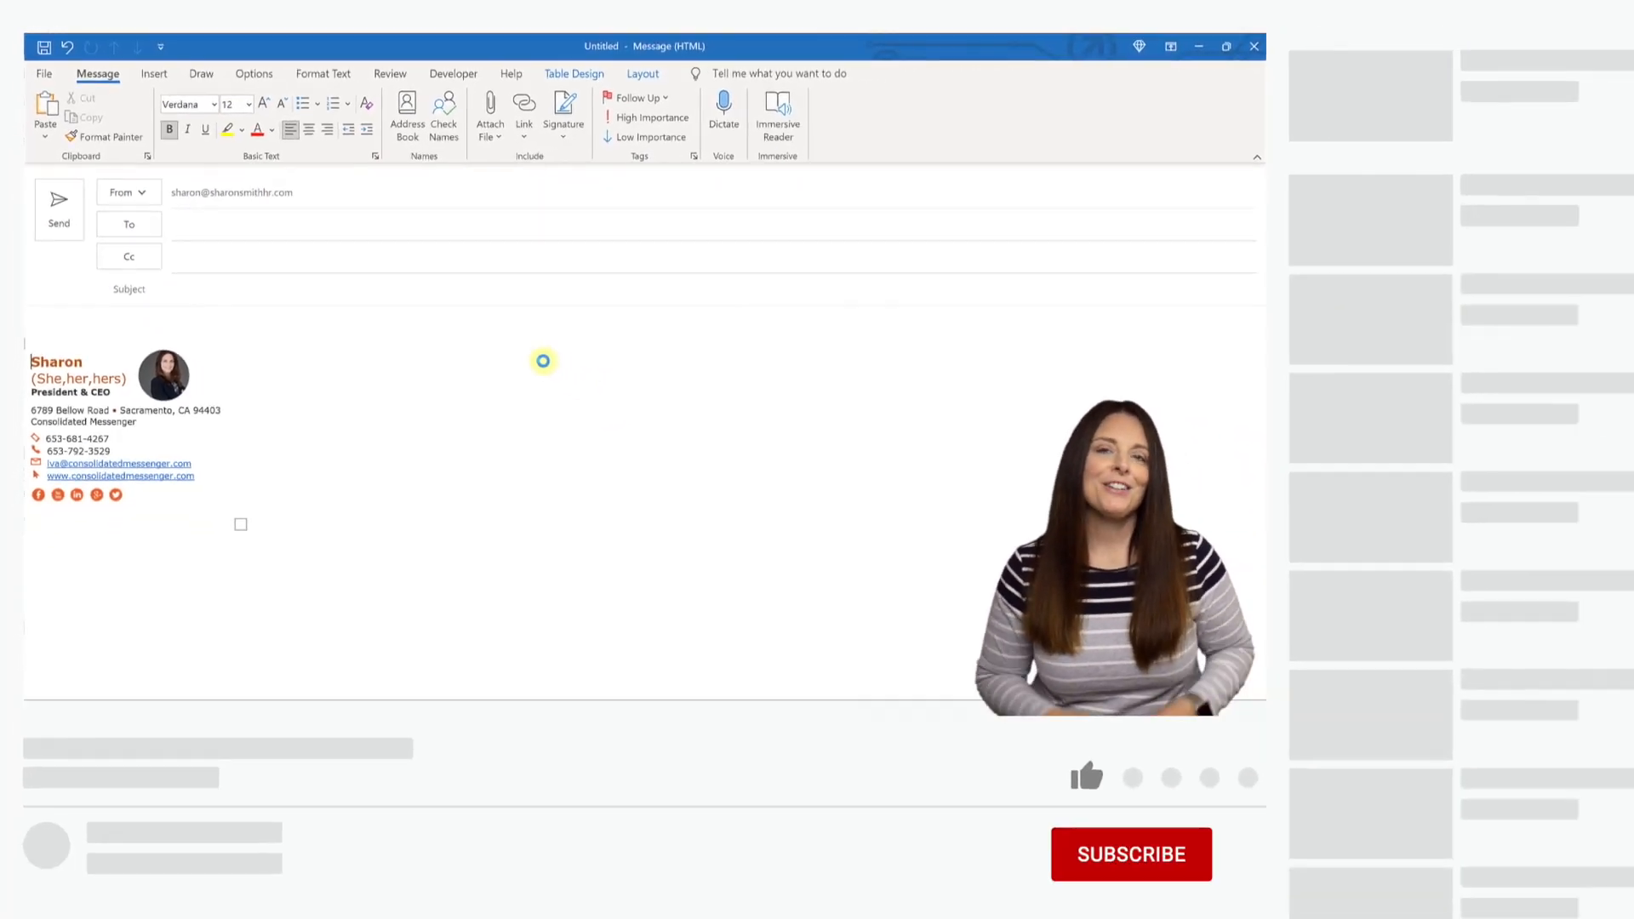
left_click(1131, 853)
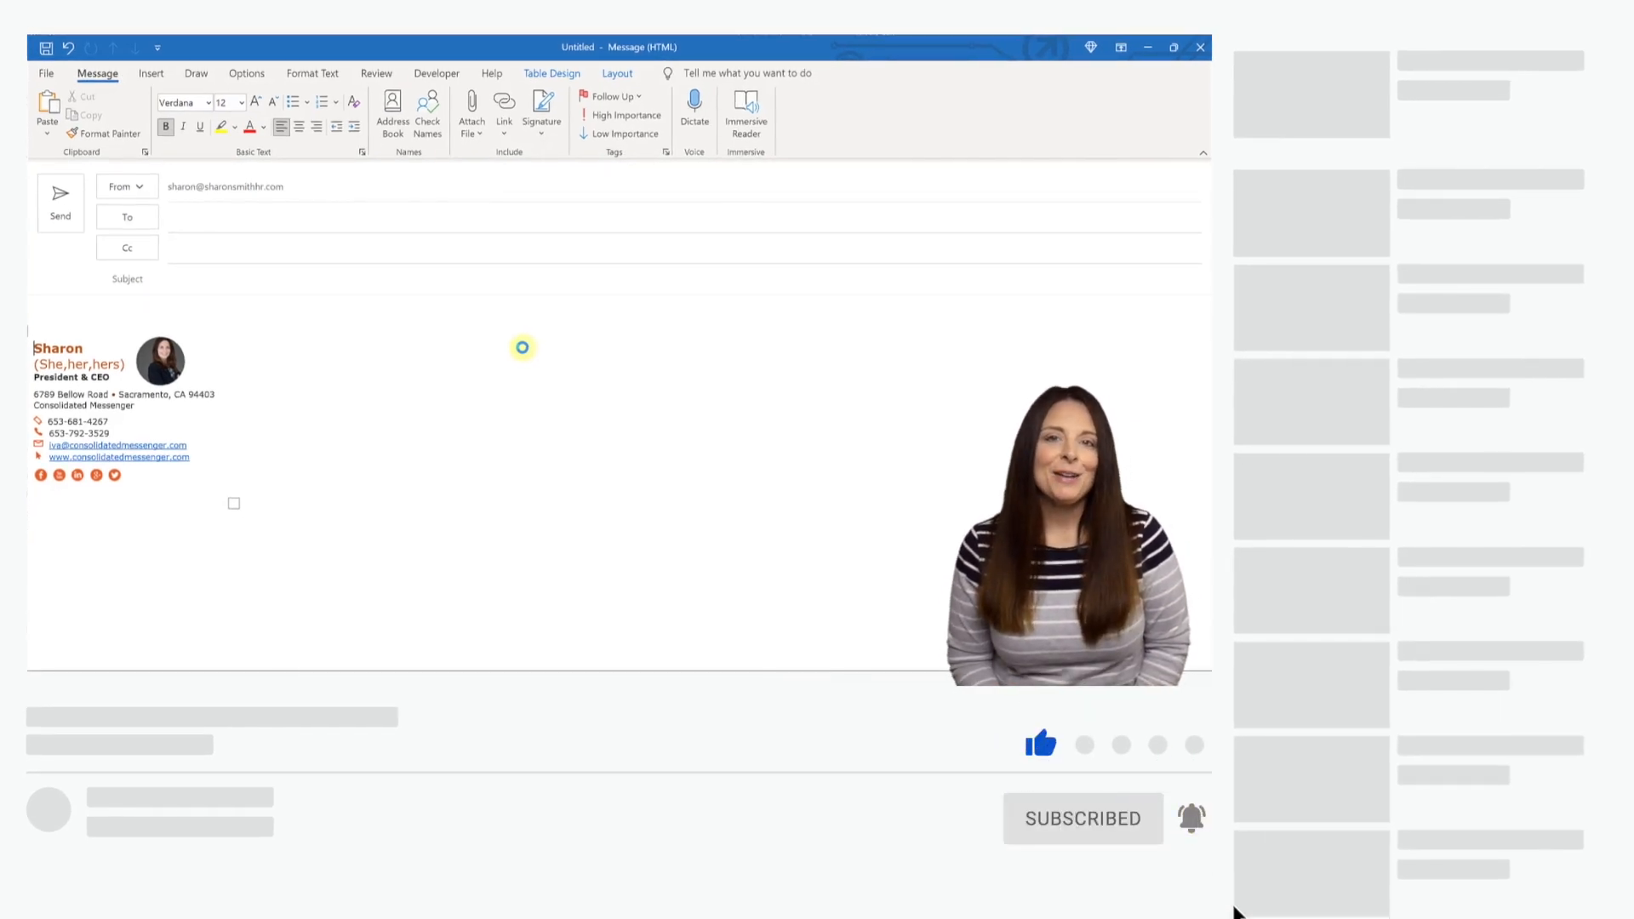
left_click(1171, 47)
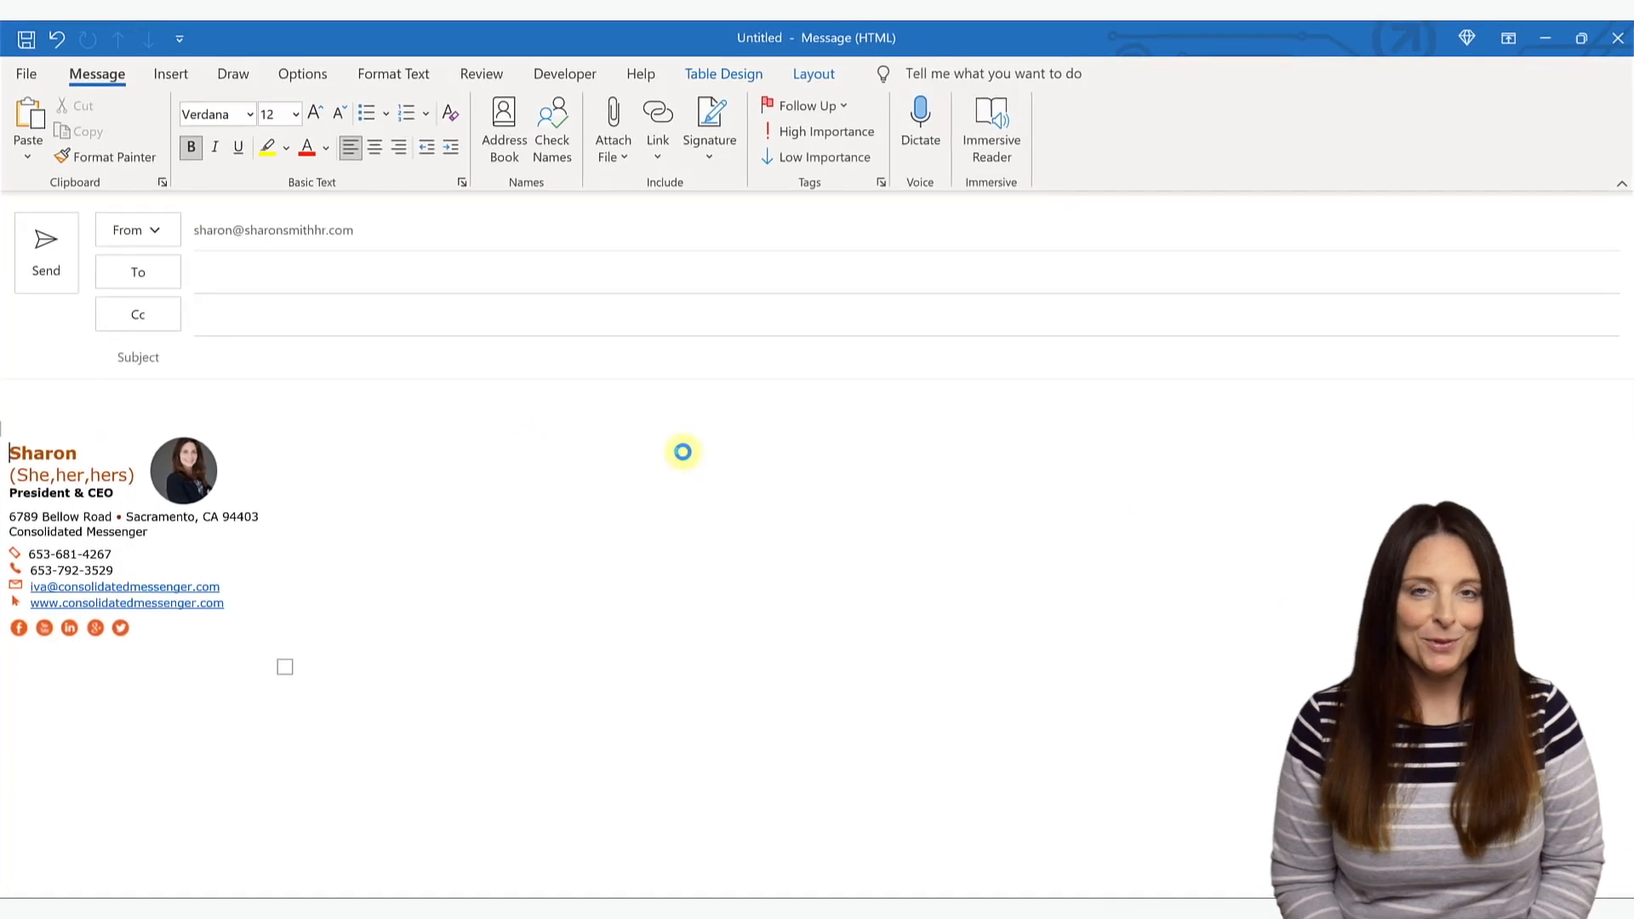